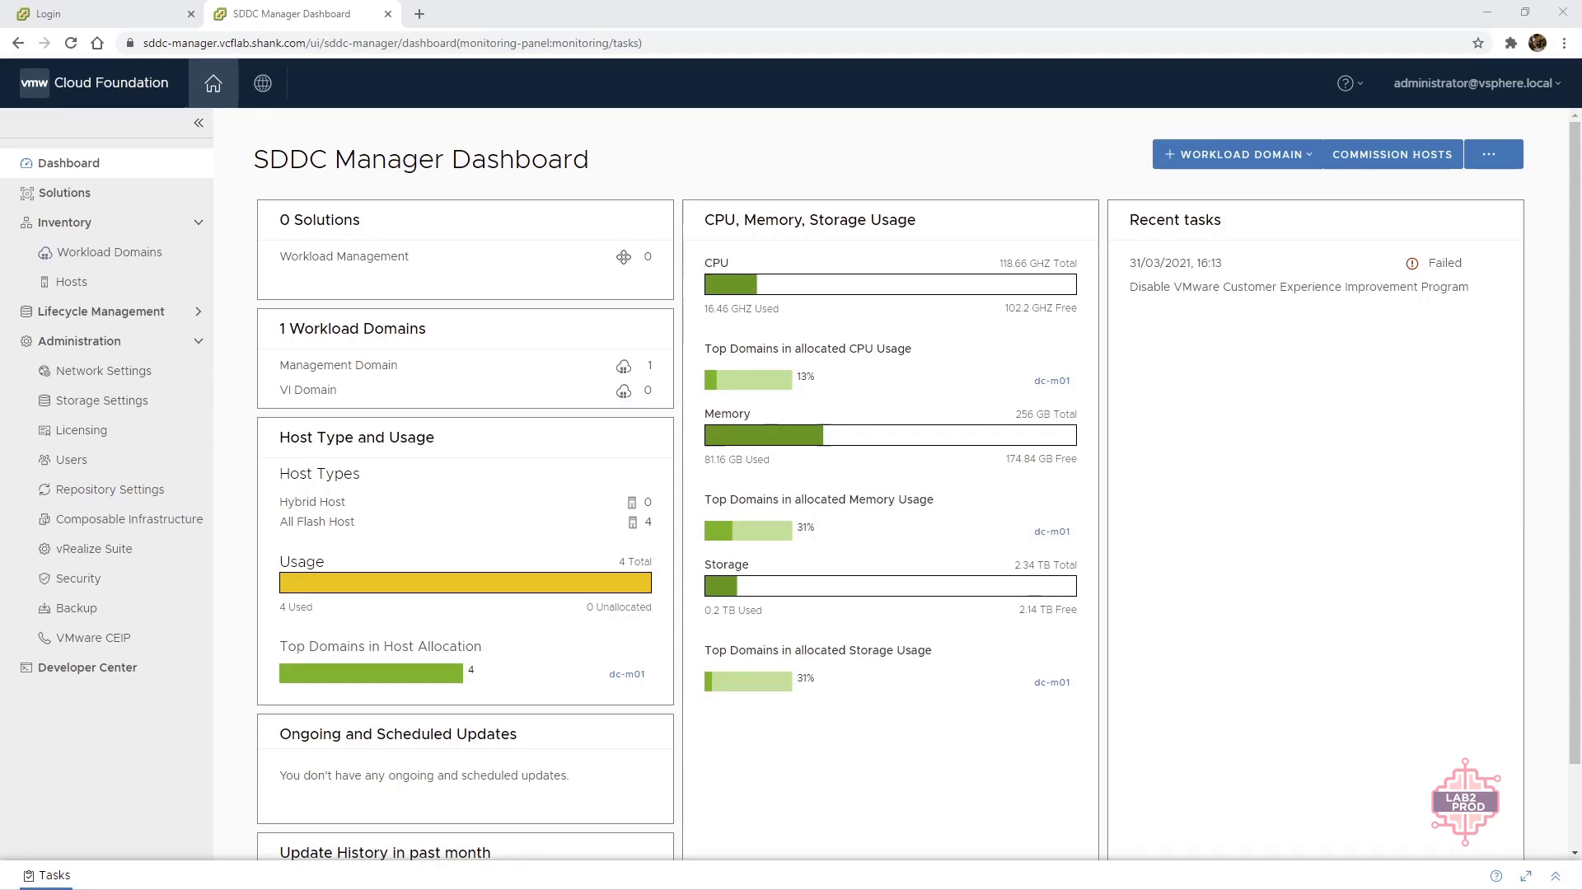
{"action": "mouse_move", "coordinate": [100, 371]}
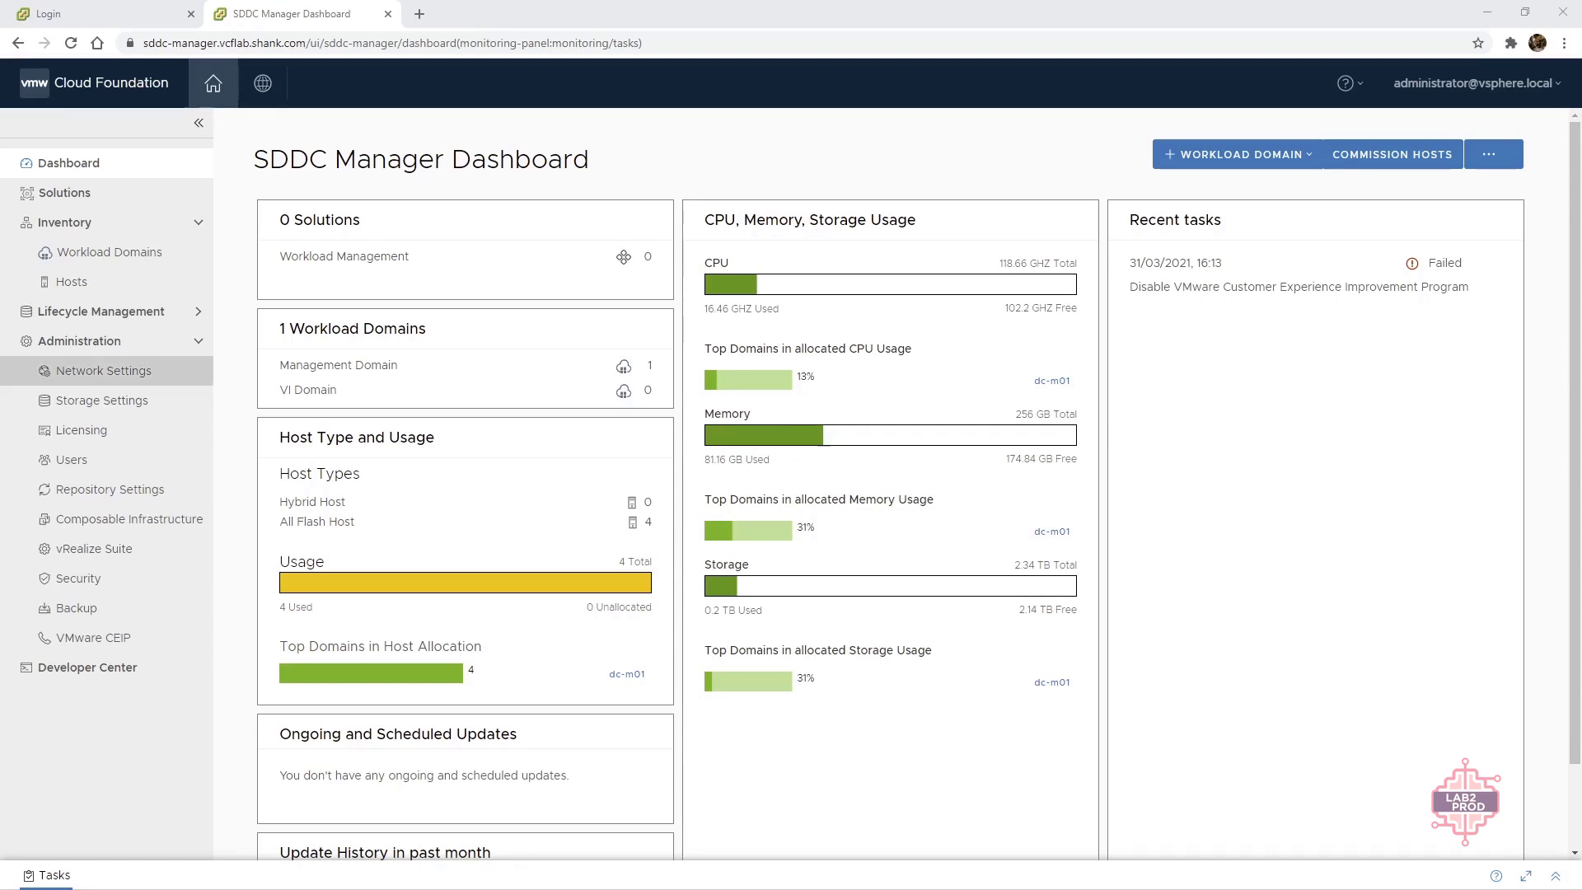
Step: Show the Network Settings page listing the existing dc-m01-np01 pool
{"action": "left_click", "coordinate": [101, 371]}
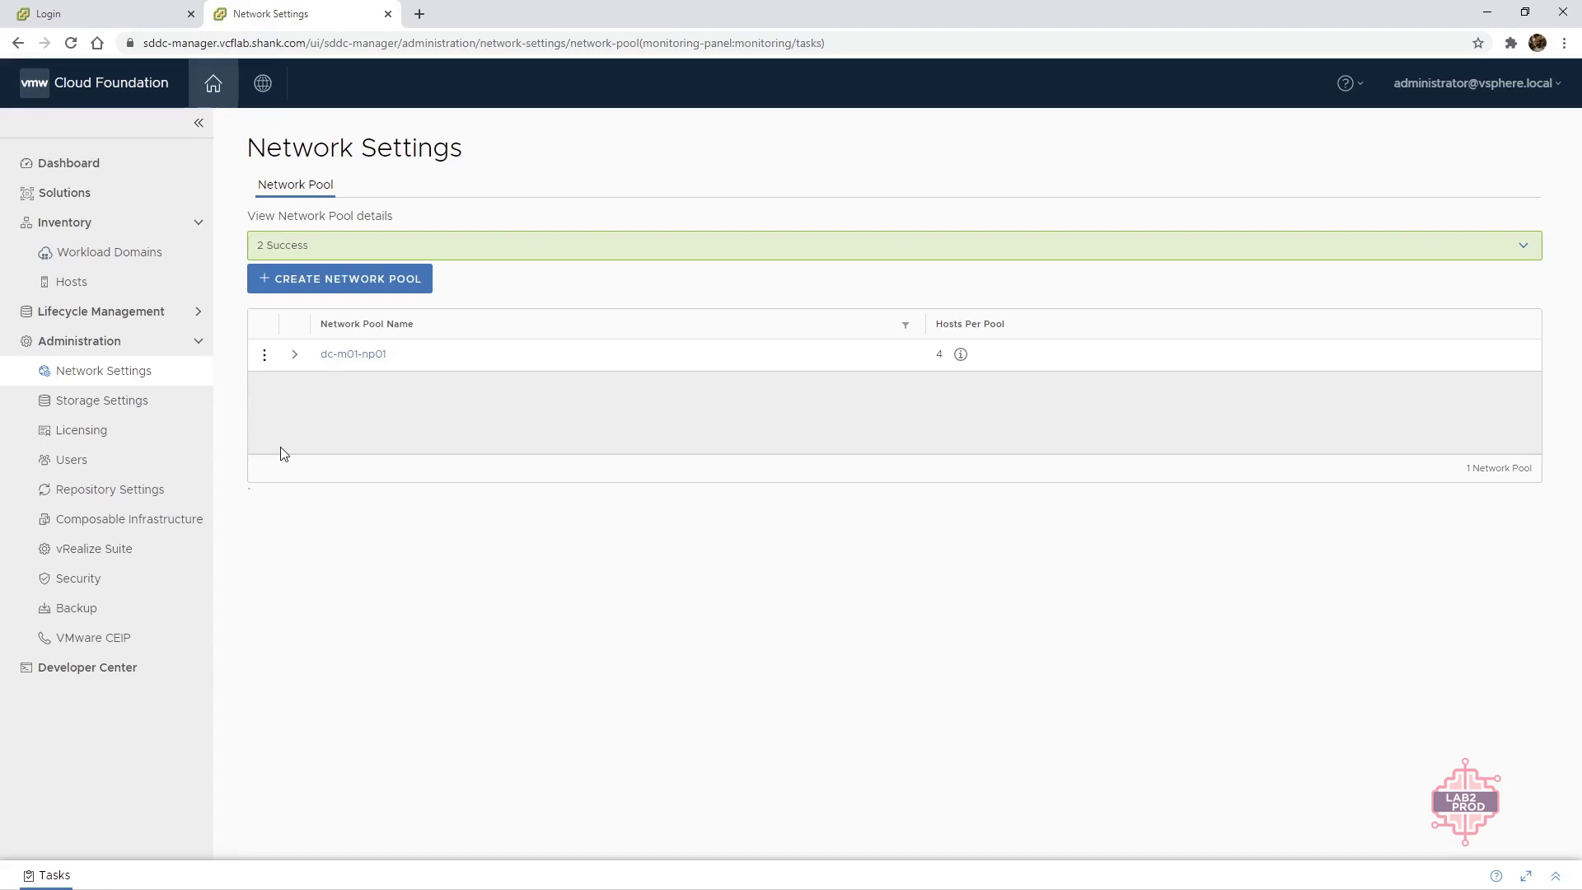
Step: Start a new network pool named az2-mgmt-pool with the vSAN network type enabled
{"action": "left_click", "coordinate": [339, 279]}
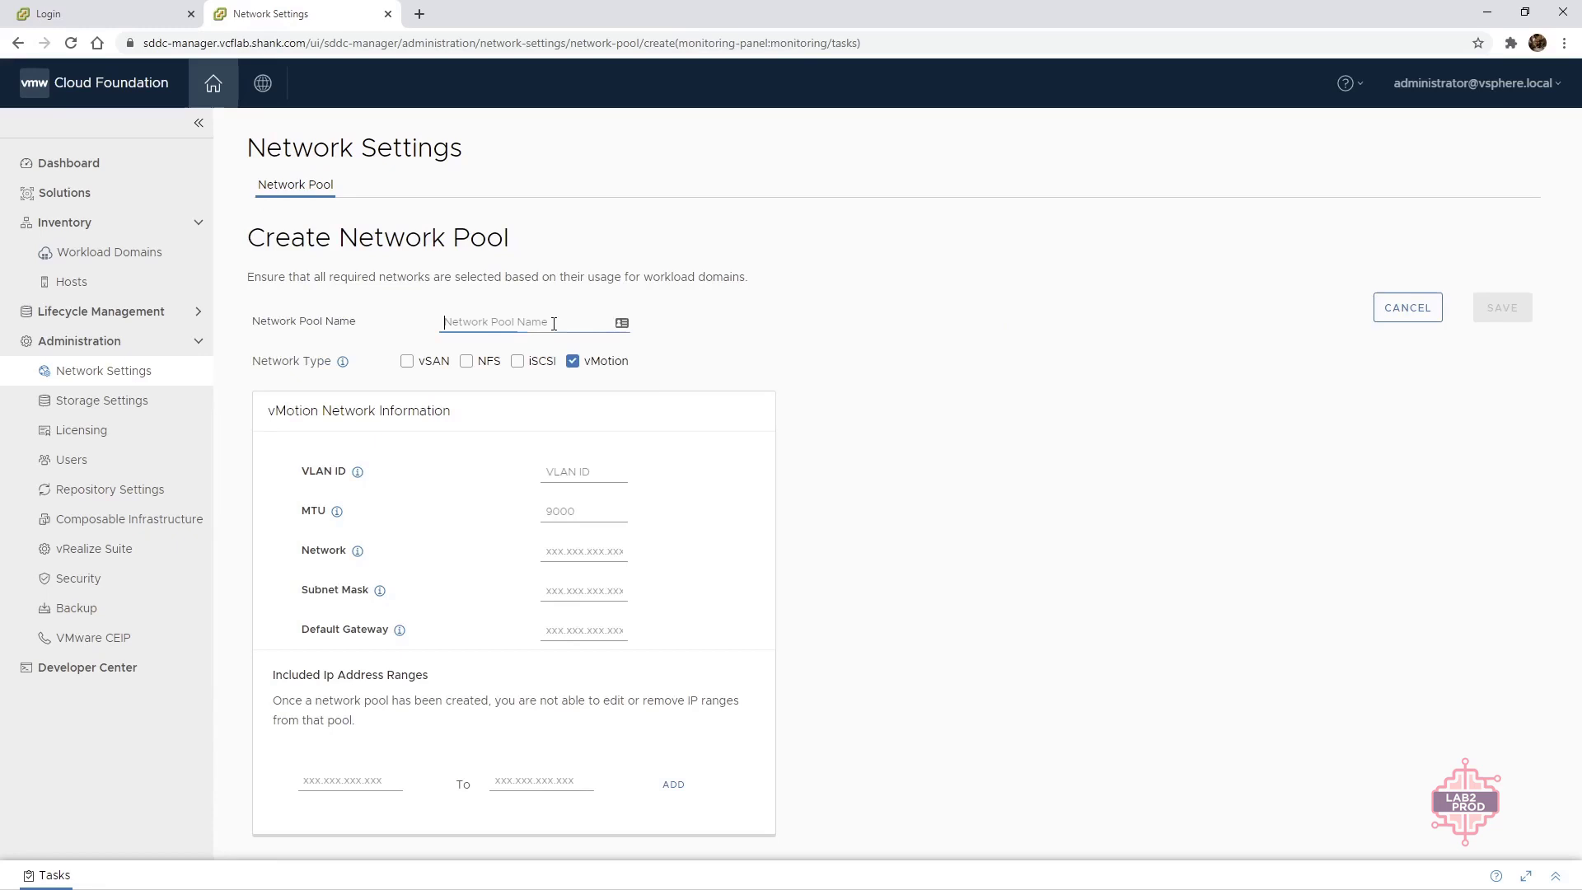
{"action": "type", "text": "az2-mgmt-pool"}
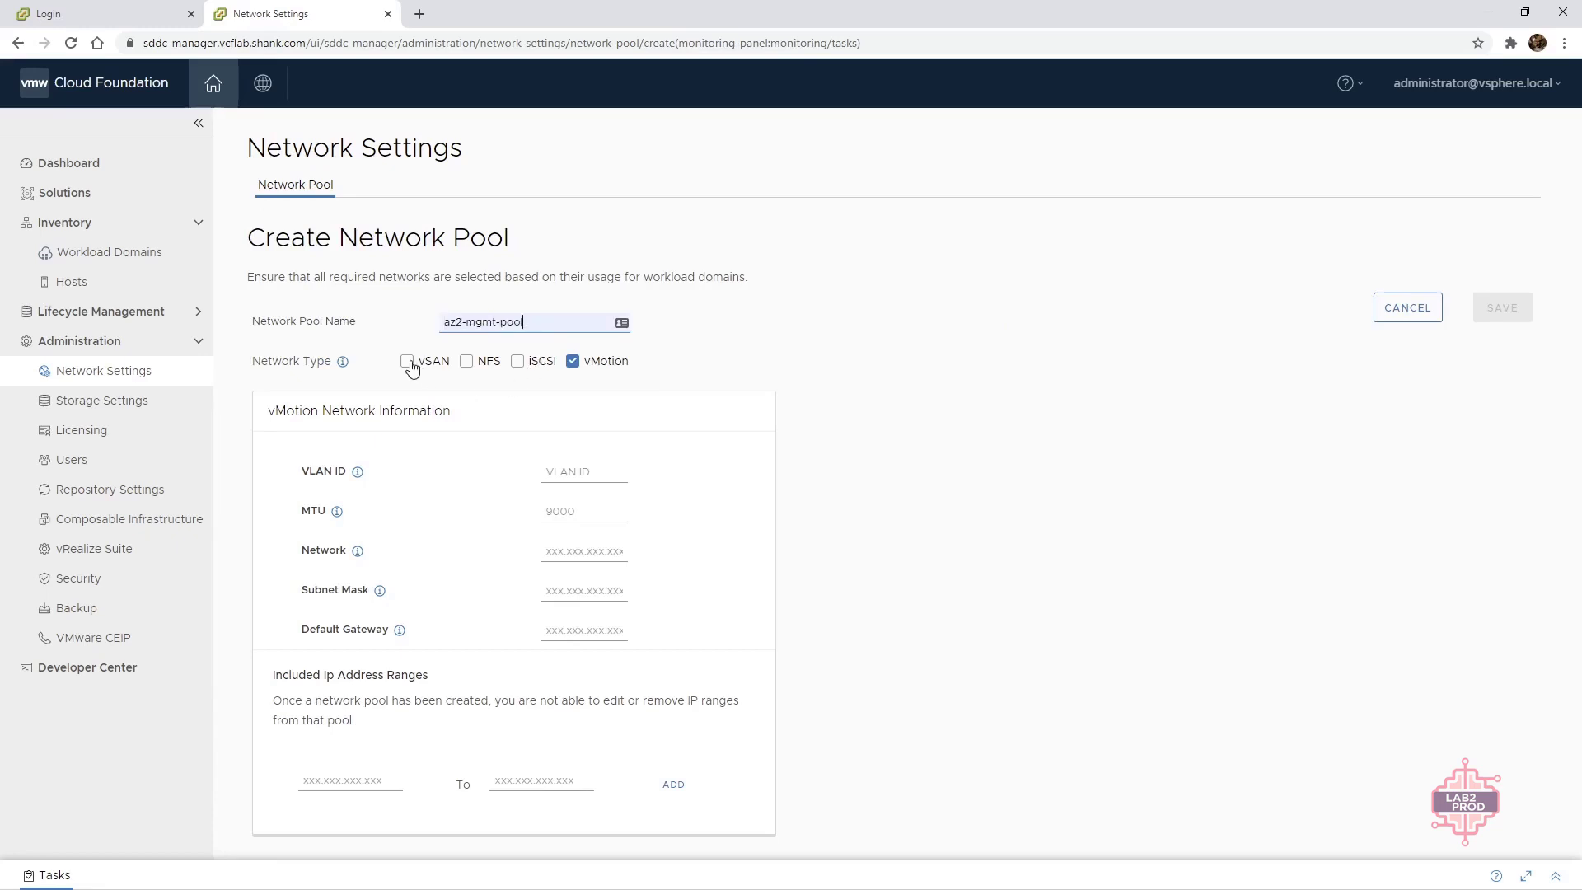
{"action": "left_click", "coordinate": [407, 361]}
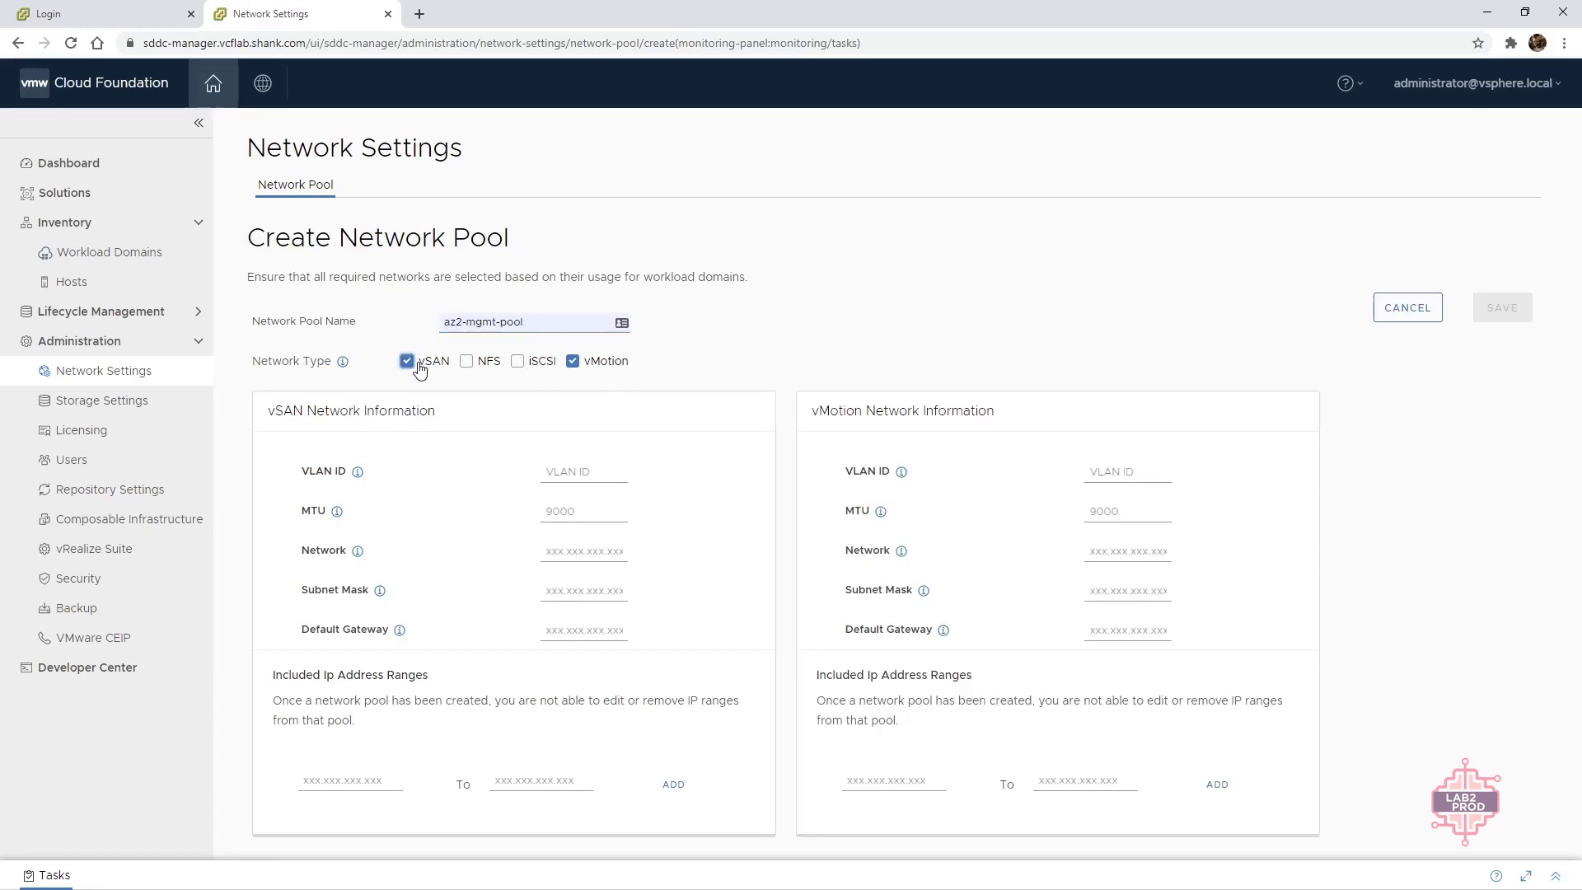
{"action": "left_click", "coordinate": [407, 360]}
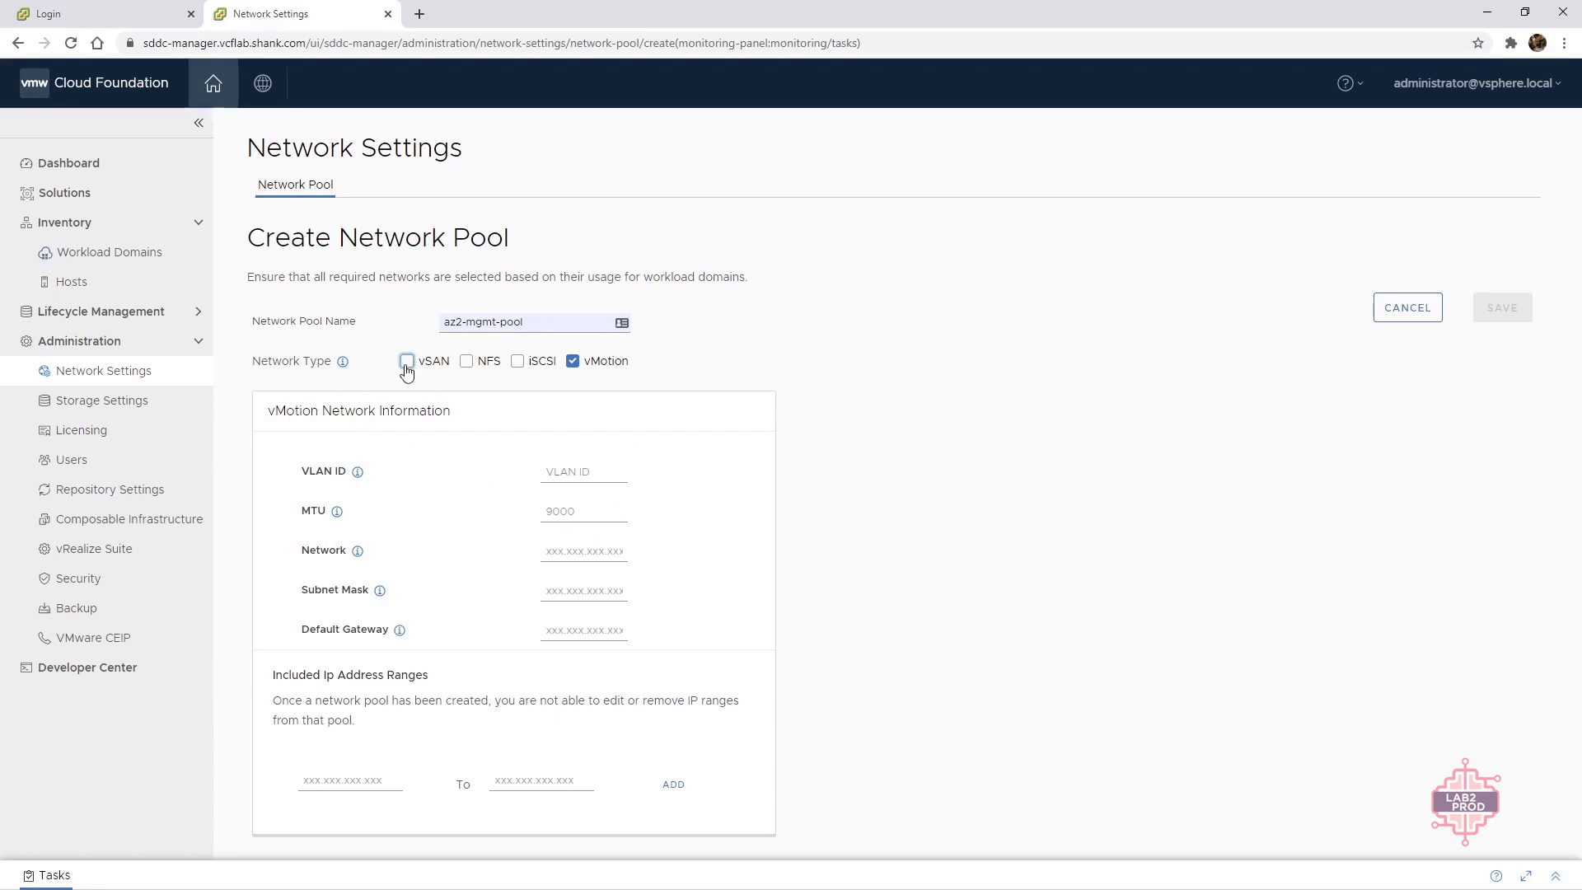
{"action": "left_click", "coordinate": [407, 361]}
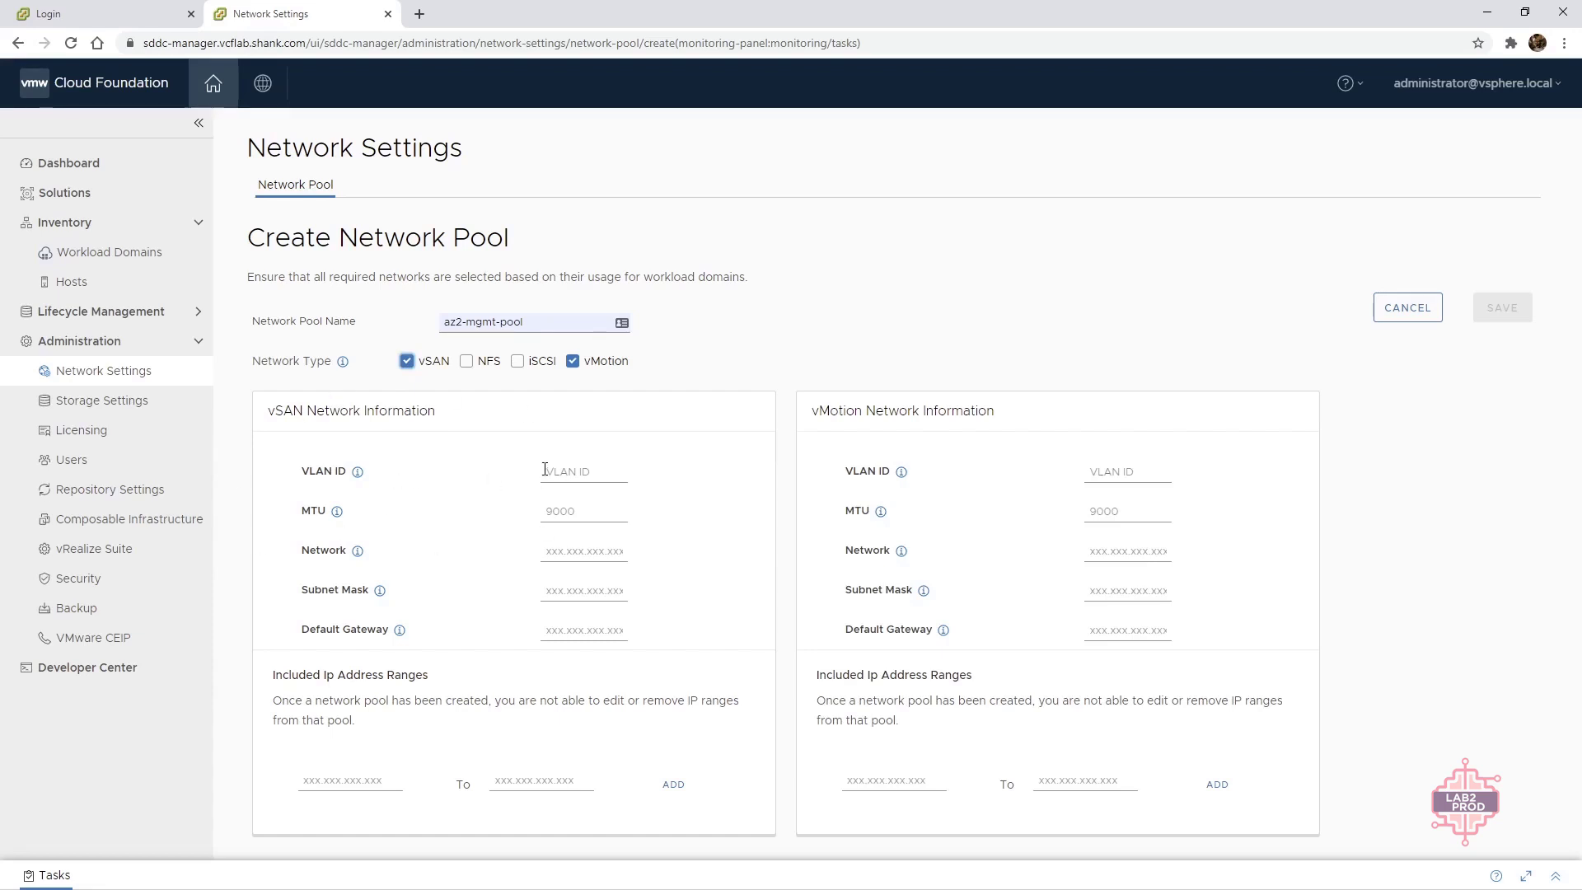
{"action": "mouse_move", "coordinate": [594, 430]}
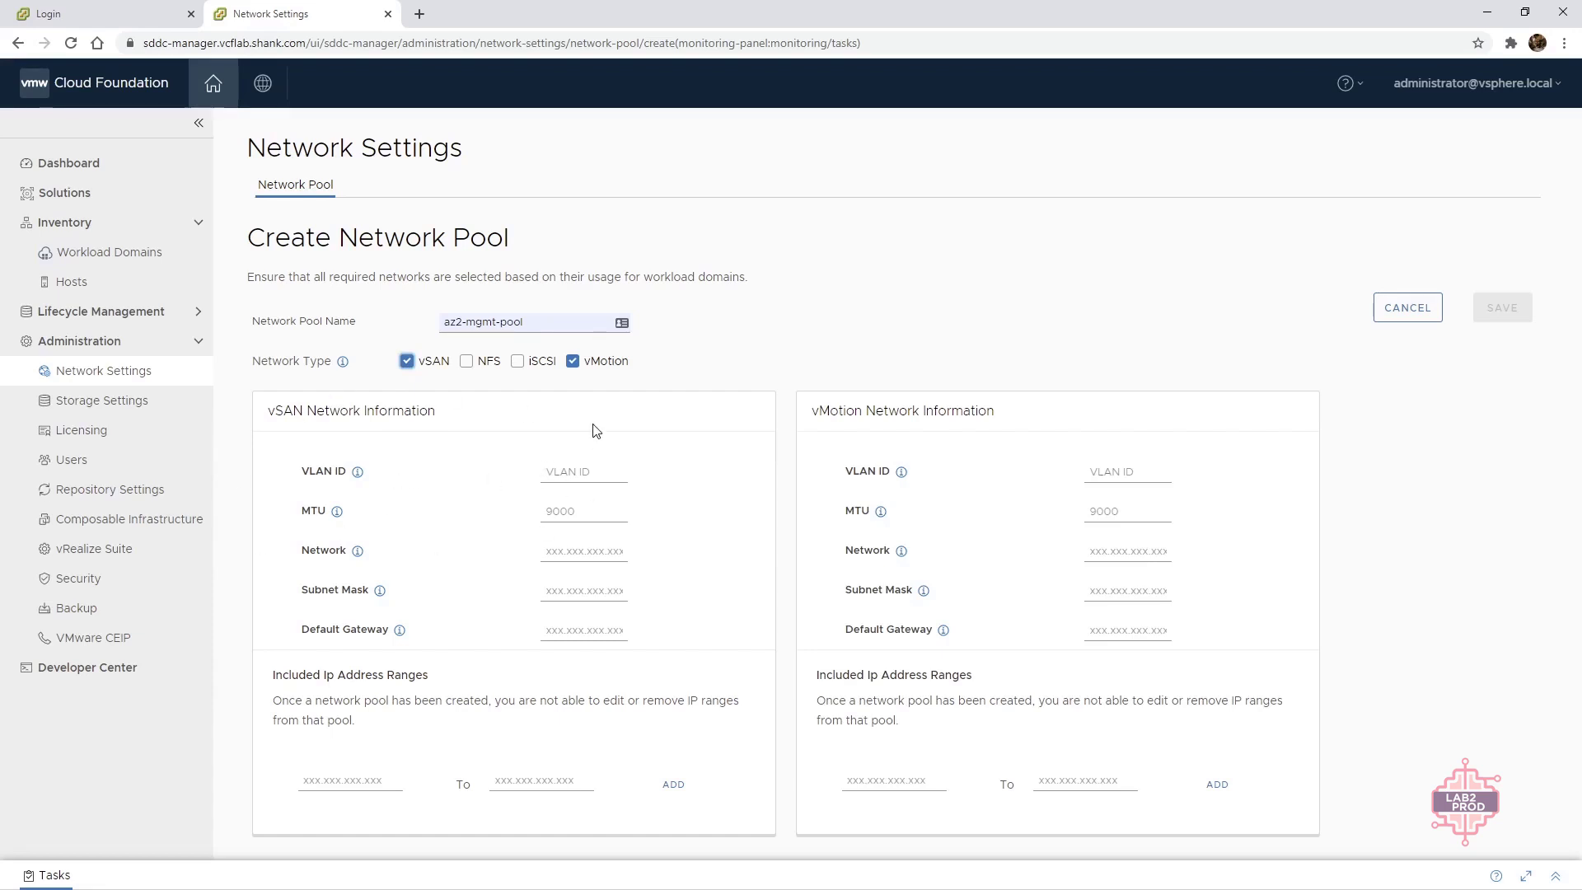
Step: Fill the vSAN network: VLAN 2010, MTU 8940, subnet 172.26.0.0, mask 255.255.255.0 and gateway 172.26.x
{"action": "left_click", "coordinate": [583, 470]}
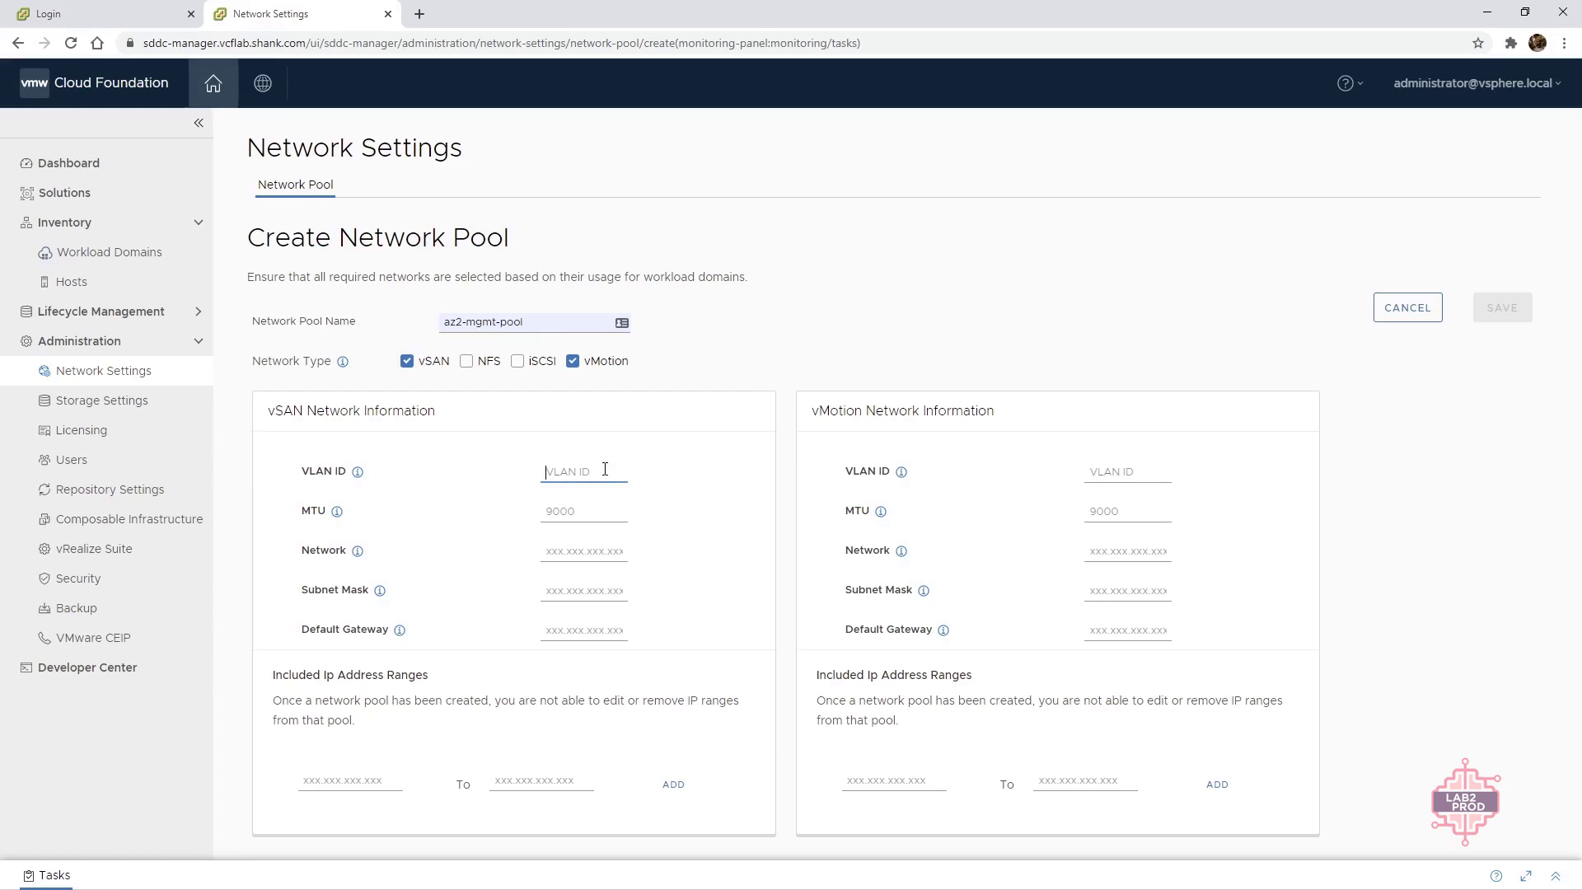
{"action": "type", "text": "2010"}
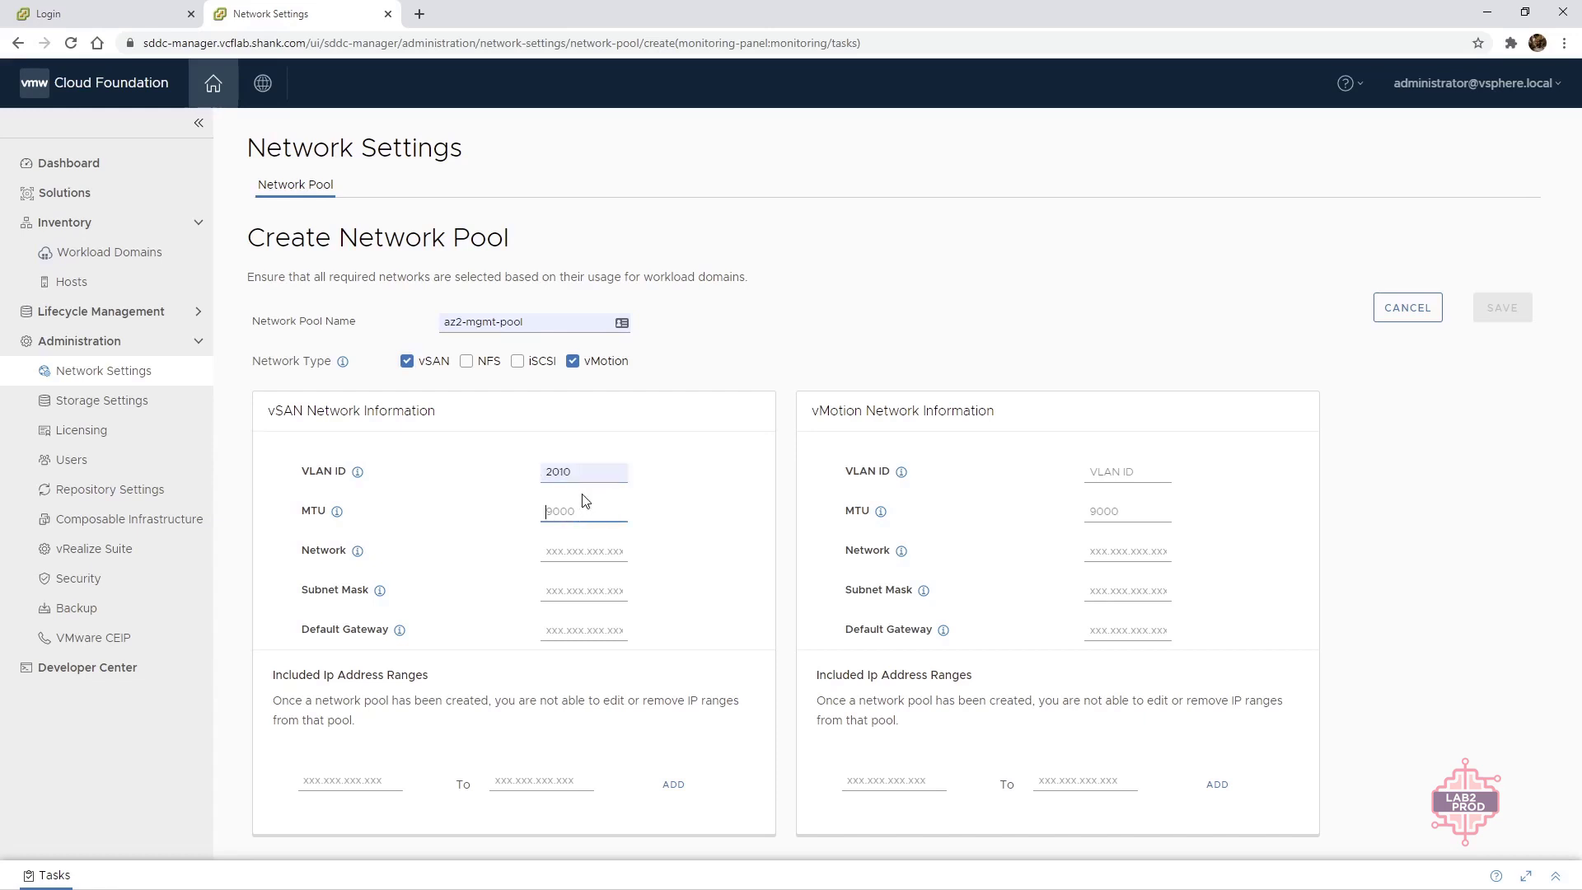
{"action": "type", "text": "8940"}
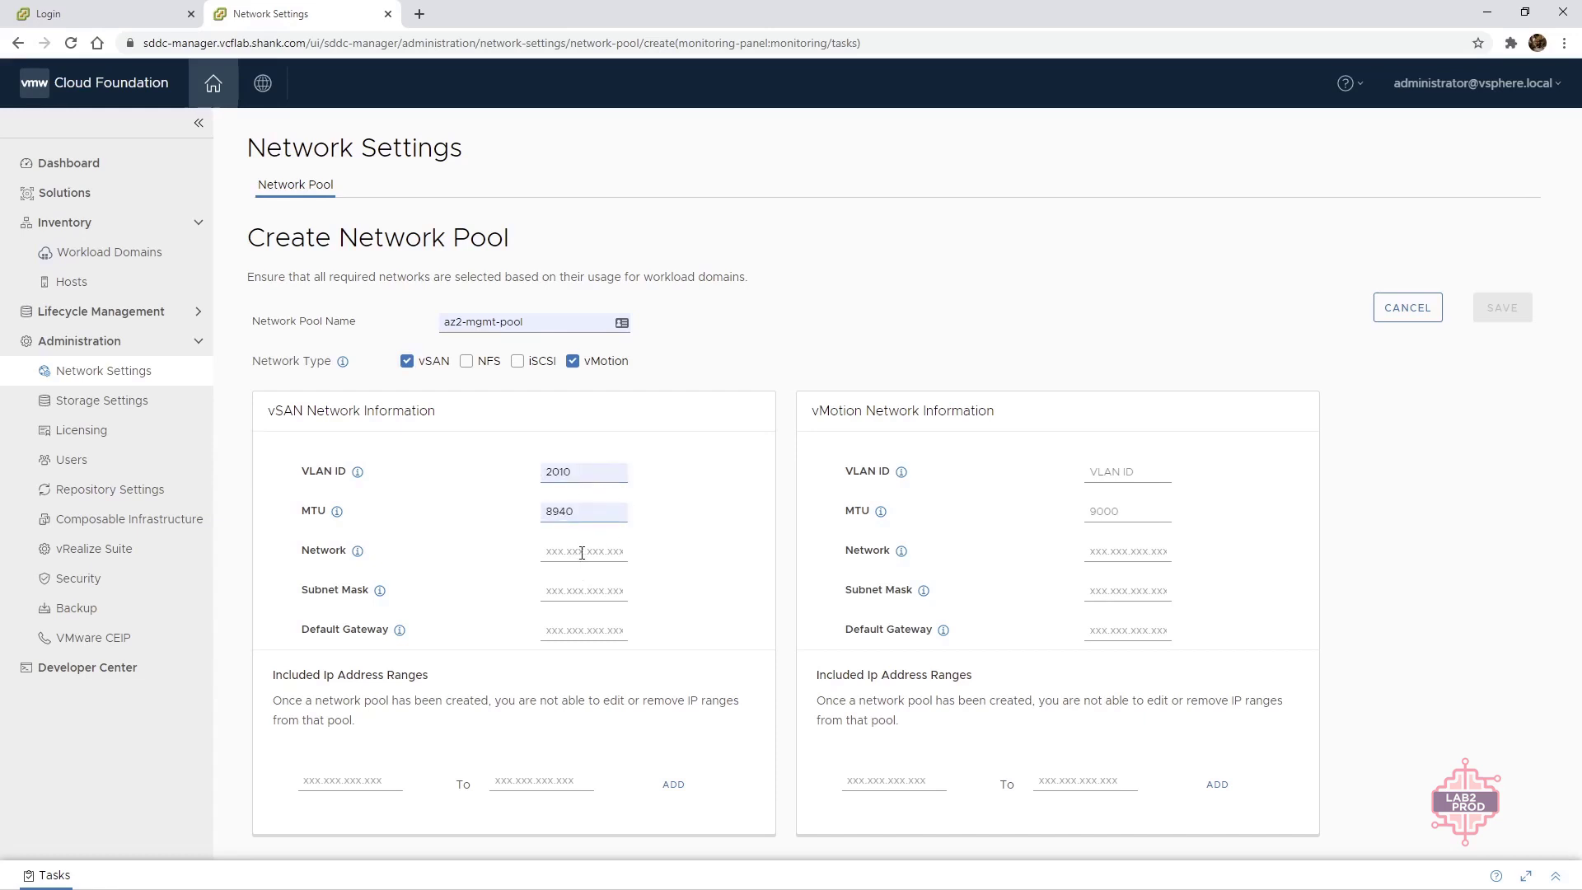
{"action": "type", "text": "172.26.0.0"}
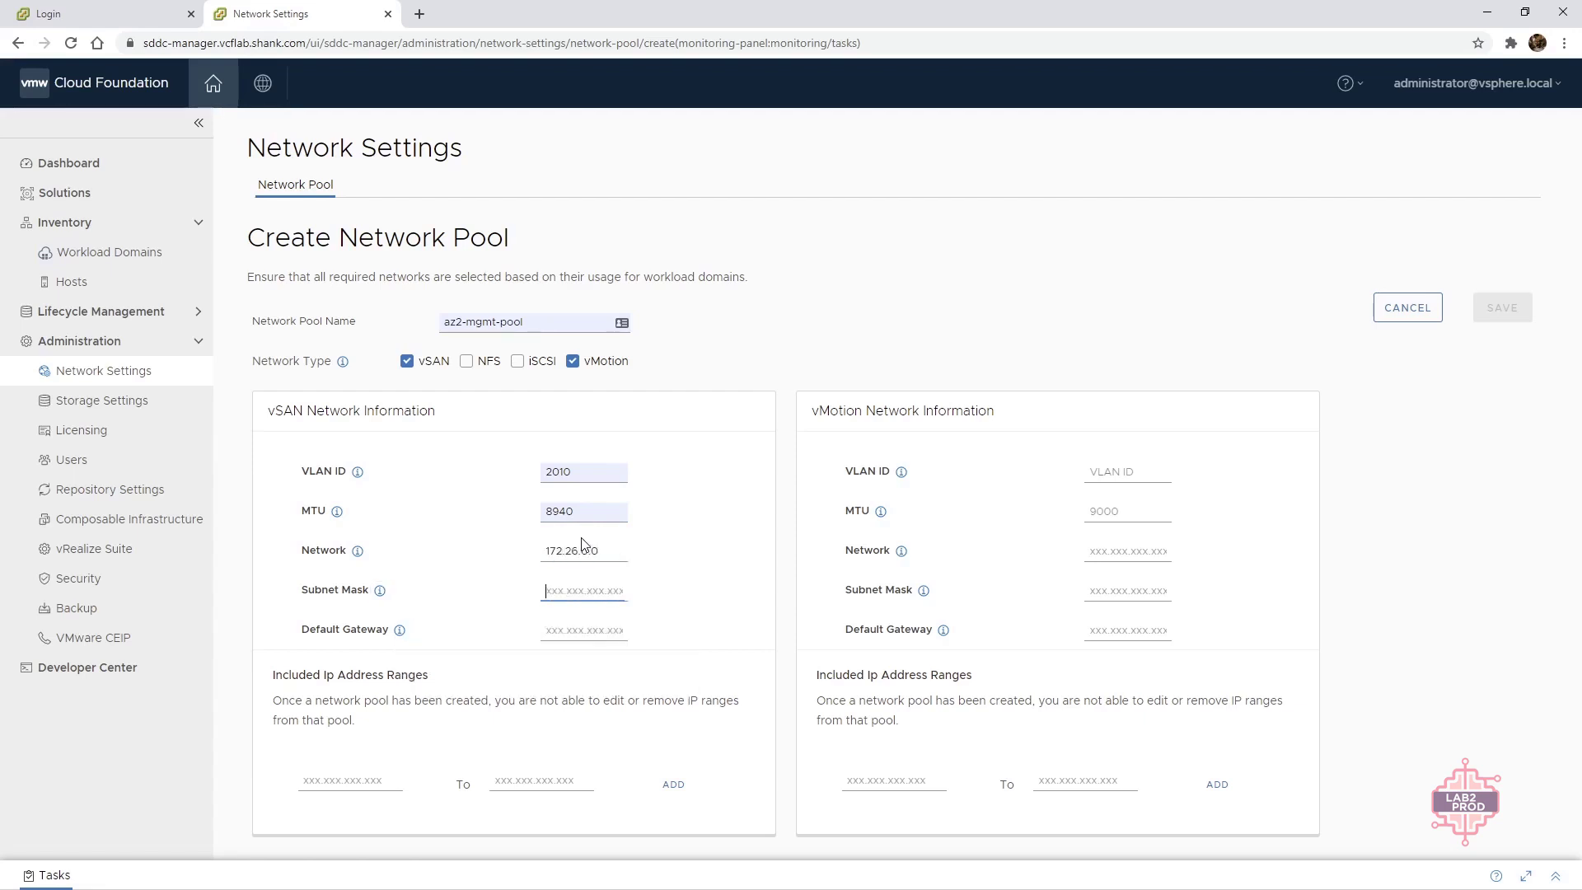
{"action": "type", "text": "255.255.255.0"}
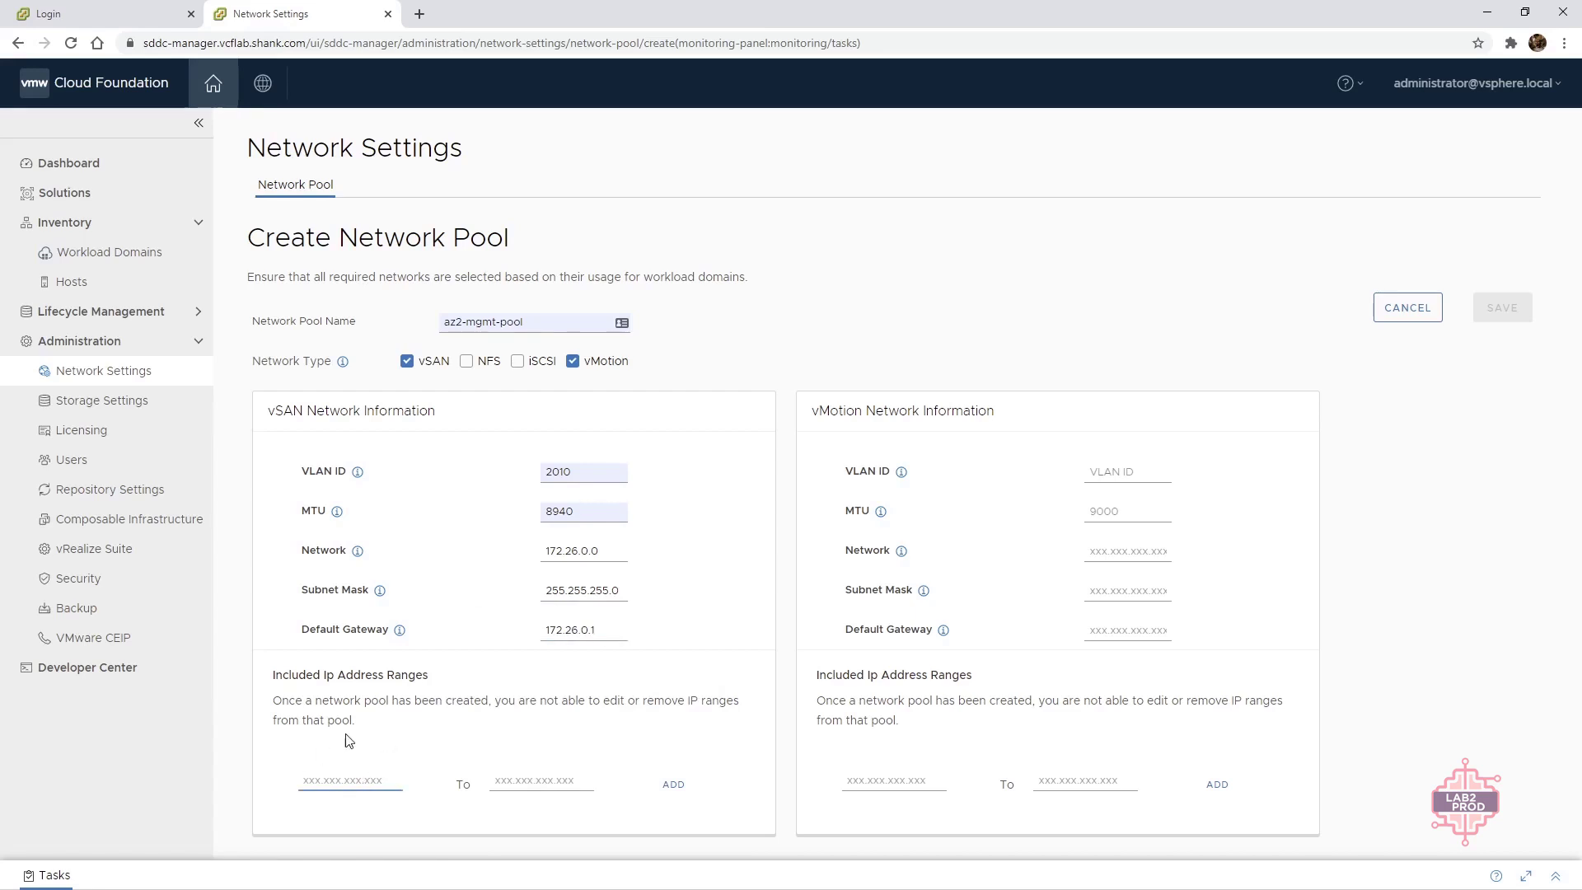
{"action": "type", "text": "172.26.0.10"}
{"action": "left_click", "coordinate": [542, 779]}
{"action": "type", "text": "172.26.0.50"}
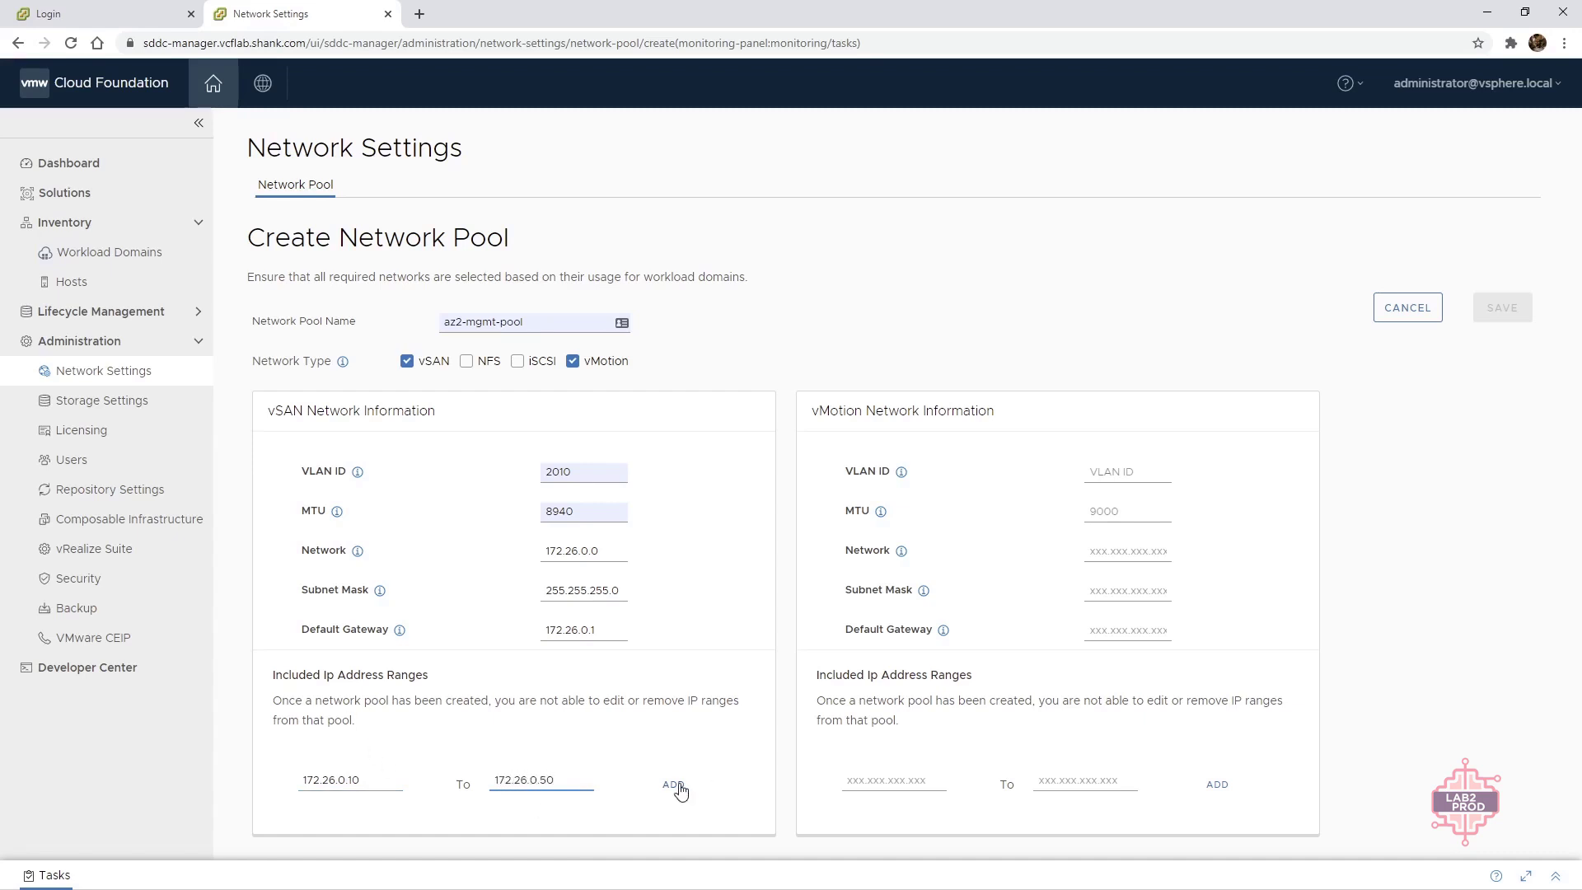
Step: Add the vSAN range and fill the vMotion network: VLAN 2009, subnet 172.25.0.0, gateway 172.25.0.1 and its range
{"action": "left_click", "coordinate": [677, 784]}
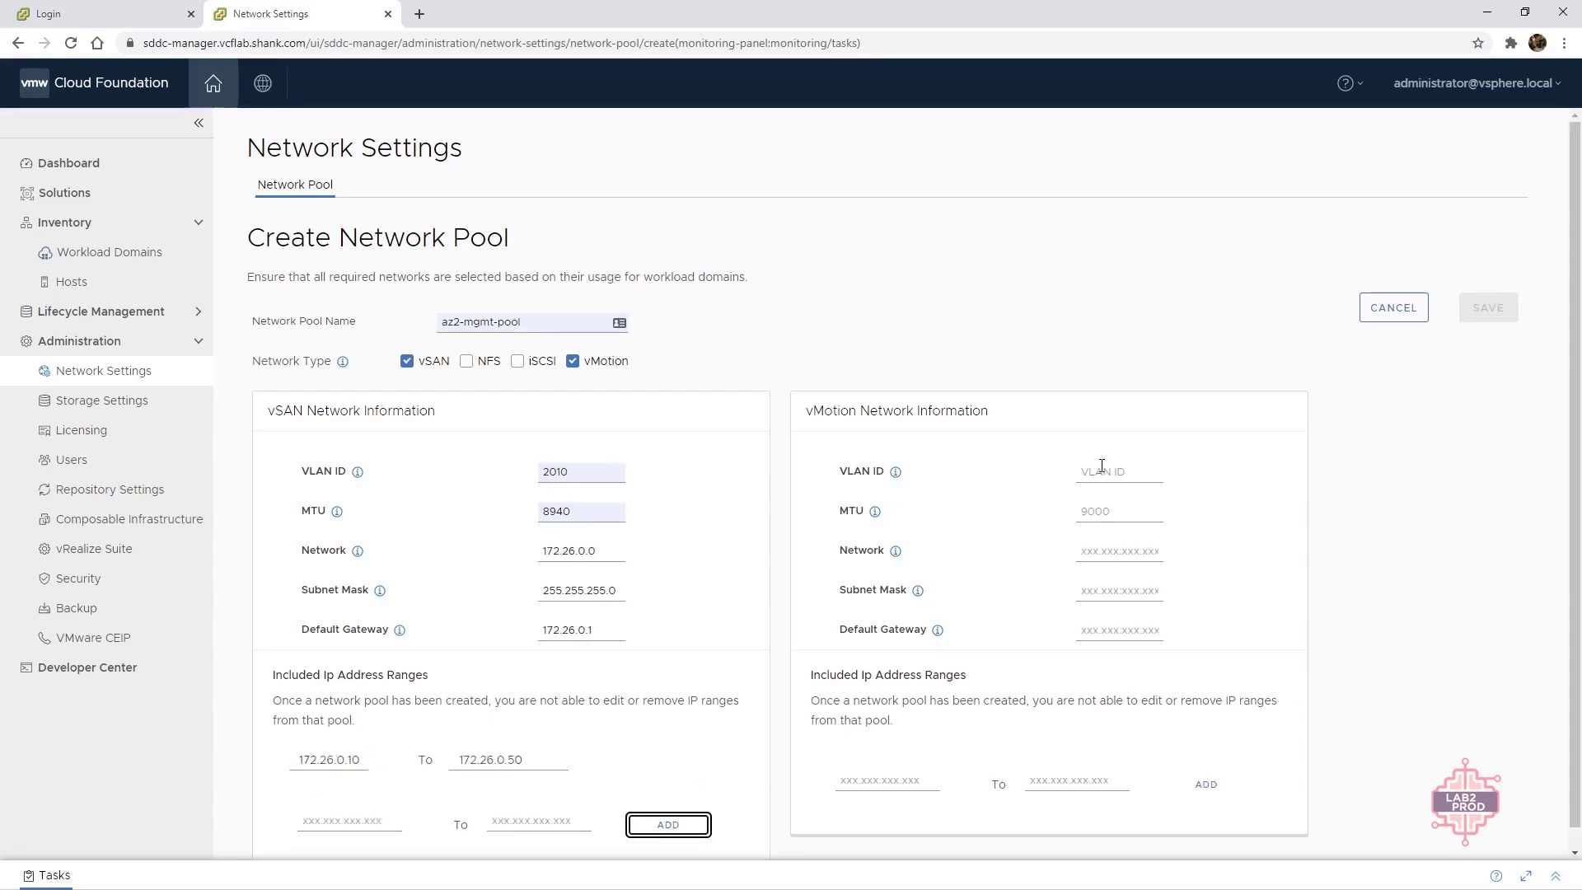
{"action": "type", "text": "20"}
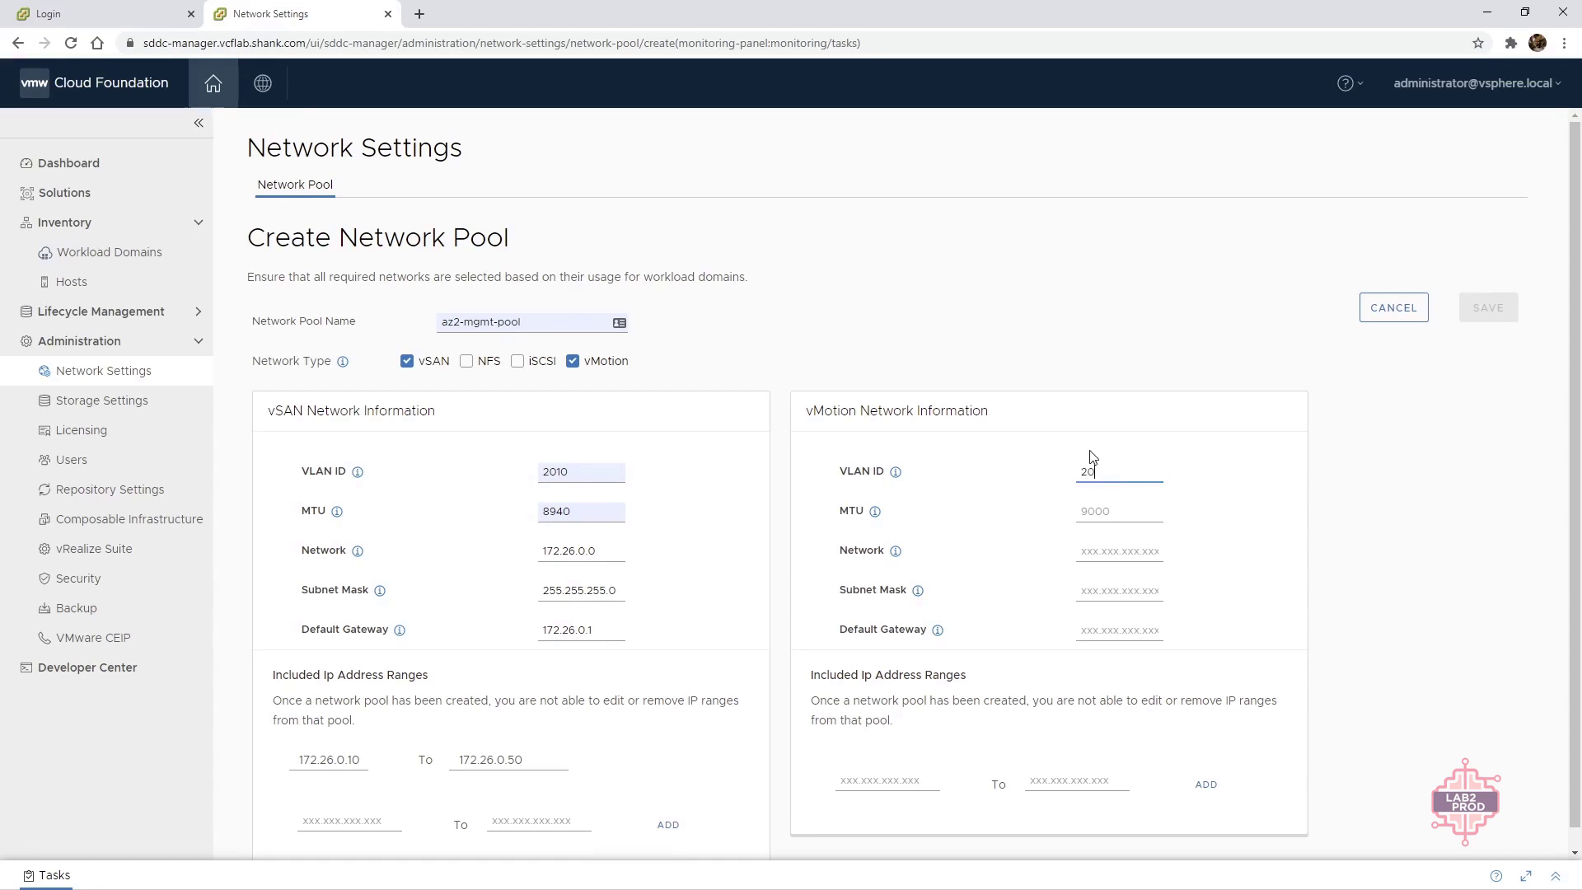
{"action": "type", "text": "09"}
{"action": "left_click", "coordinate": [1119, 510]}
{"action": "type", "text": "8940"}
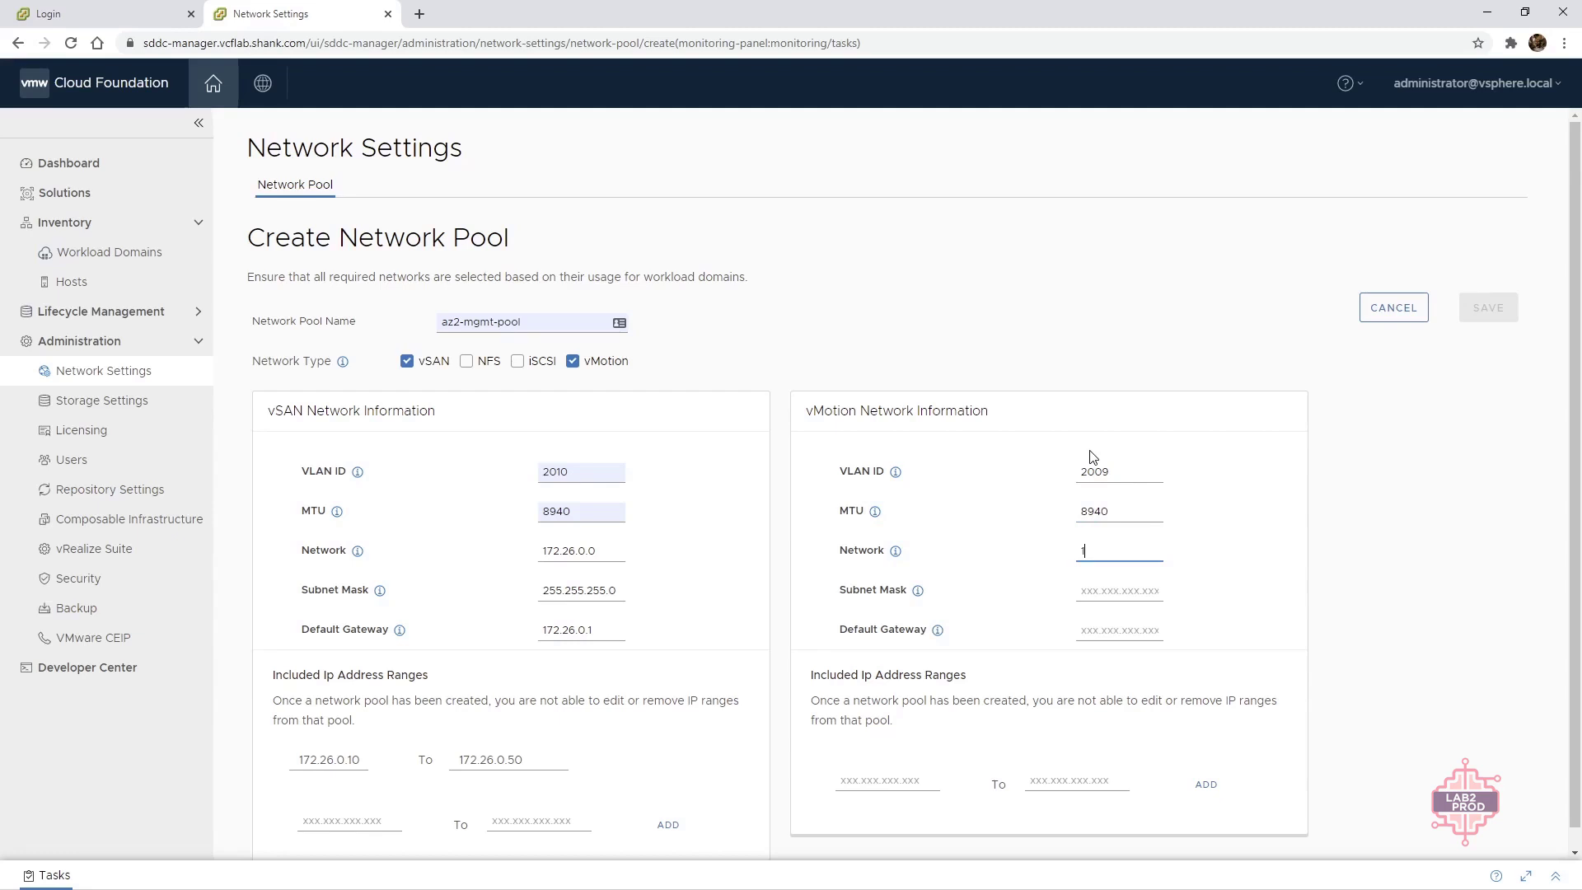
{"action": "type", "text": "172.25.0.0"}
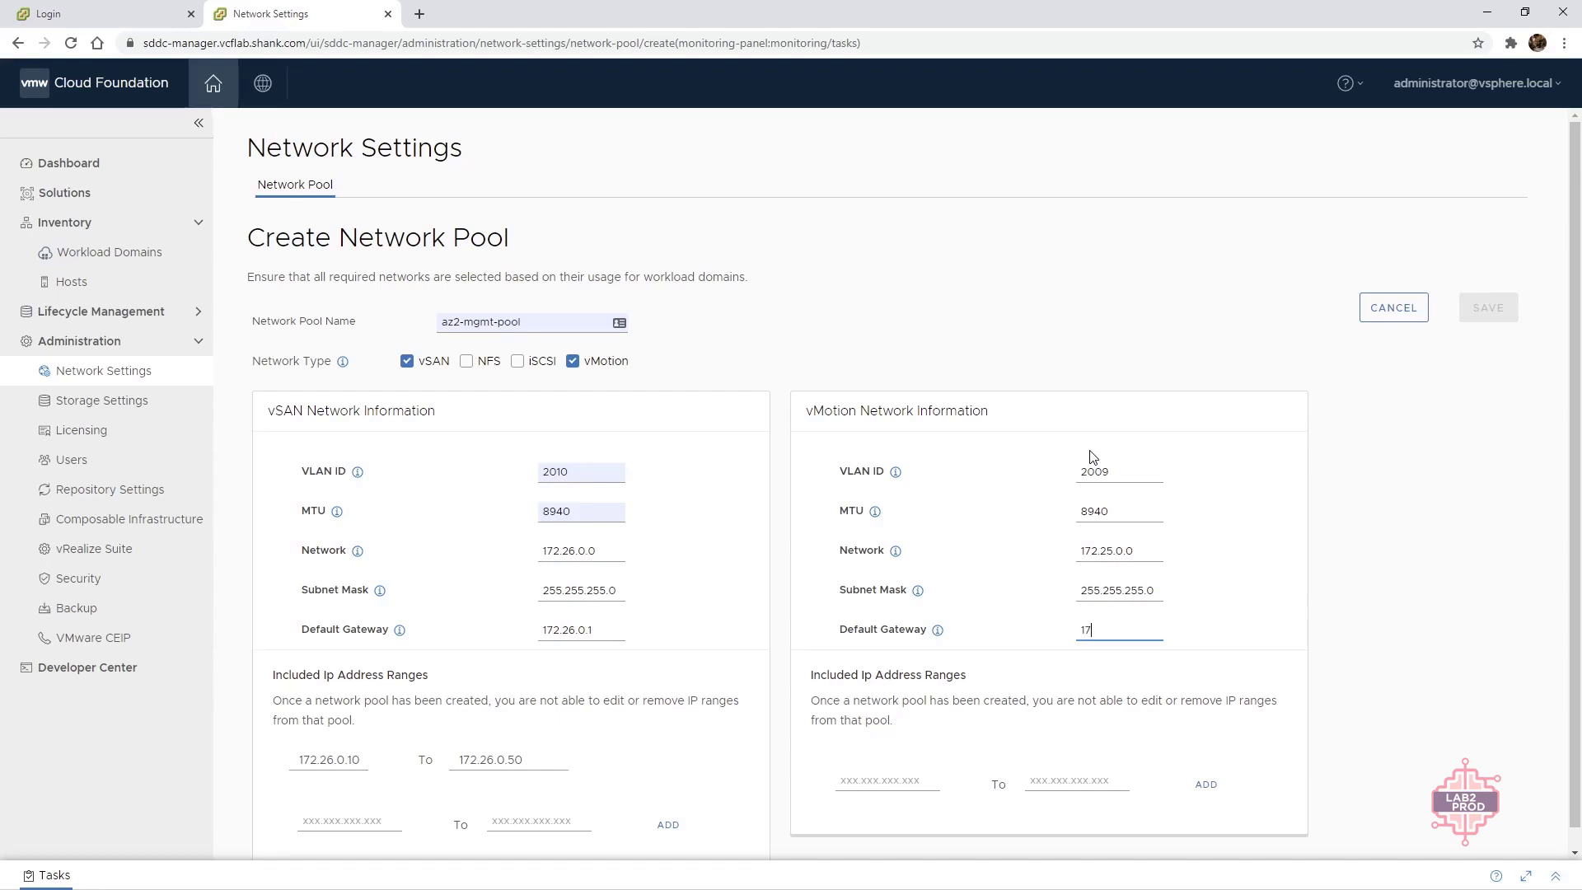
{"action": "type", "text": "2.25.0.1"}
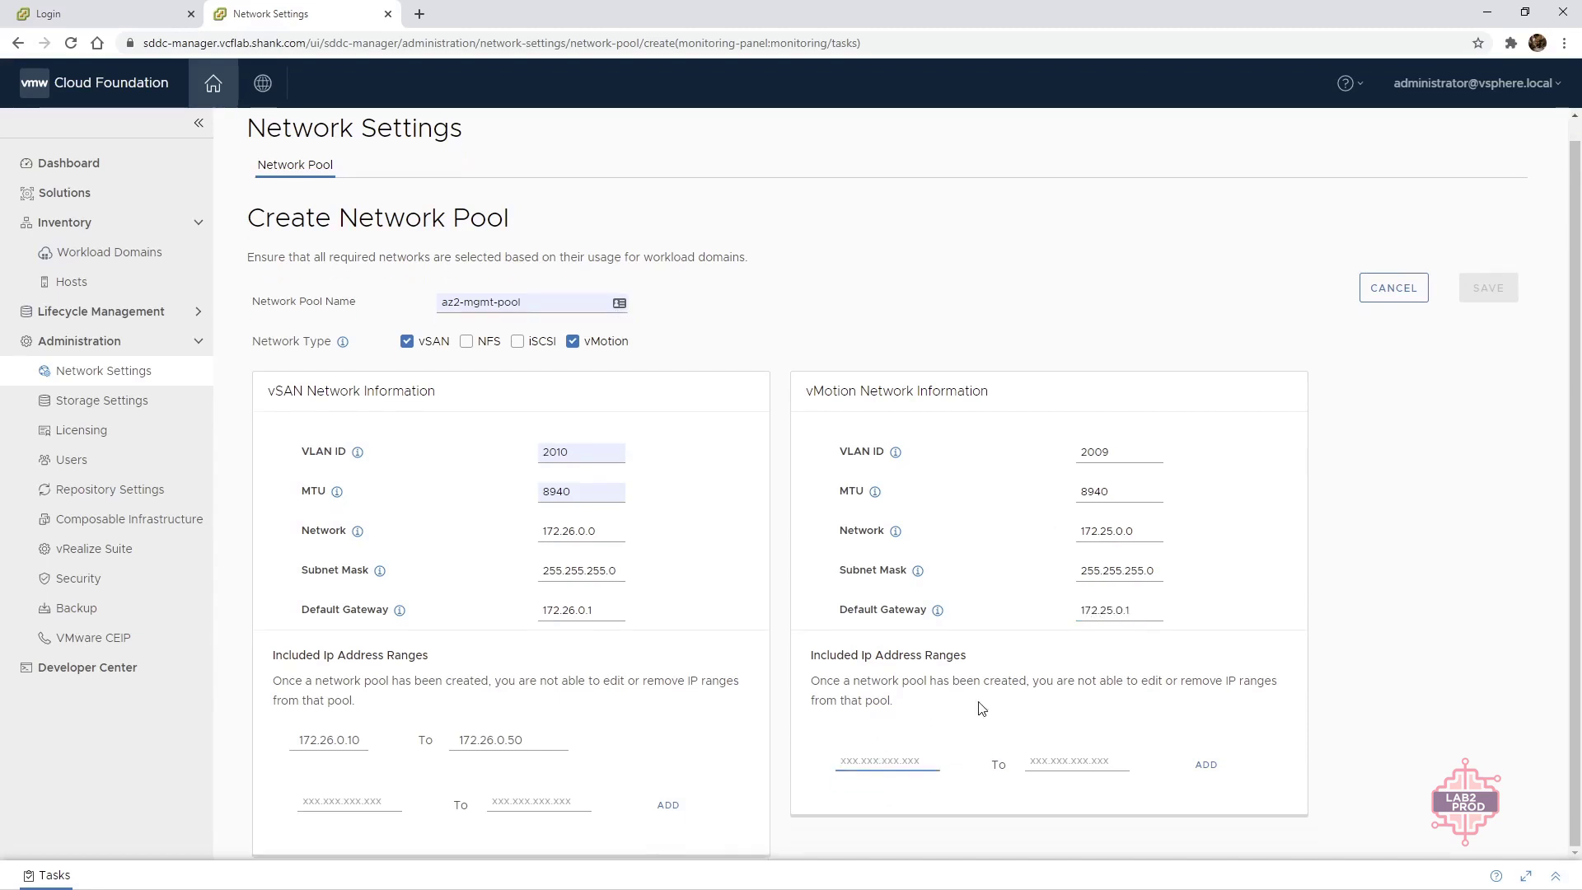
{"action": "type", "text": "172.25.0.10"}
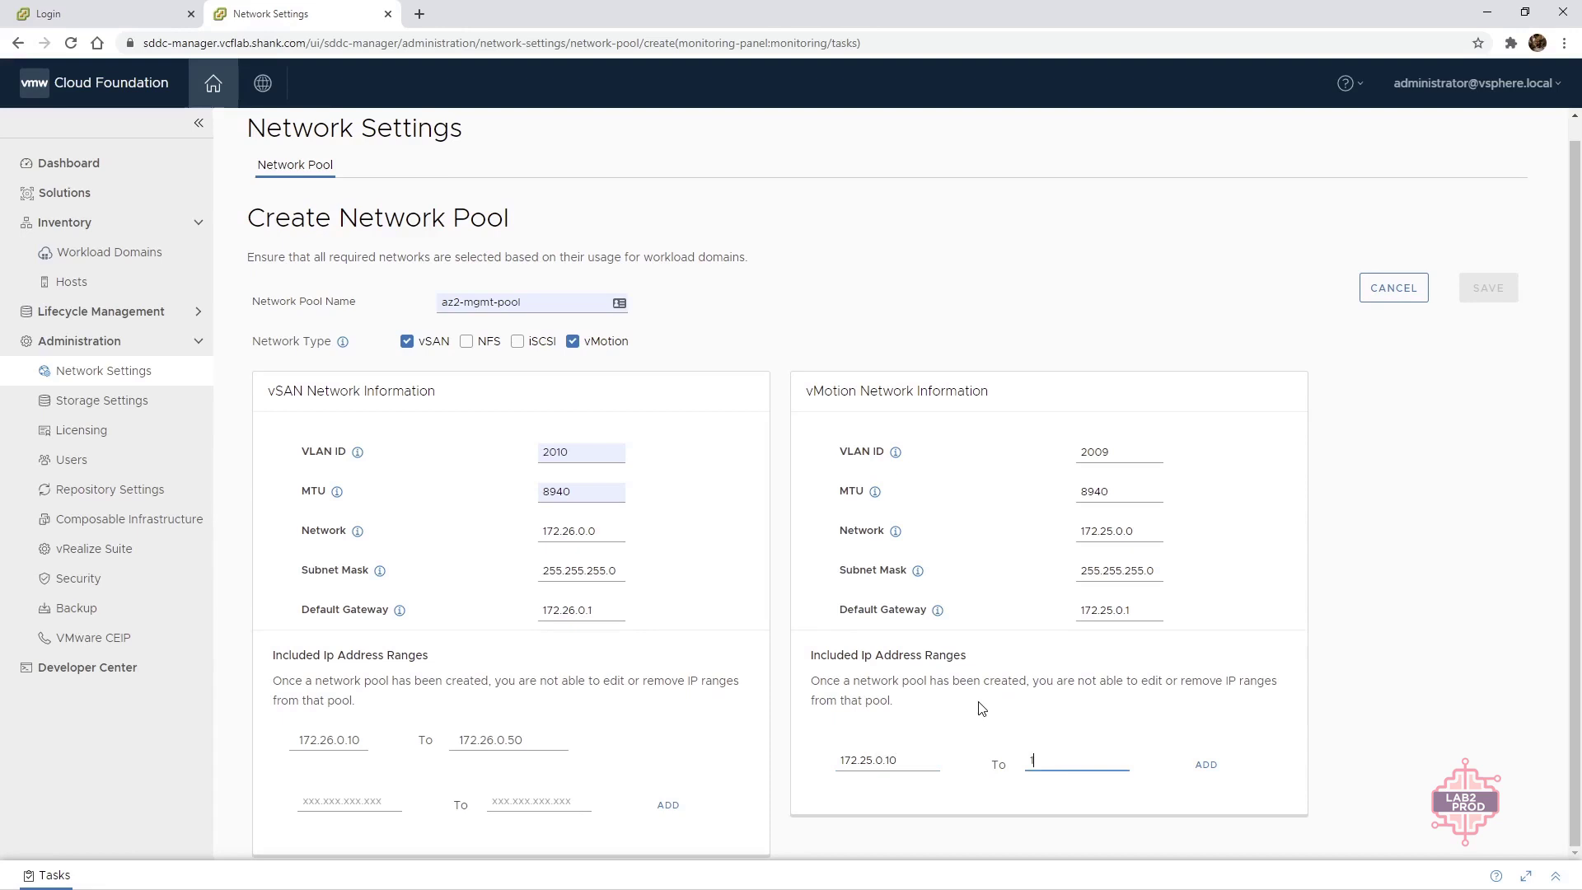
{"action": "type", "text": "72.25.0"}
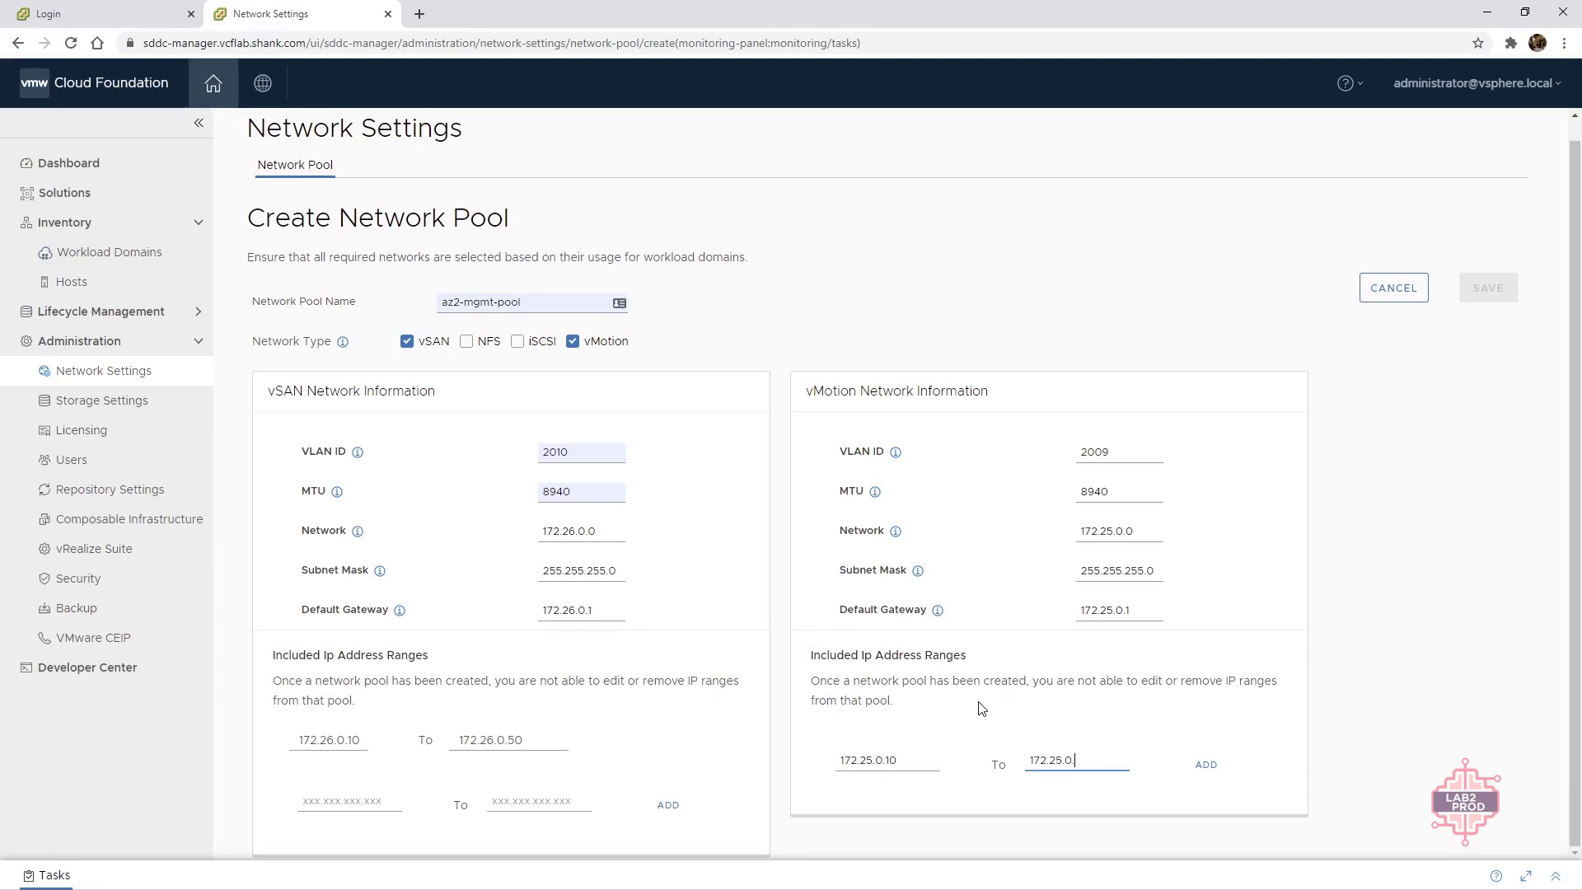
Step: Add the vMotion IP range and save the az2-mgmt-pool network pool
{"action": "left_click", "coordinate": [1205, 763]}
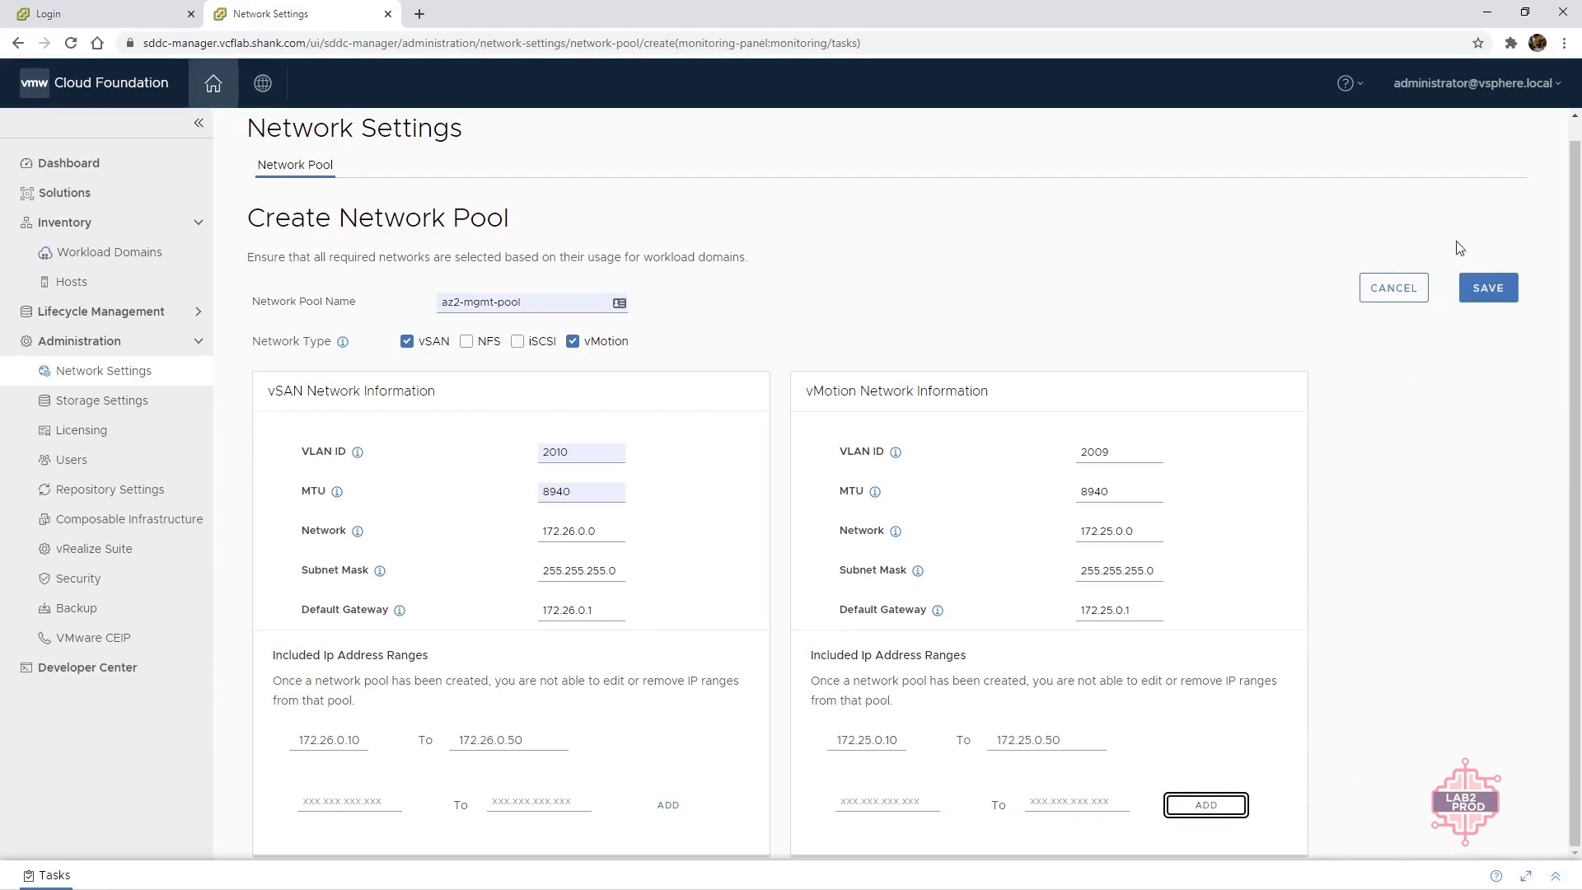
{"action": "left_click", "coordinate": [1486, 287]}
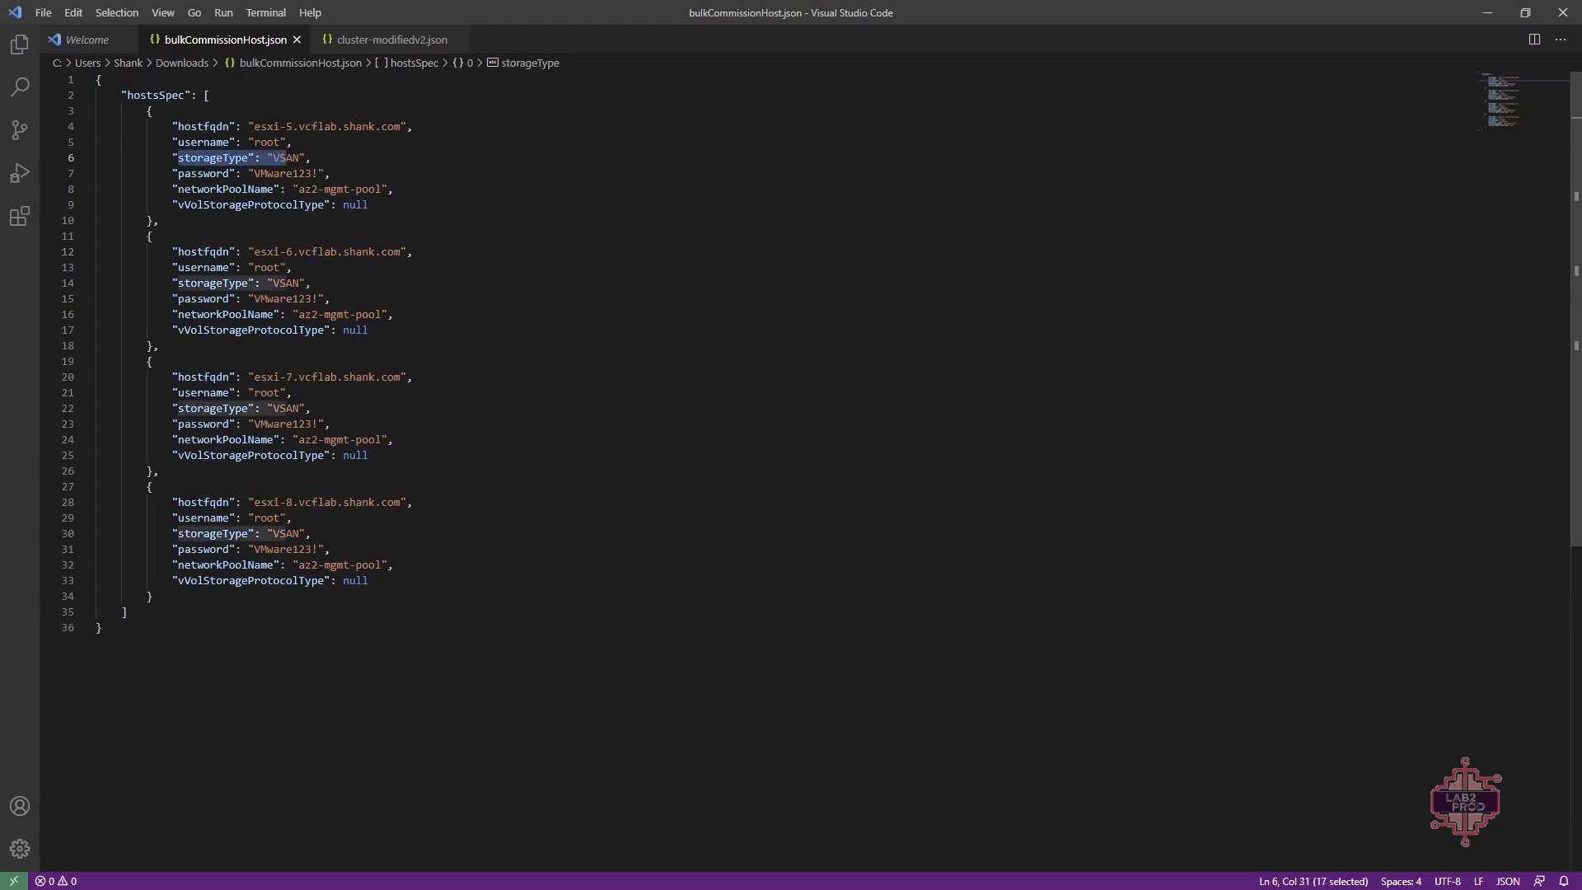
Step: Verify in bulkCommissionHost.json that every host uses VSAN storage and the az2-mgmt-pool pool
{"action": "left_click", "coordinate": [381, 188]}
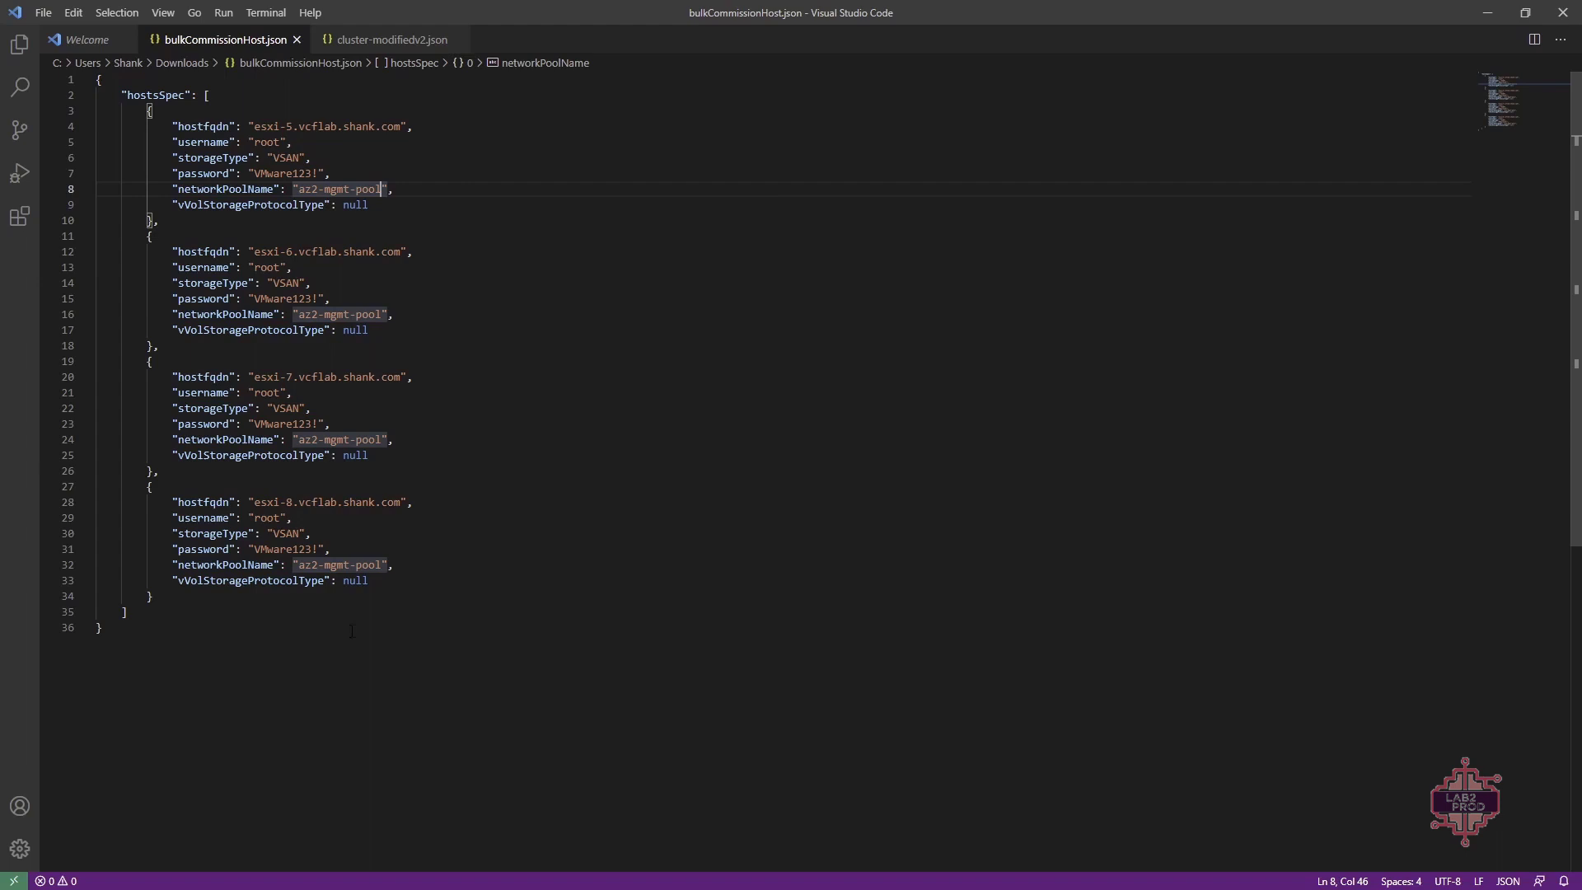
{"action": "left_click", "coordinate": [150, 595]}
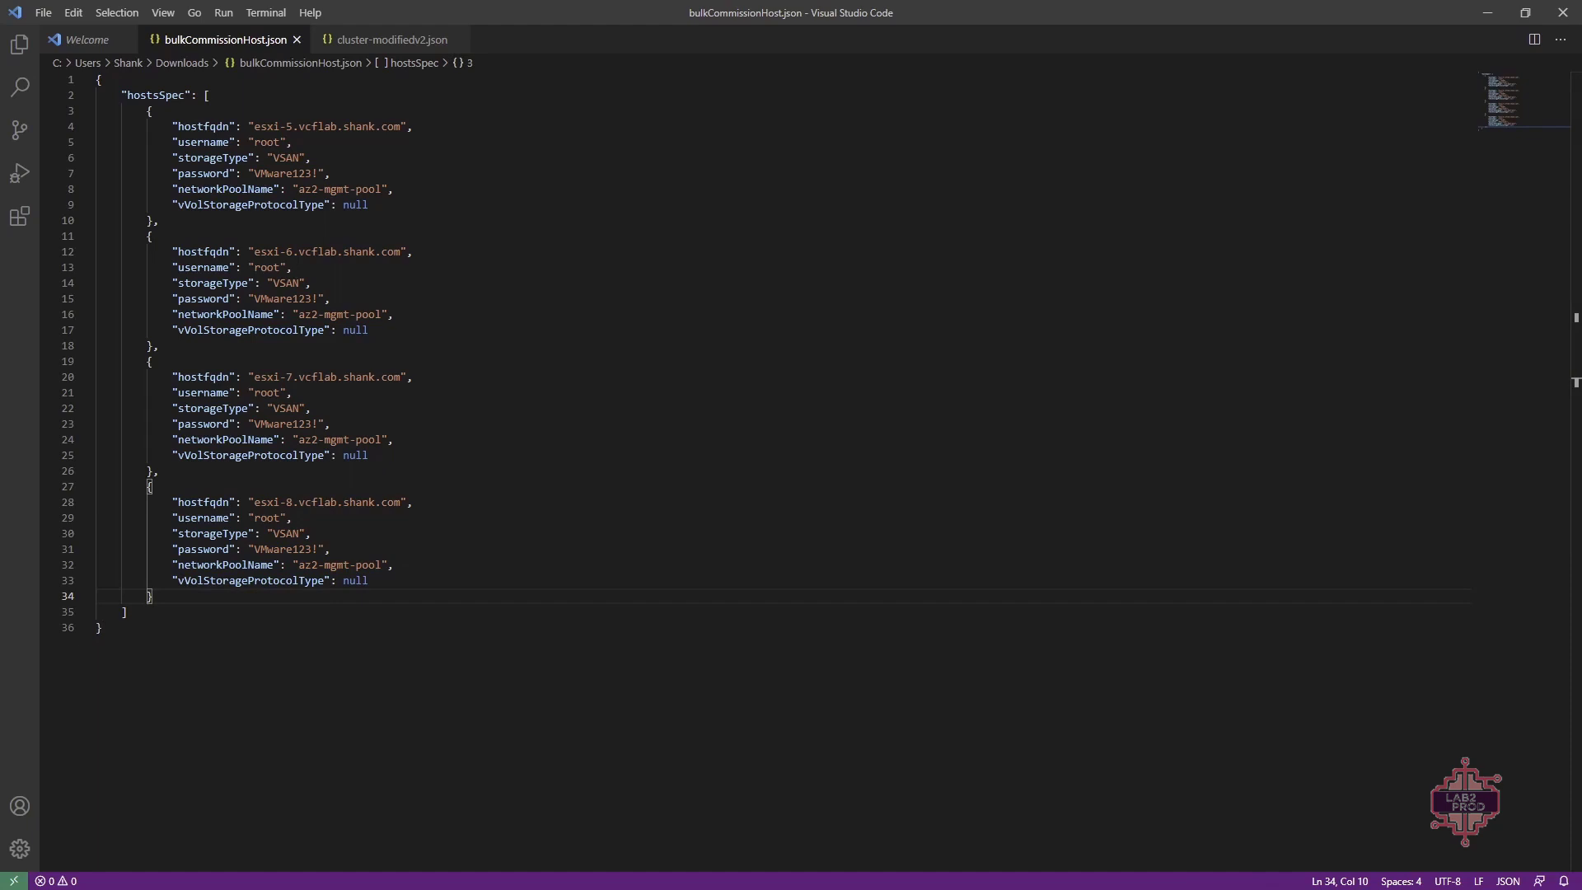
{"action": "mouse_move", "coordinate": [1454, 21]}
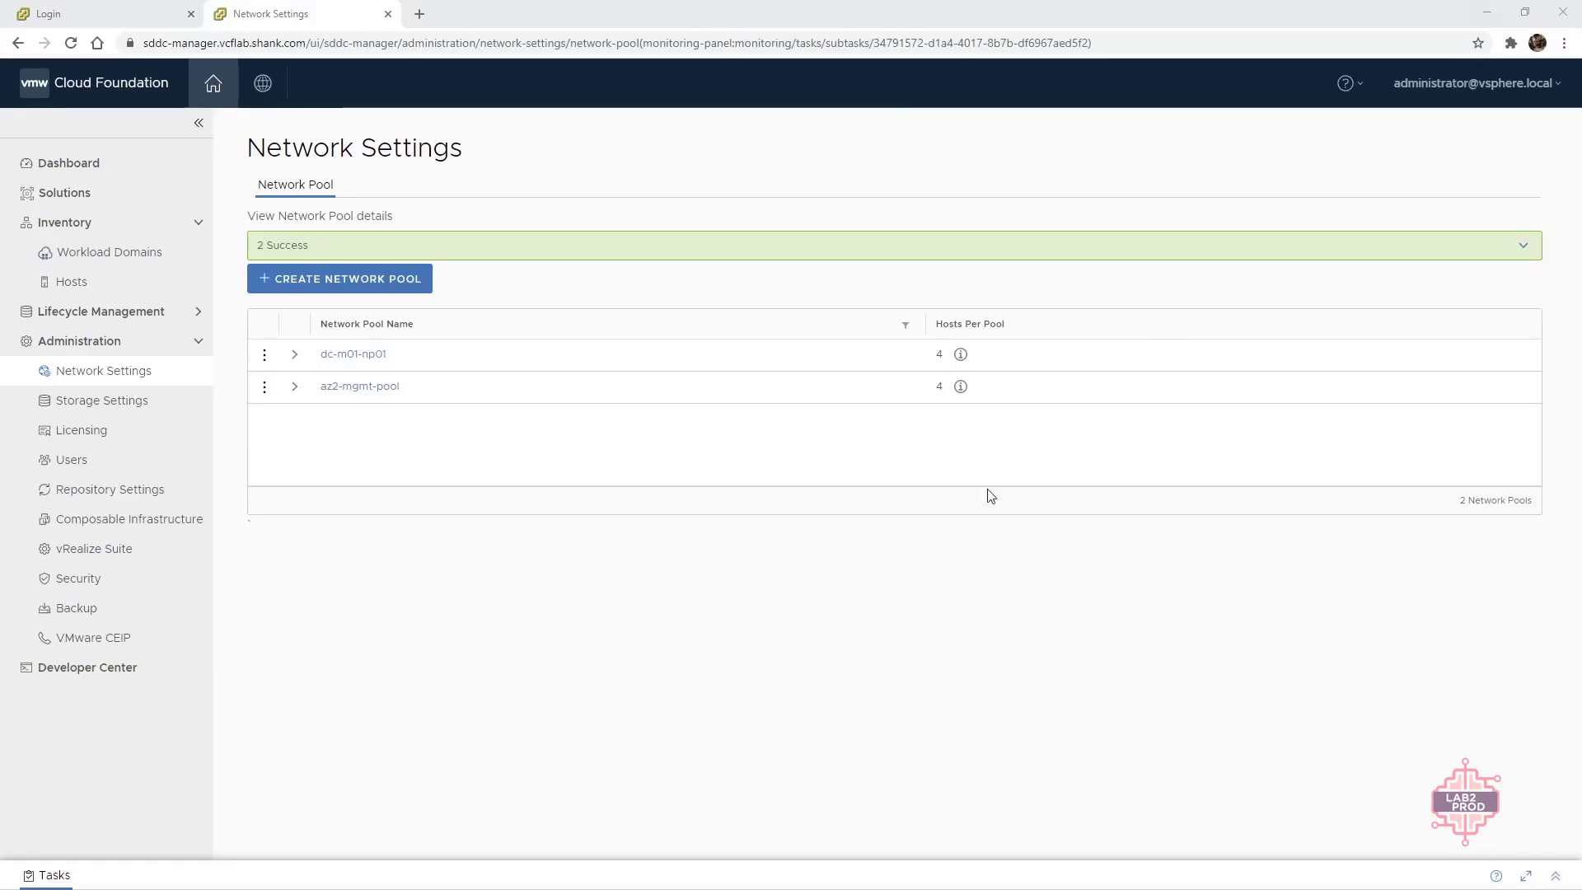
Step: Start Commission Hosts from the Hosts inventory and confirm every prerequisite on the checklist
{"action": "left_click", "coordinate": [71, 282]}
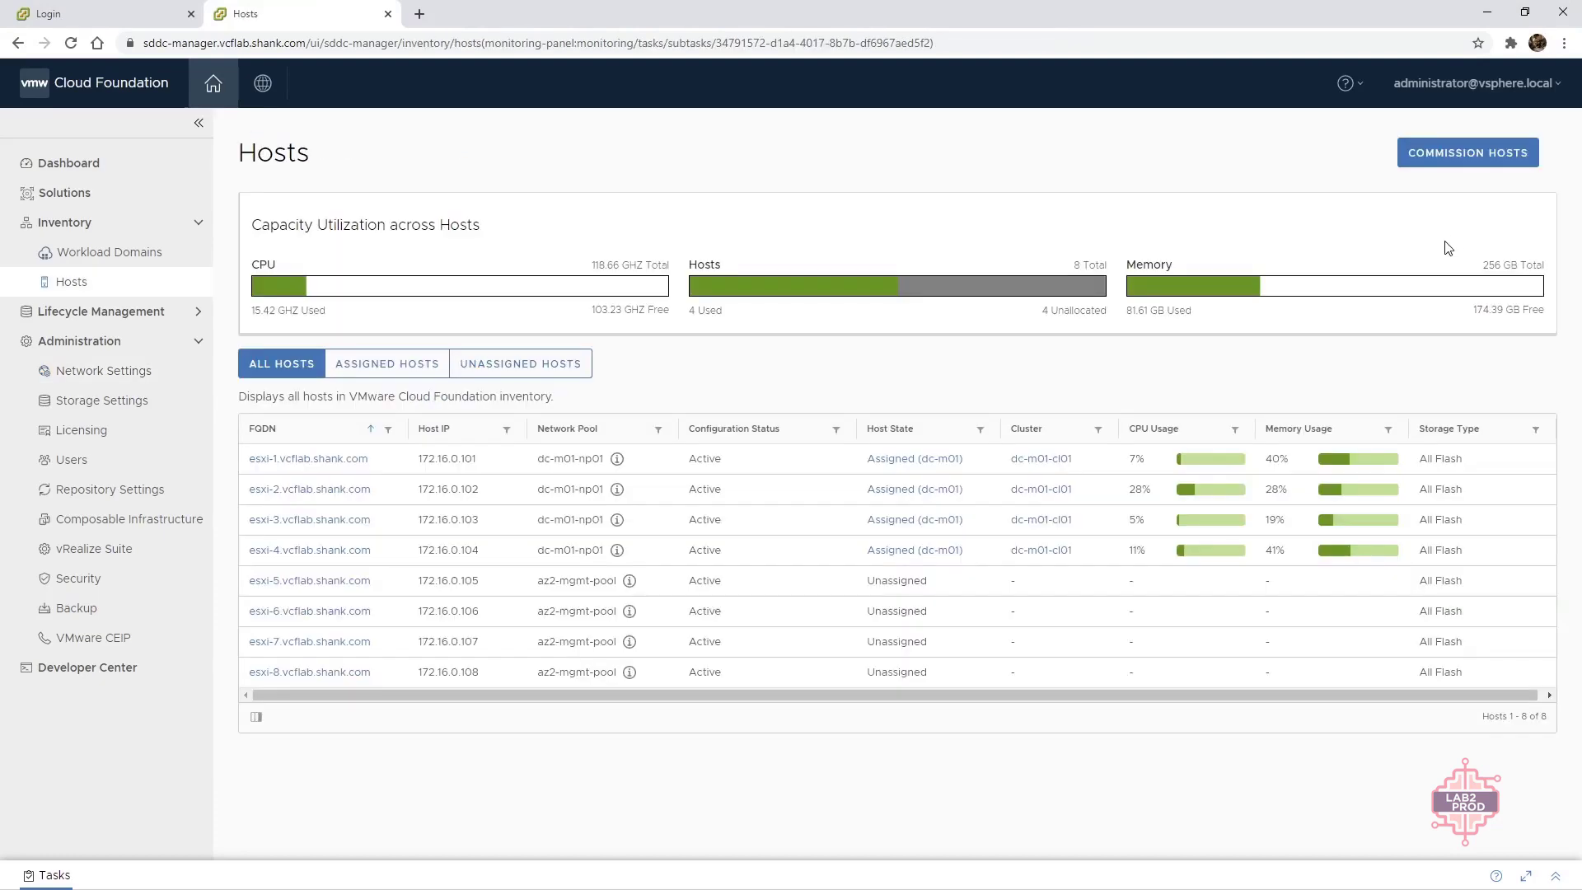
{"action": "left_click", "coordinate": [1467, 152]}
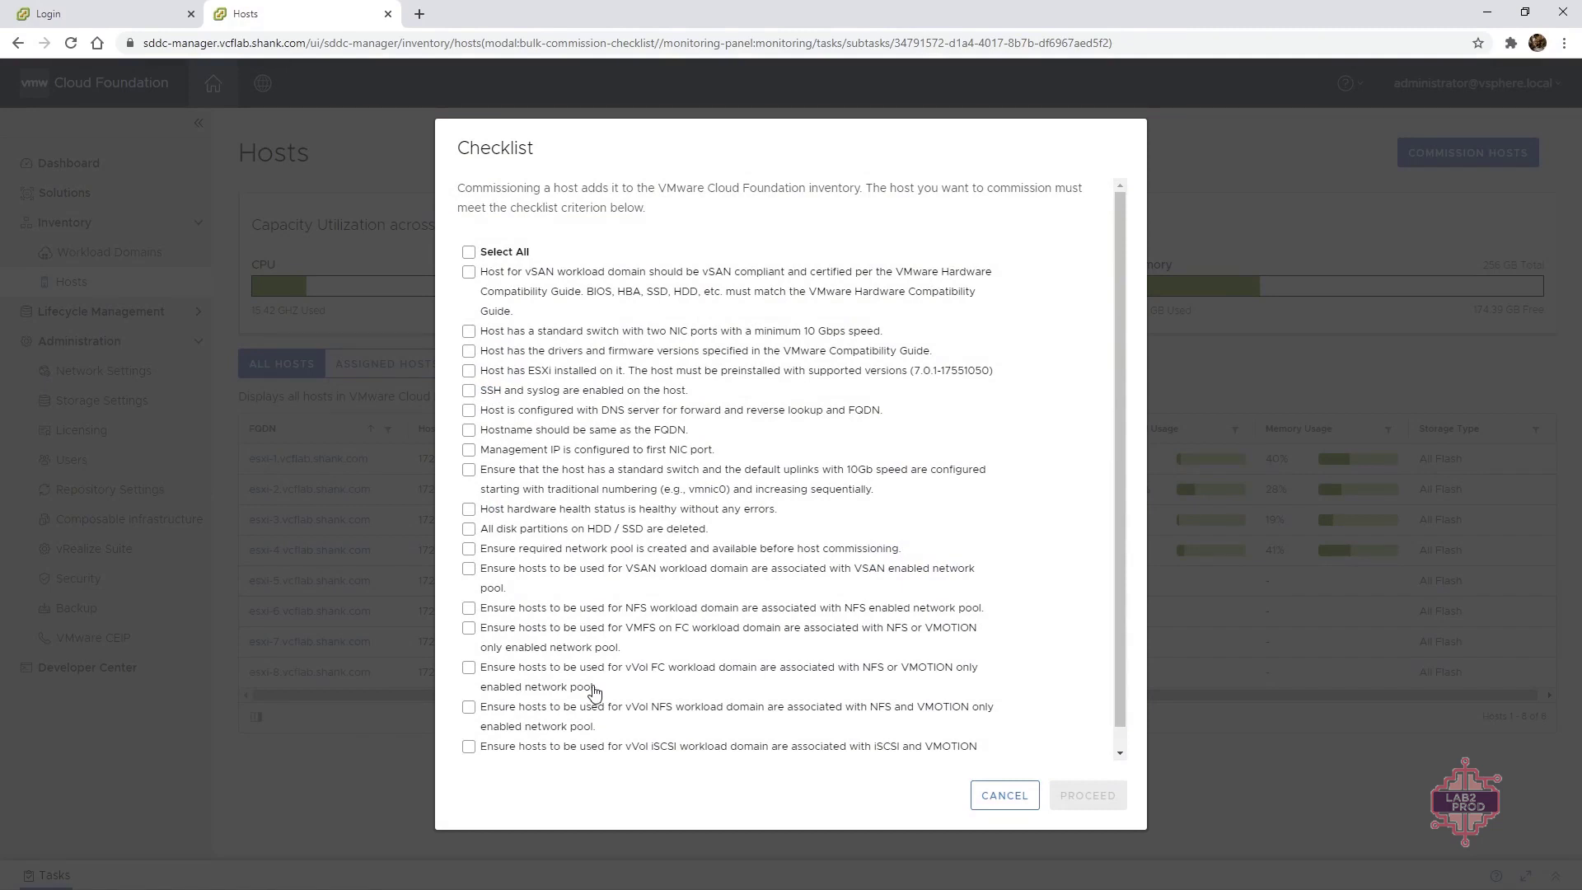
{"action": "mouse_move", "coordinate": [665, 505]}
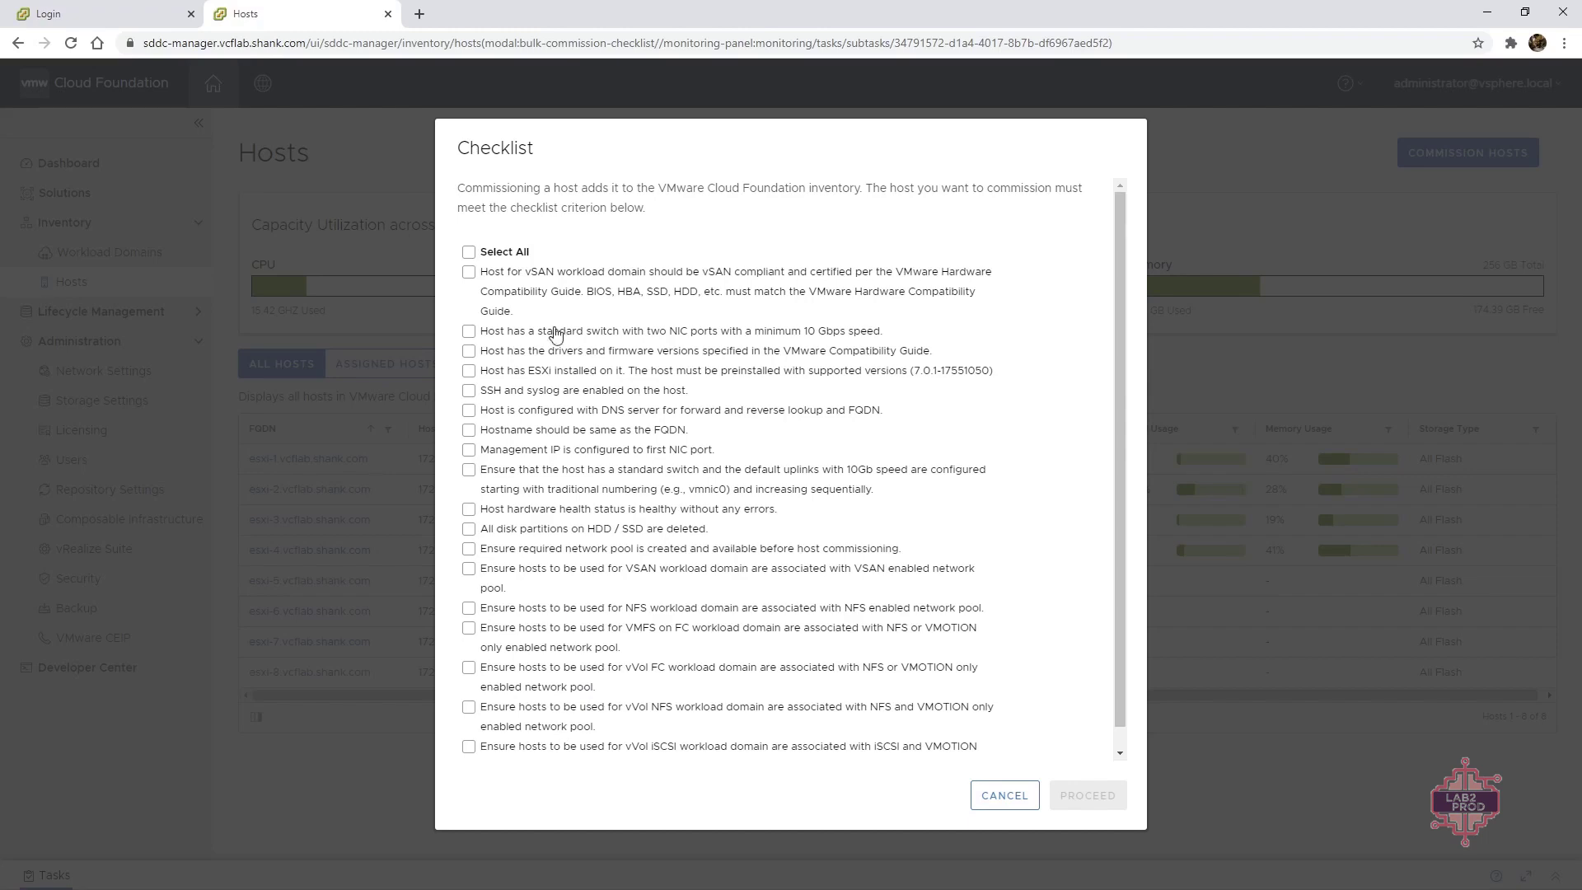
{"action": "left_click", "coordinate": [468, 250]}
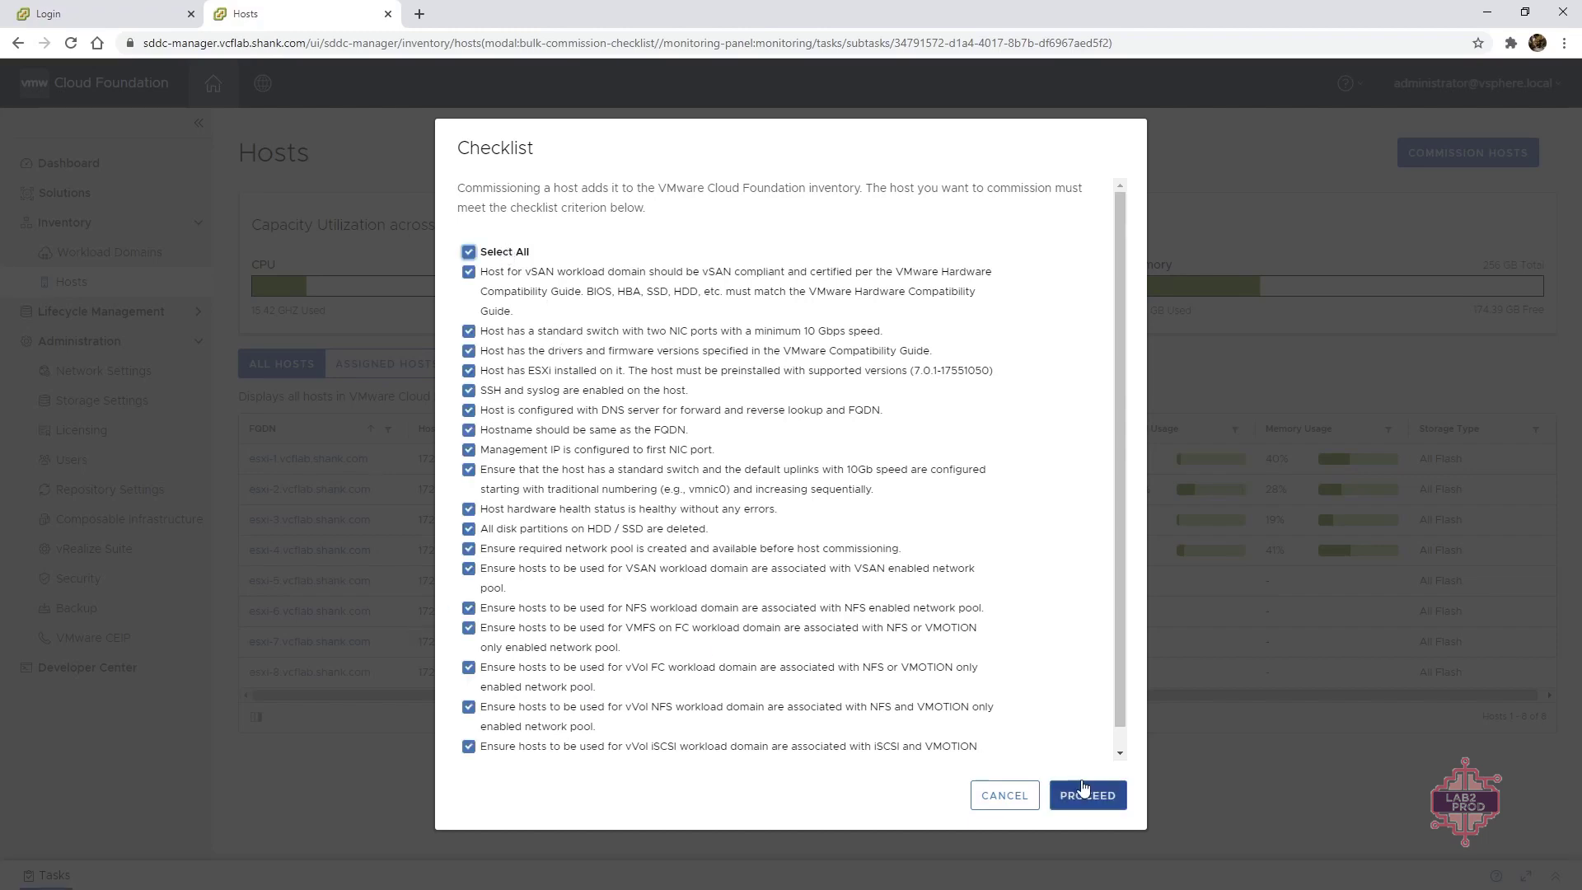
{"action": "left_click", "coordinate": [1086, 794]}
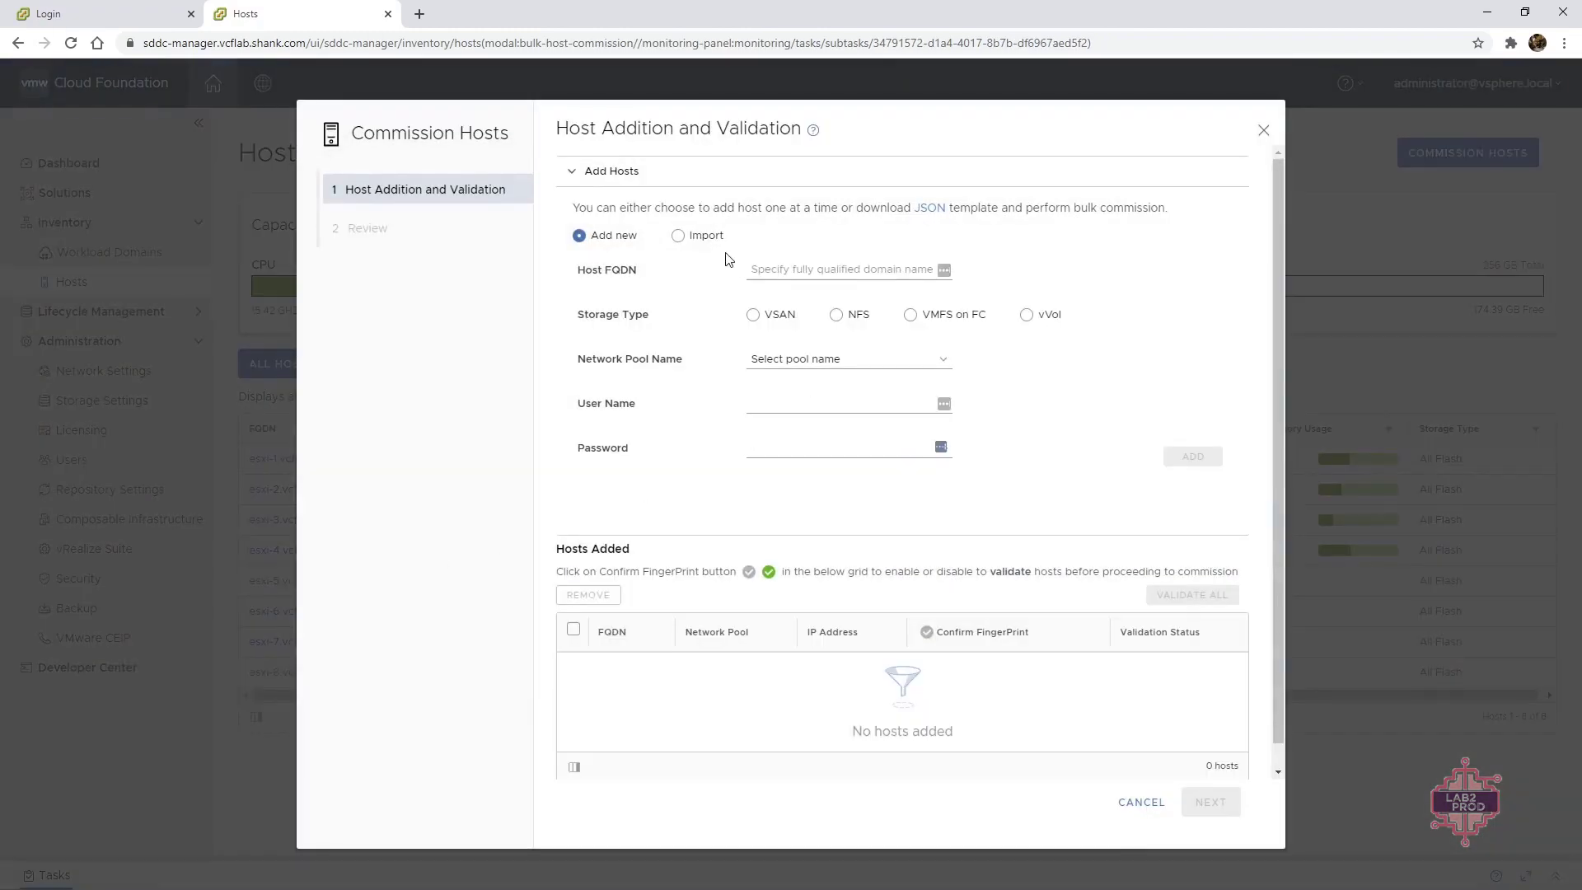
Step: Import the host list by uploading bulkCommissionHost.json
{"action": "left_click", "coordinate": [677, 235]}
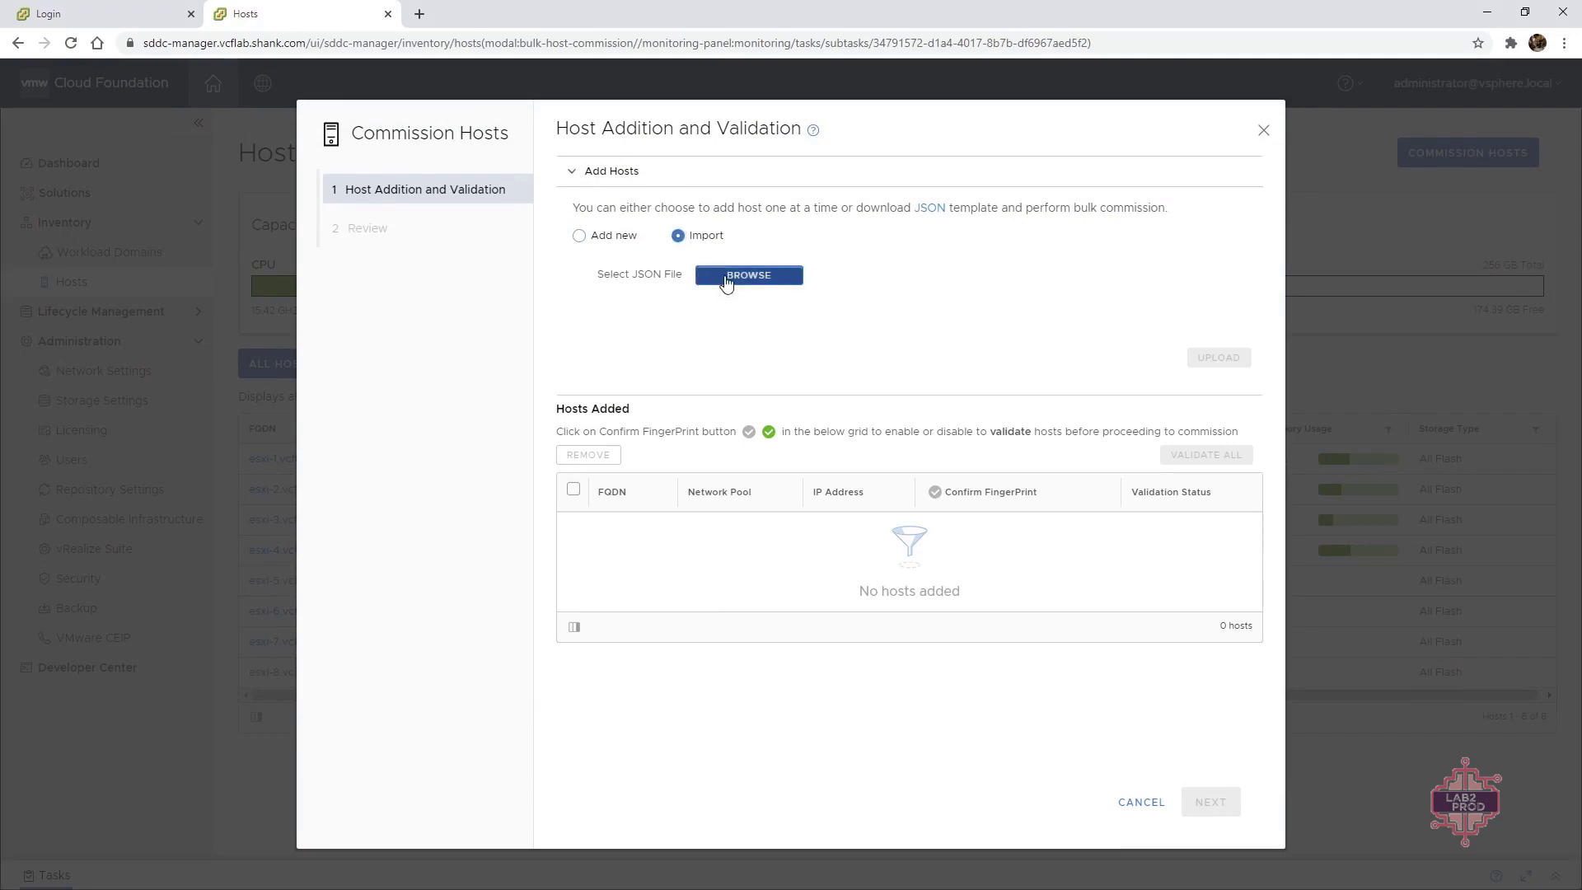
{"action": "left_click", "coordinate": [748, 275]}
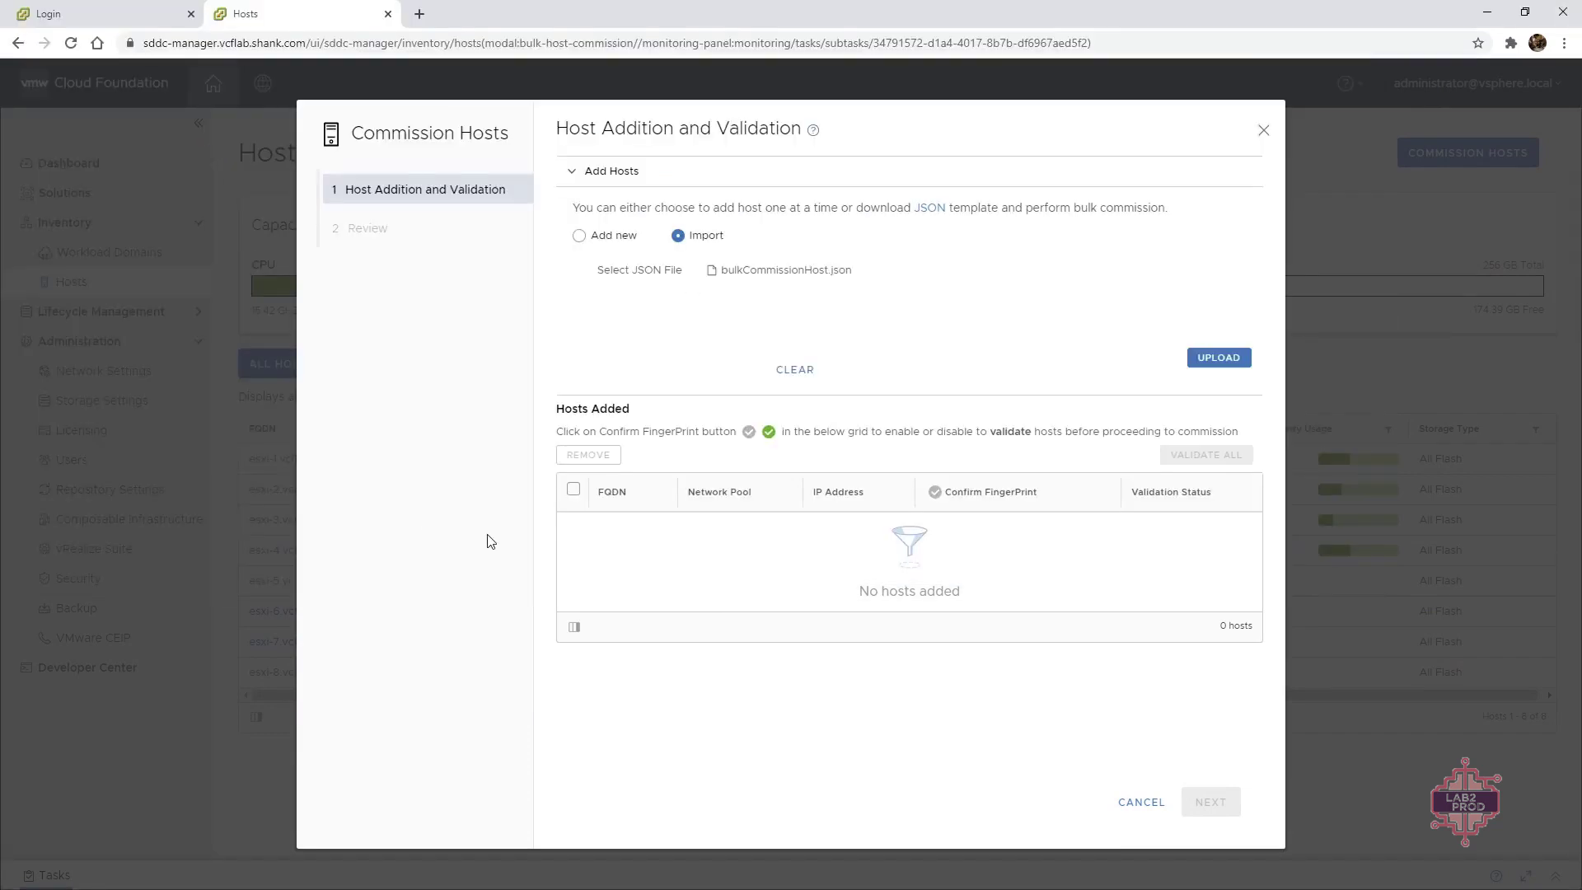
{"action": "left_click", "coordinate": [1218, 358]}
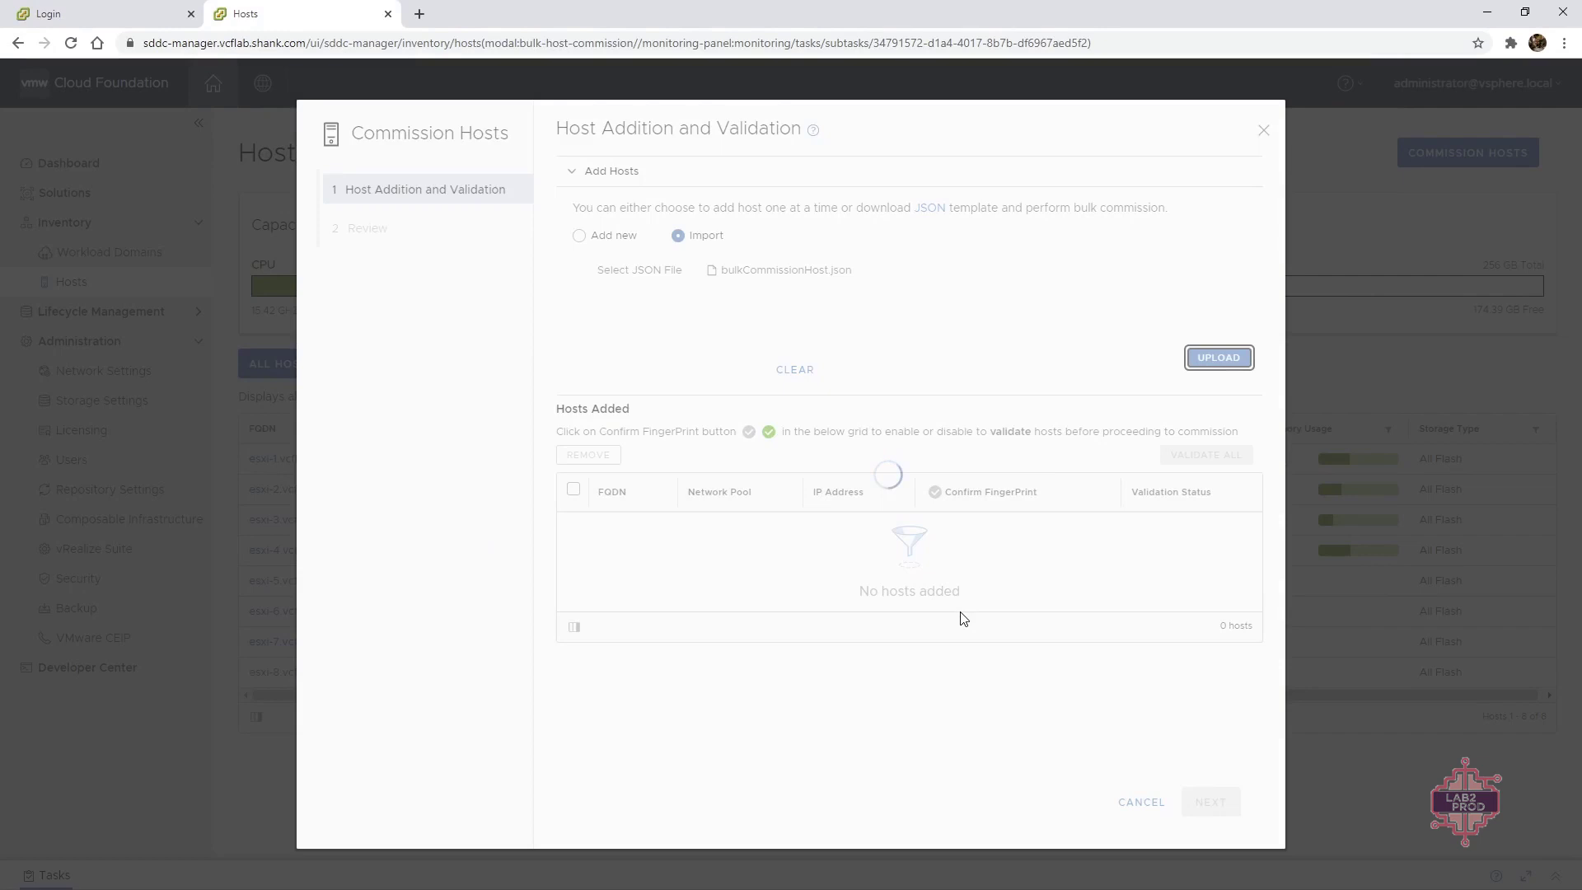
{"action": "left_click", "coordinate": [1218, 357]}
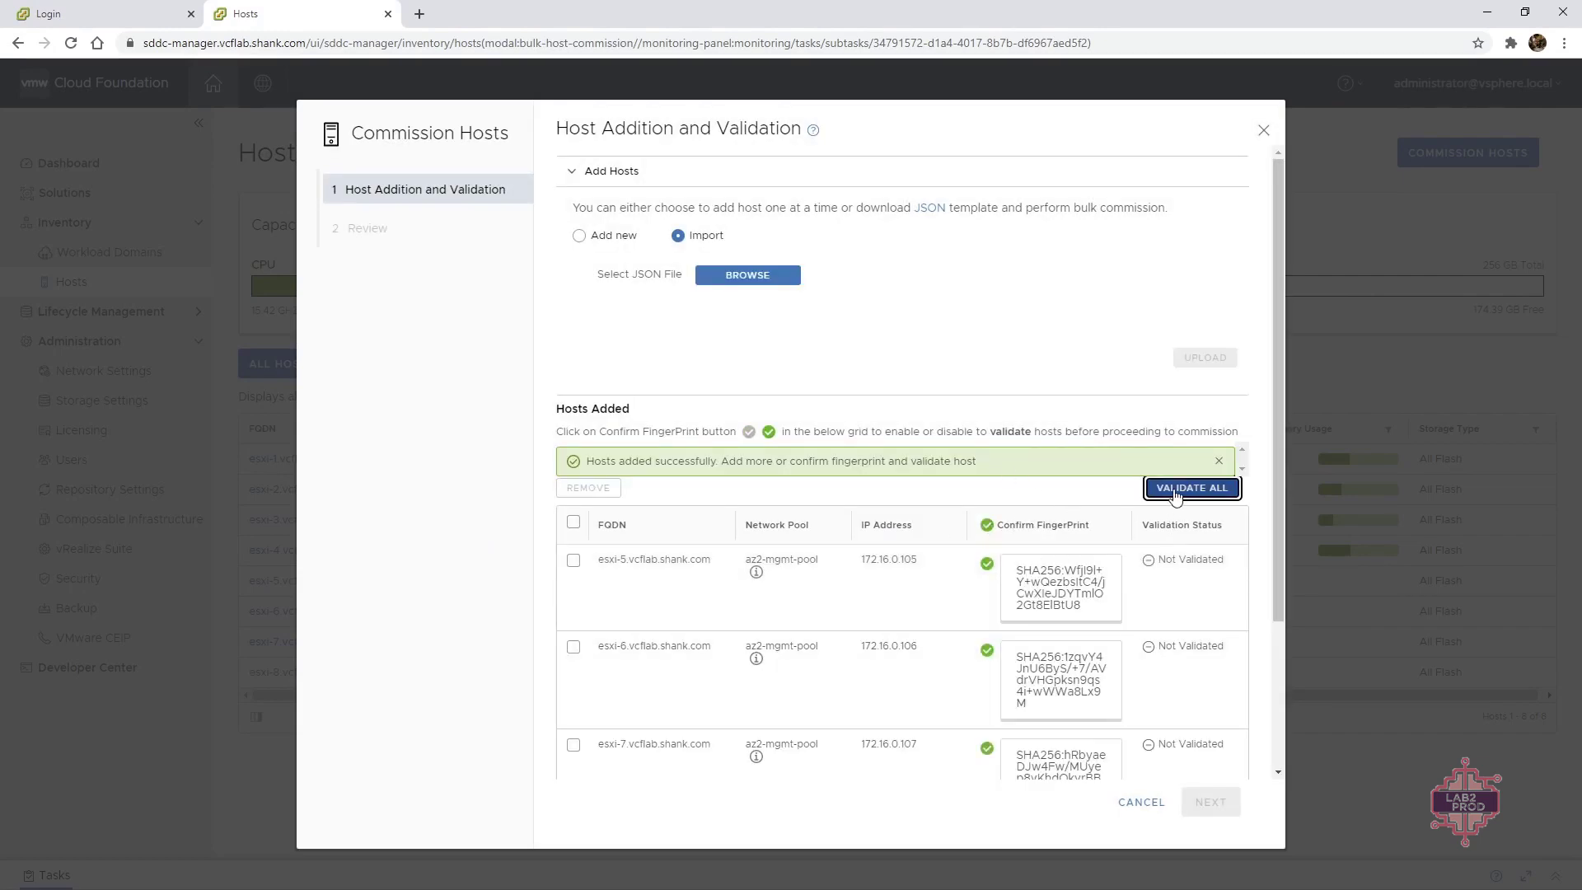
Step: Validate all four imported hosts esxi-5 to esxi-8 and submit them for commissioning
{"action": "left_click", "coordinate": [1189, 488]}
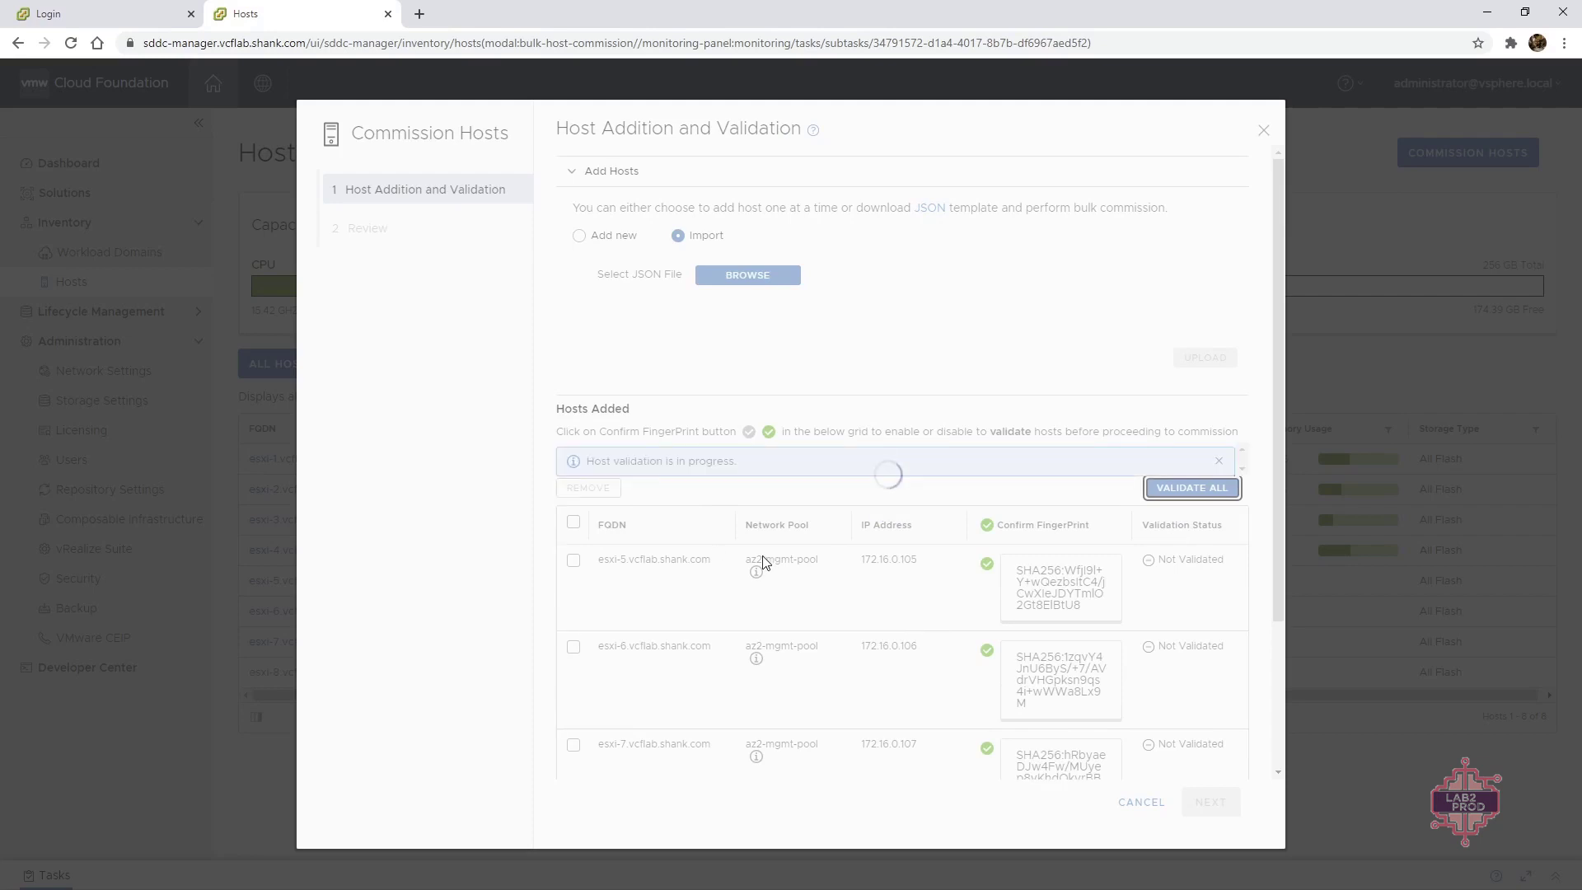
{"action": "mouse_move", "coordinate": [1020, 590]}
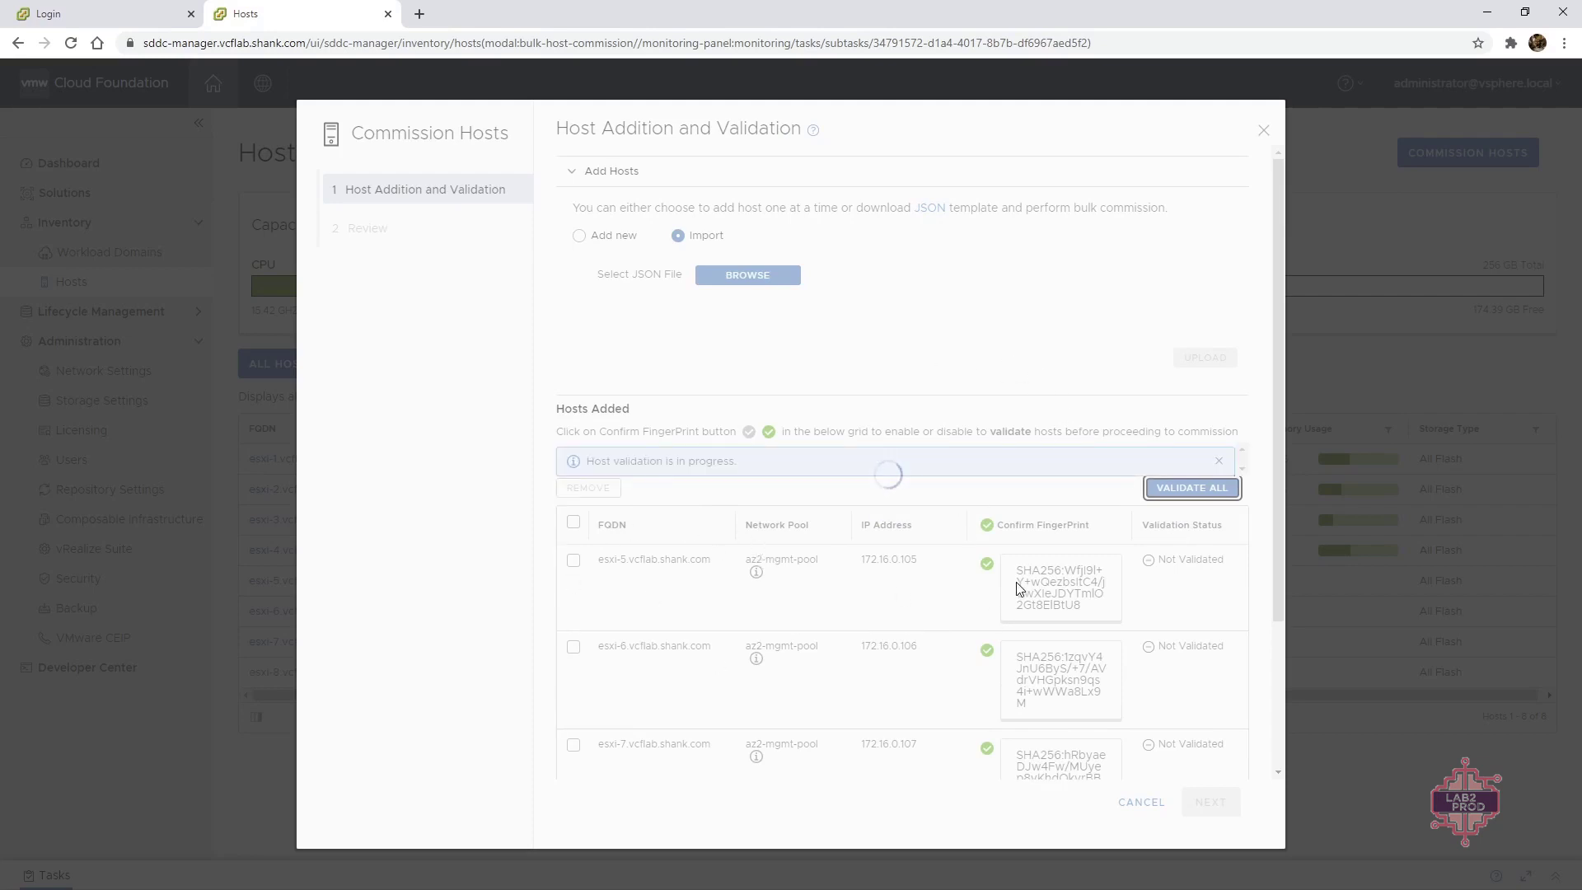
{"action": "mouse_move", "coordinate": [881, 352]}
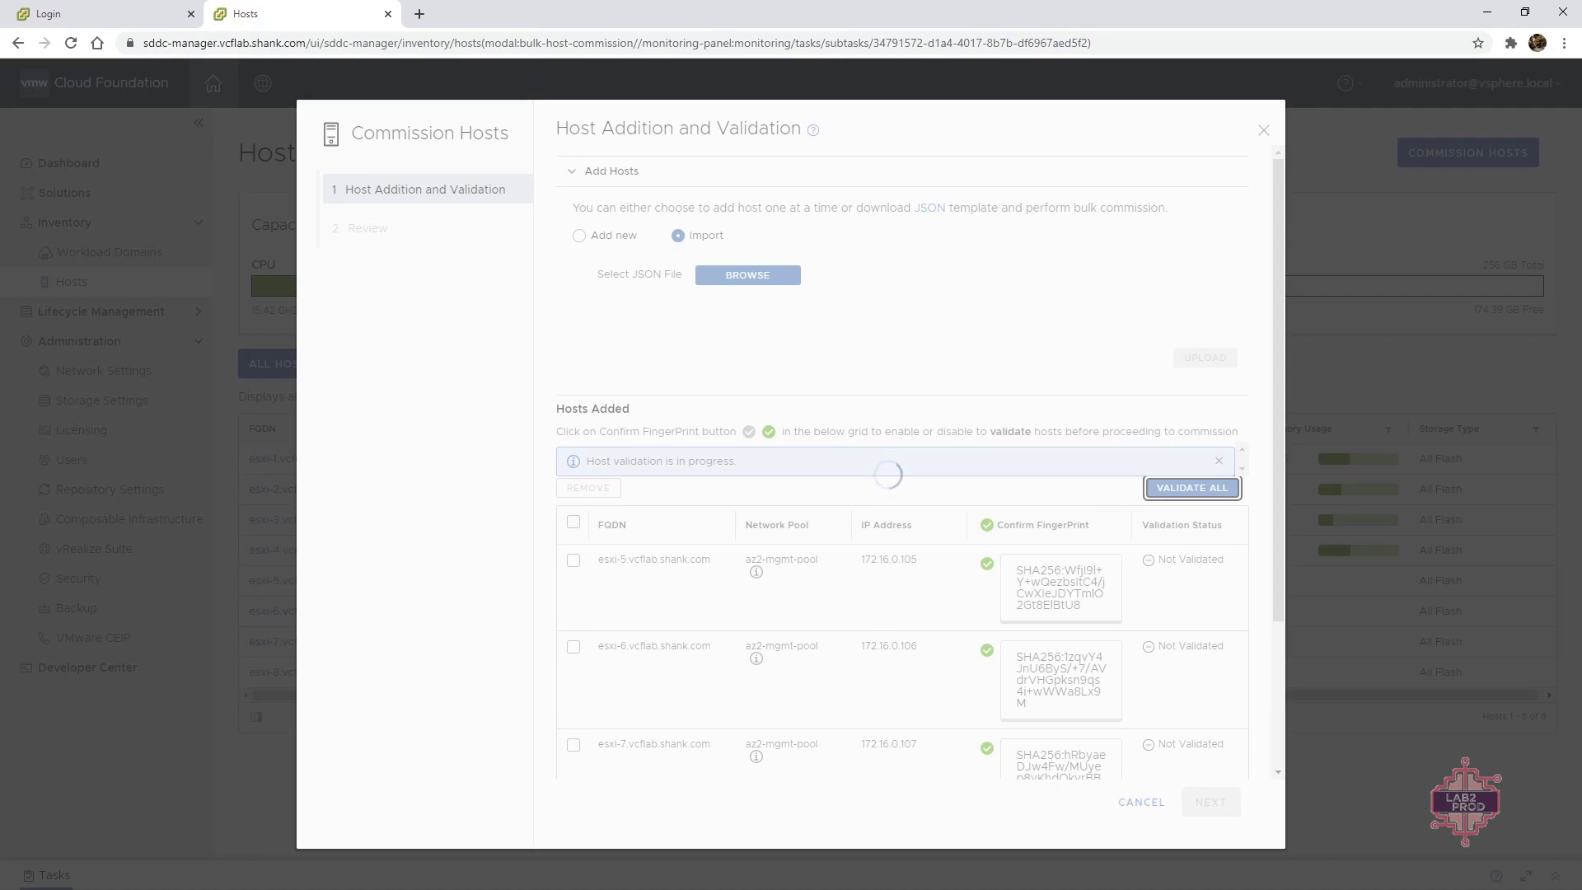
{"action": "left_click", "coordinate": [1190, 488]}
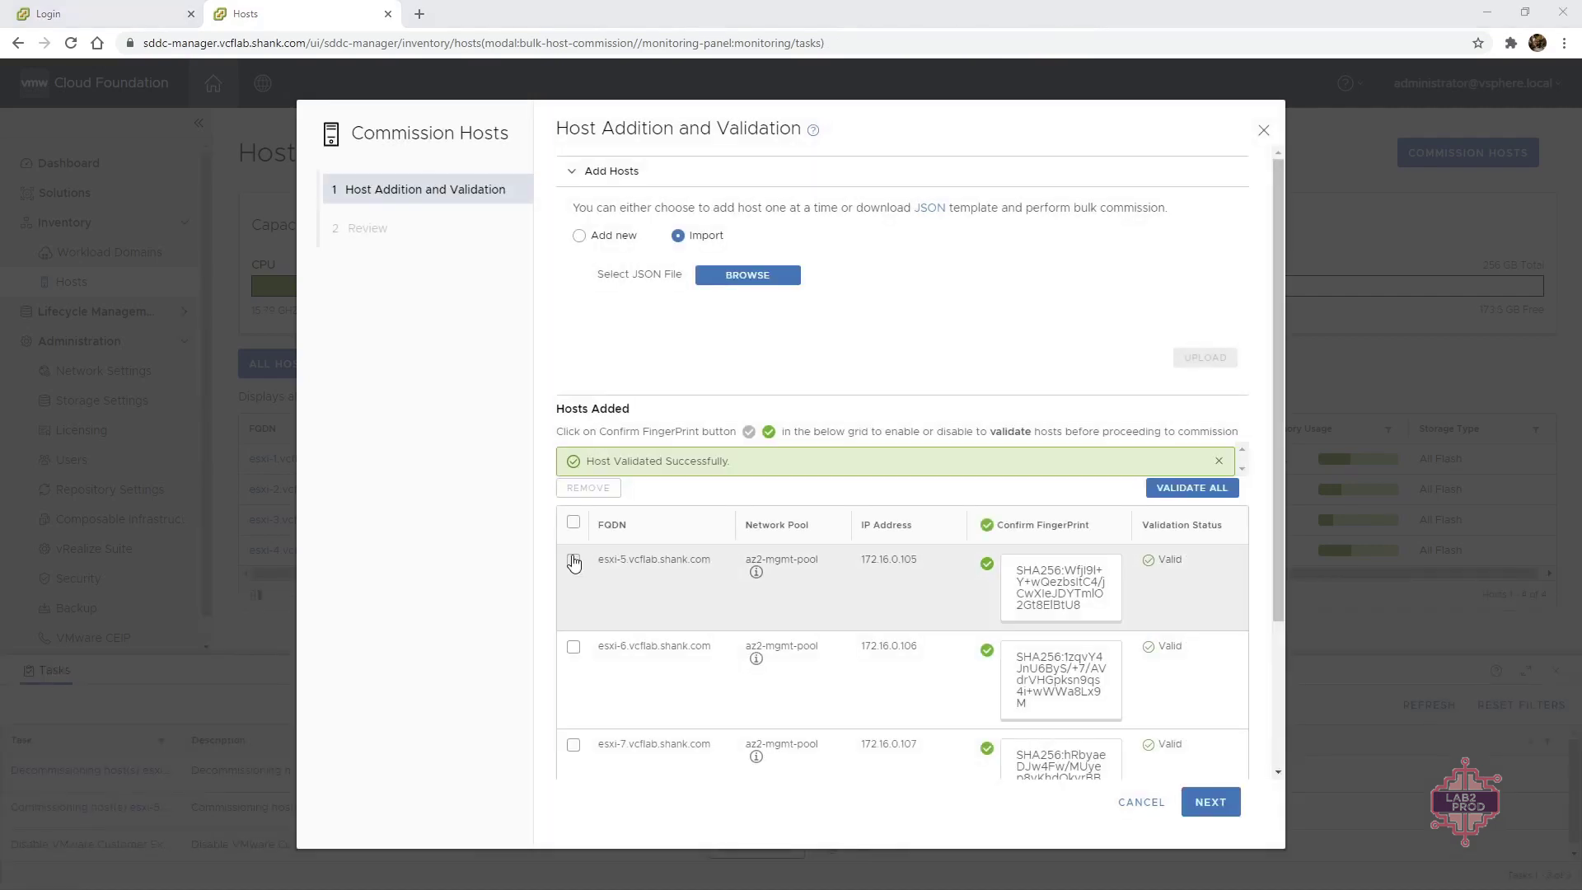
{"action": "mouse_move", "coordinate": [908, 451]}
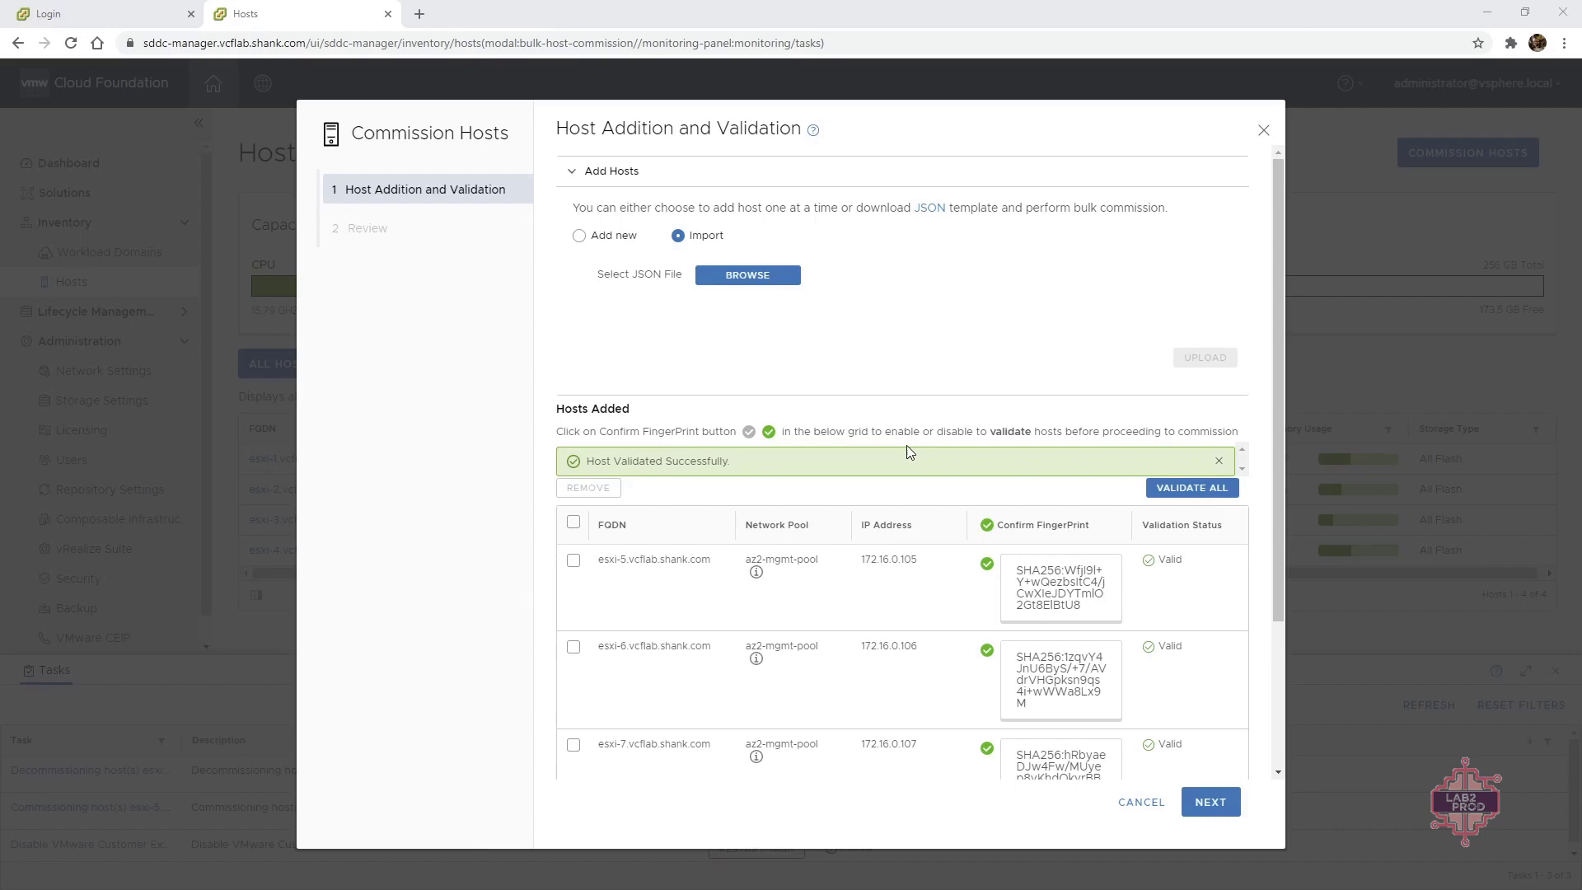
{"action": "mouse_move", "coordinate": [1209, 800]}
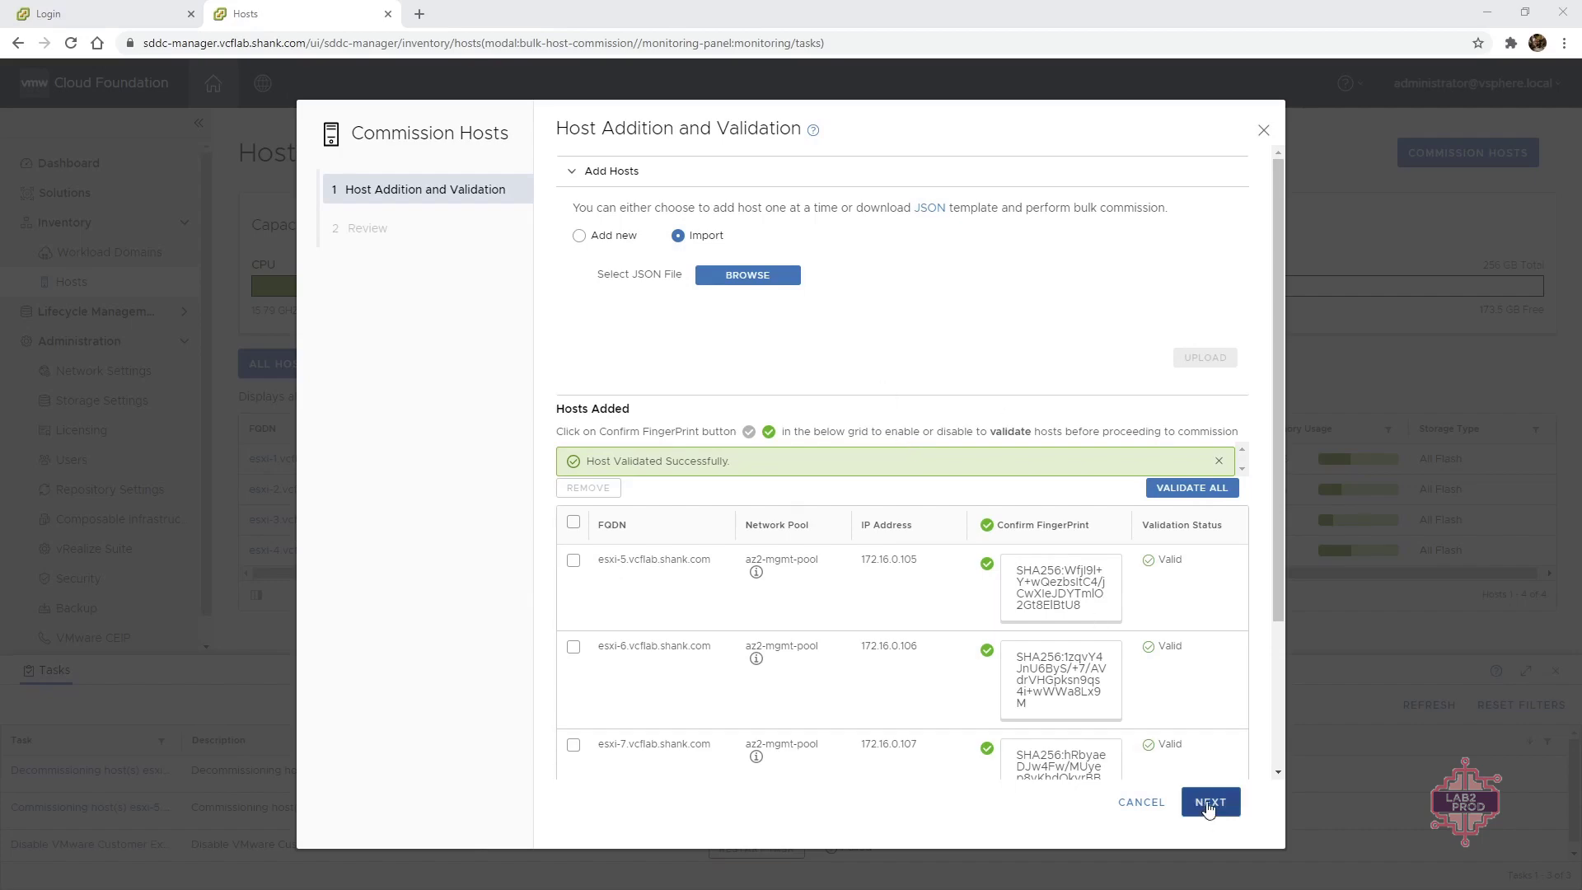
{"action": "left_click", "coordinate": [1207, 801]}
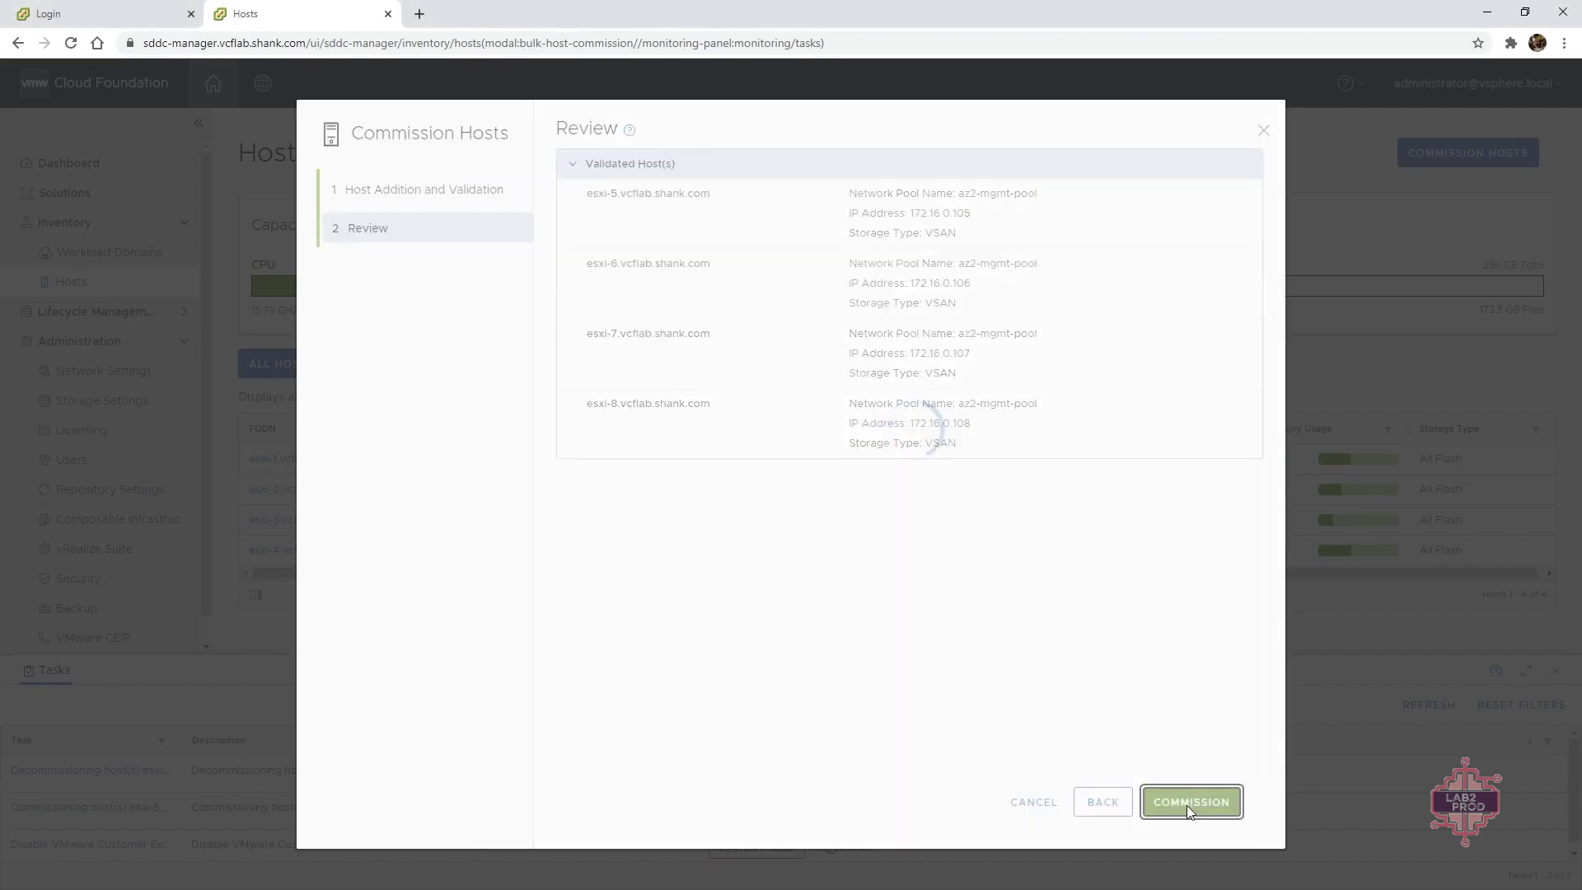
{"action": "left_click", "coordinate": [1189, 801]}
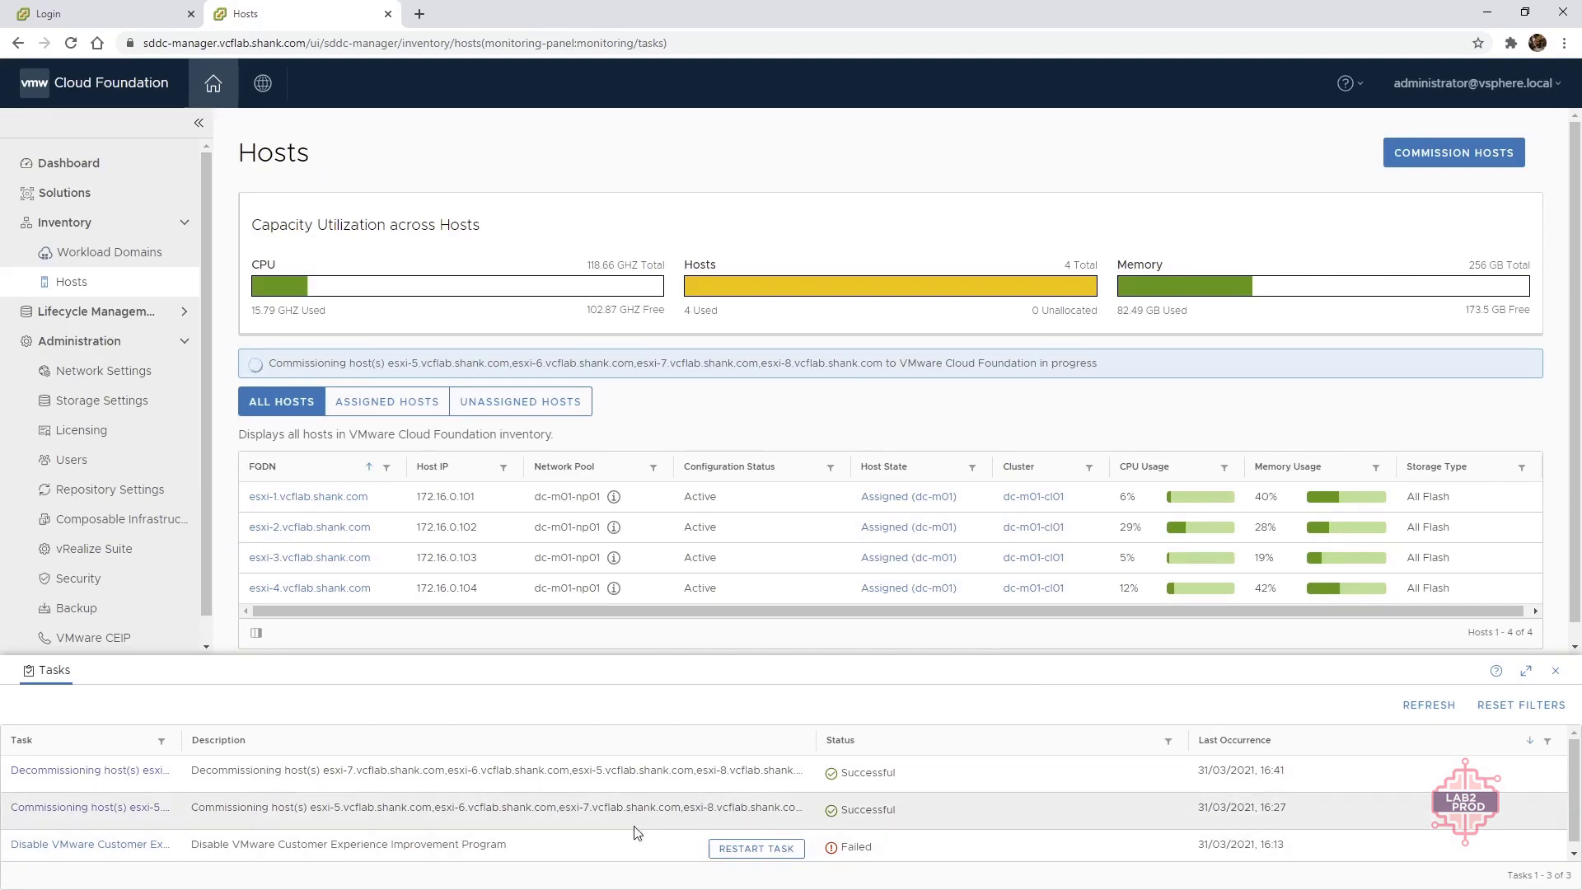
Step: Inspect the running commissioning task's subtasks in full view, then return to the task list
{"action": "left_click", "coordinate": [1429, 703]}
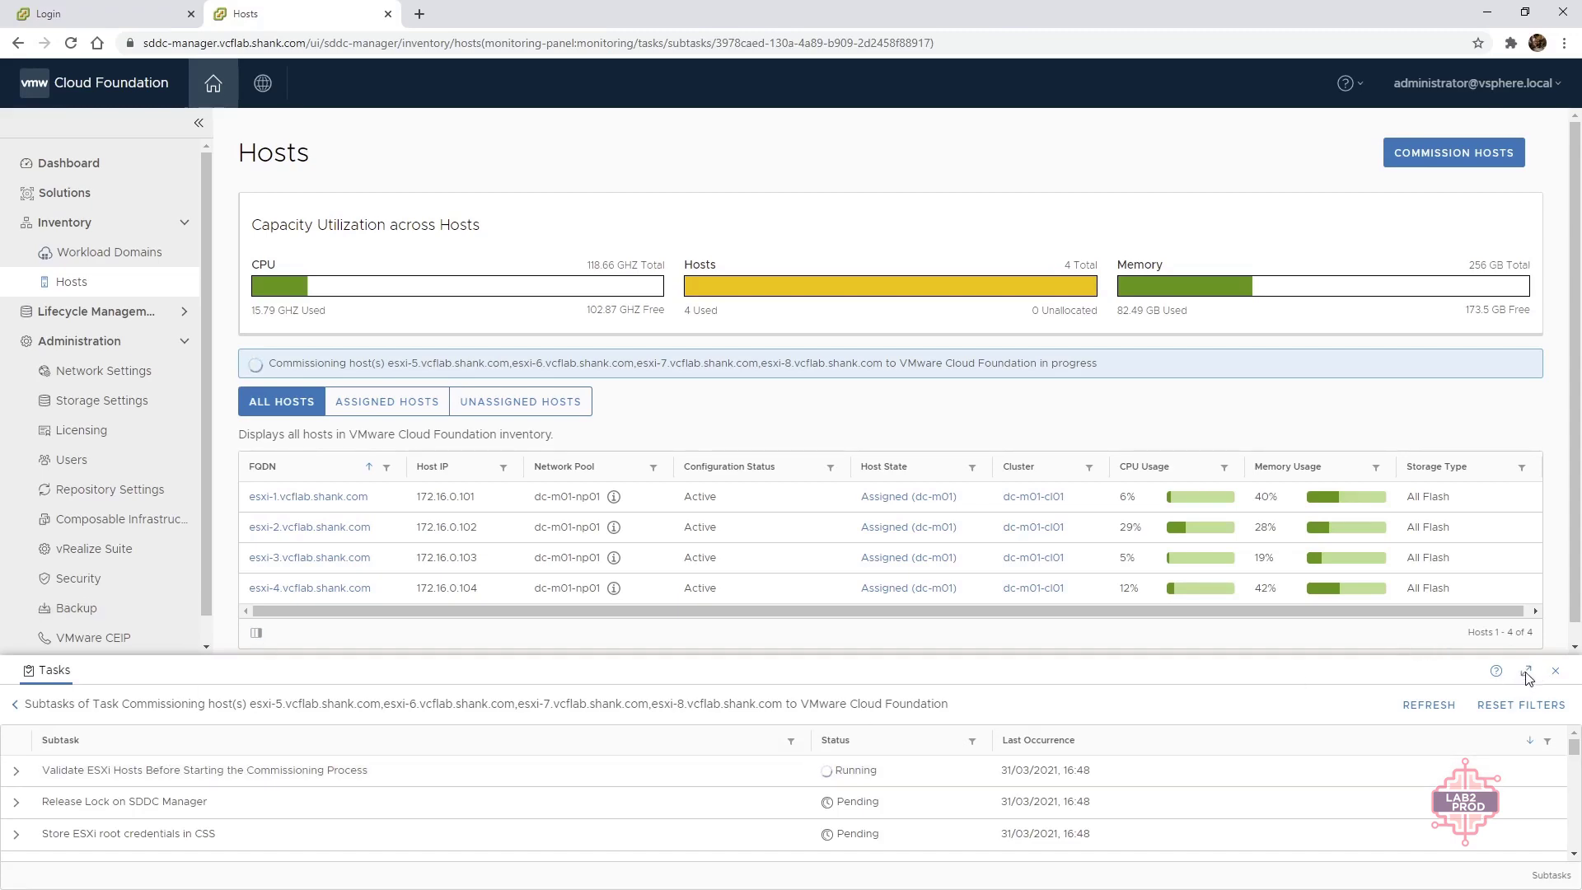
{"action": "left_click", "coordinate": [1526, 674]}
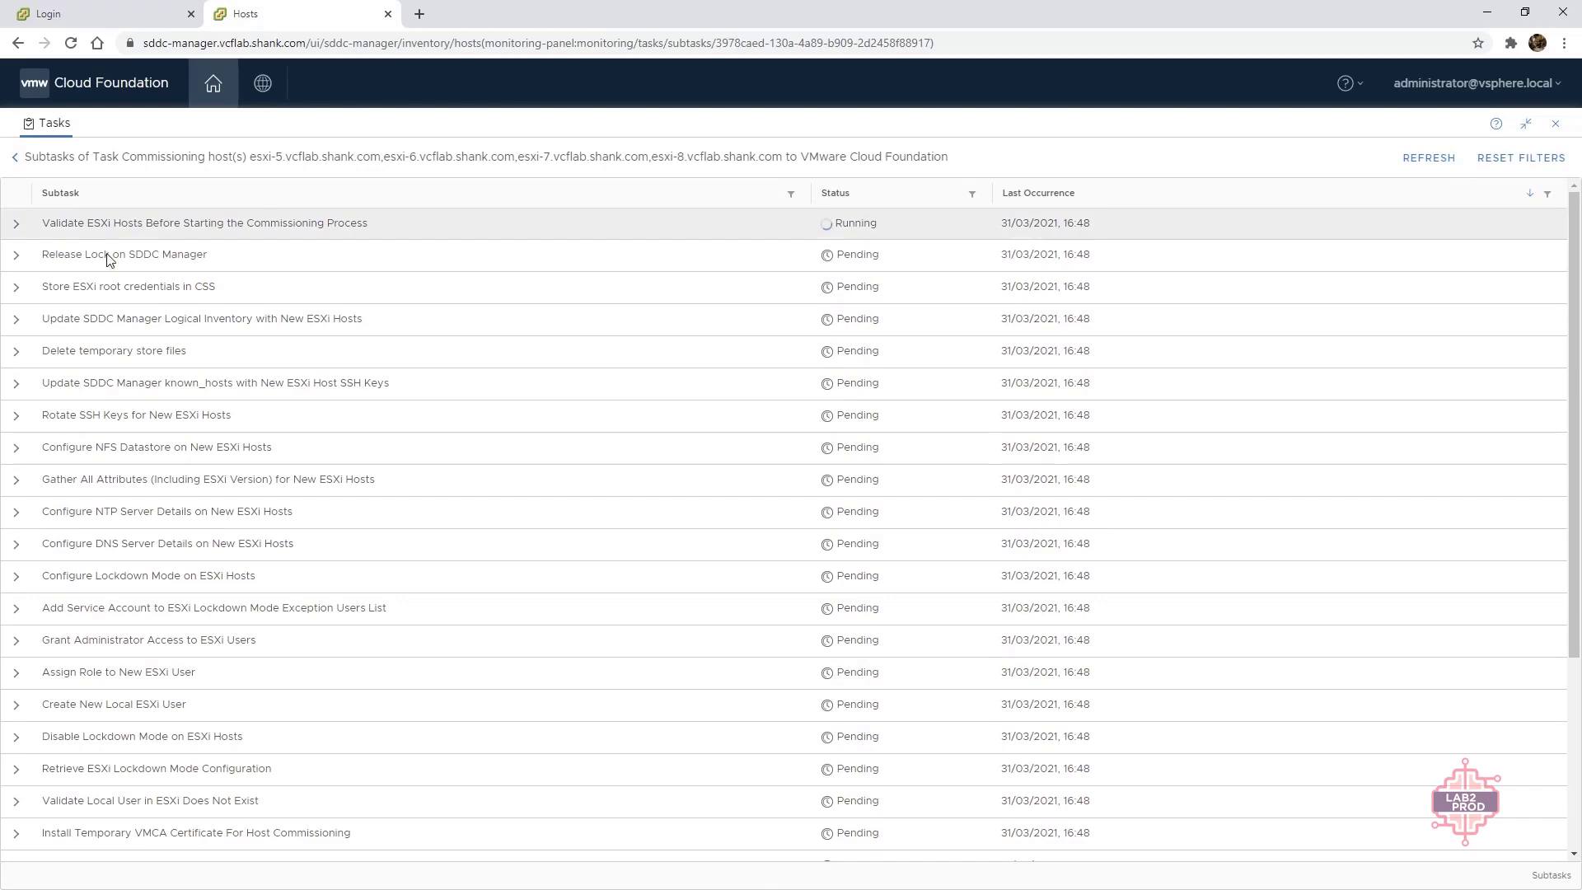
{"action": "left_click", "coordinate": [15, 156]}
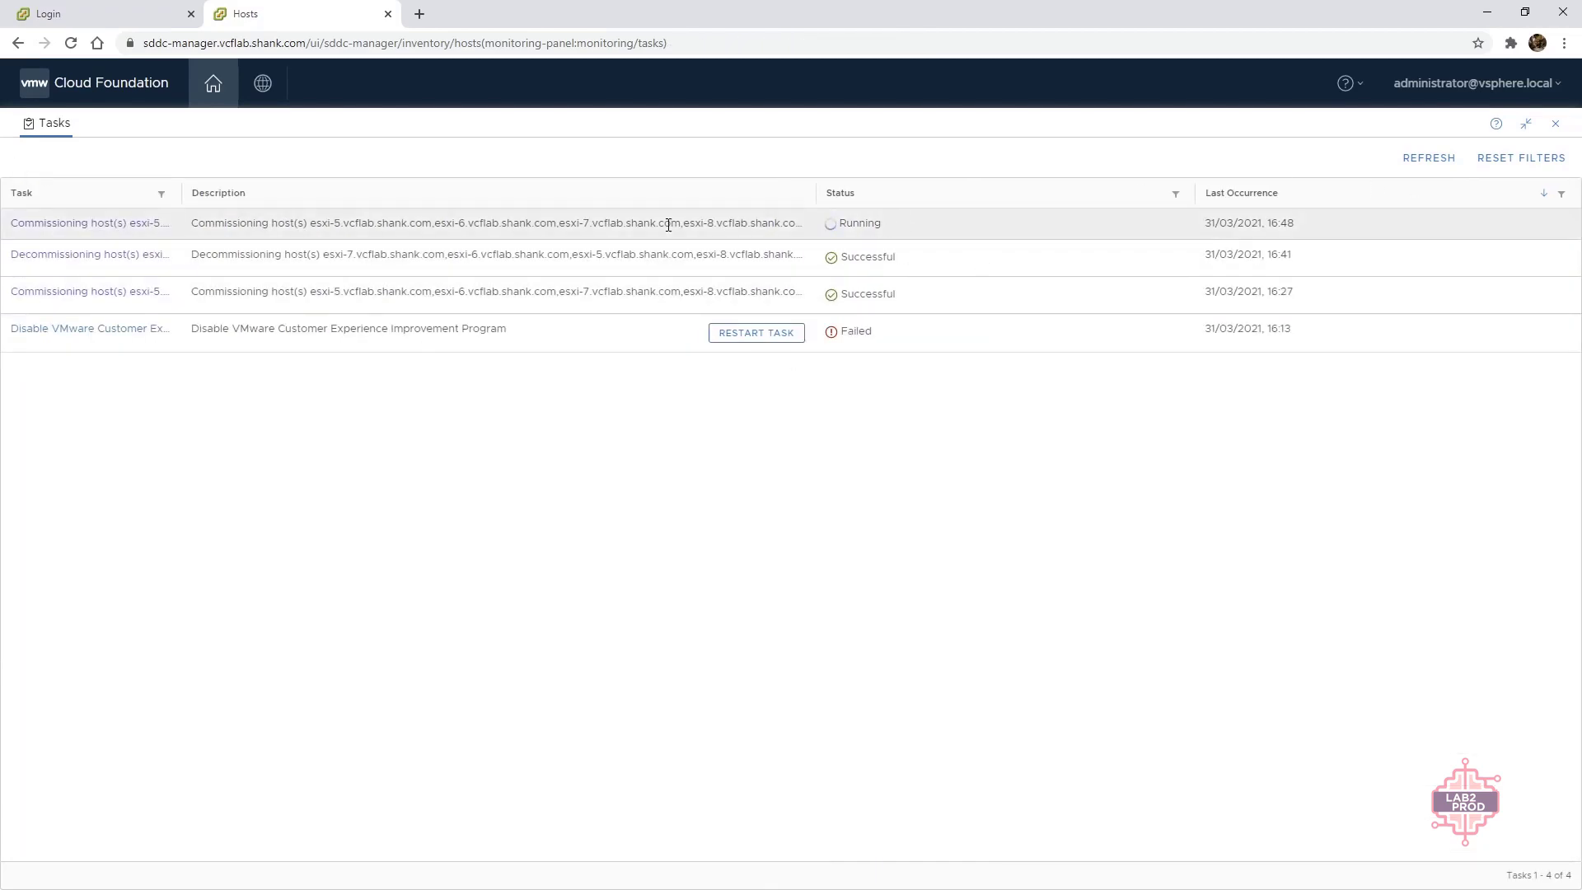
{"action": "mouse_move", "coordinate": [623, 344]}
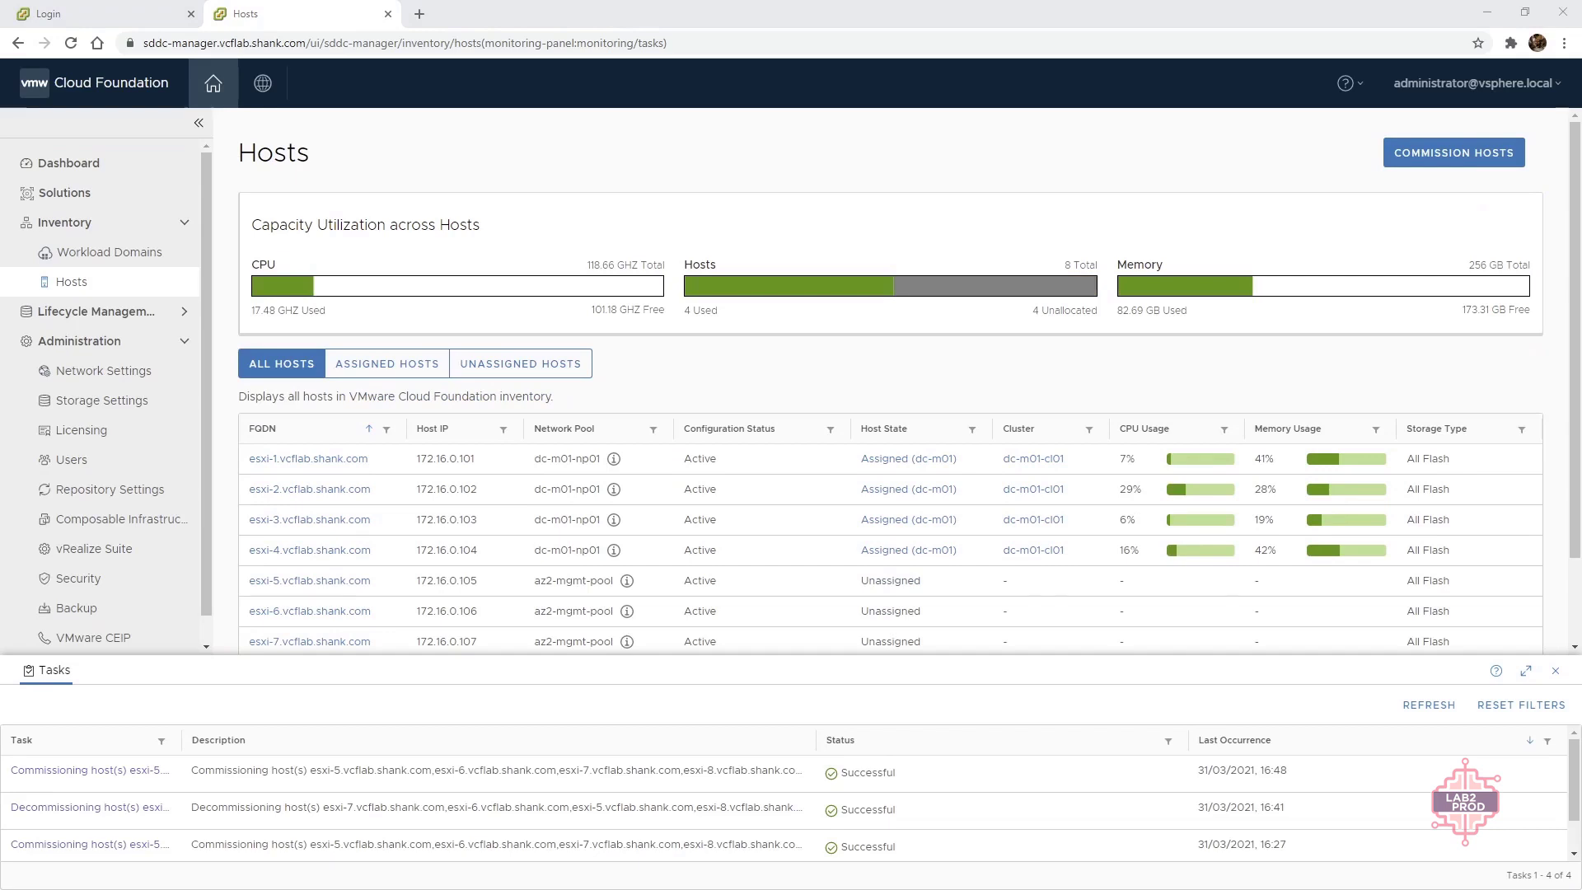
Step: Confirm the finished commissioning task's subtasks succeeded, close the Tasks panel and switch to Postman
{"action": "left_click", "coordinate": [85, 769]}
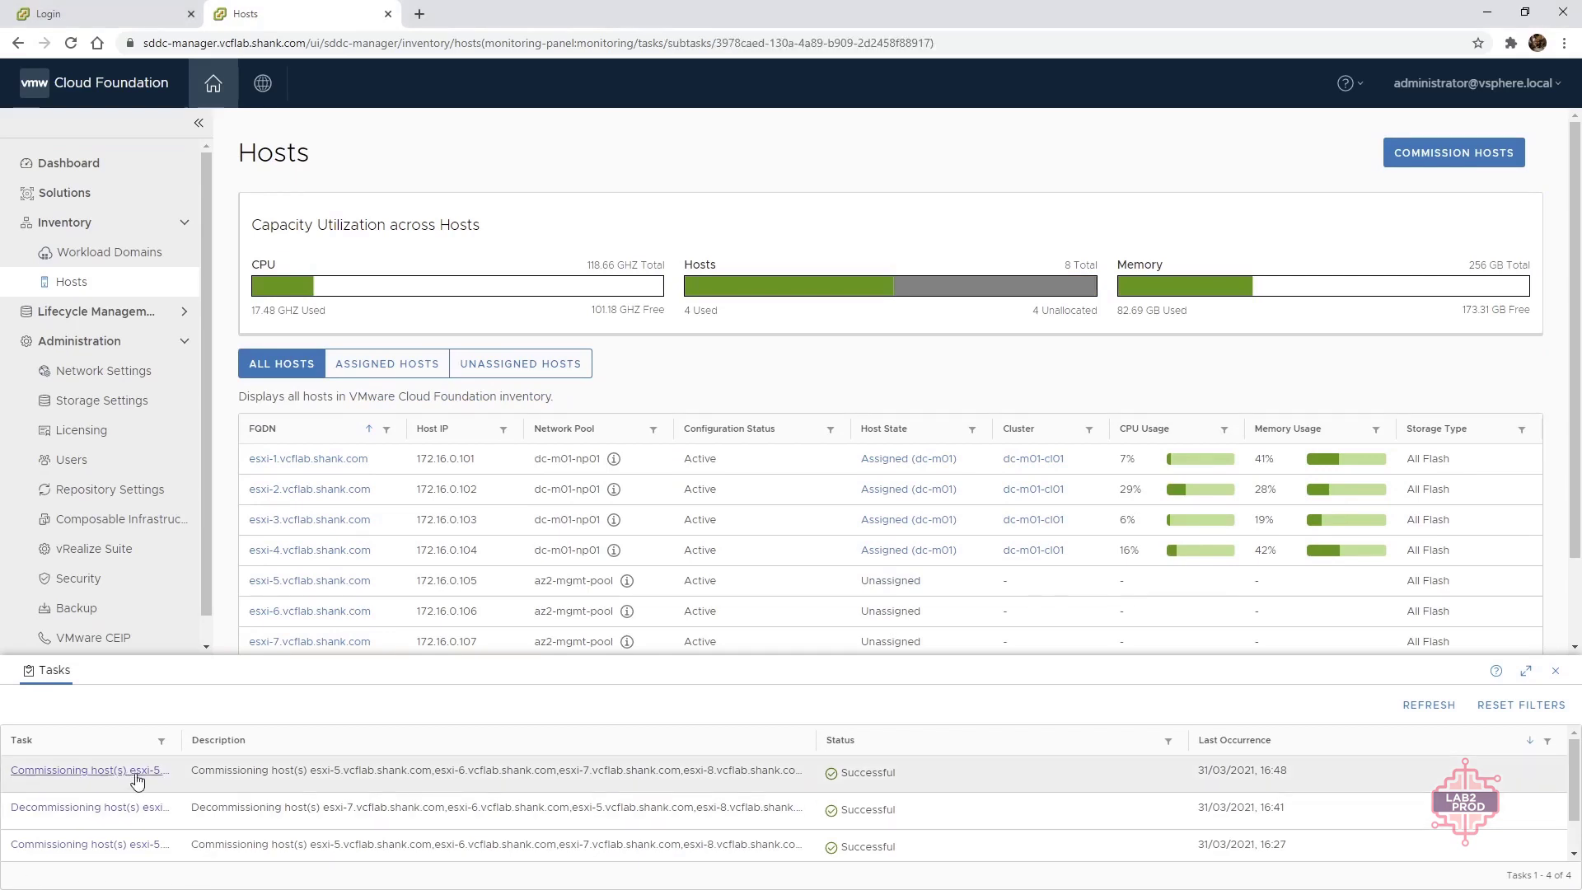
{"action": "left_click", "coordinate": [89, 770]}
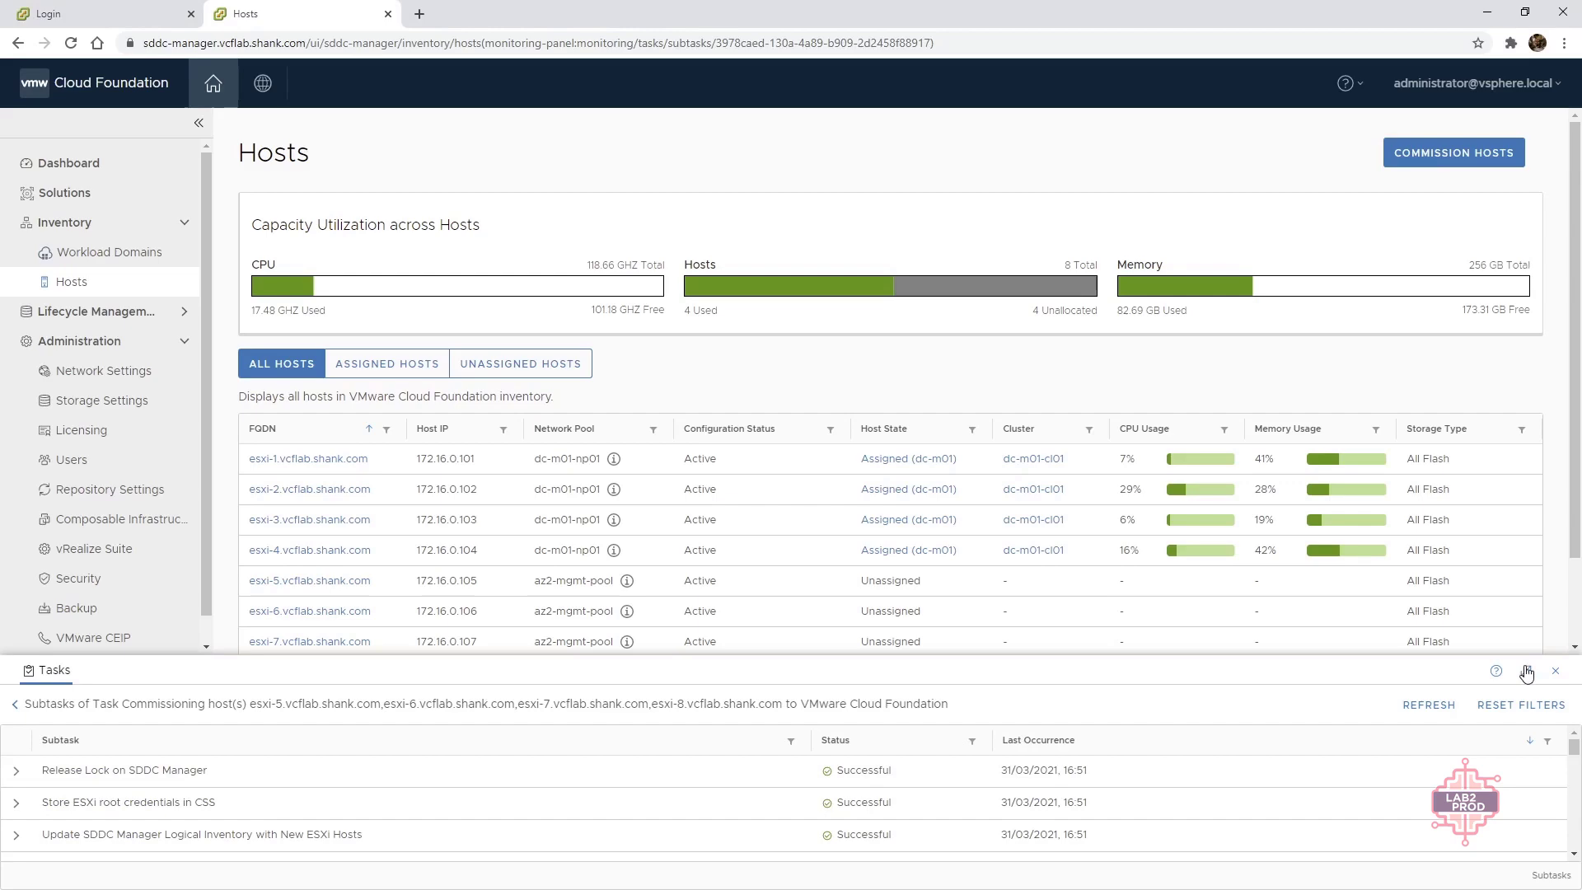
{"action": "left_click", "coordinate": [1526, 673]}
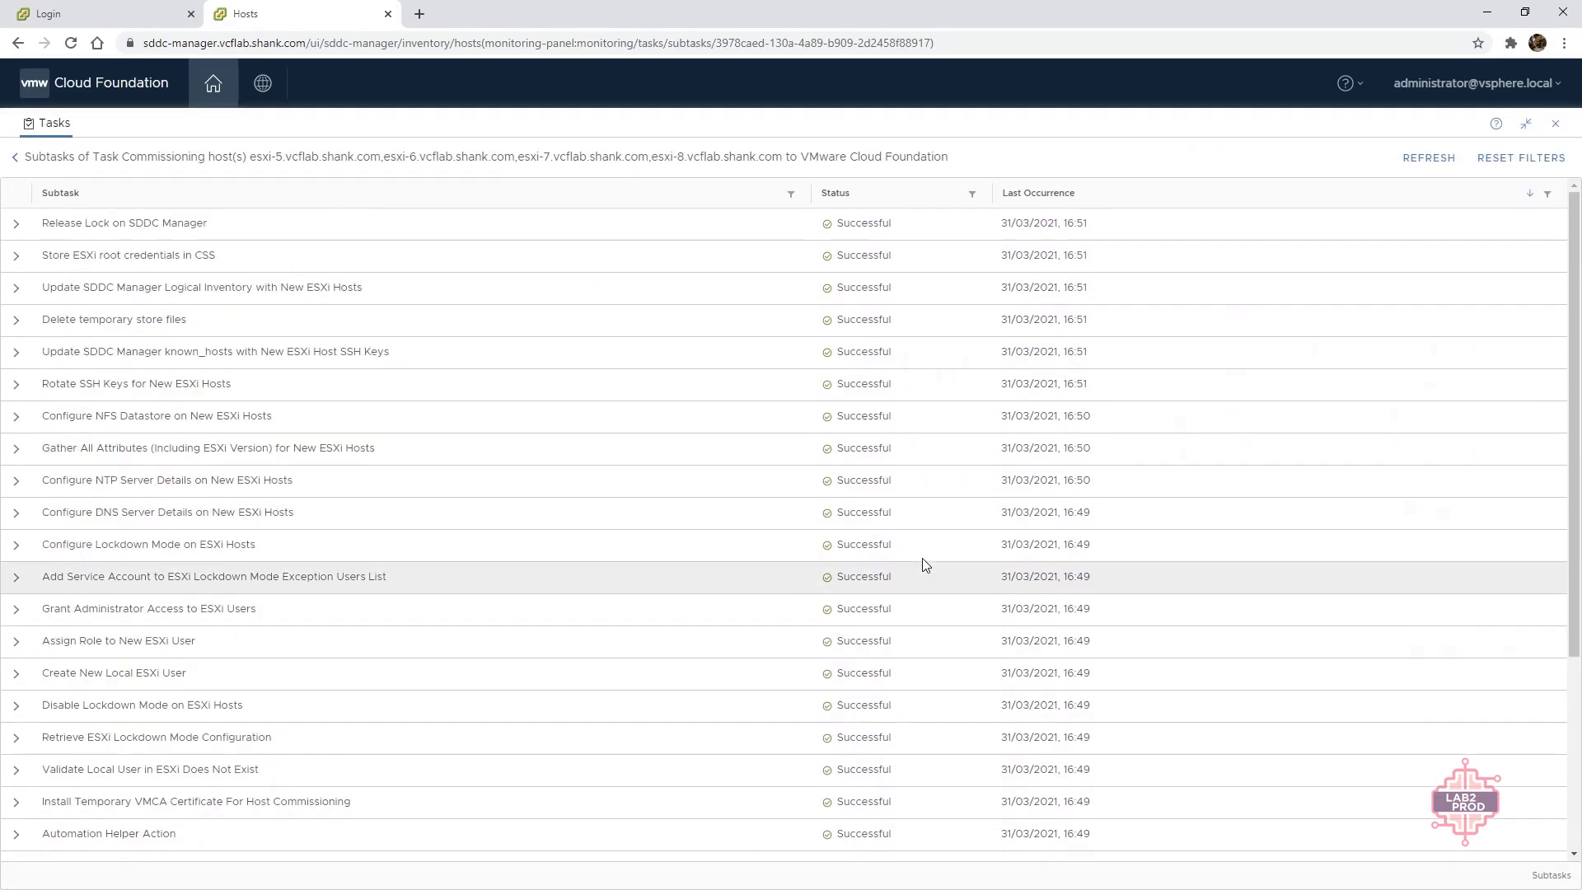
{"action": "left_click", "coordinate": [13, 157]}
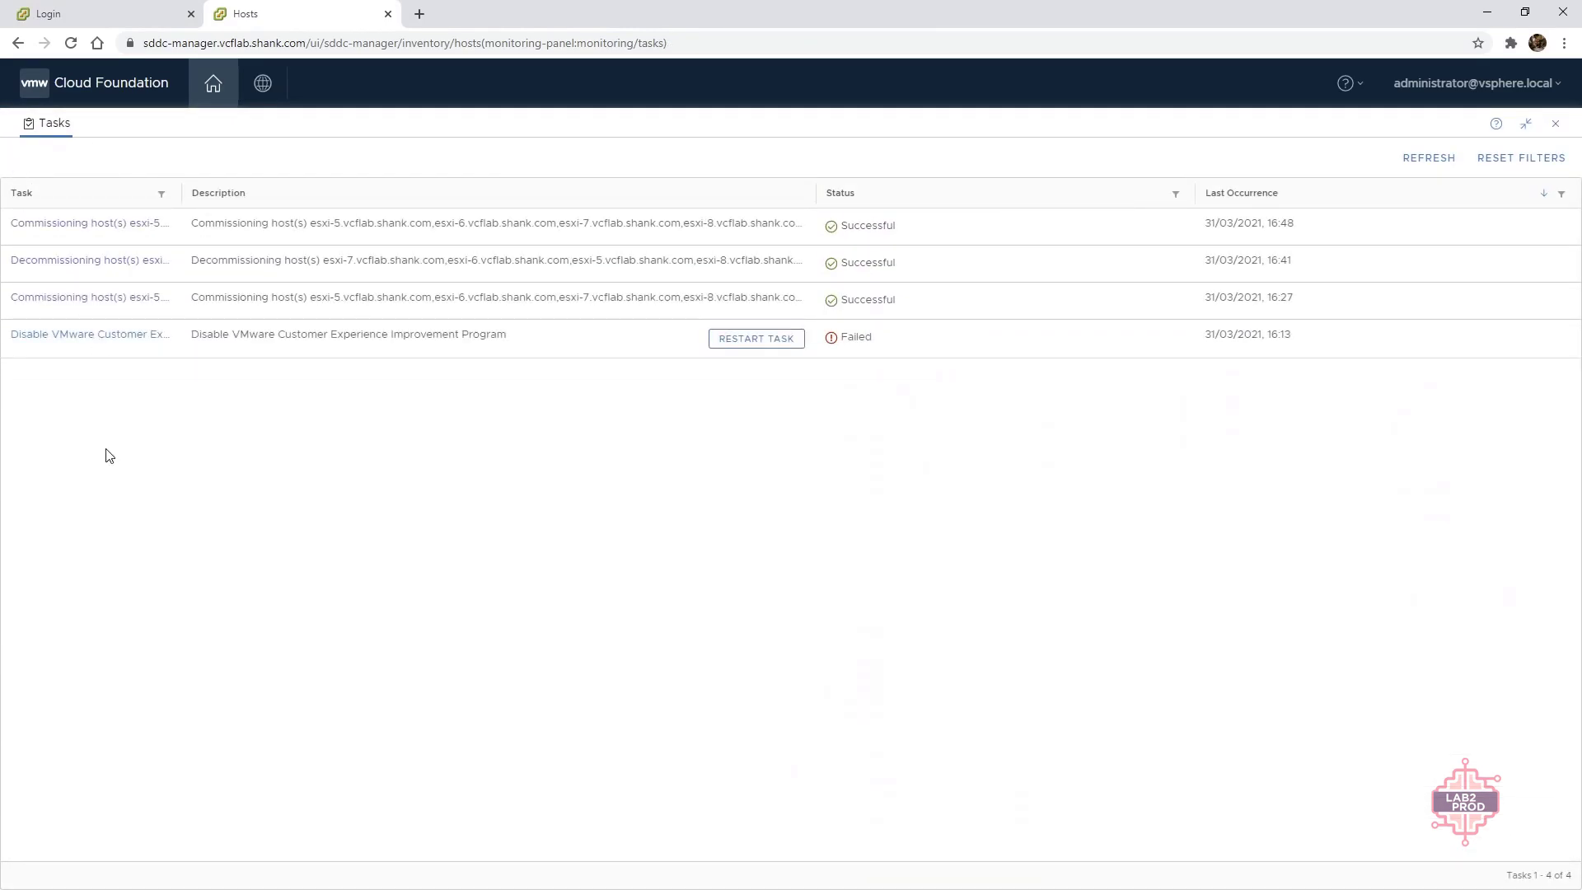
{"action": "left_click", "coordinate": [1524, 124]}
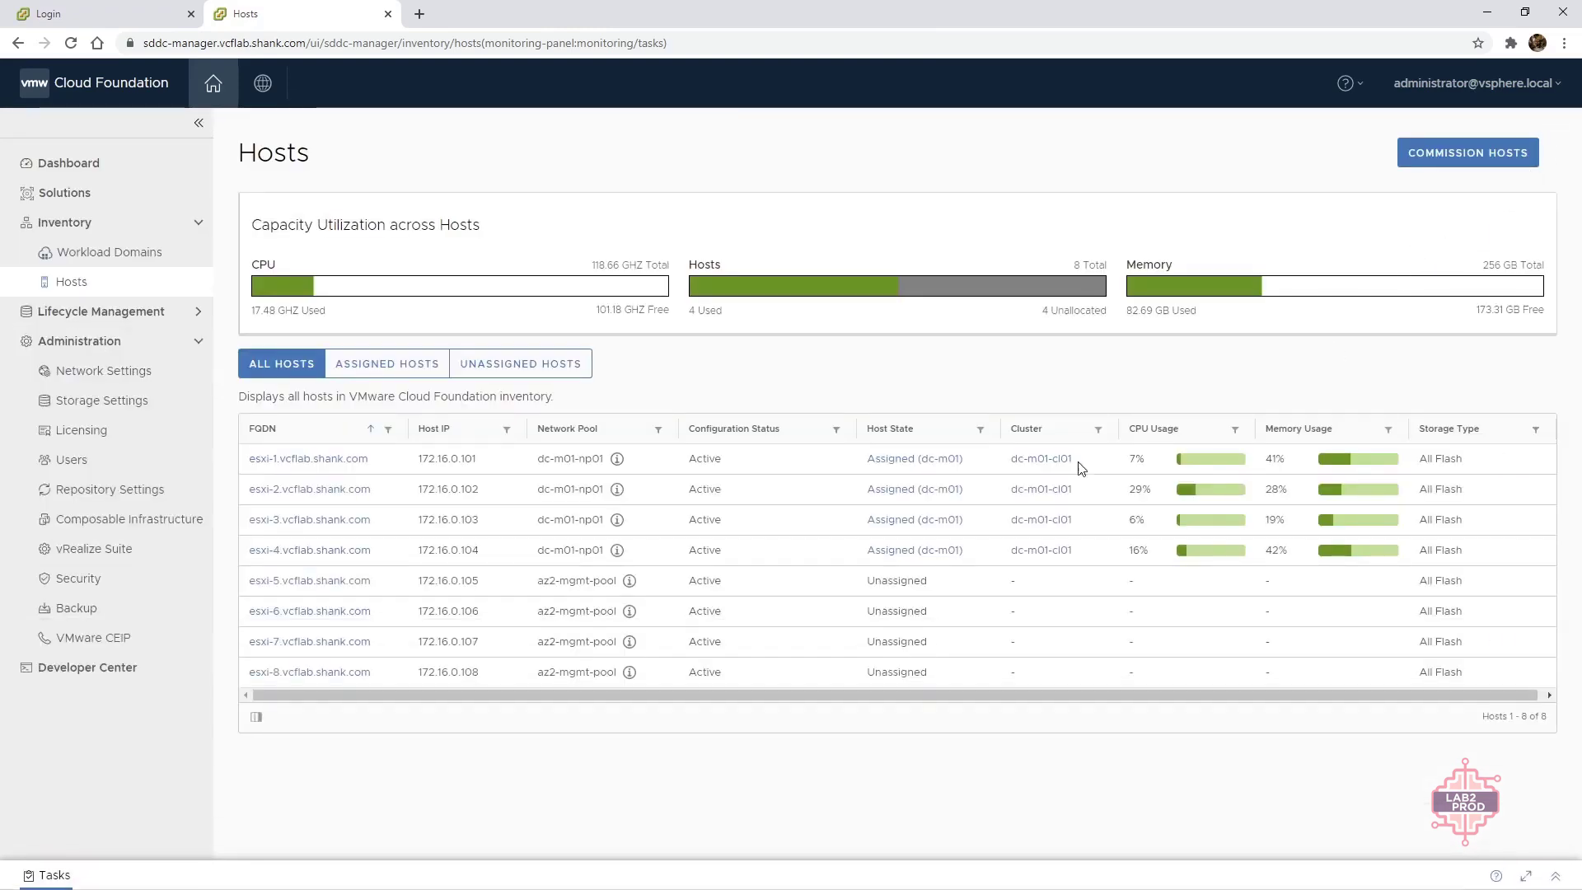
{"action": "mouse_move", "coordinate": [761, 707]}
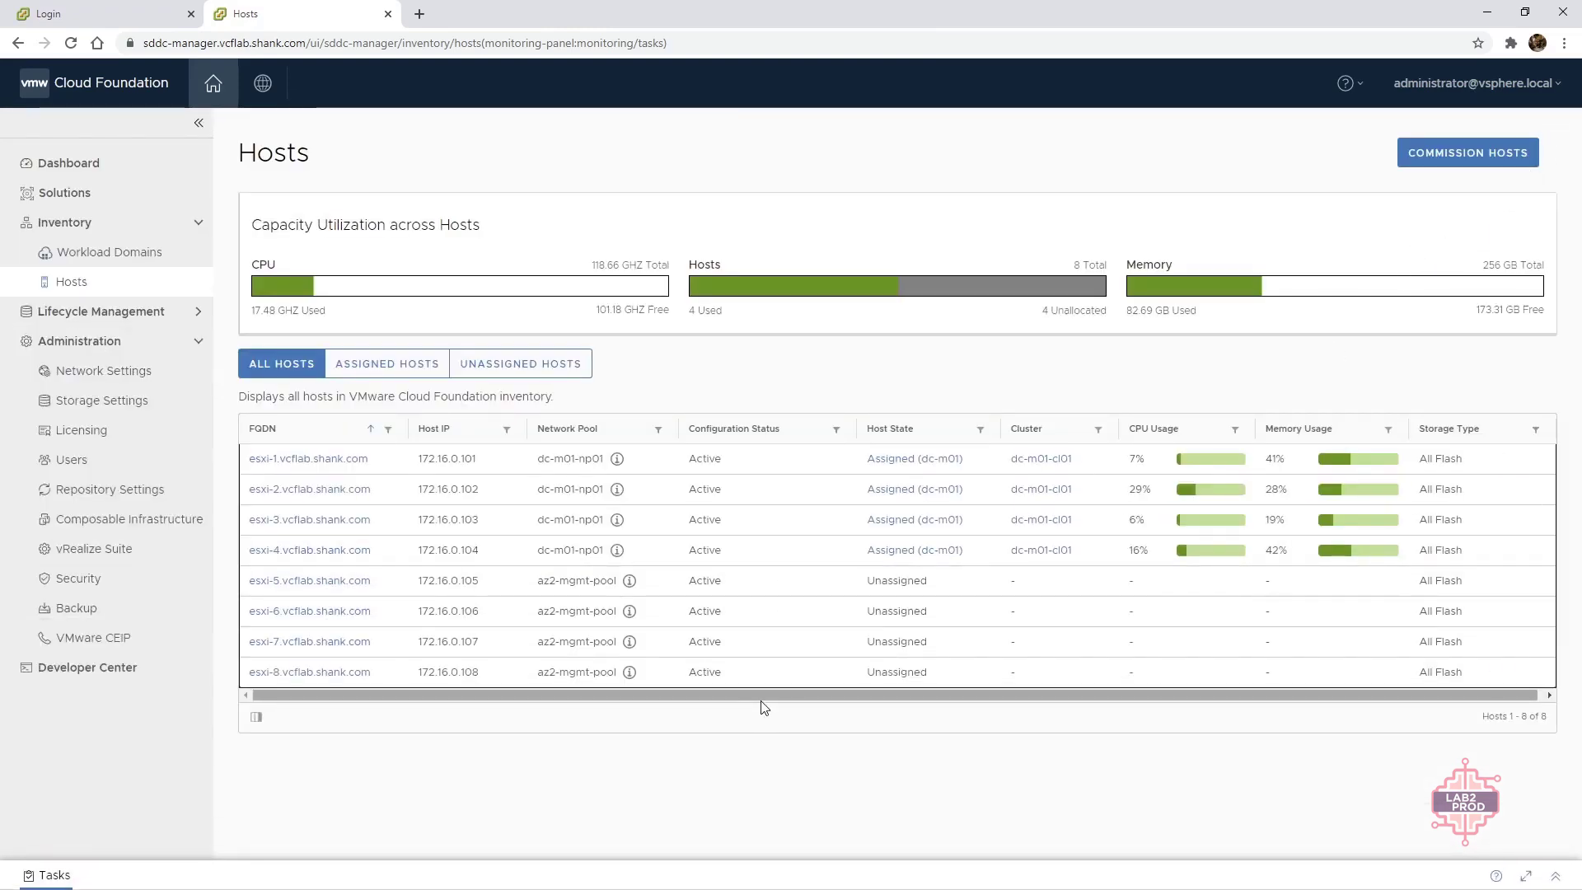
{"action": "mouse_move", "coordinate": [781, 641]}
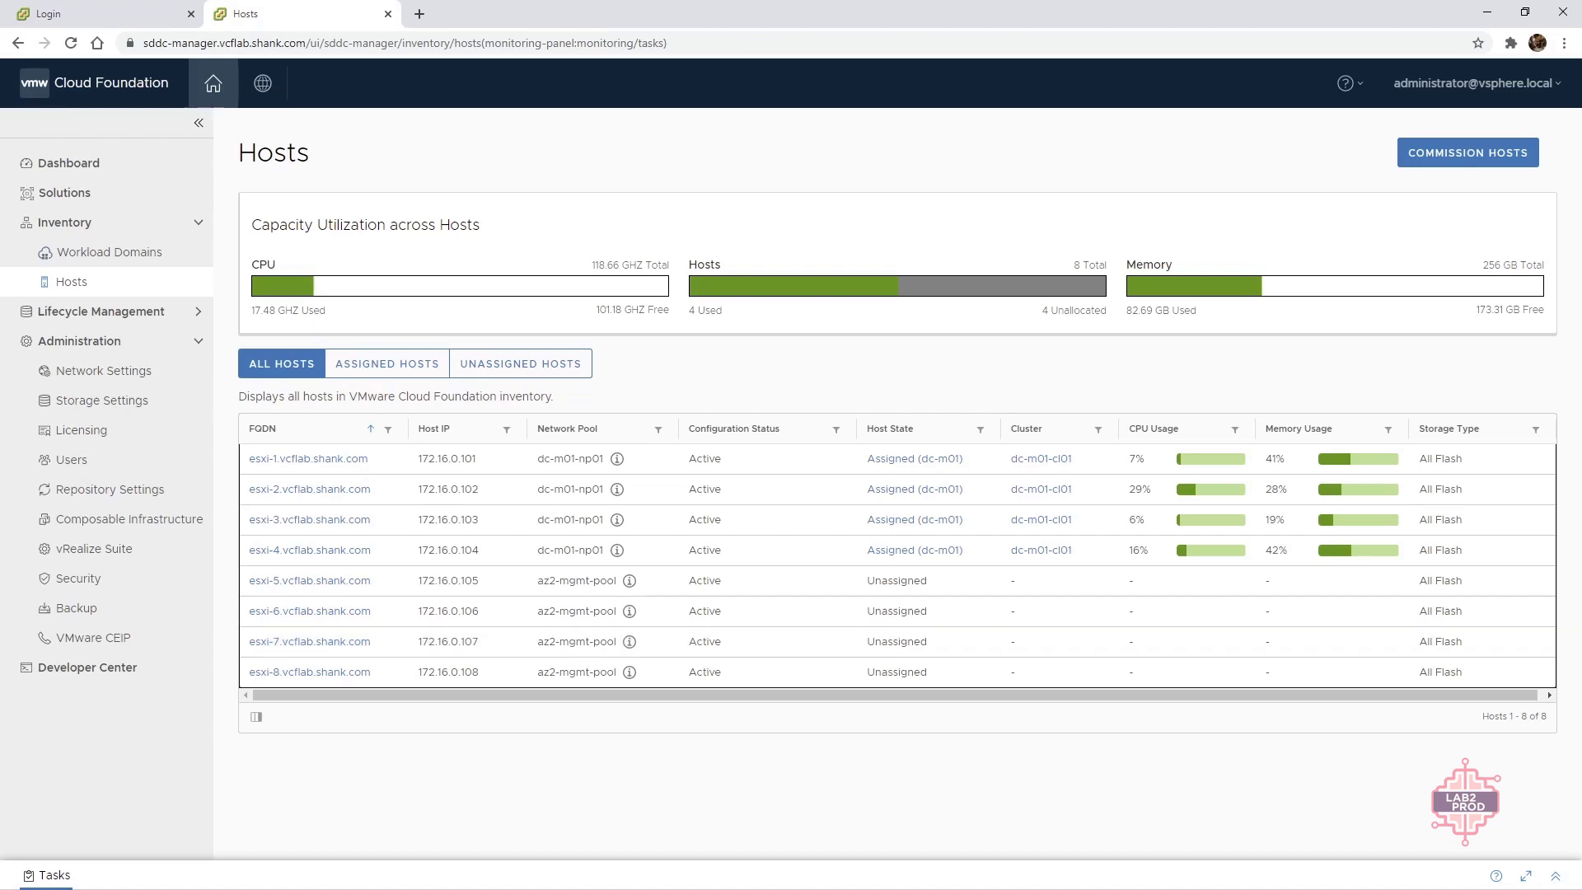
{"action": "left_click", "coordinate": [46, 875]}
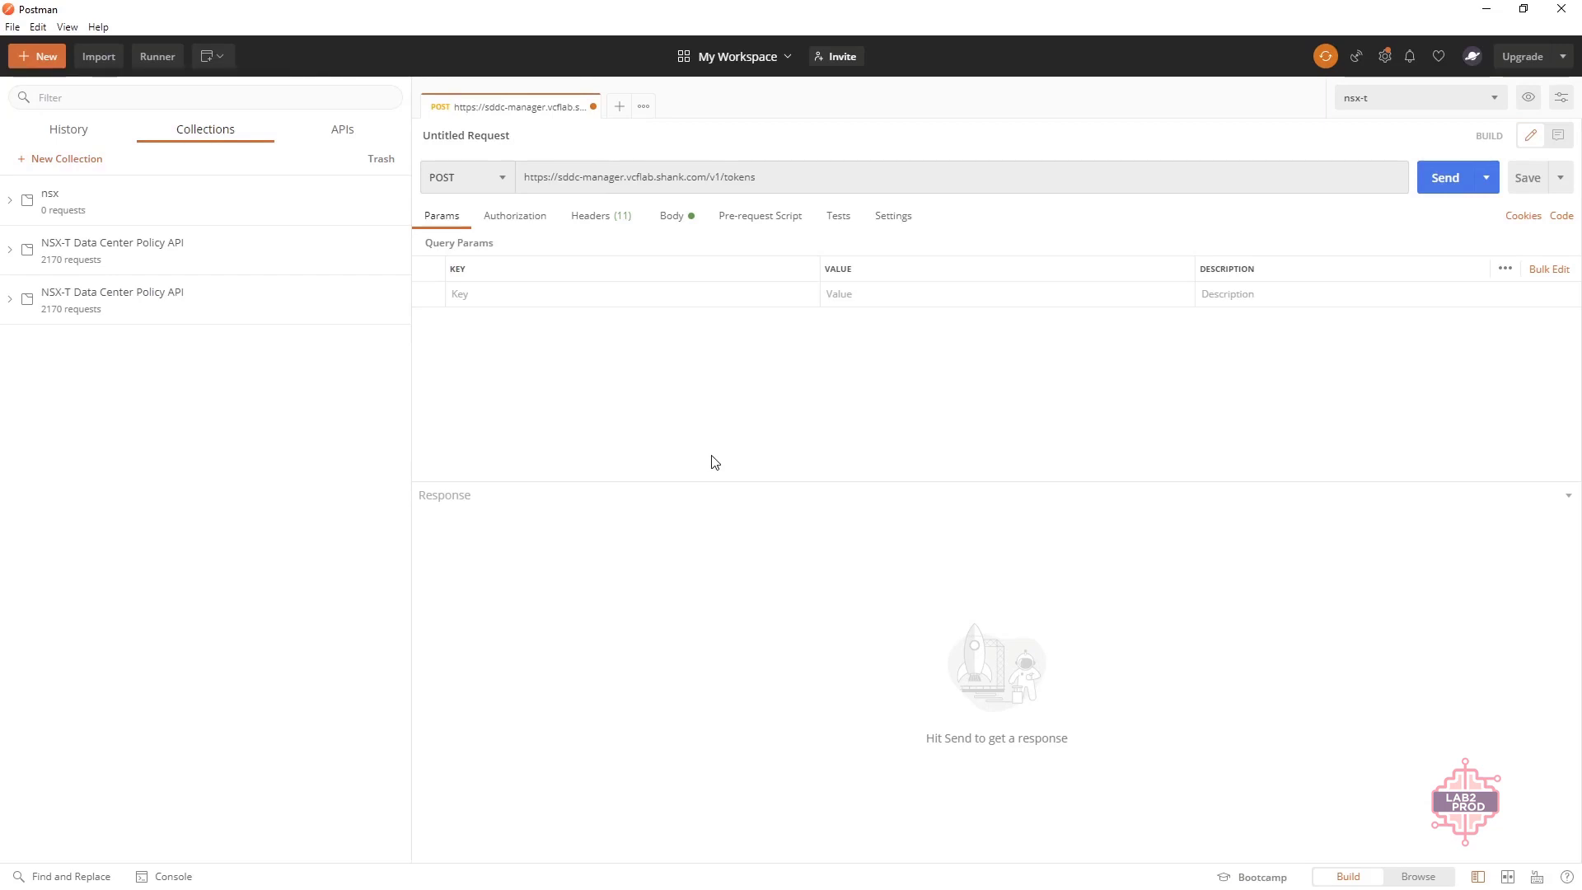
{"action": "mouse_move", "coordinate": [707, 450]}
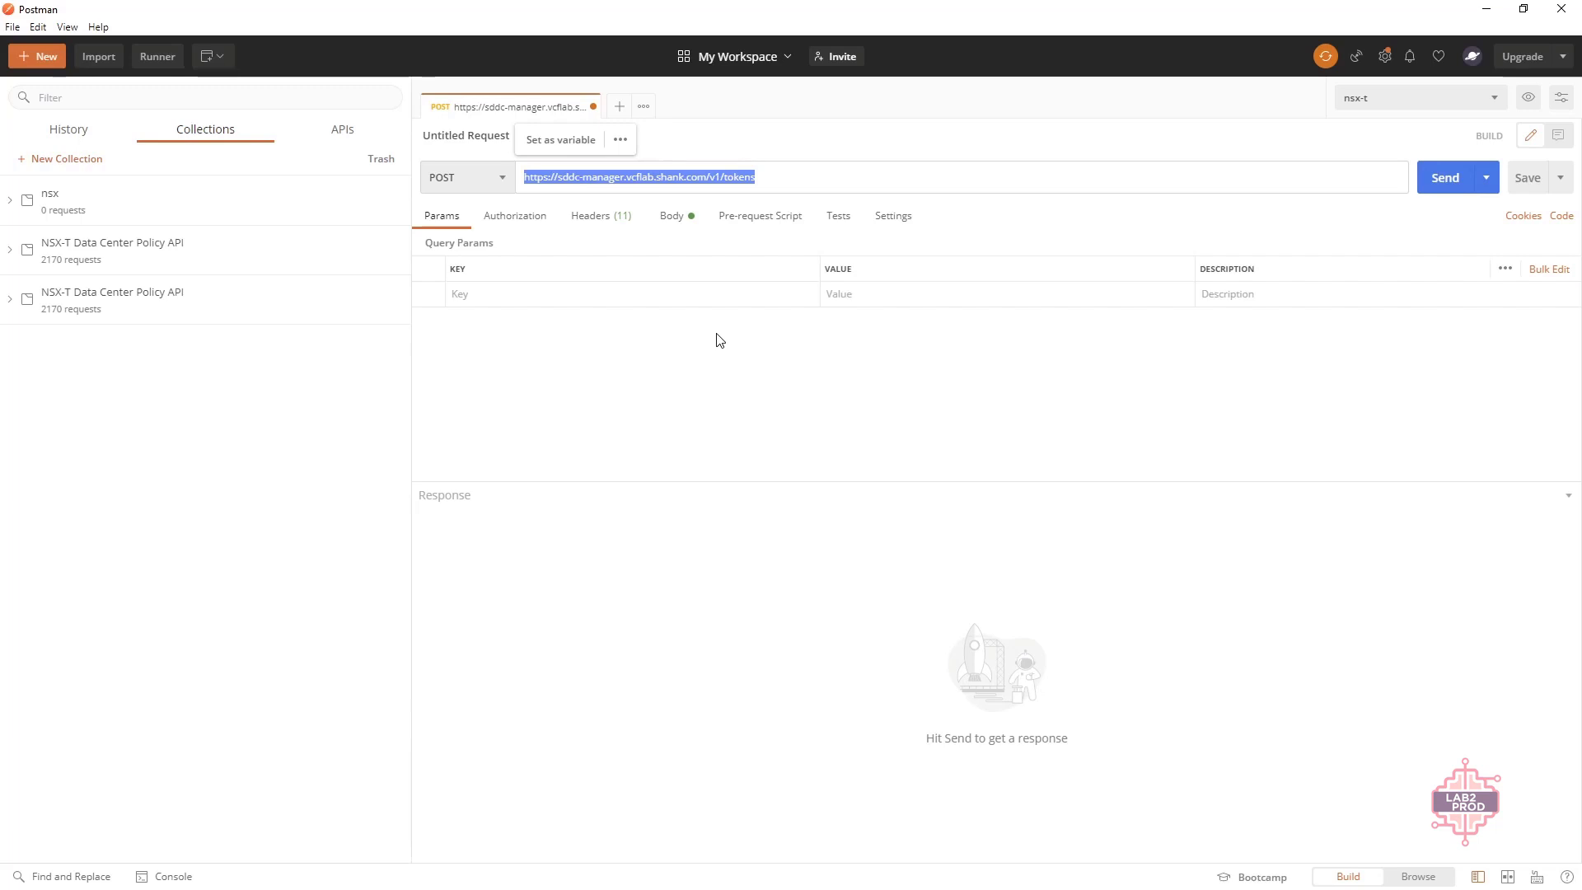
{"action": "mouse_move", "coordinate": [1433, 159]}
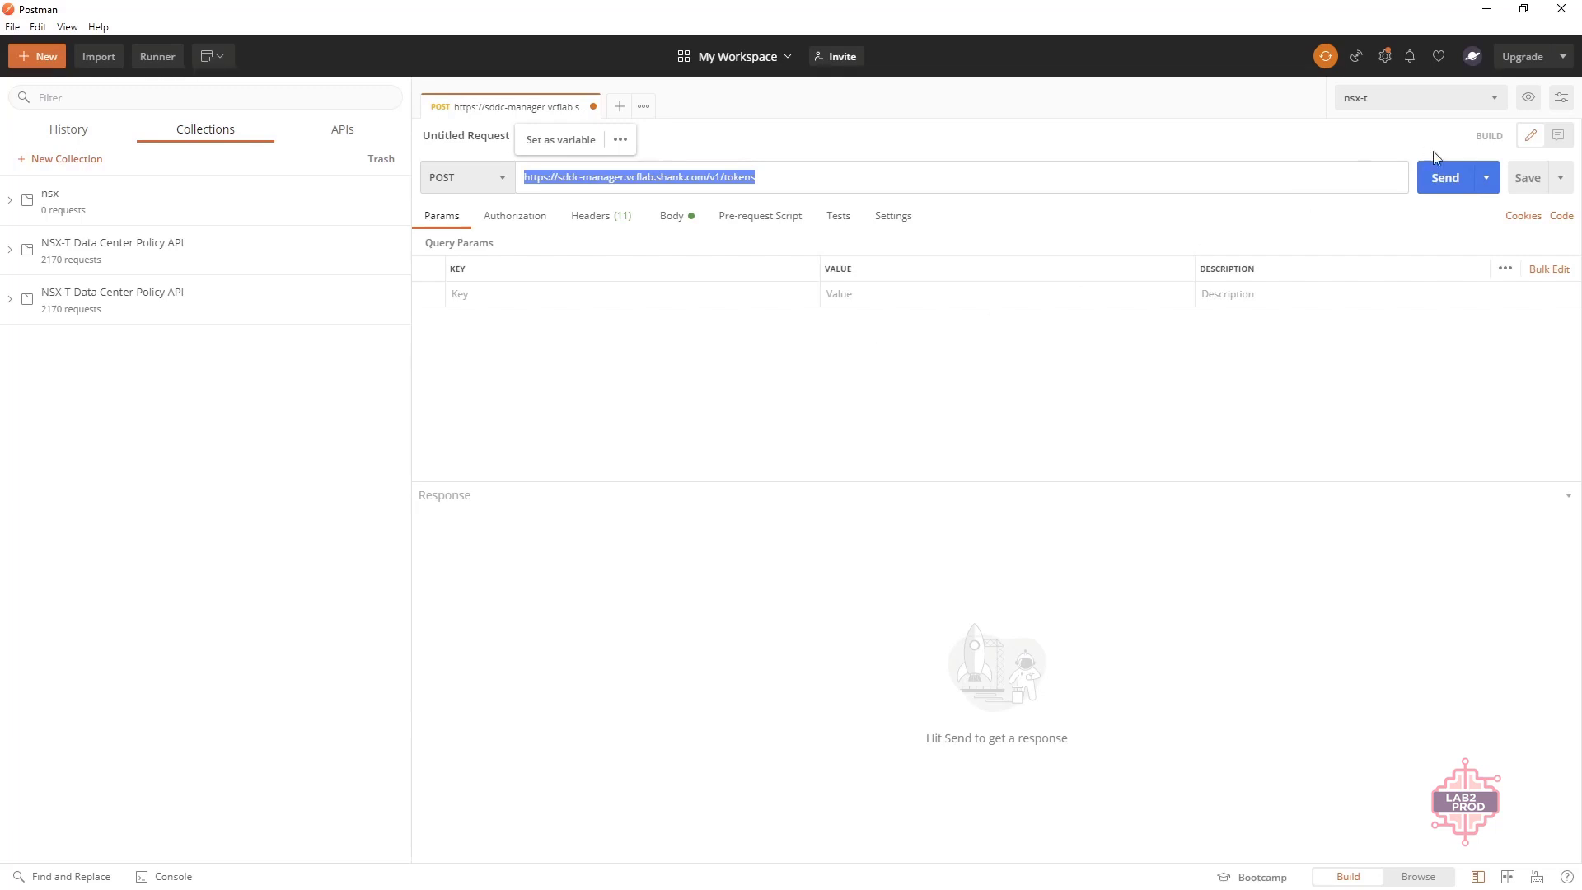
Step: Send the POST /v1/tokens request and return to Postman with the access token copied
{"action": "left_click", "coordinate": [1443, 176]}
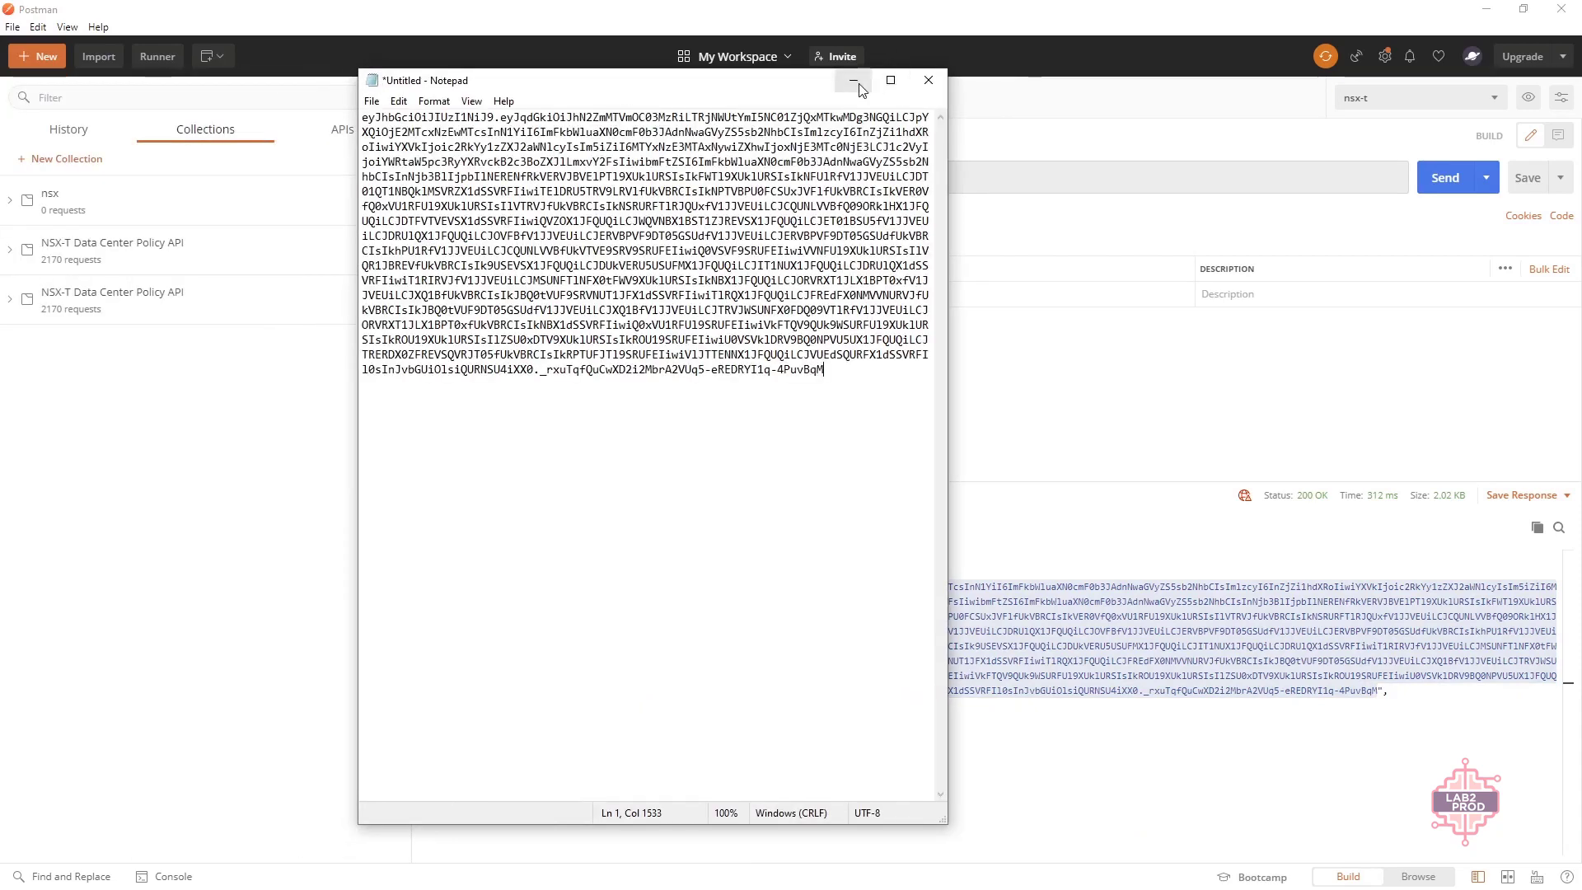
{"action": "left_click", "coordinate": [853, 79]}
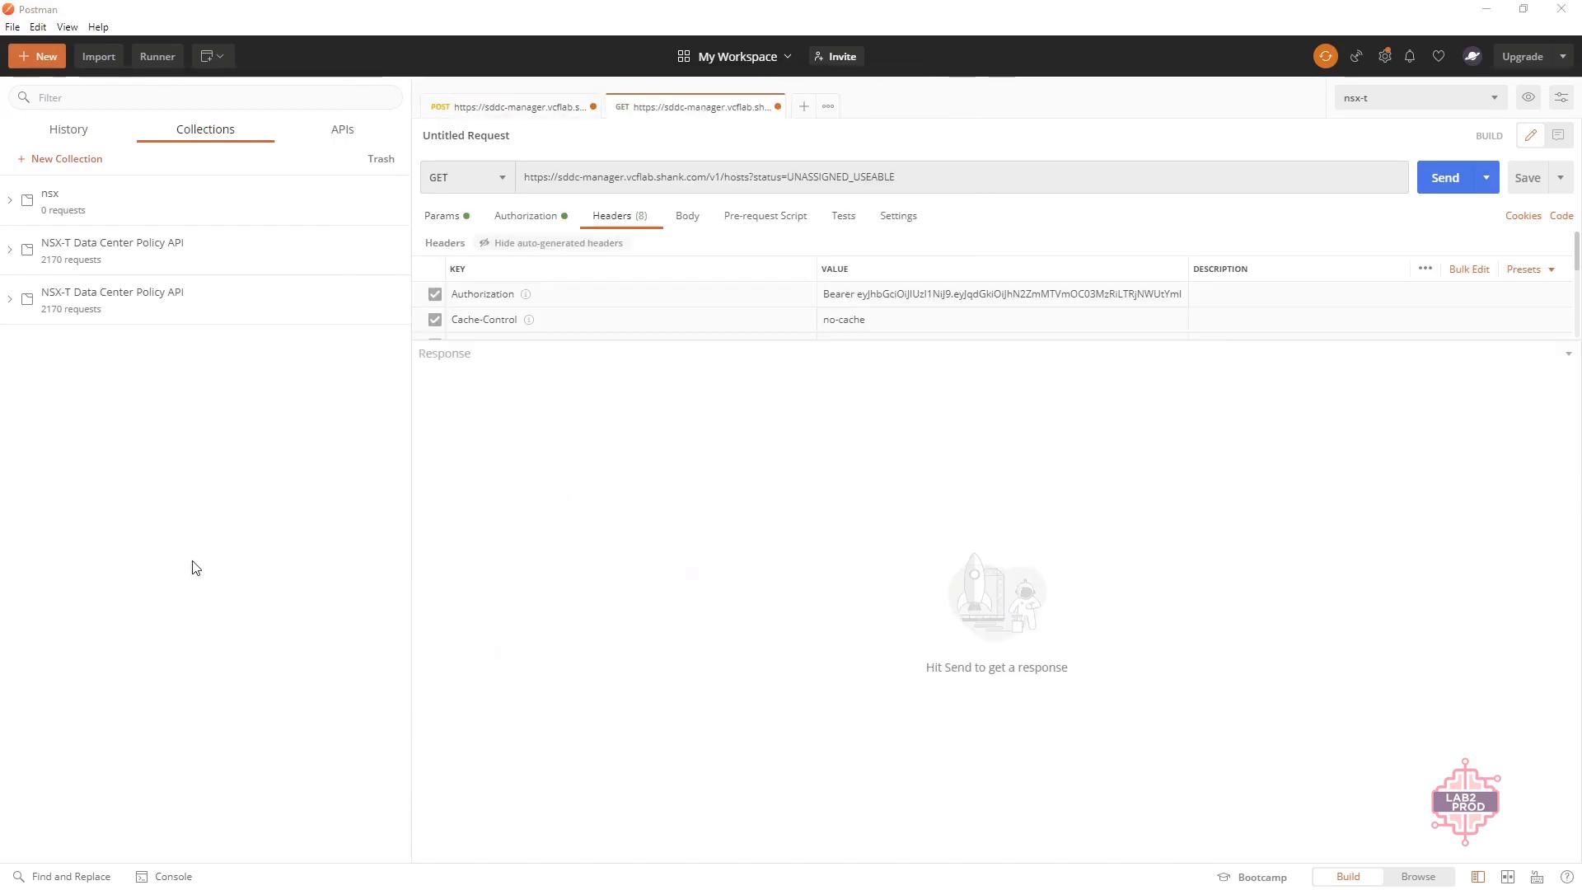
{"action": "mouse_move", "coordinate": [1016, 247]}
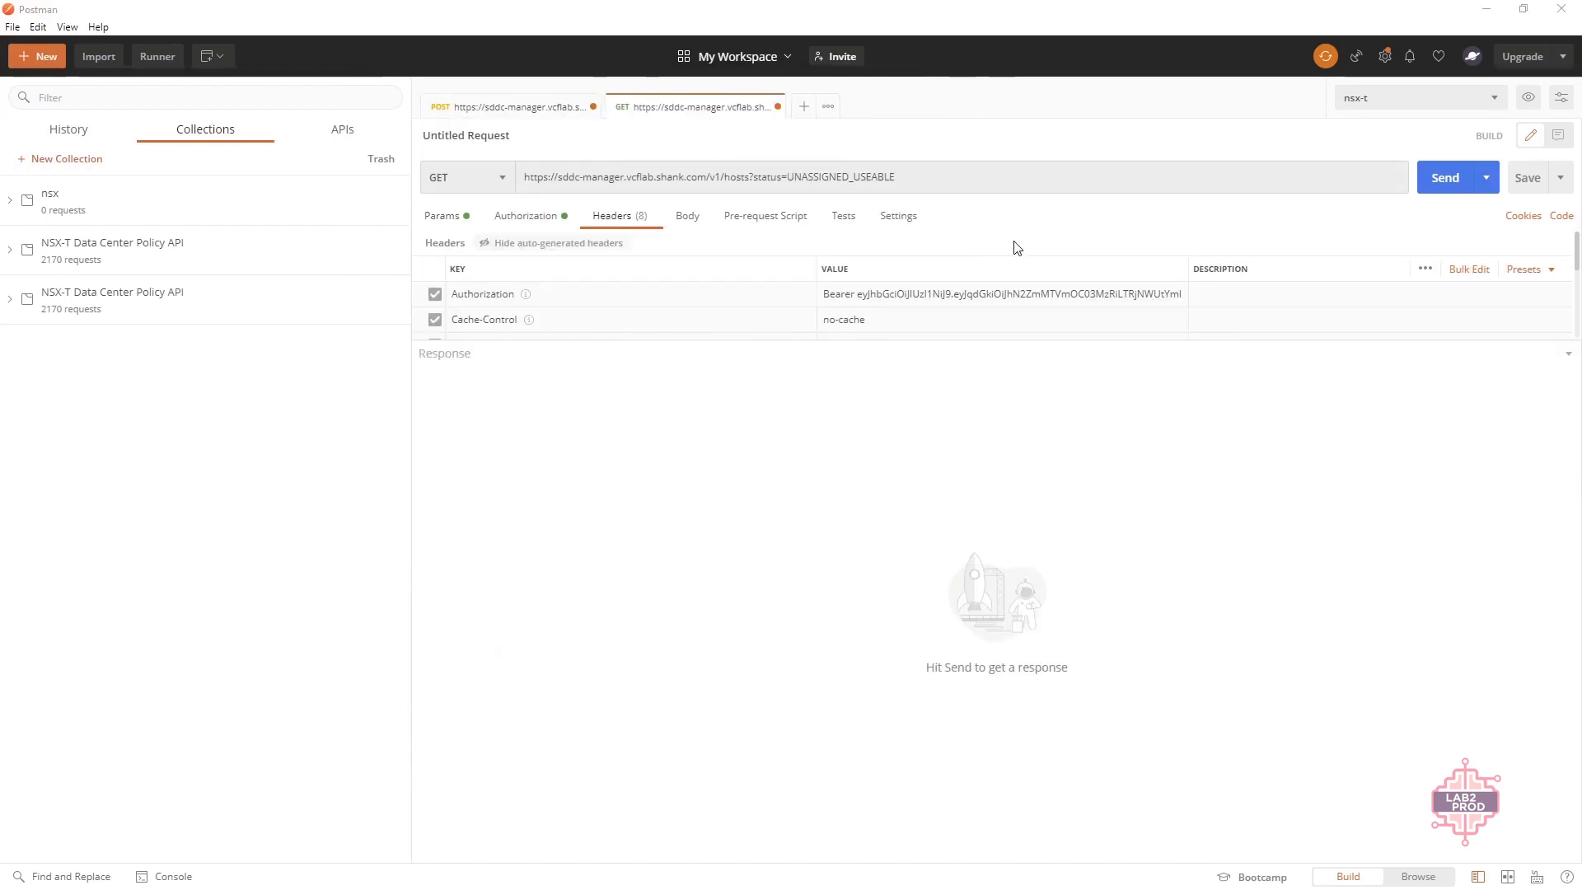
{"action": "mouse_move", "coordinate": [742, 295]}
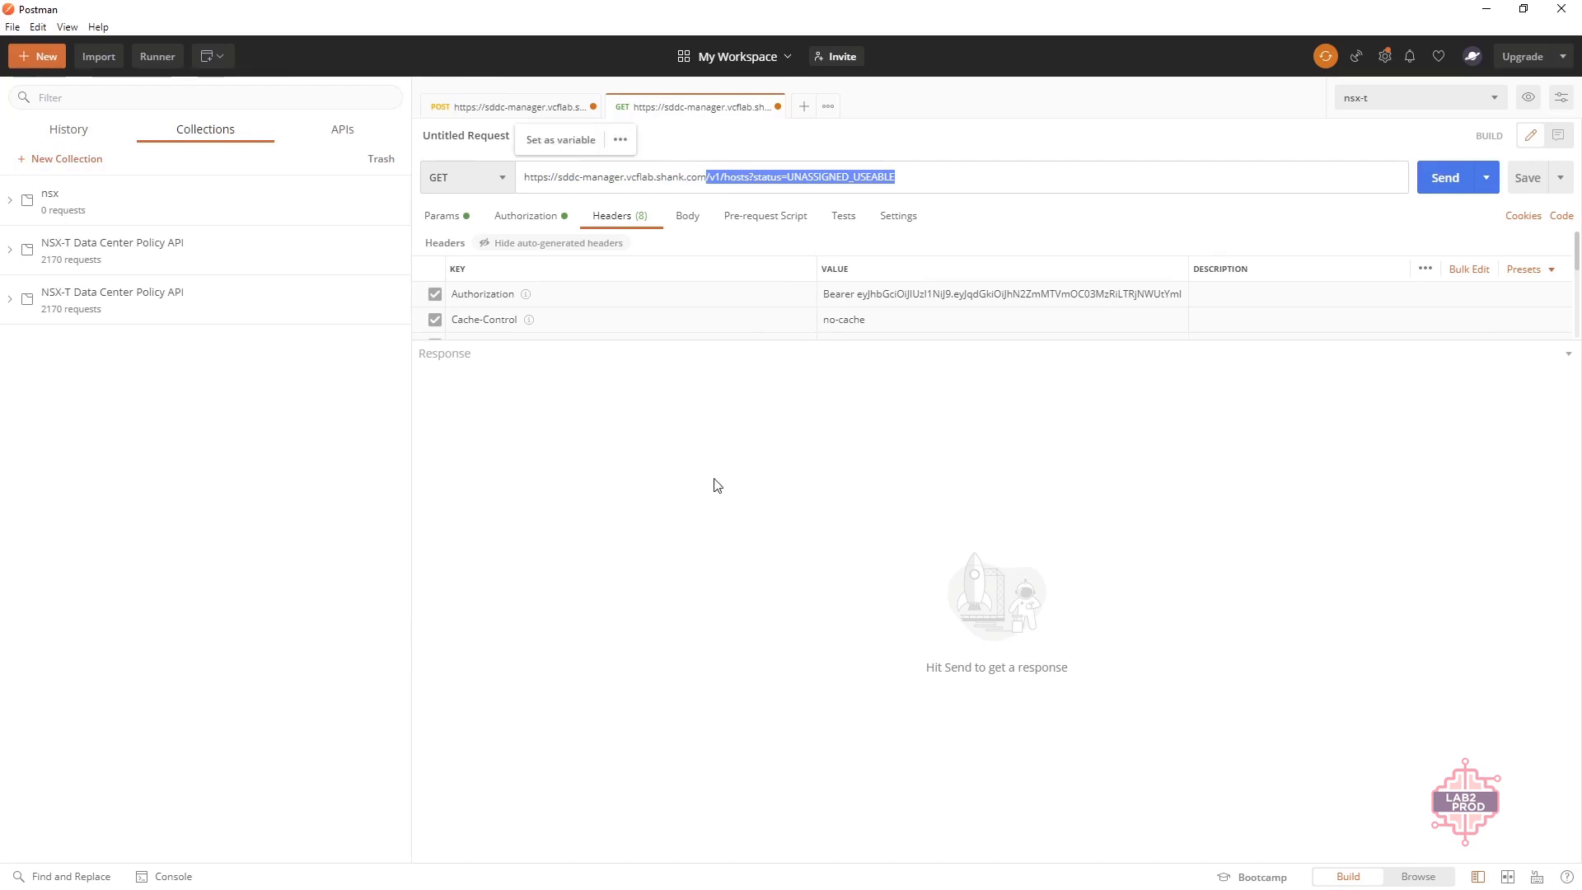
{"action": "mouse_move", "coordinate": [628, 330]}
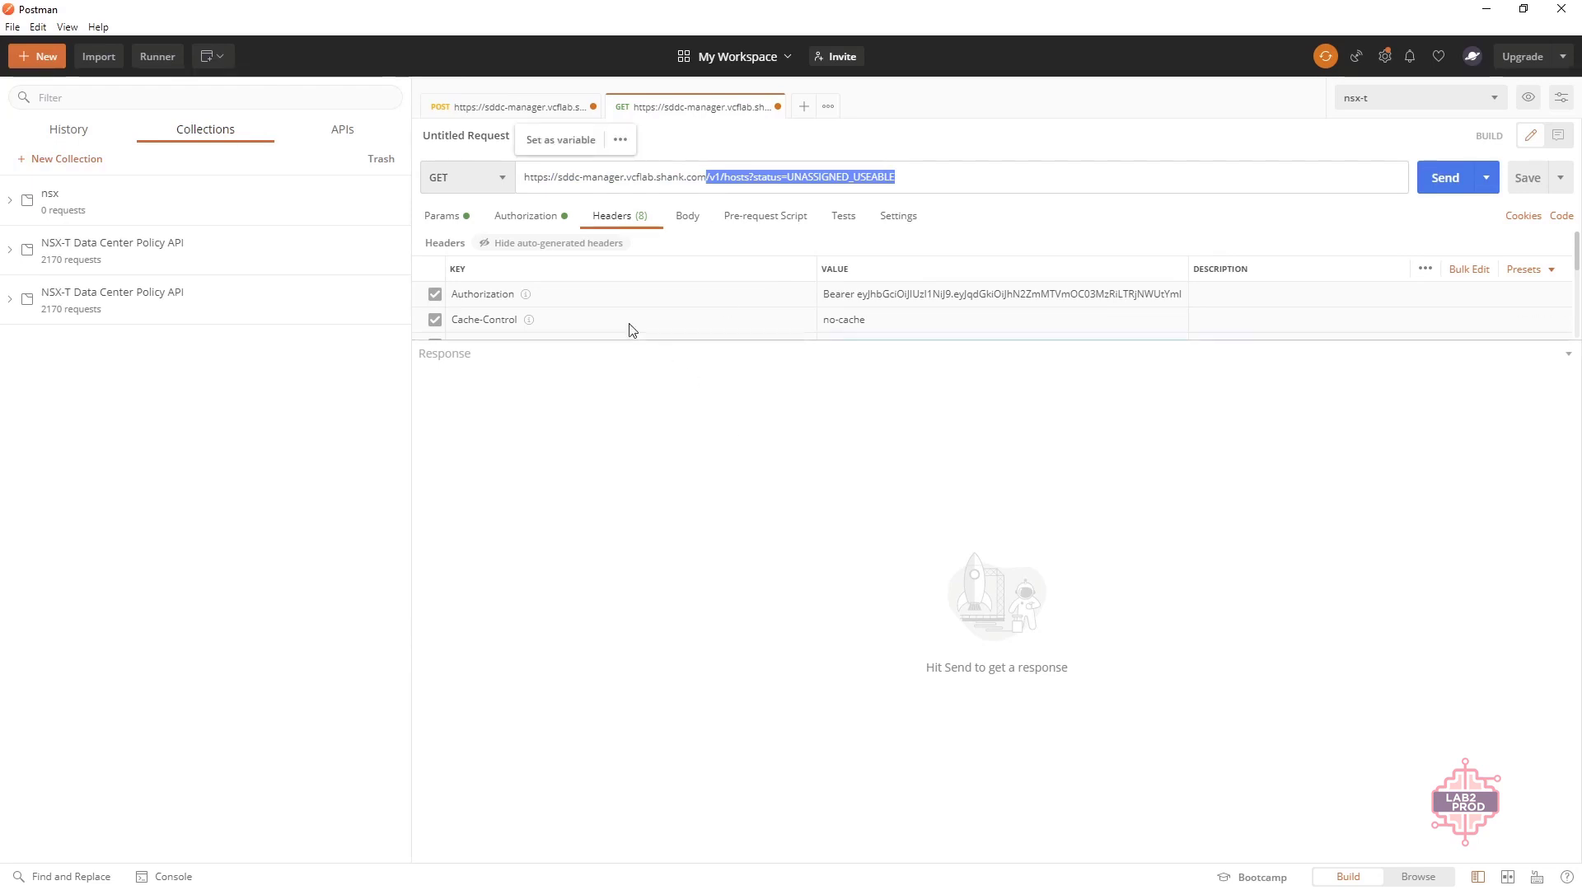
Step: Check the Bearer authorization and headers, then send GET /v1/hosts?status=UNASSIGNED_USEABLE for a 200 OK host list
{"action": "left_click", "coordinate": [524, 214]}
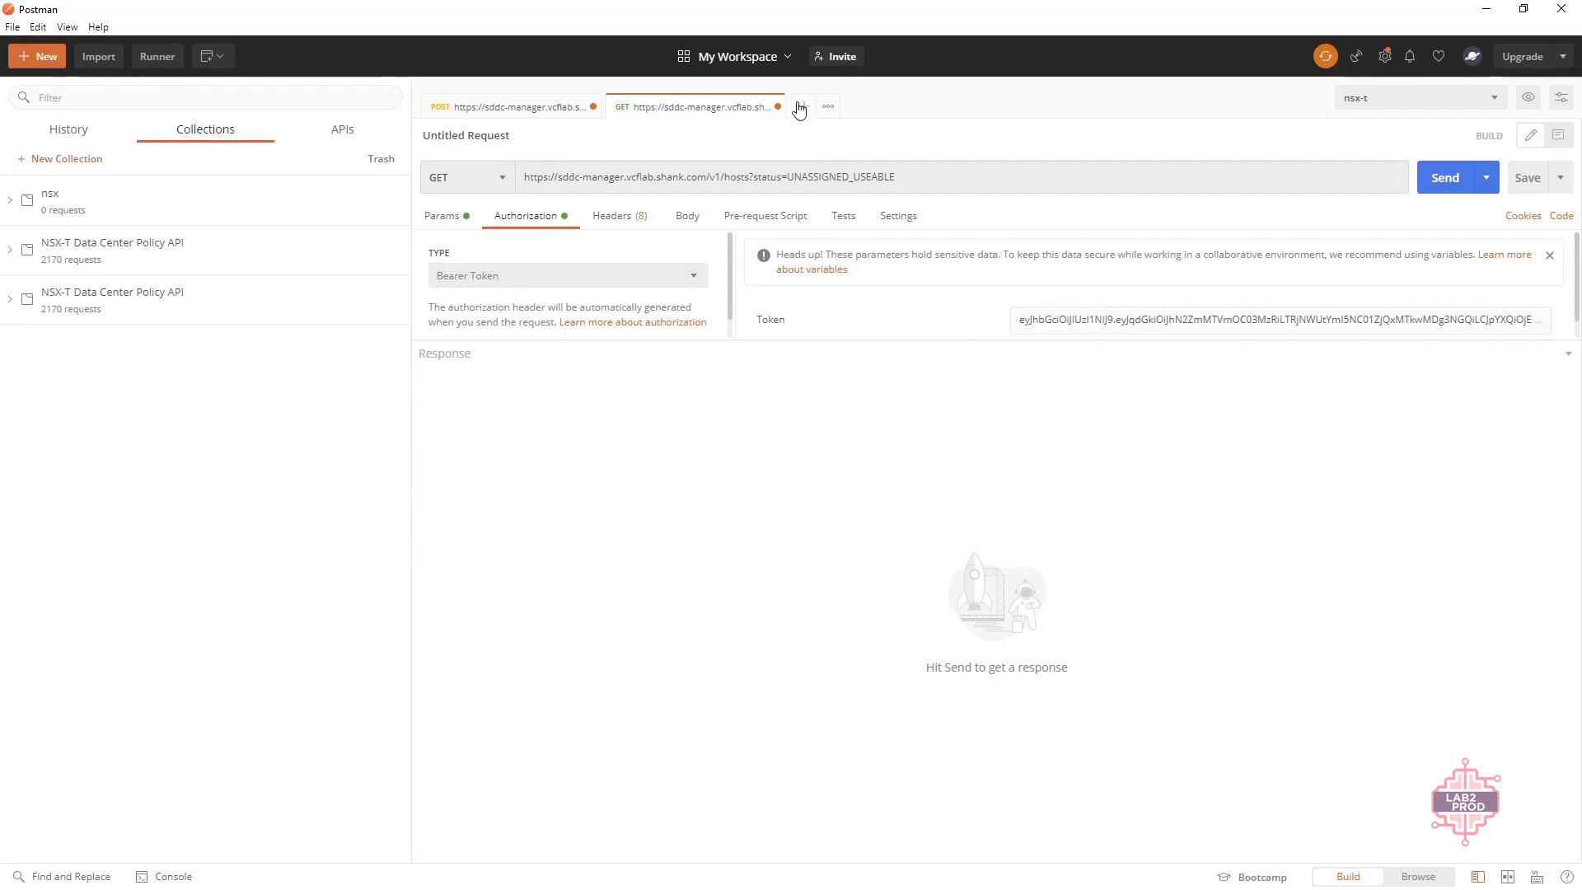
{"action": "left_click", "coordinate": [611, 214]}
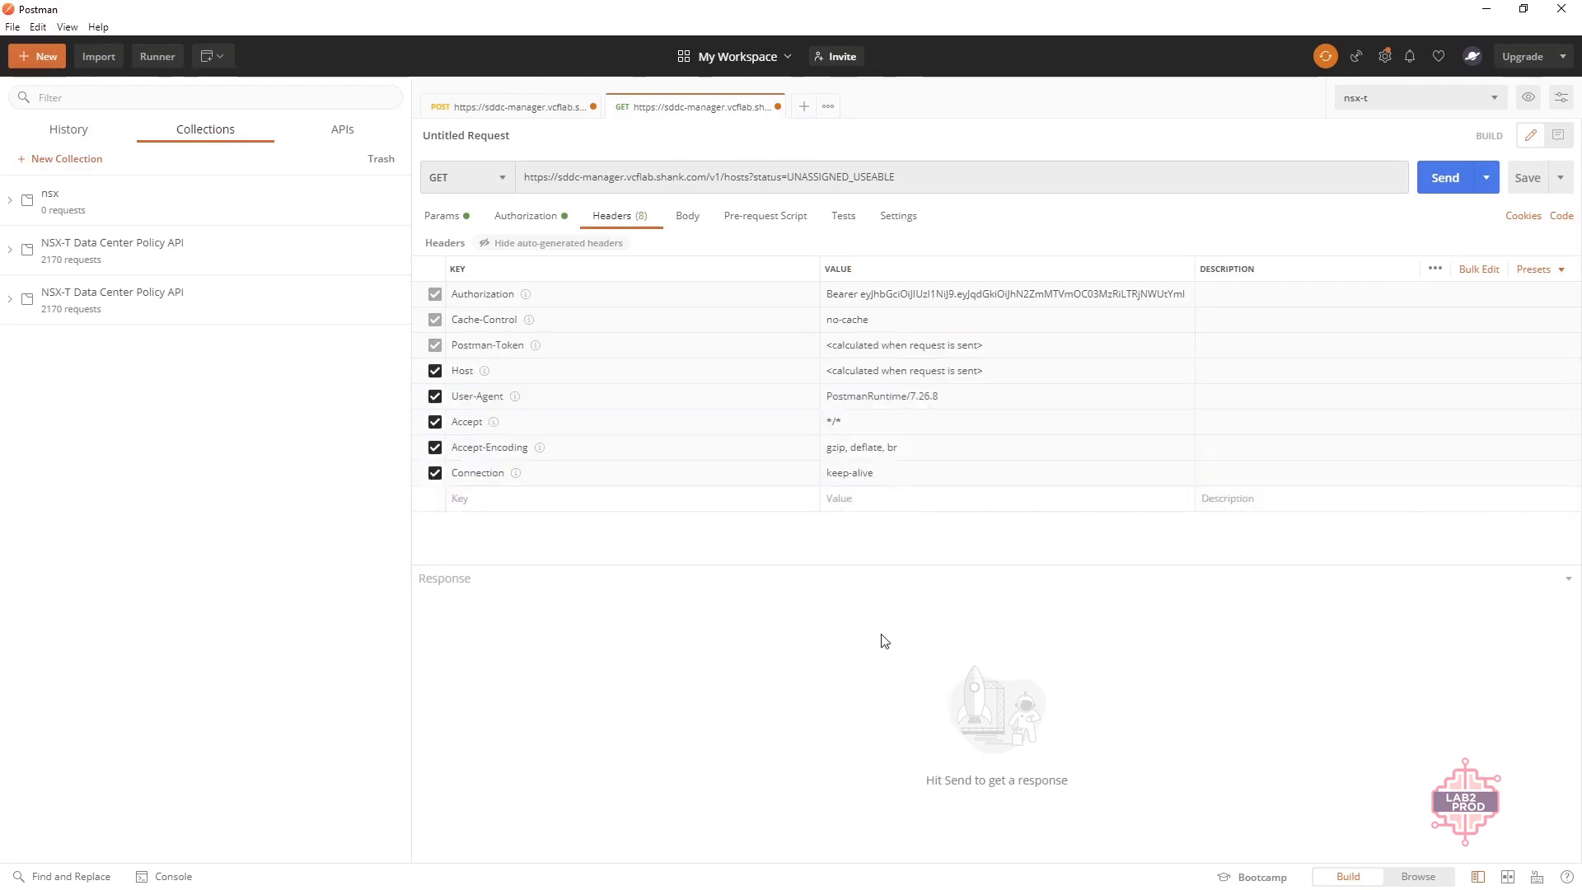
{"action": "left_click", "coordinate": [1443, 176]}
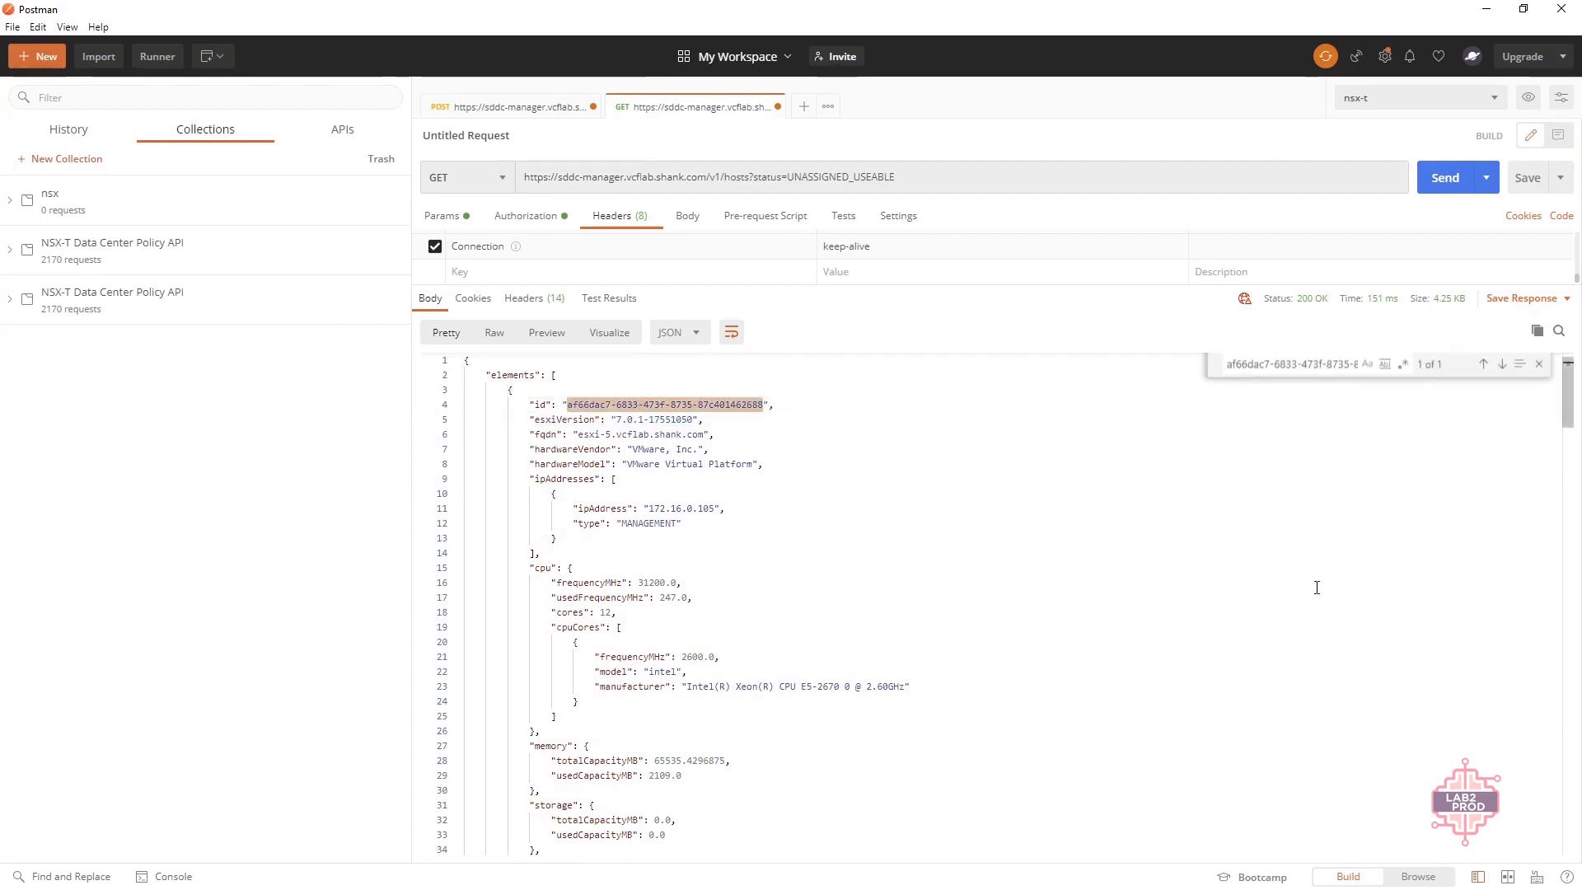
{"action": "mouse_move", "coordinate": [1229, 555]}
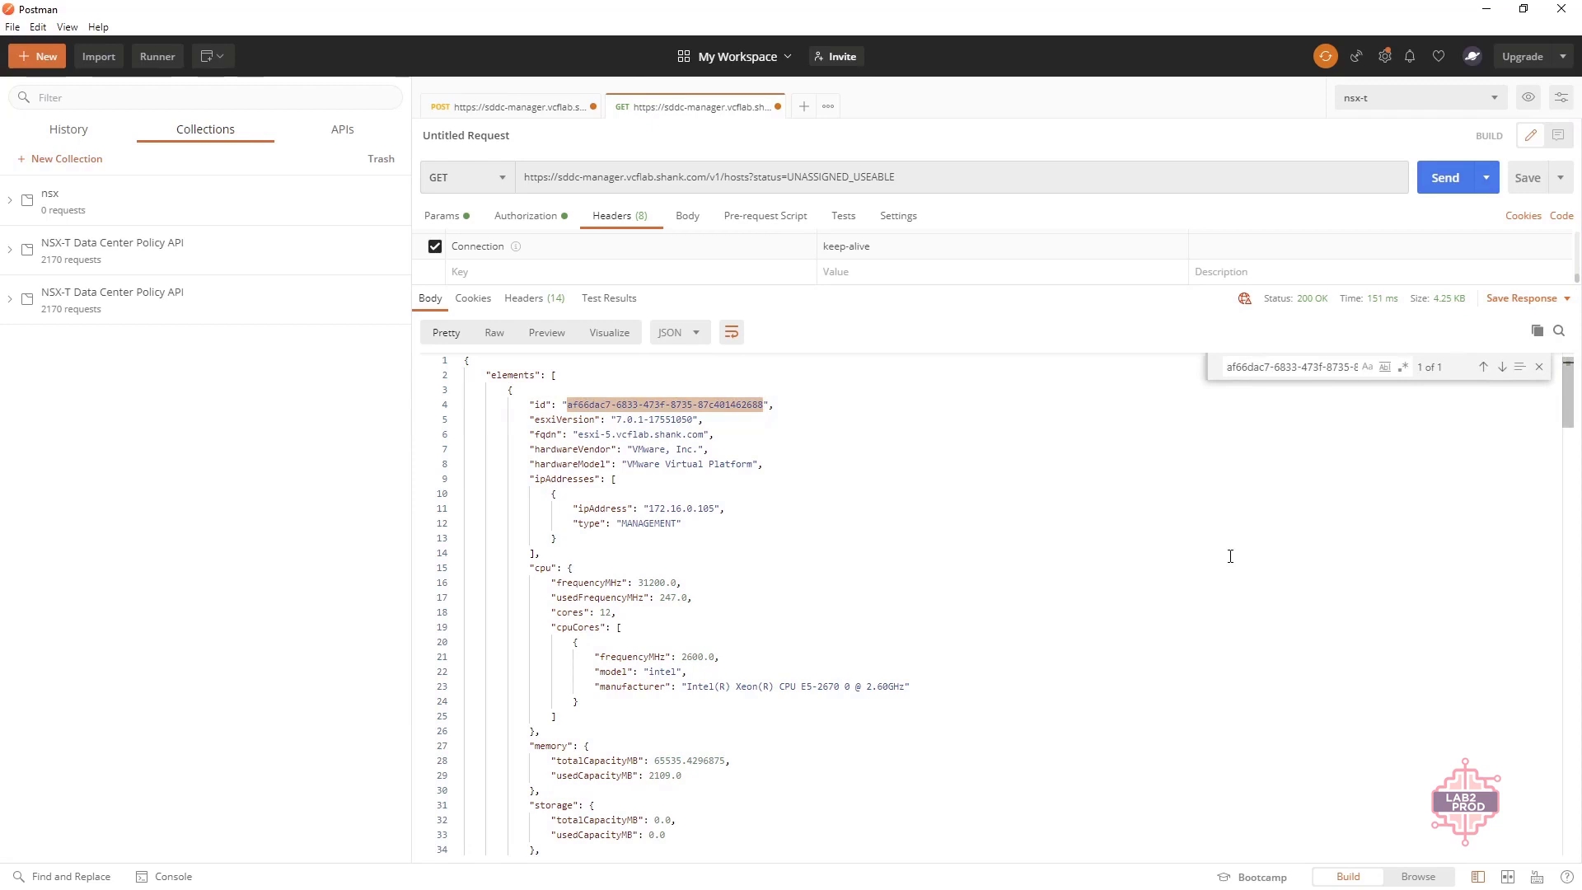
{"action": "mouse_move", "coordinate": [1350, 361]}
{"action": "type", "text": "id"}
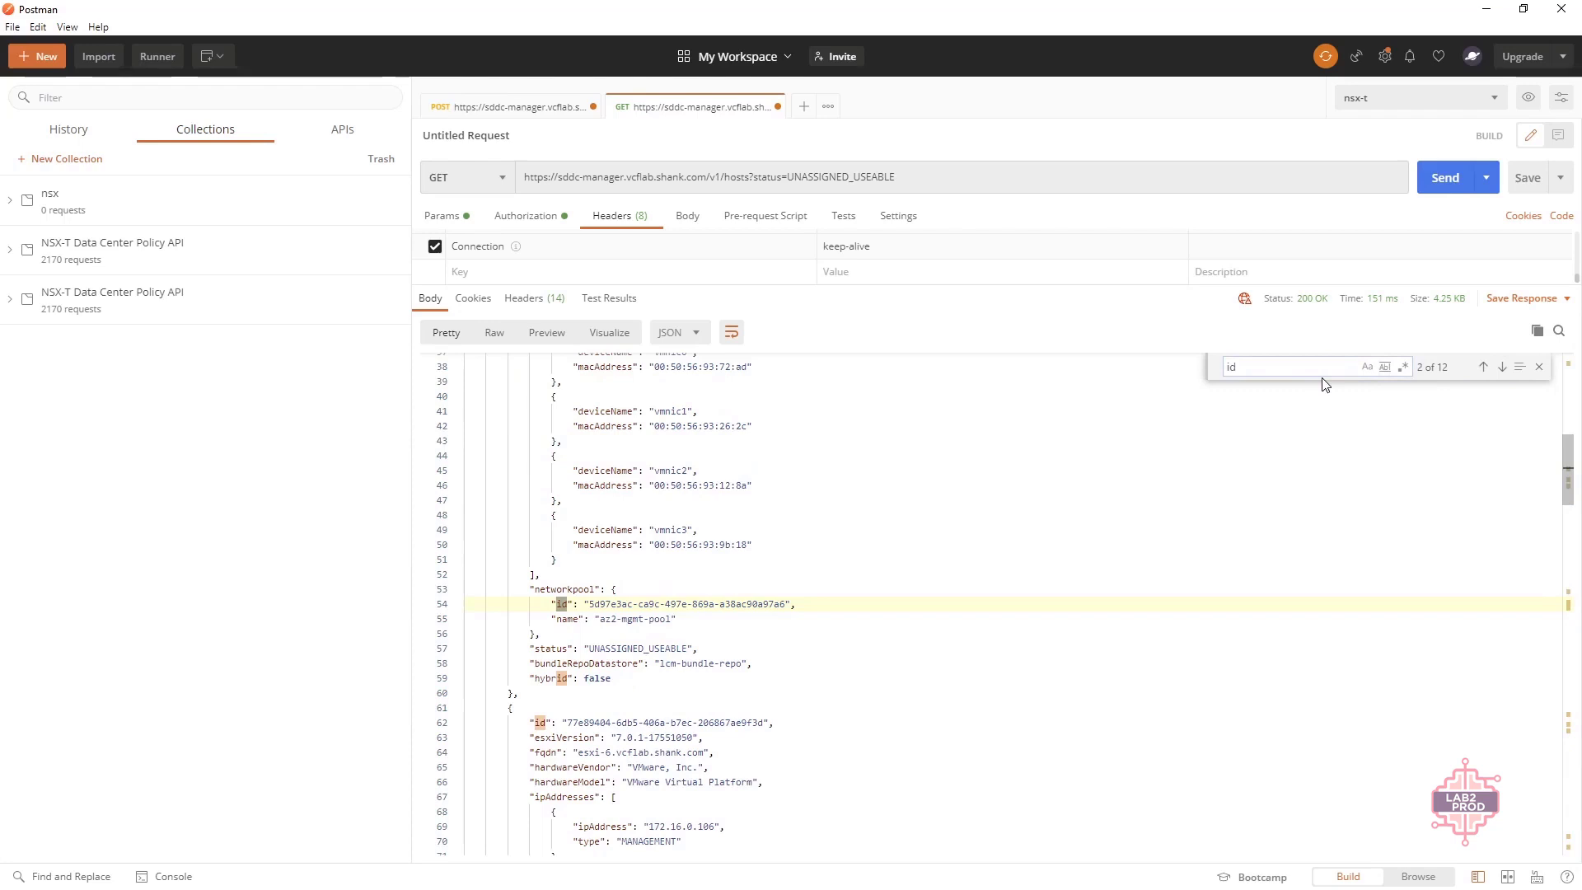
{"action": "scroll", "scroll_direction": "up", "scroll_amount": 3}
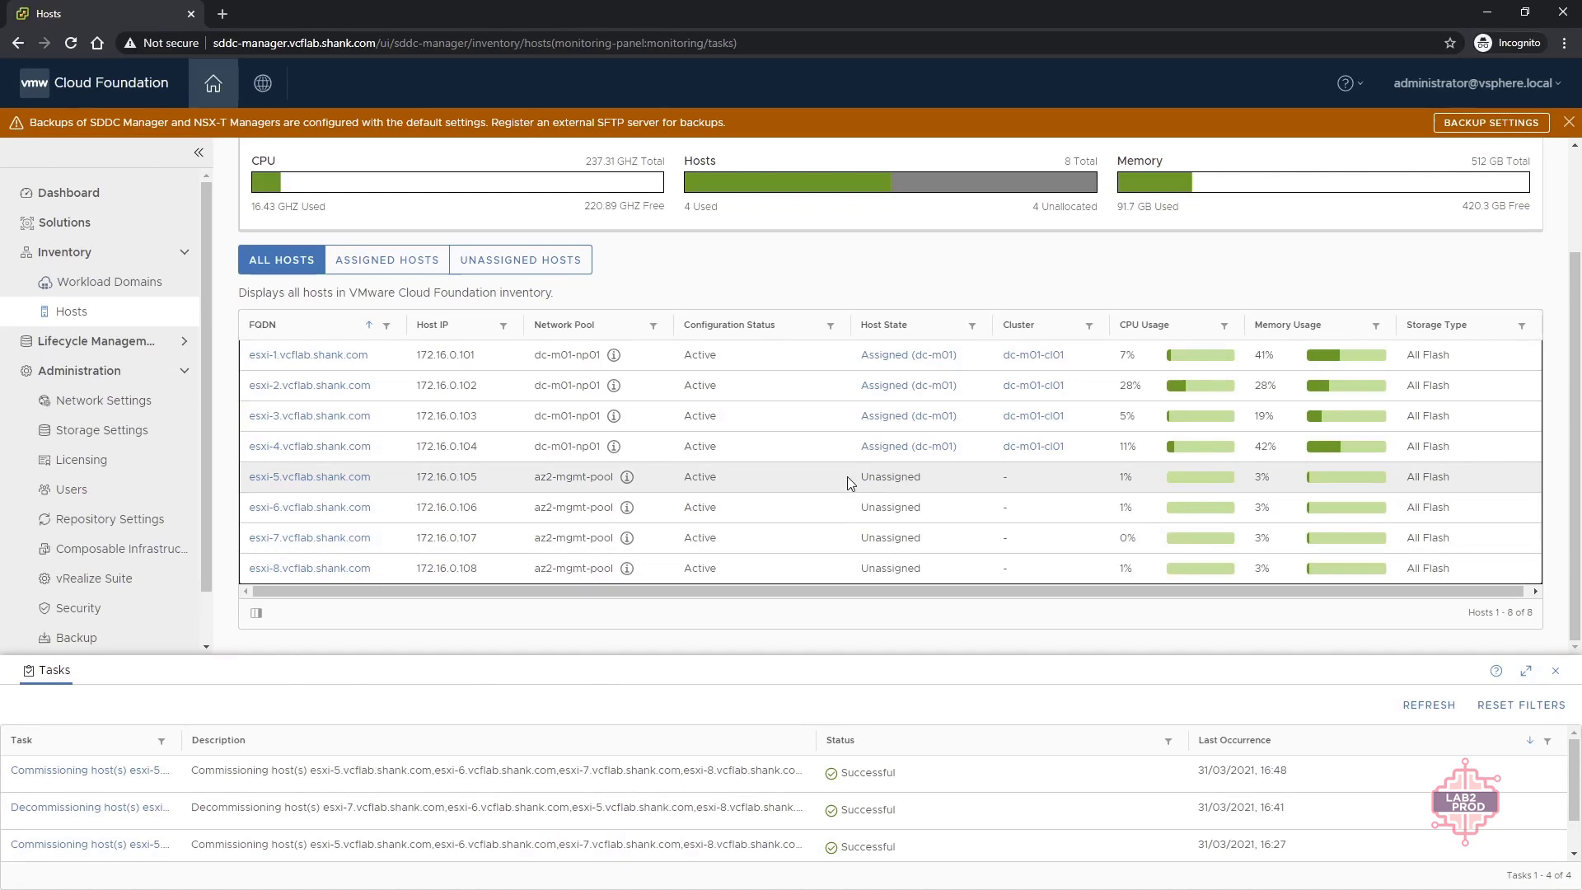
Step: View host esxi-5's summary and select its host ID in the page address
{"action": "left_click", "coordinate": [310, 476]}
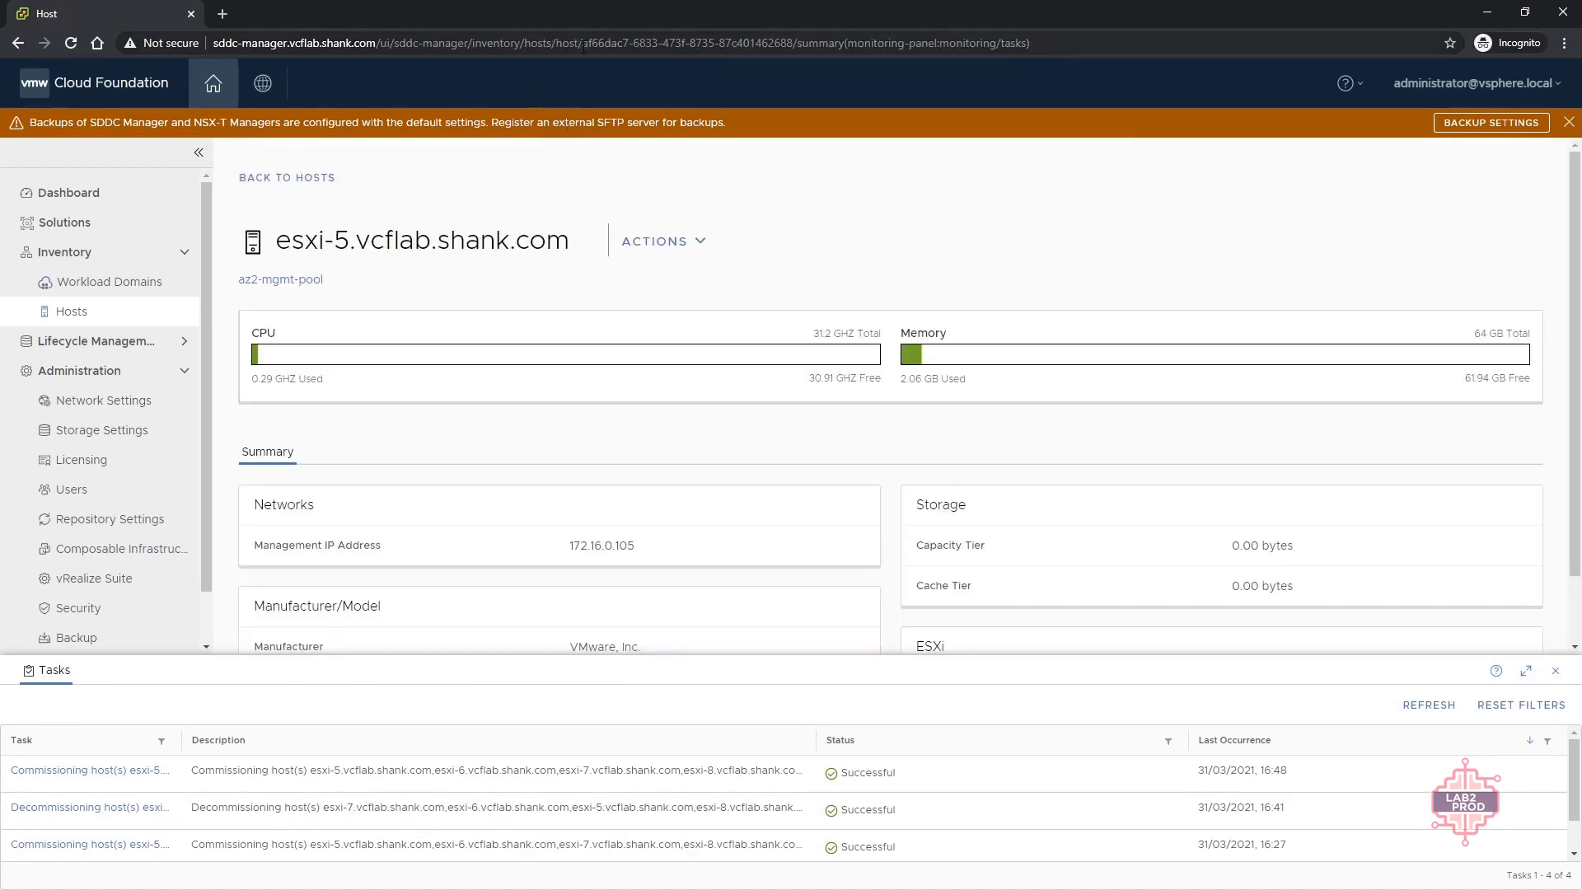
{"action": "double_click", "coordinate": [685, 43]}
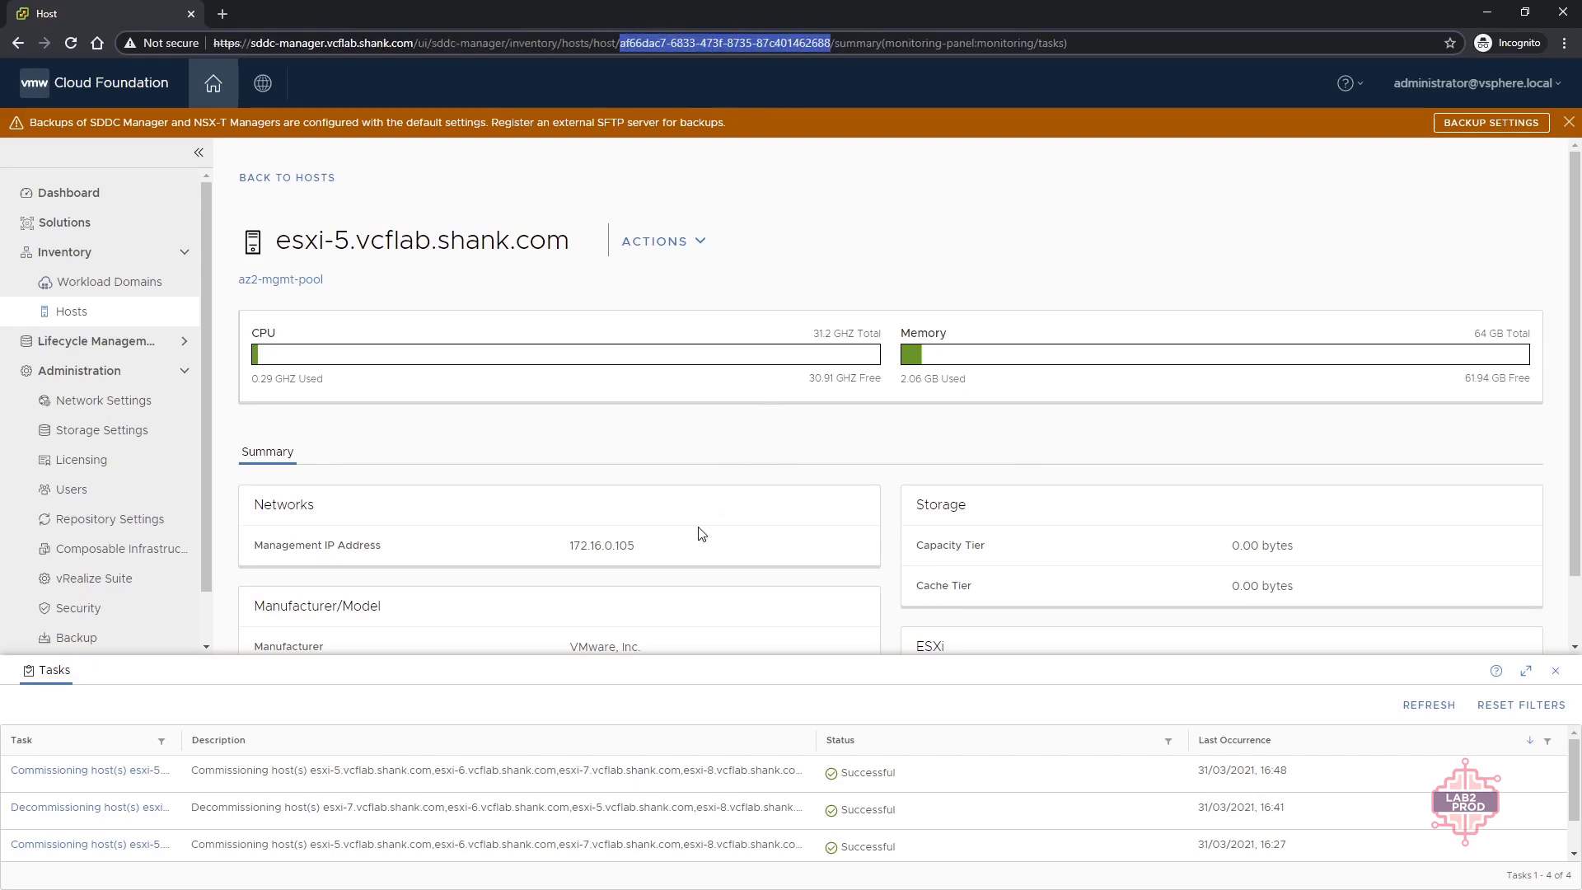
{"action": "mouse_move", "coordinate": [707, 522]}
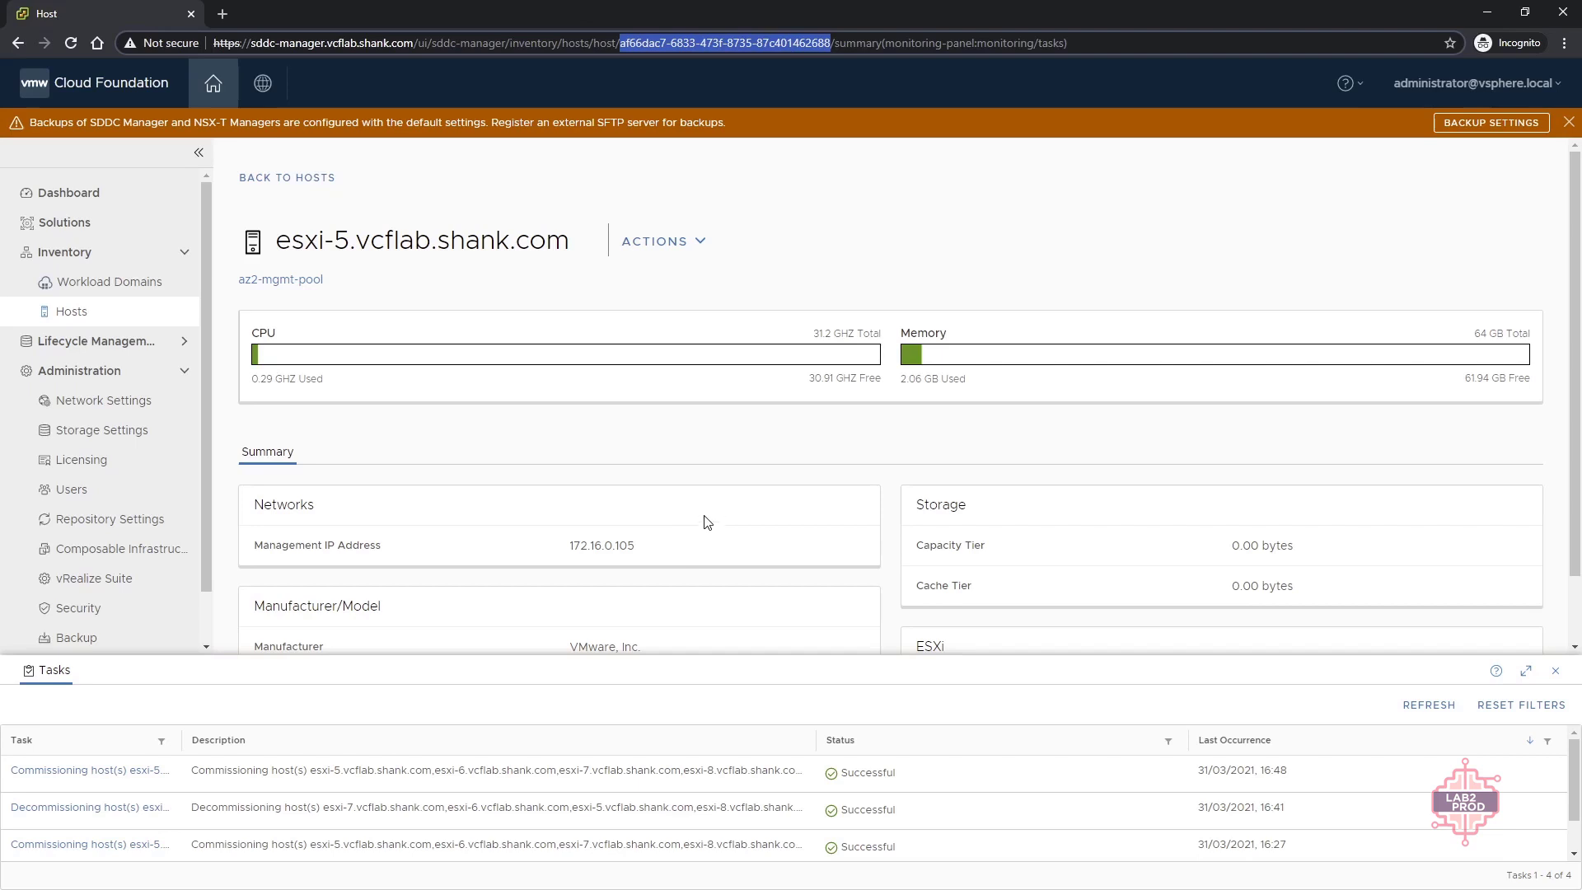
{"action": "mouse_move", "coordinate": [739, 260]}
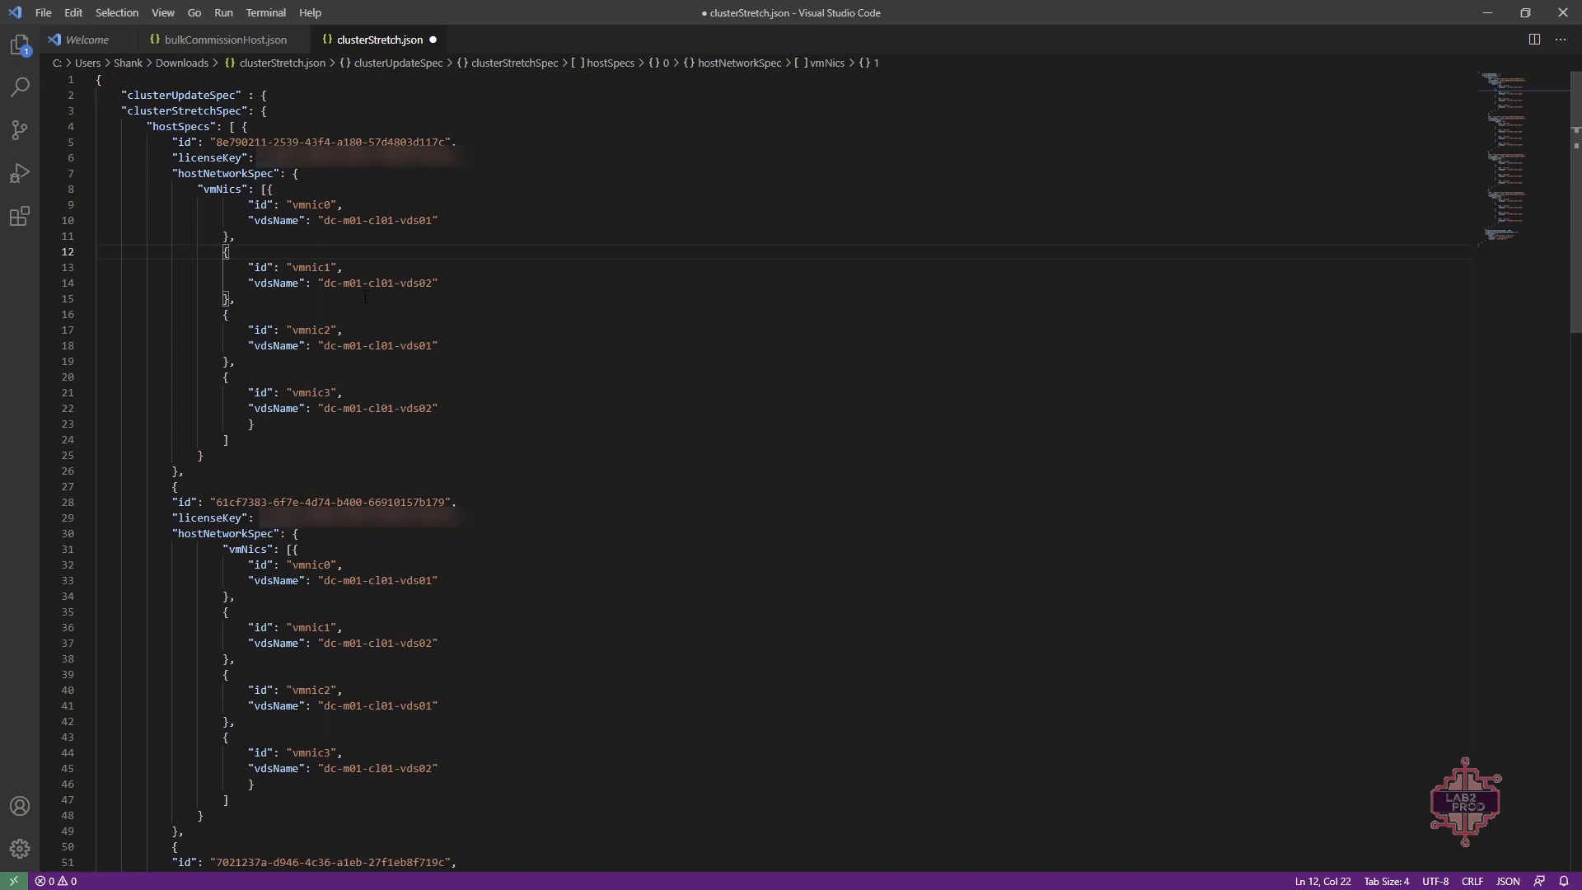
Step: Review the az2 host IDs pasted into clusterStretch.json's host specs before saving
{"action": "scroll", "scroll_direction": "down", "scroll_amount": 3}
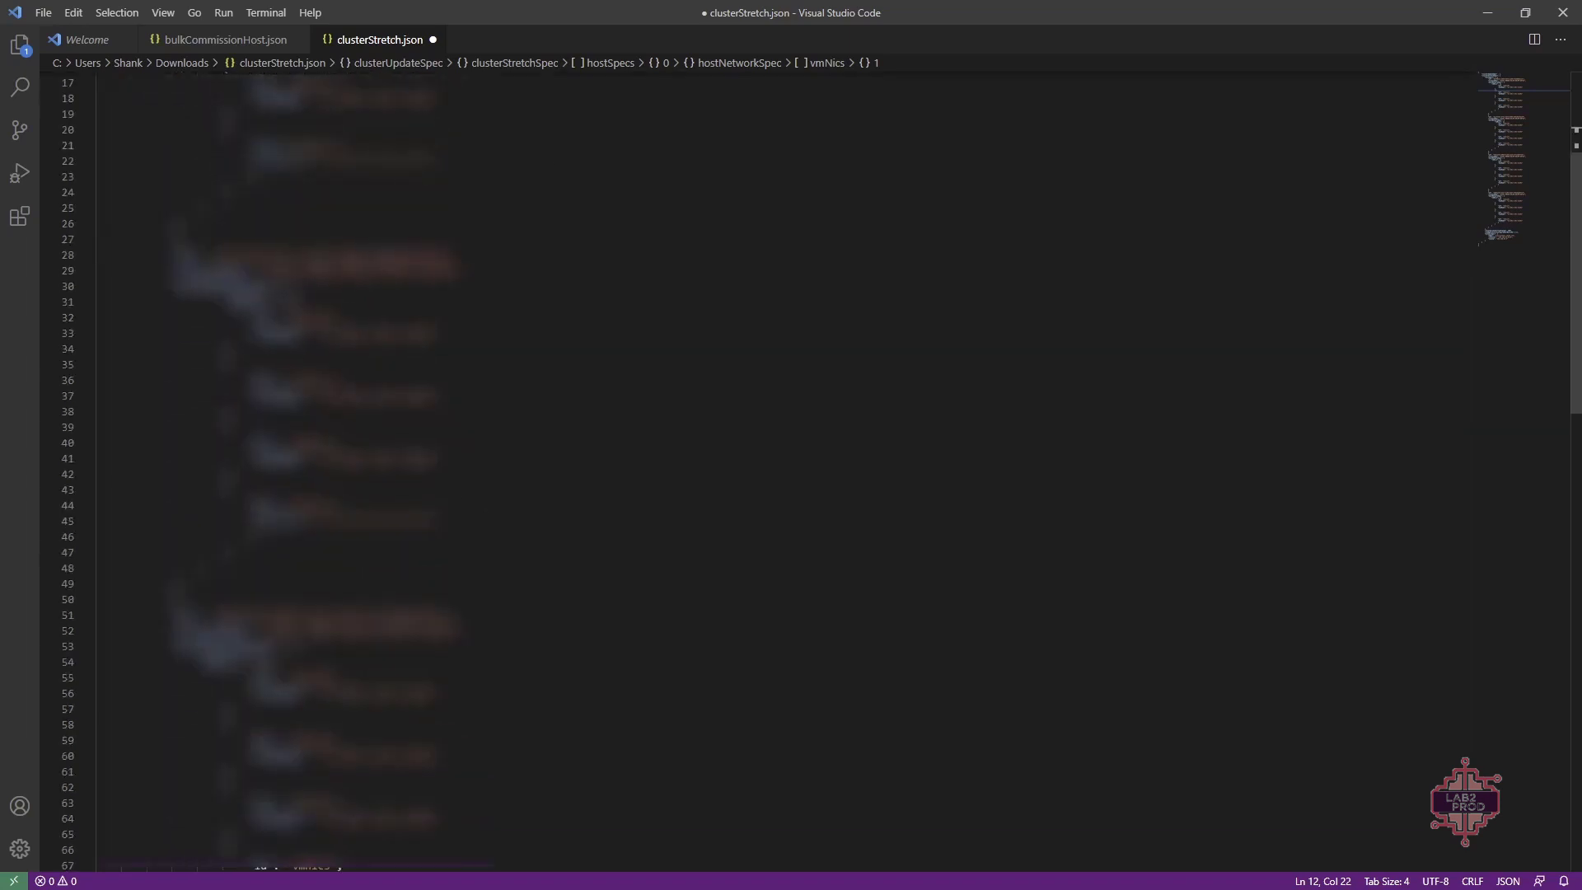
{"action": "scroll", "scroll_direction": "down", "scroll_amount": 3}
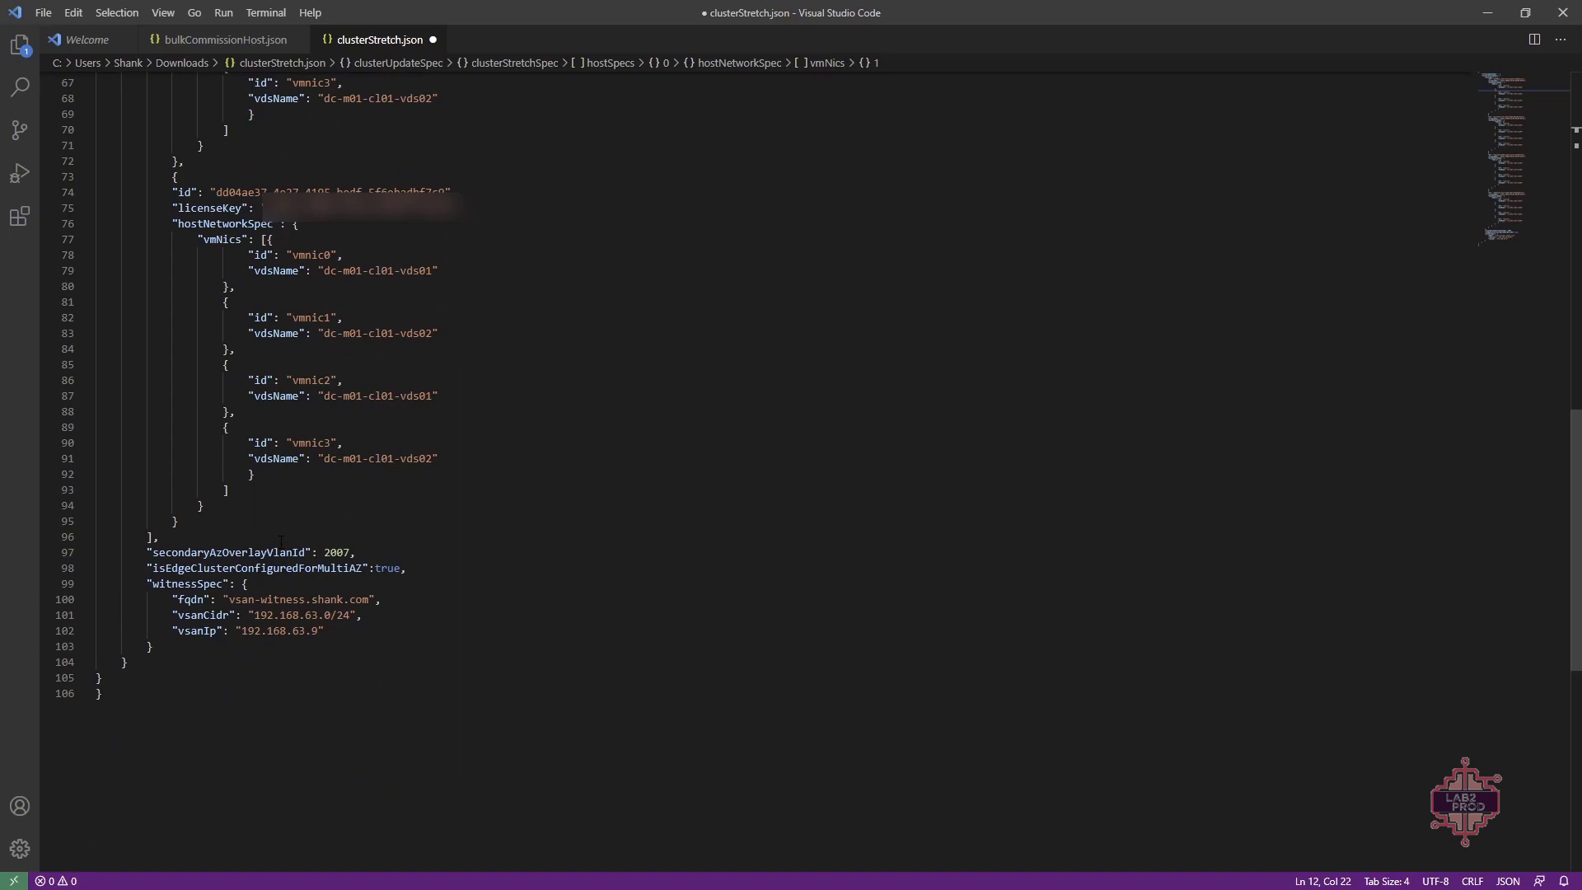
{"action": "scroll", "scroll_direction": "up", "scroll_amount": 3}
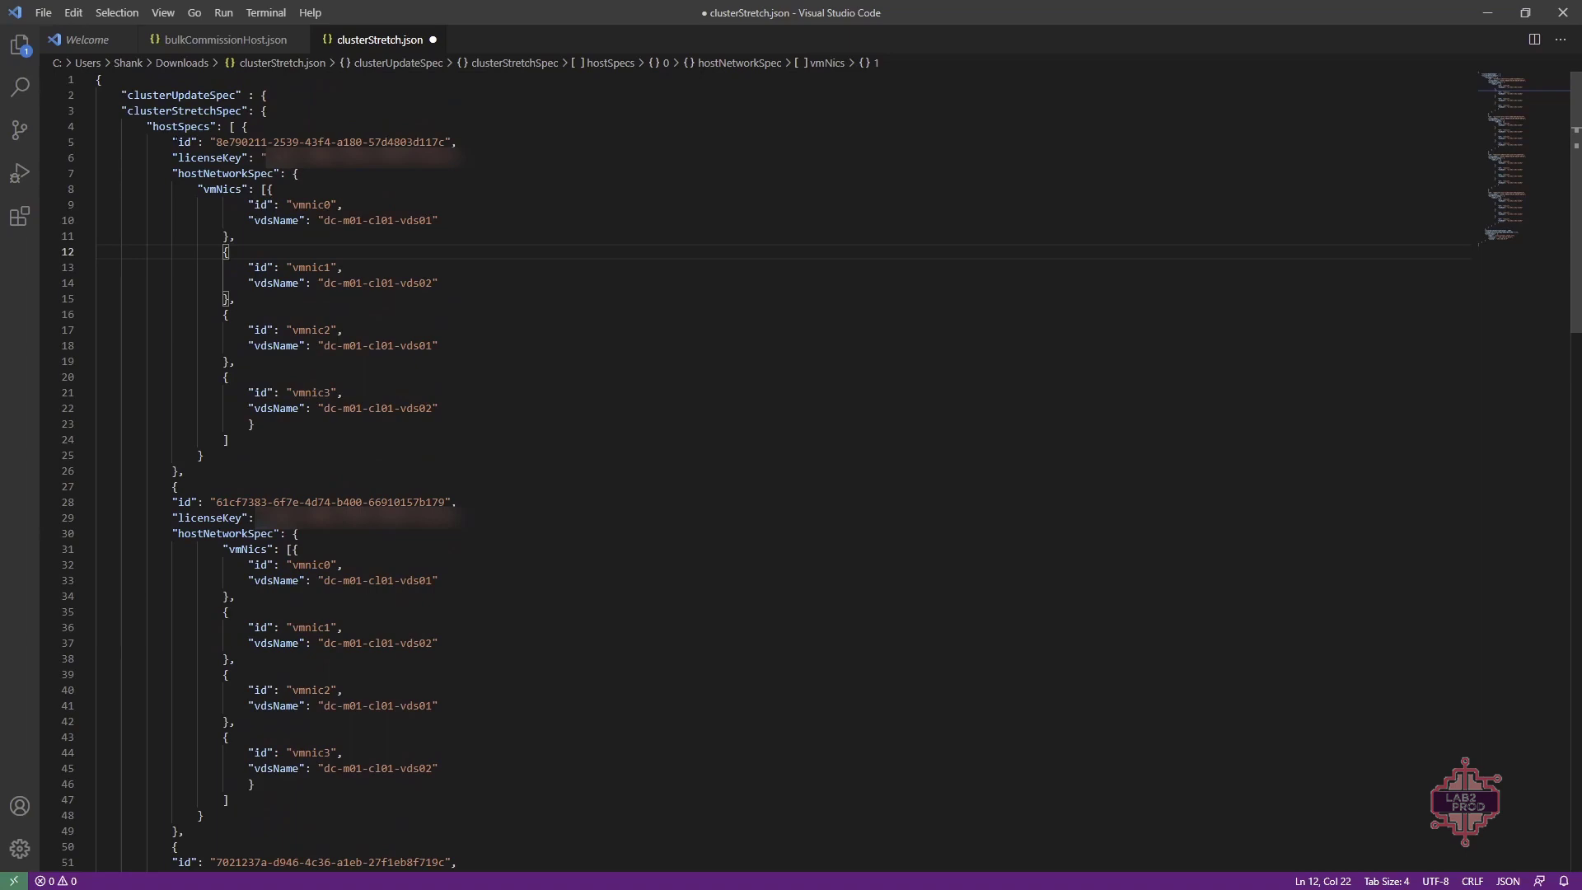
{"action": "scroll", "scroll_direction": "down", "scroll_amount": 3}
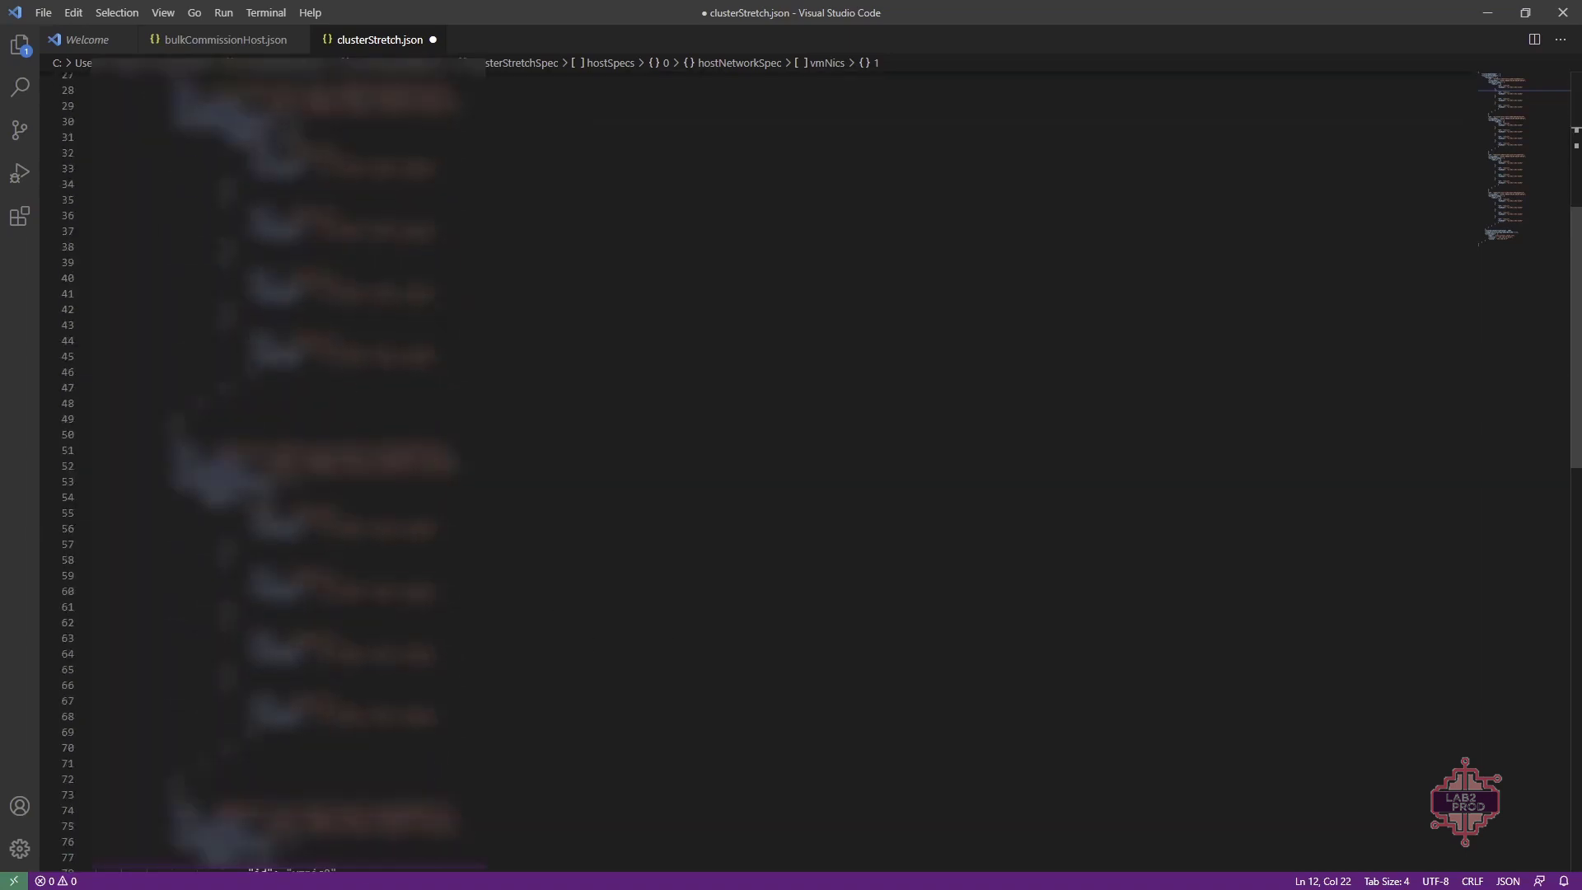
{"action": "scroll", "scroll_direction": "down", "scroll_amount": 3}
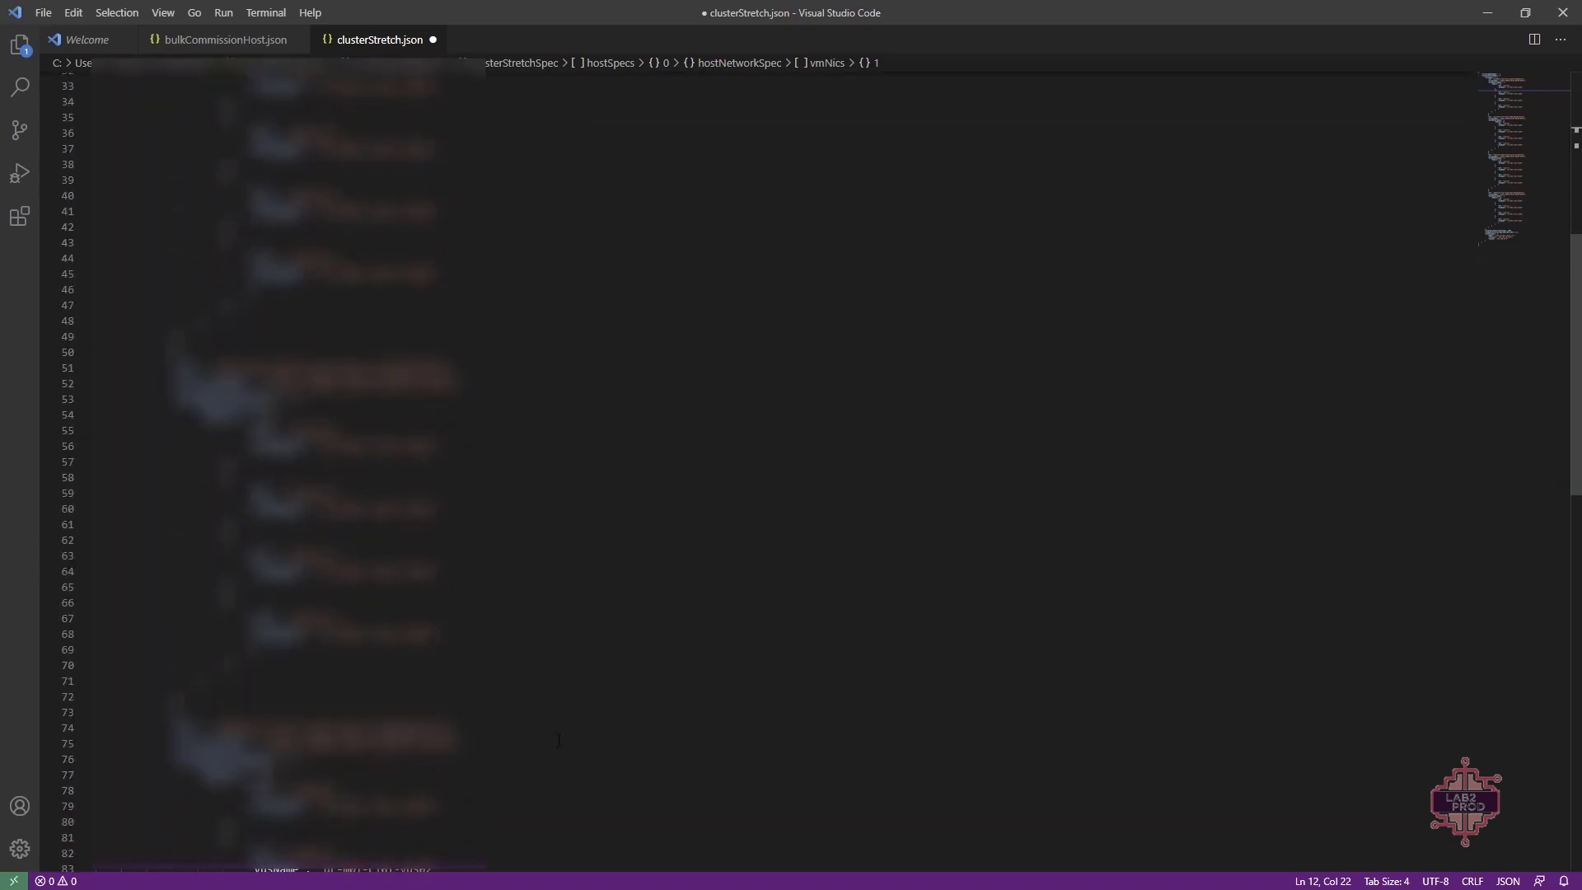
{"action": "scroll", "scroll_direction": "up", "scroll_amount": 3}
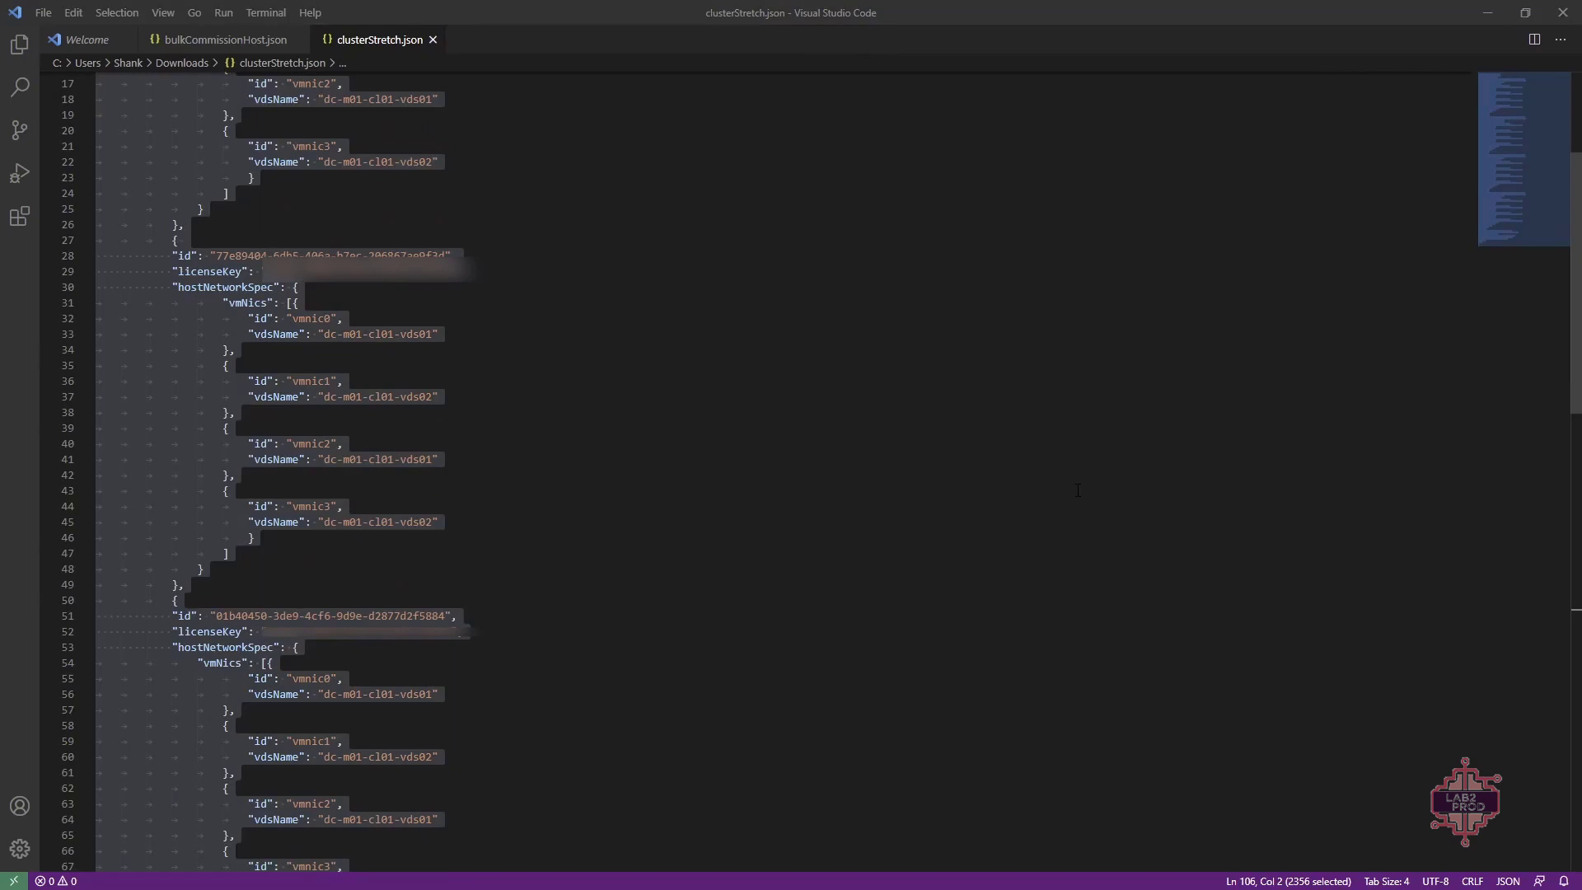
{"action": "mouse_move", "coordinate": [1459, 29]}
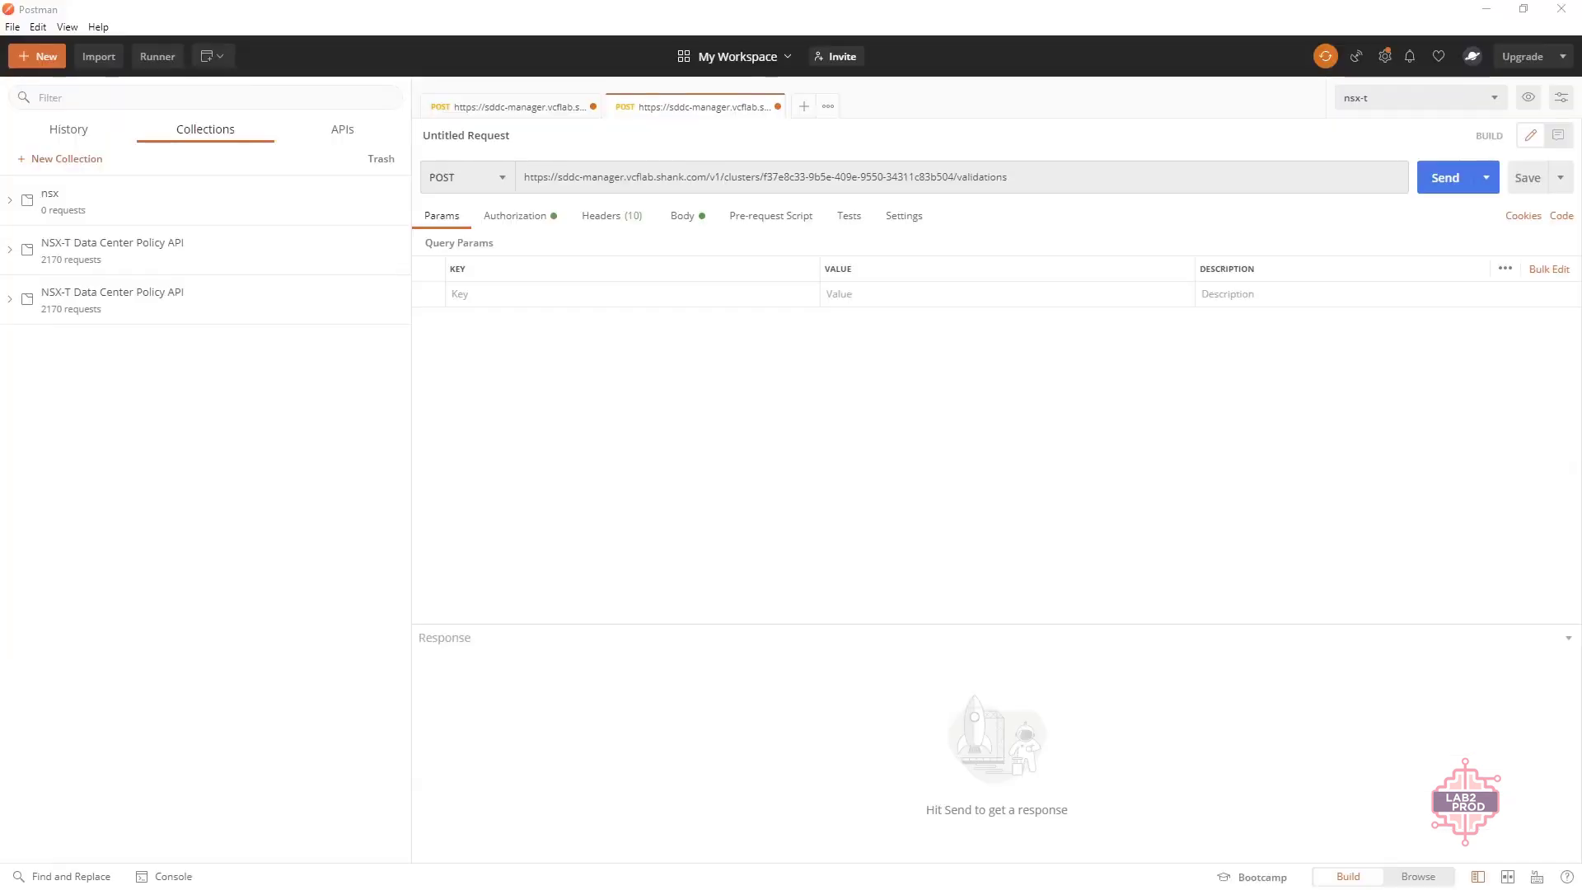
Step: Select the management cluster ID in the POST /v1/clusters/{id}/validations request address
{"action": "double_click", "coordinate": [837, 176]}
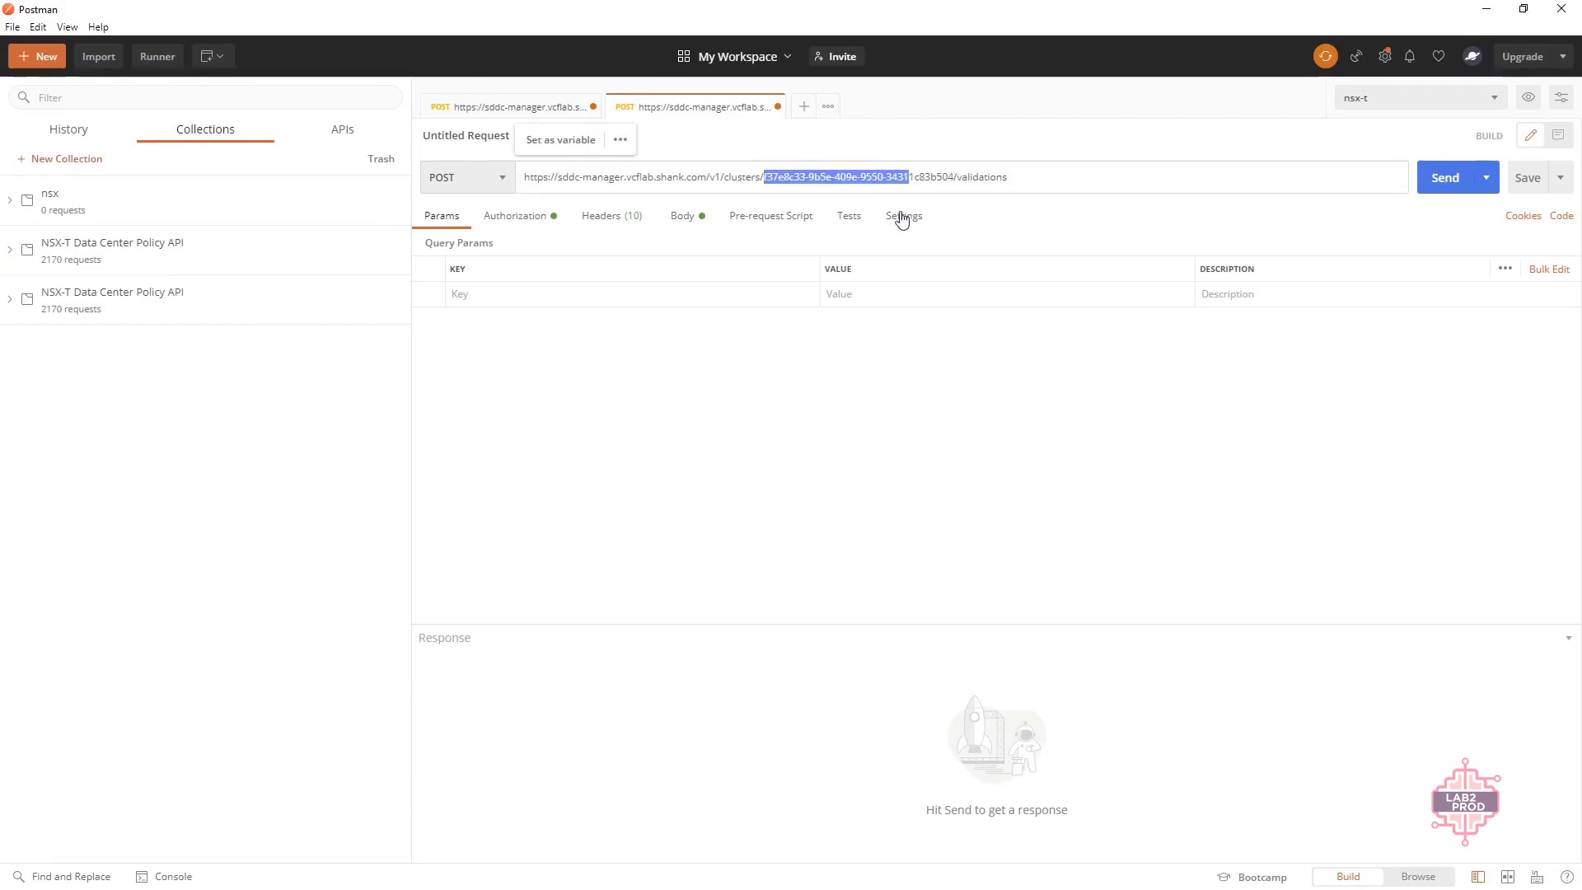
{"action": "mouse_move", "coordinate": [834, 569]}
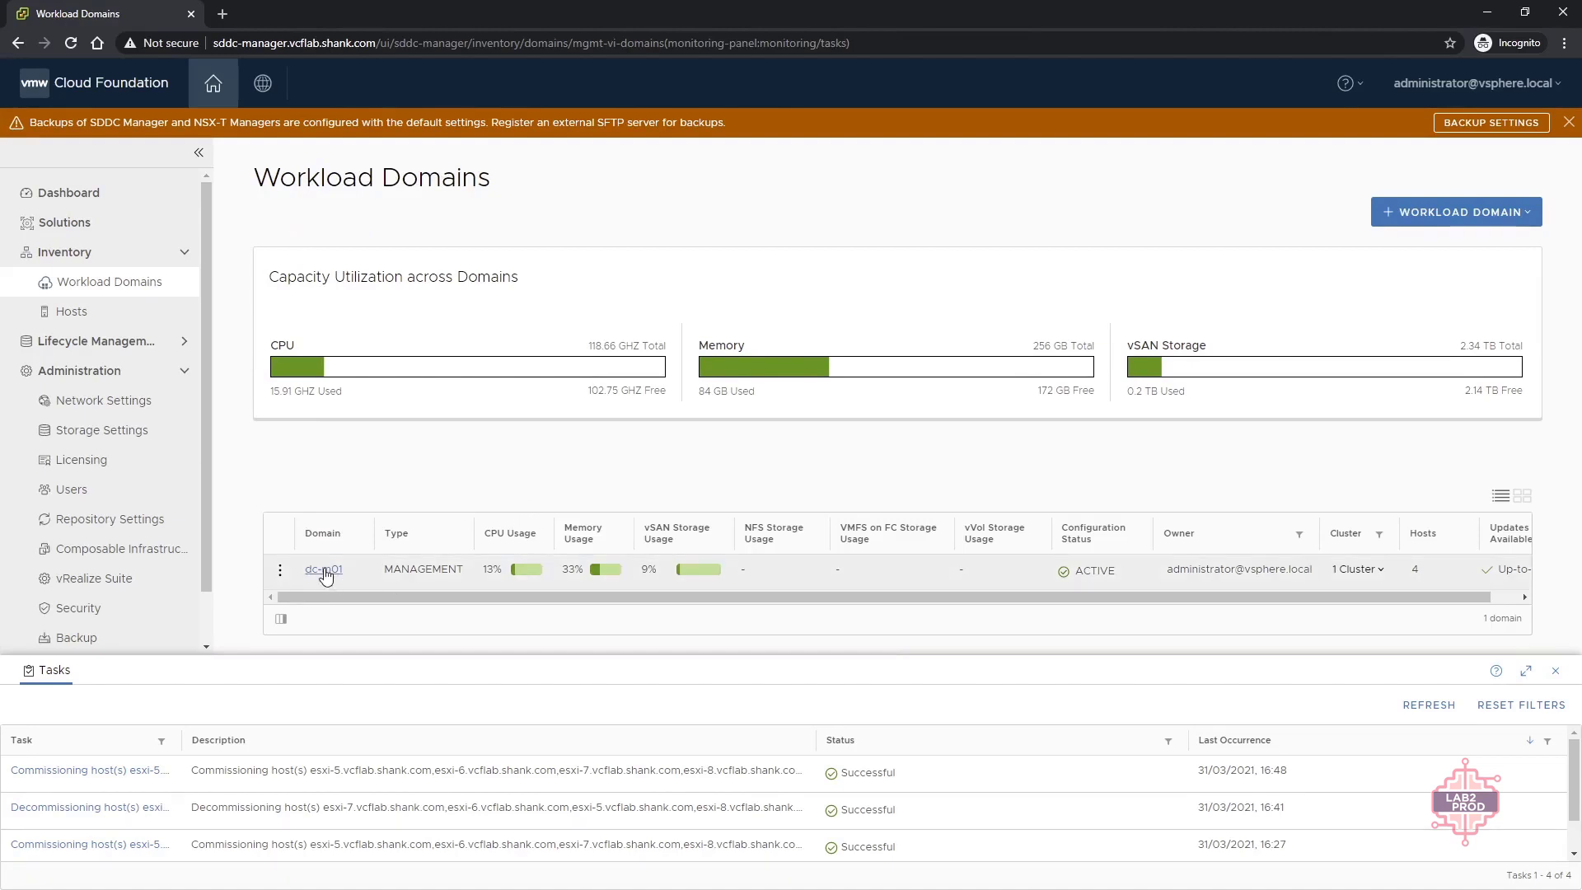
Step: Check dc-m01's Clusters list showing dc-m01-cl01 with four hosts, then return to Postman
{"action": "left_click", "coordinate": [323, 568]}
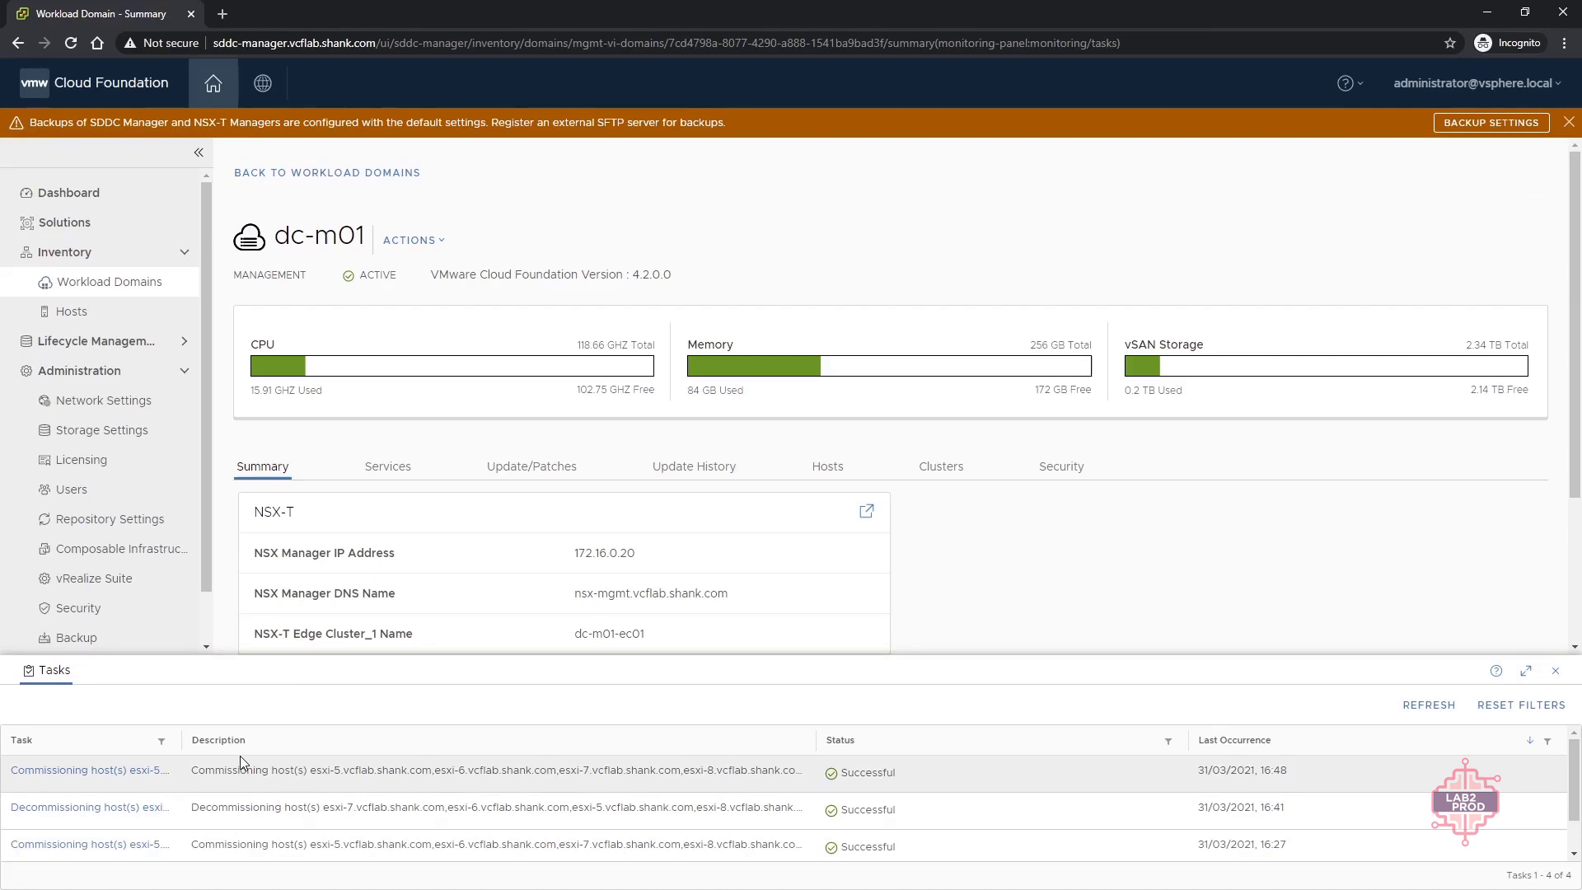
{"action": "left_click", "coordinate": [940, 465]}
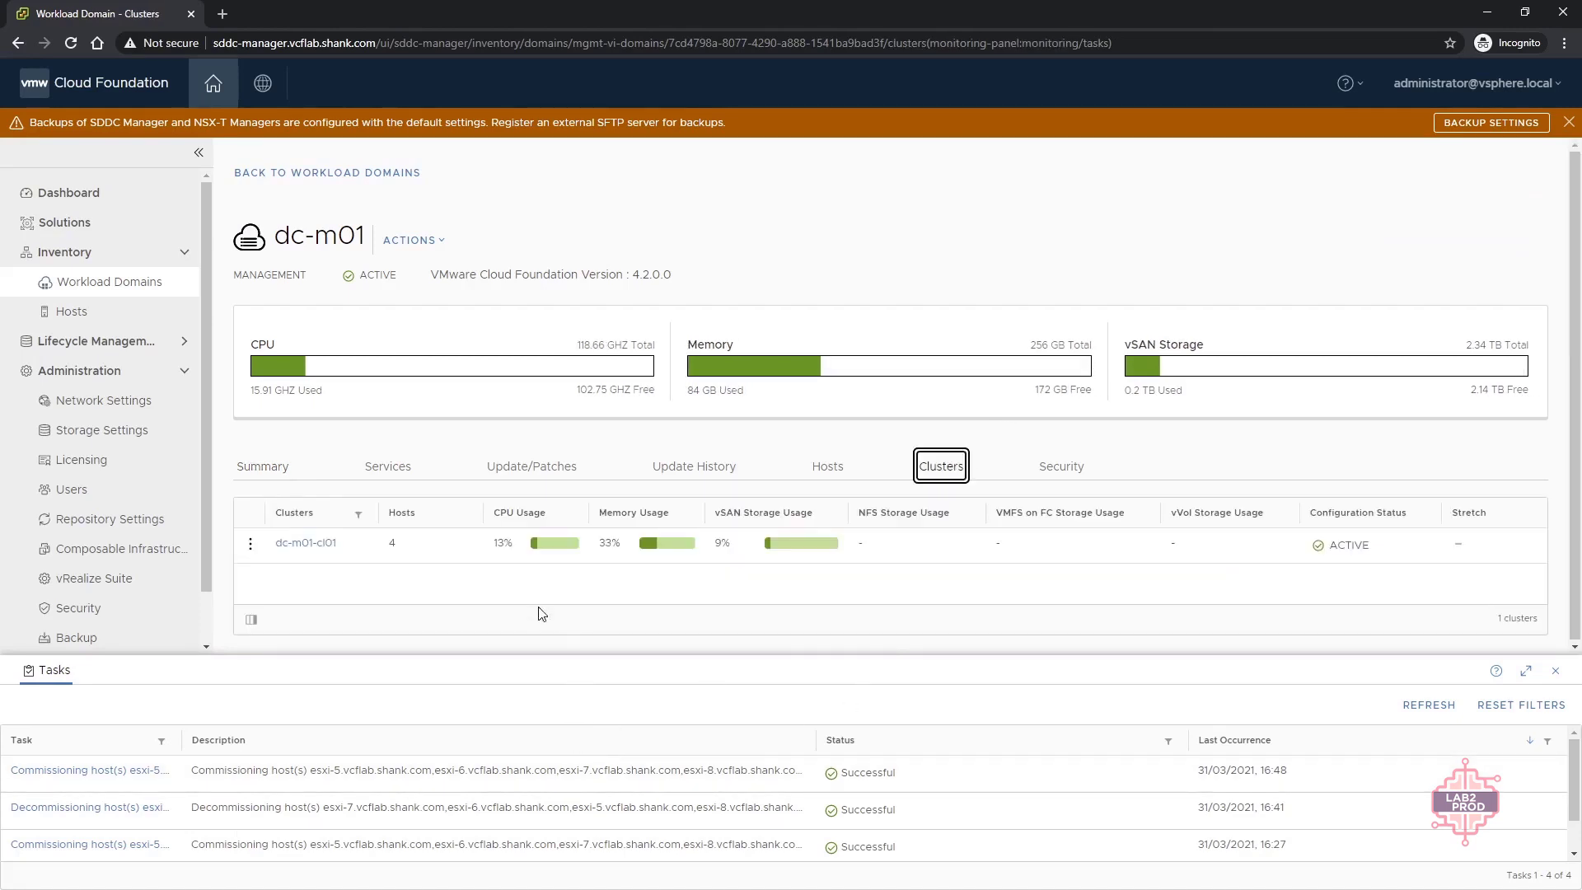
{"action": "left_click", "coordinate": [305, 542]}
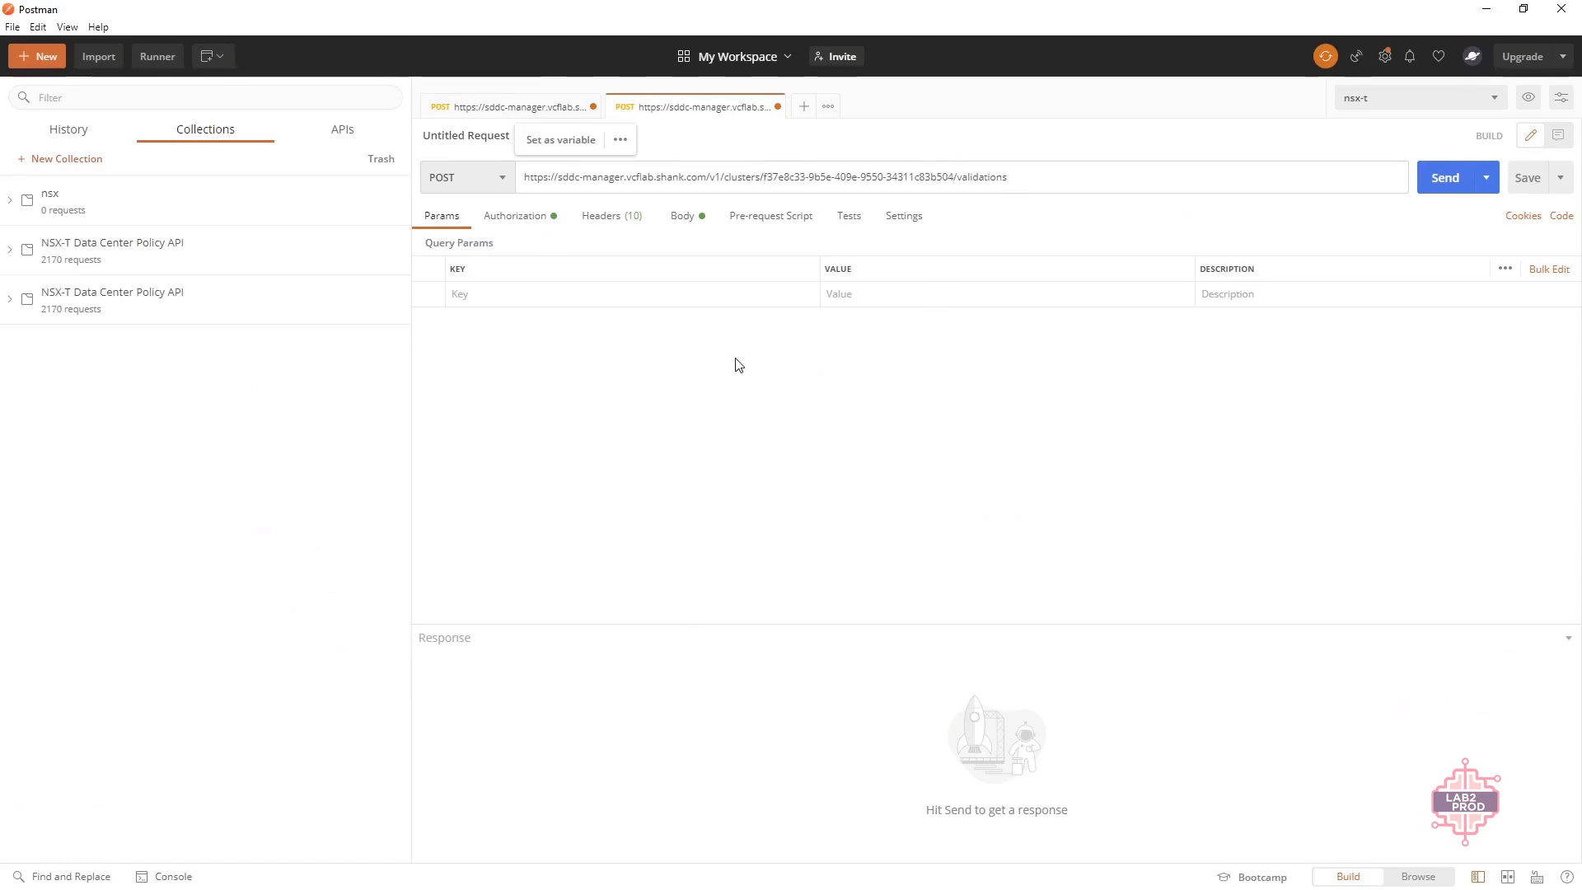
{"action": "mouse_move", "coordinate": [694, 254]}
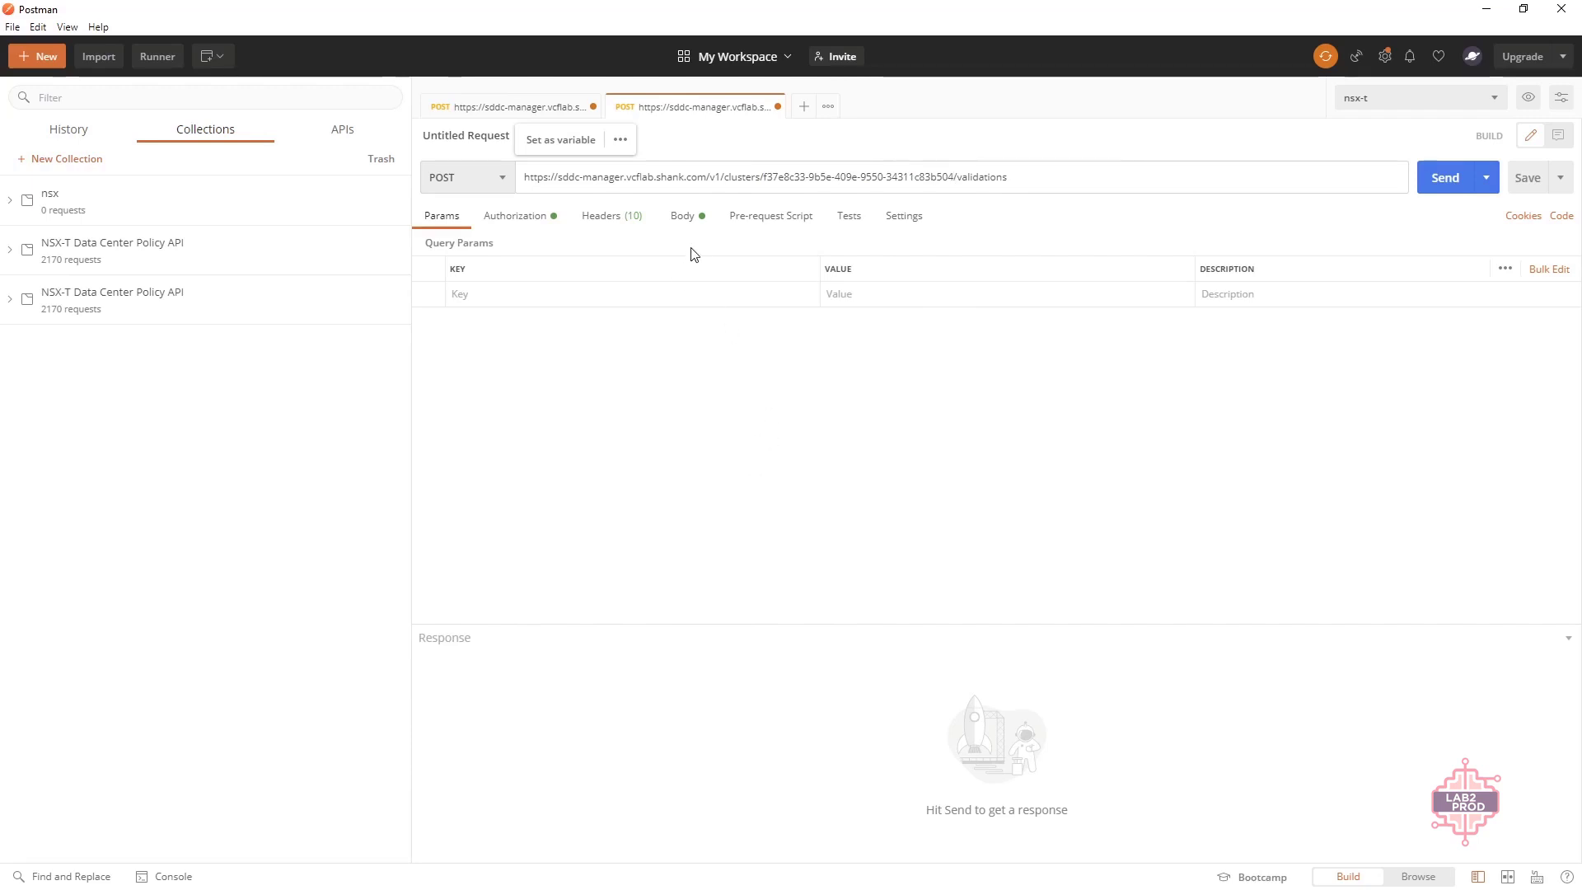
{"action": "mouse_move", "coordinate": [684, 224]}
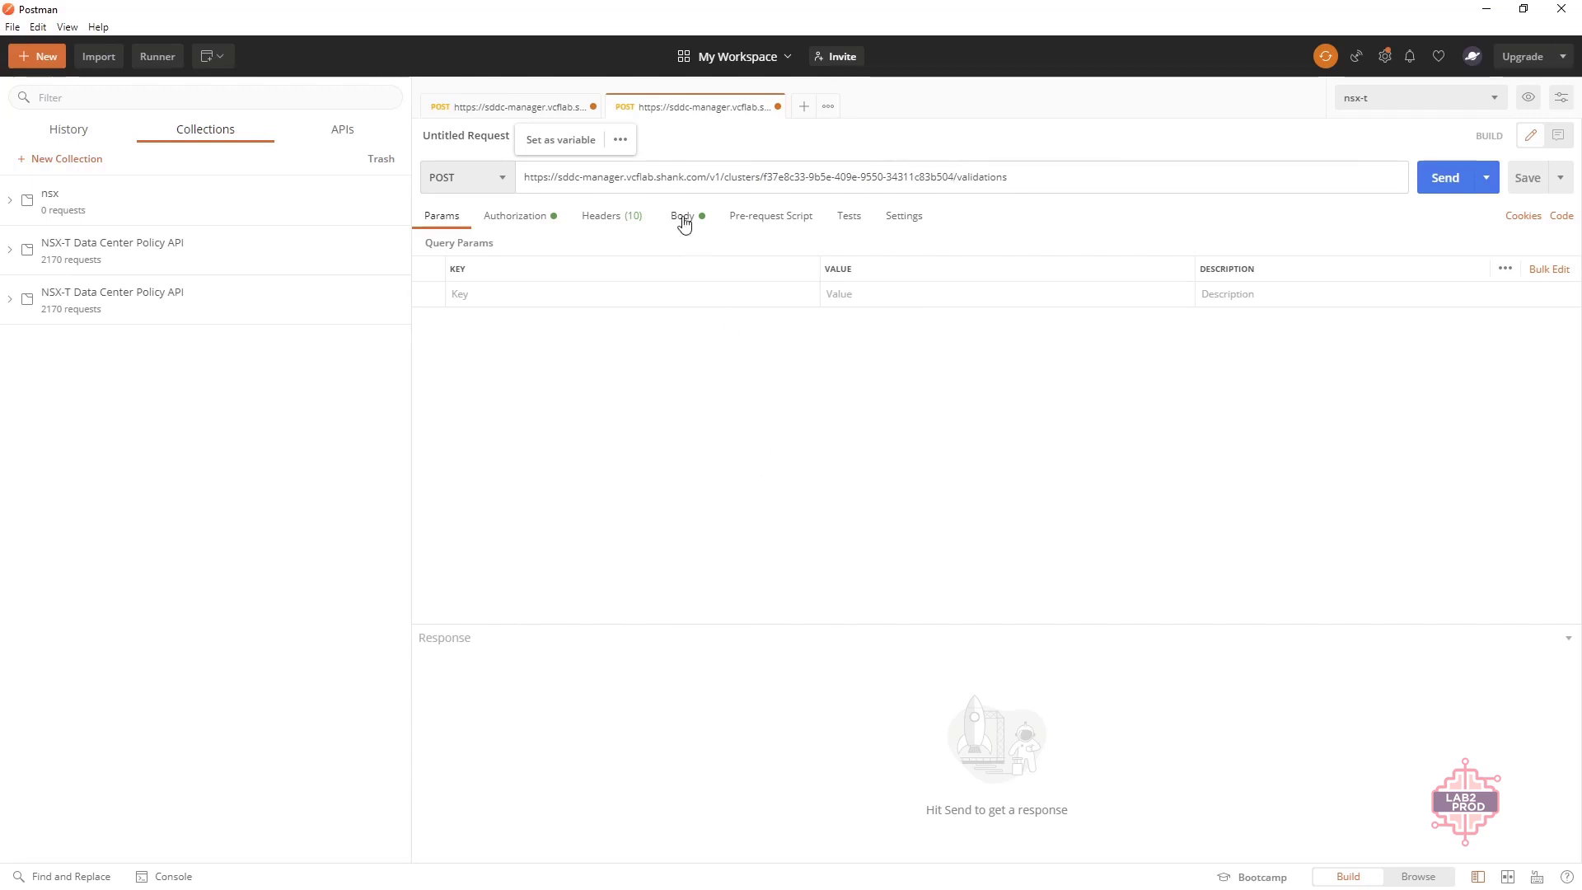
Step: Review the stretch spec body, headers and bearer token, then send the validation POST returning SUCCEEDED
{"action": "left_click", "coordinate": [682, 214]}
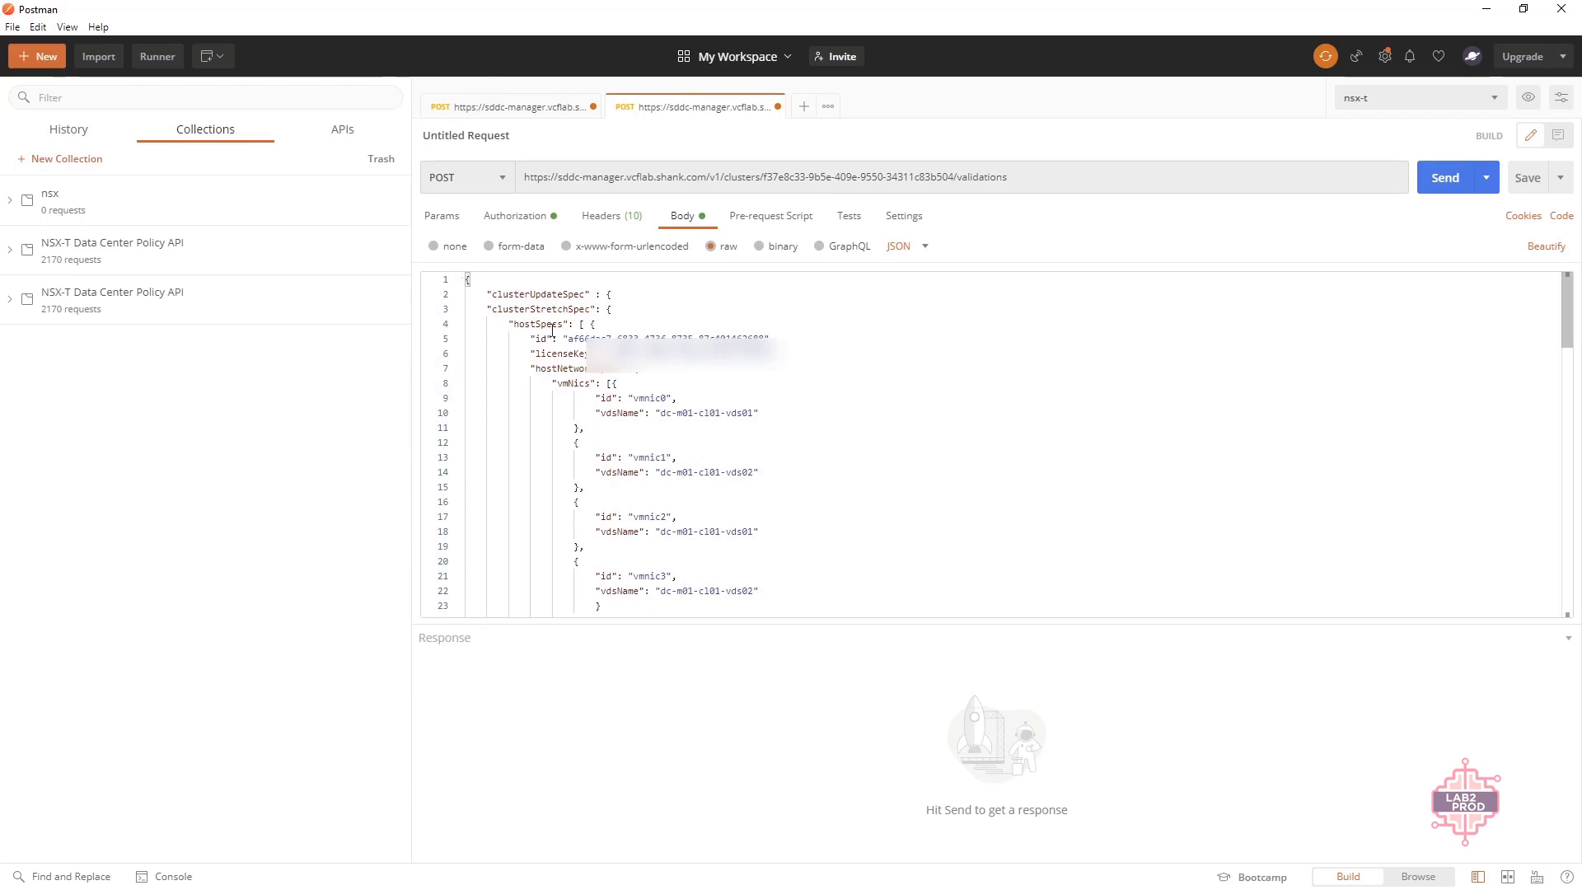
{"action": "mouse_move", "coordinate": [884, 258]}
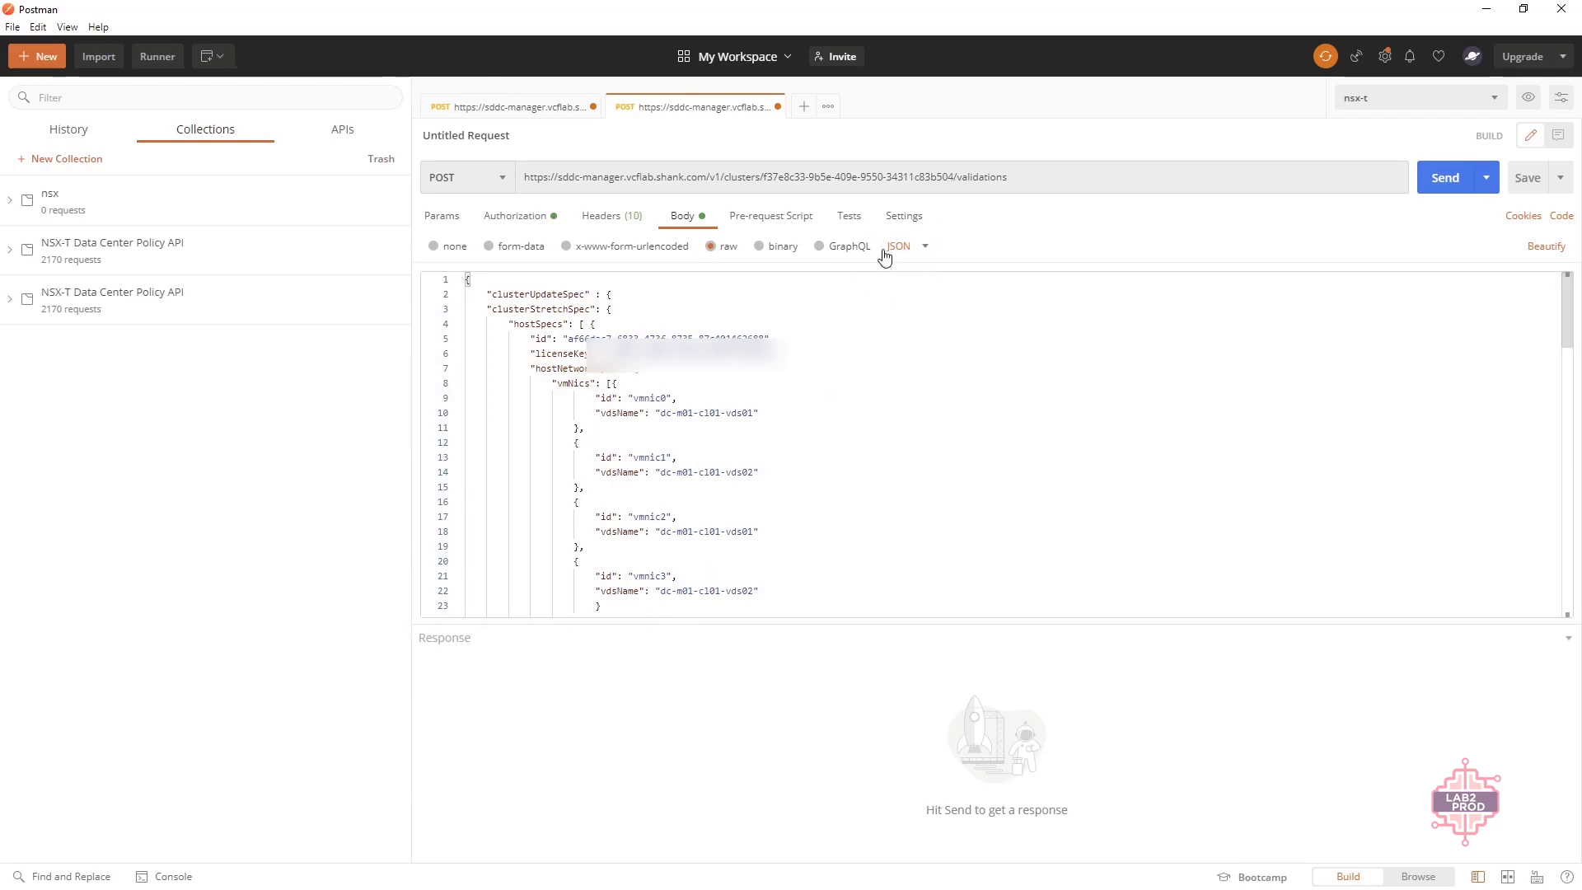
{"action": "left_click", "coordinate": [601, 214]}
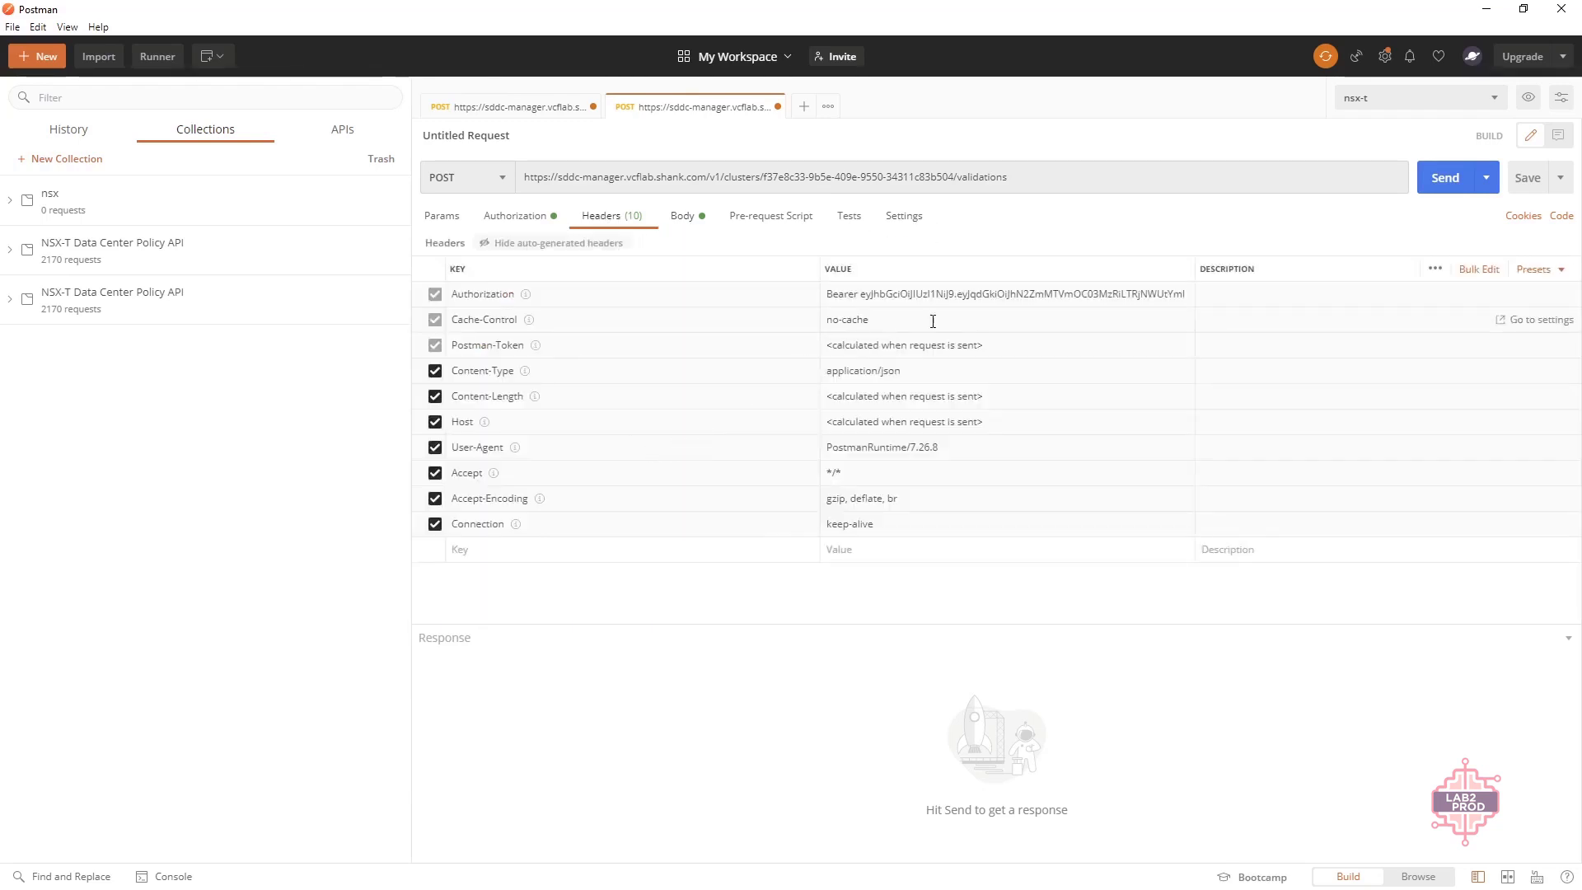
{"action": "left_click", "coordinate": [514, 214]}
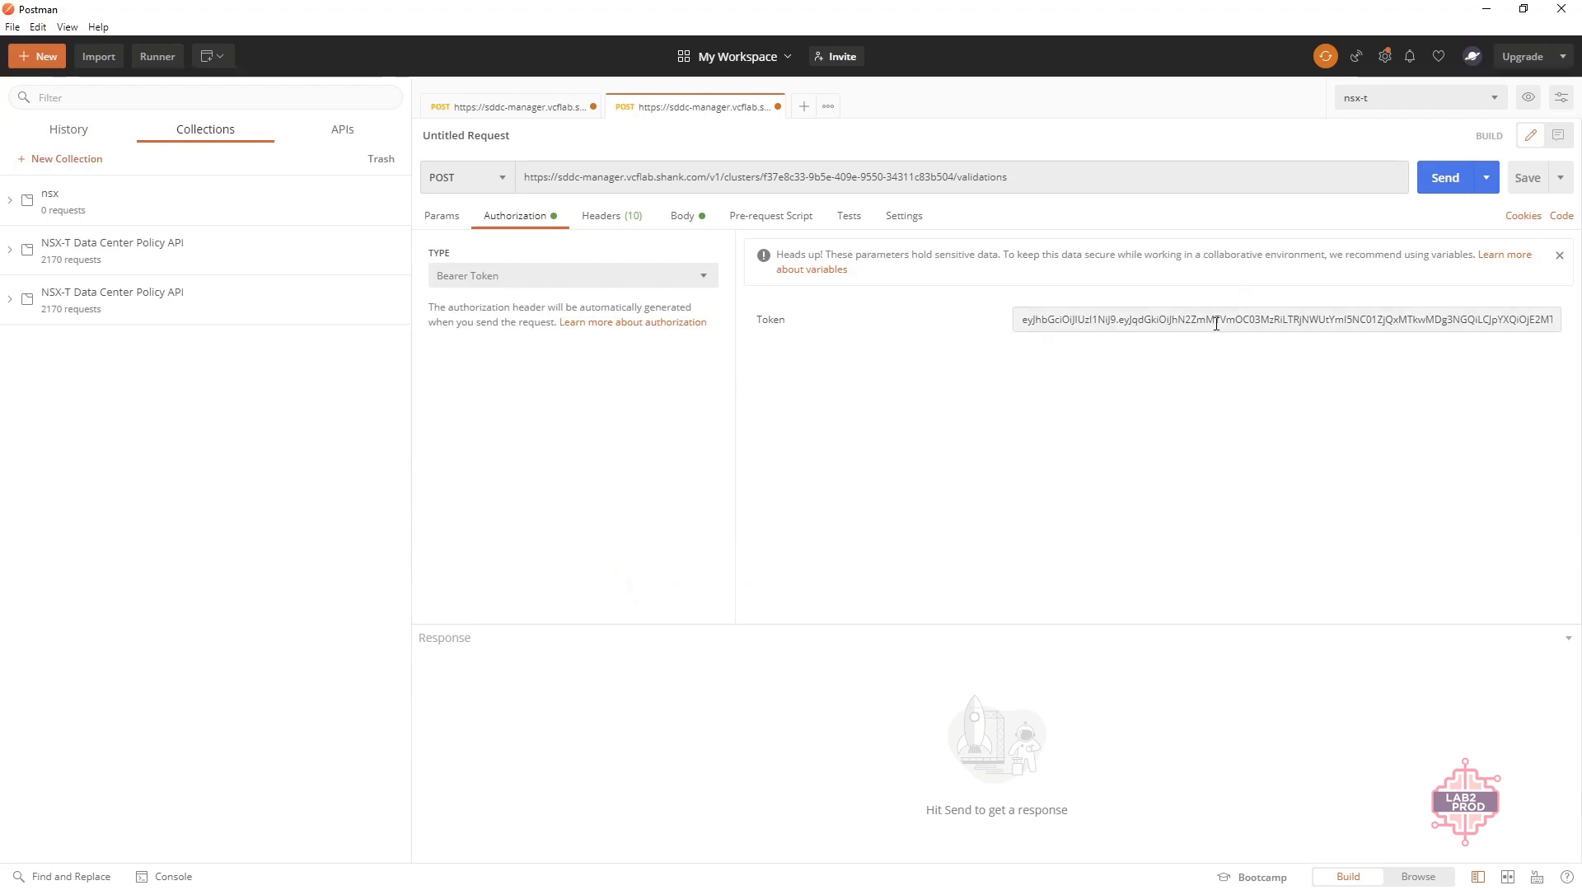
{"action": "left_click", "coordinate": [602, 214]}
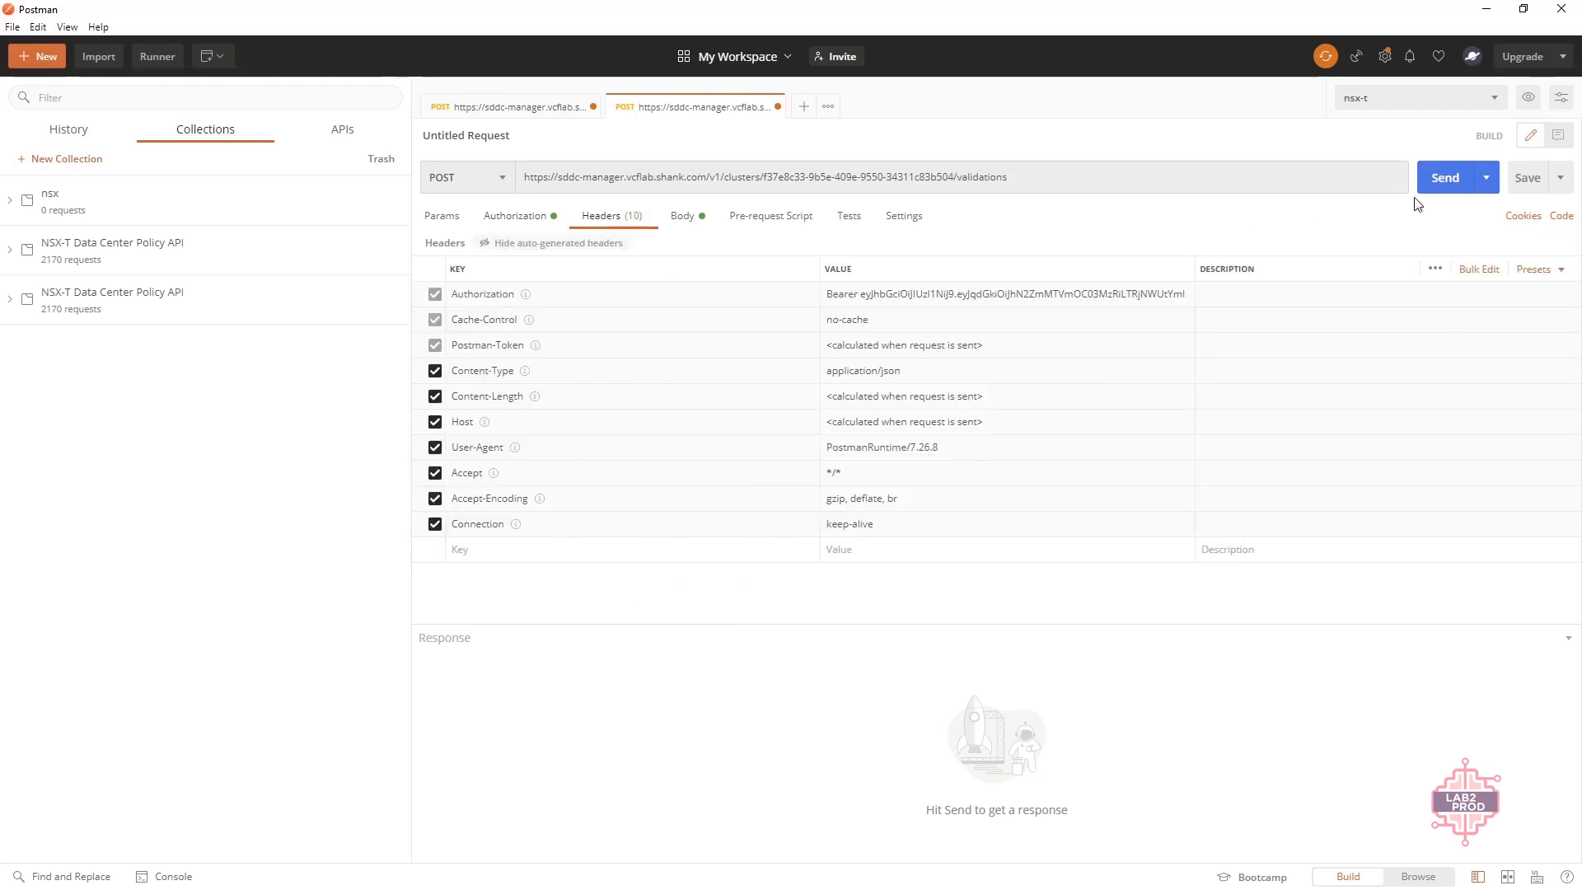
{"action": "left_click", "coordinate": [1445, 177]}
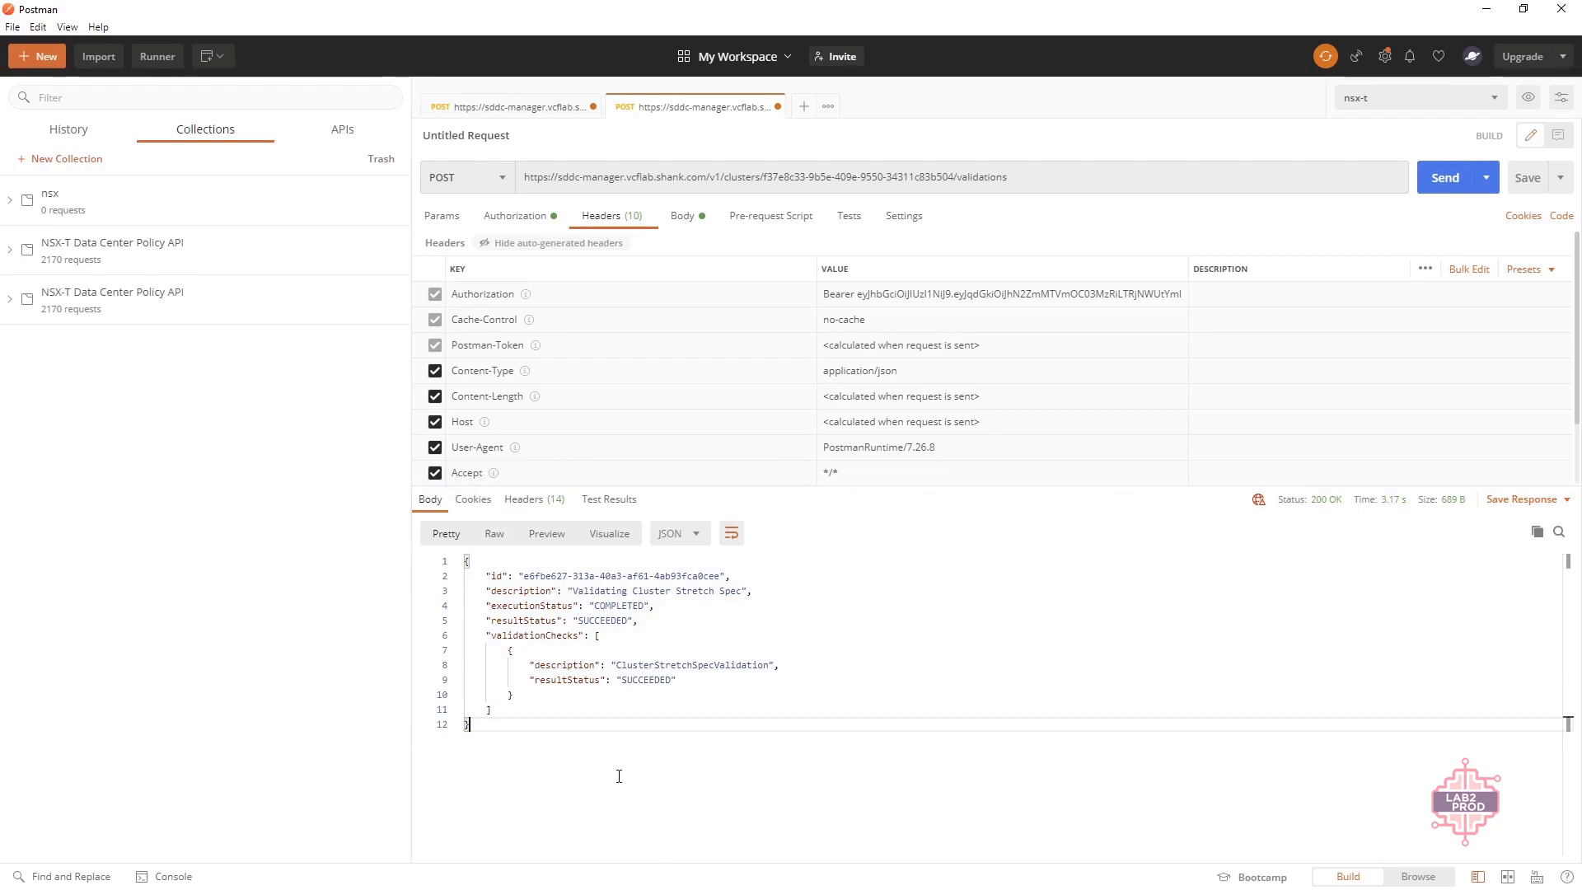
{"action": "mouse_move", "coordinate": [654, 781]}
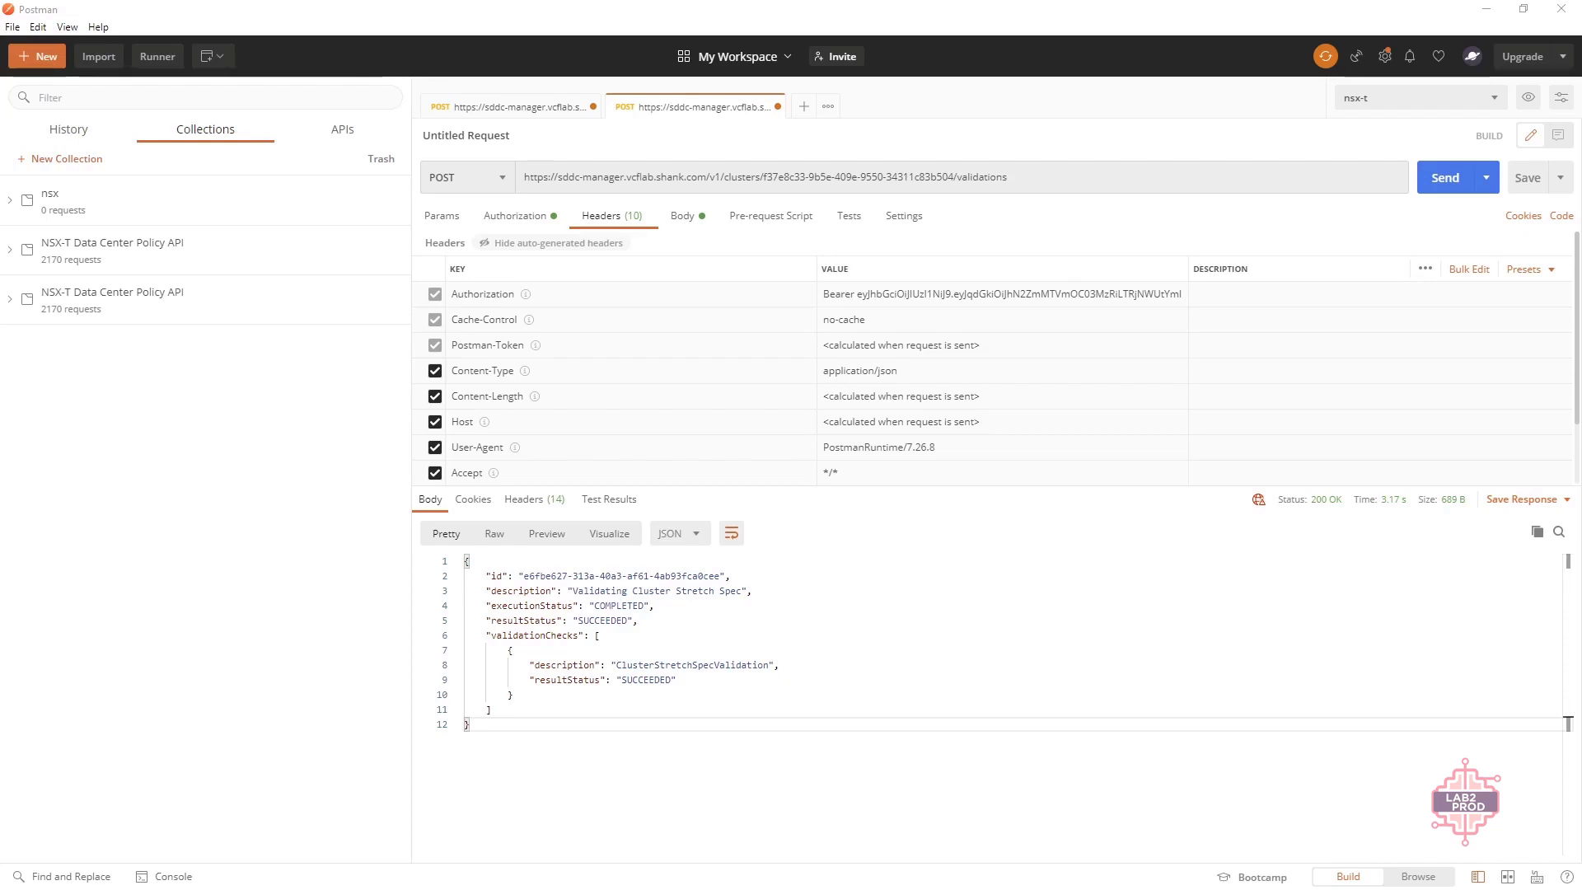
Step: Change the request to PATCH and remove /validations from the cluster URL
{"action": "left_click", "coordinate": [464, 176]}
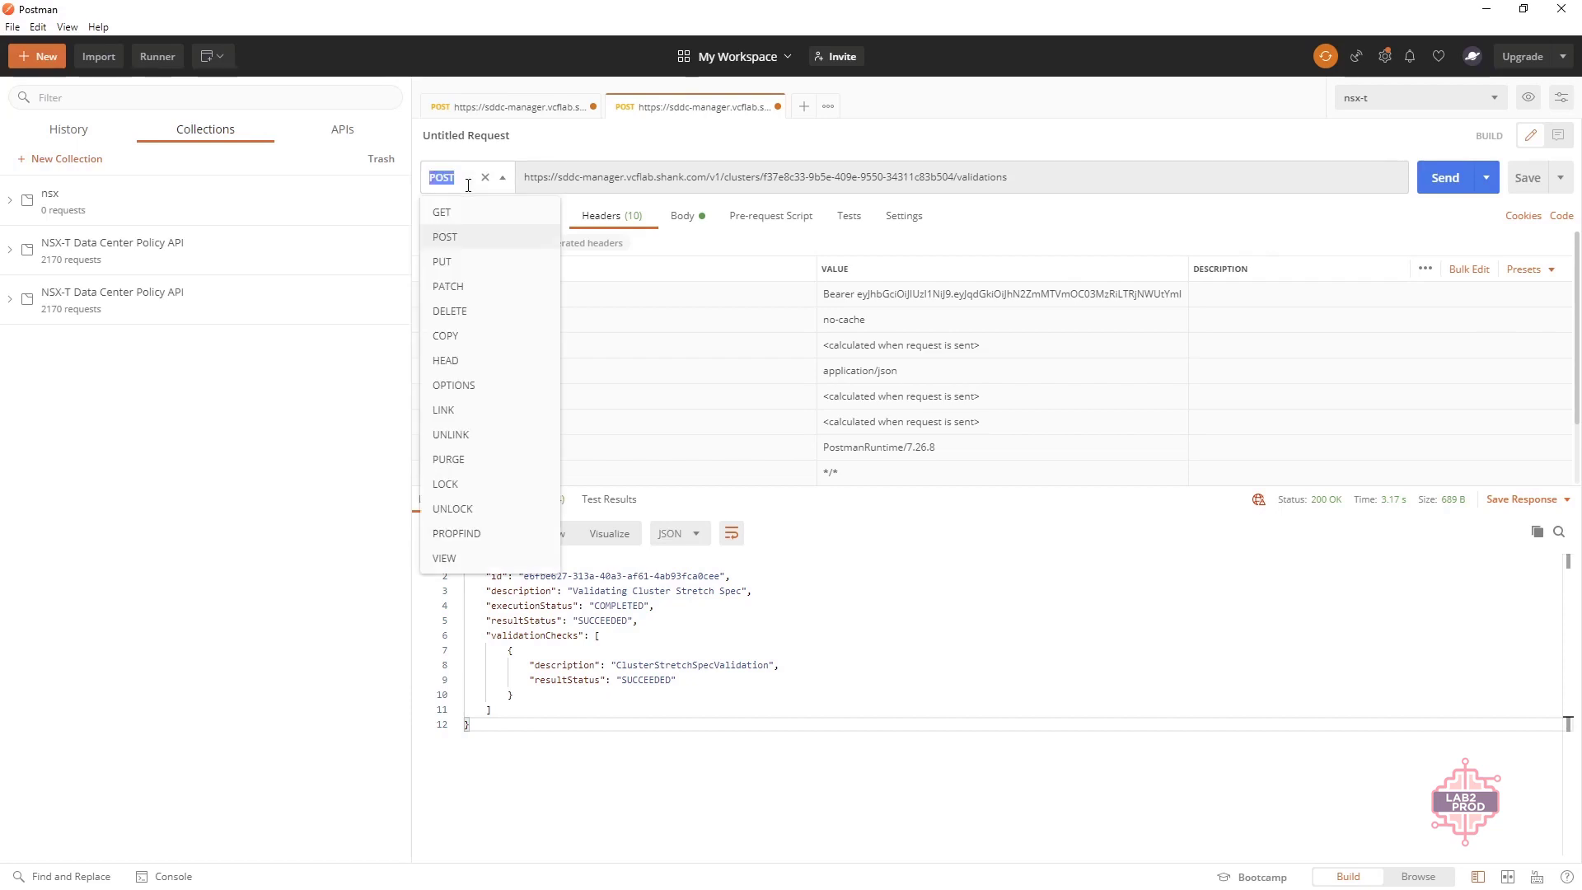
{"action": "left_click", "coordinate": [449, 286]}
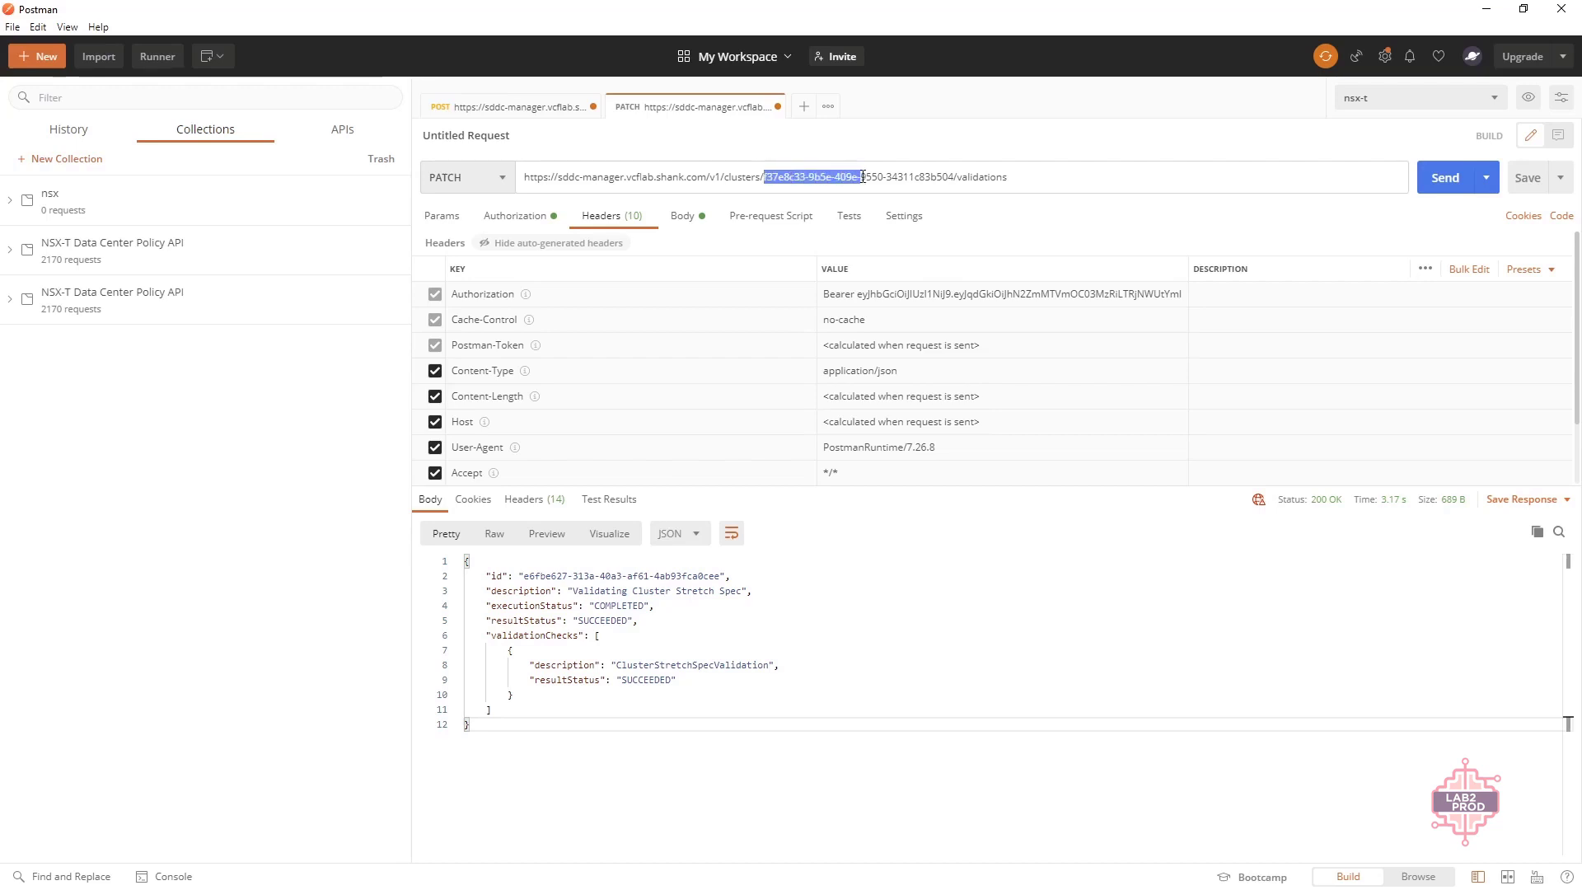
{"action": "double_click", "coordinate": [977, 177]}
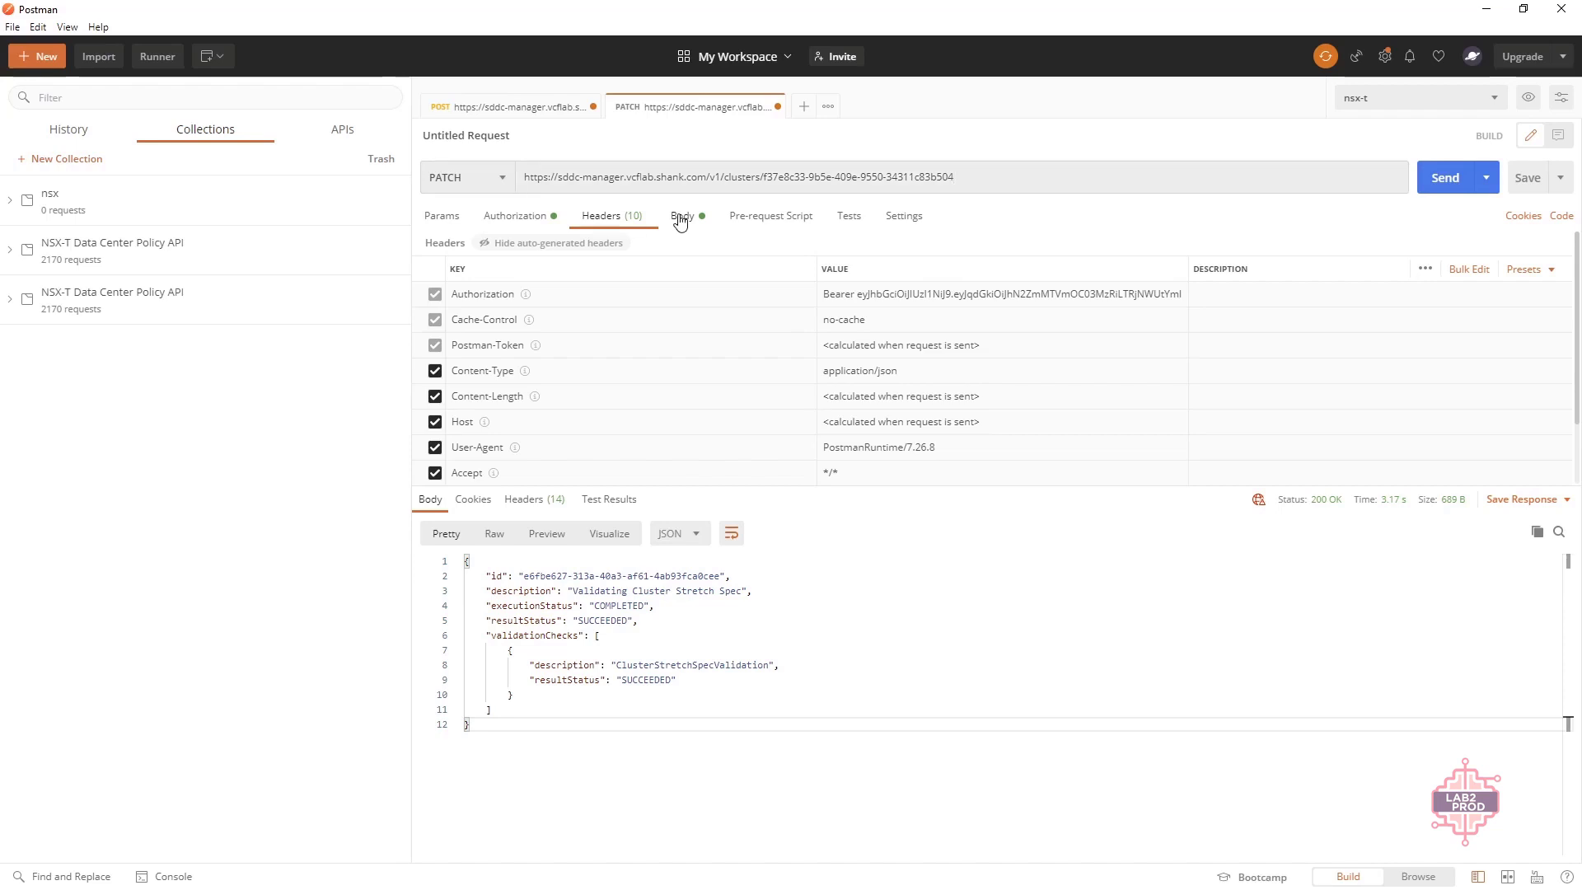
Step: Review the stretch spec body and send the PATCH to start the cluster stretch
{"action": "left_click", "coordinate": [680, 214]}
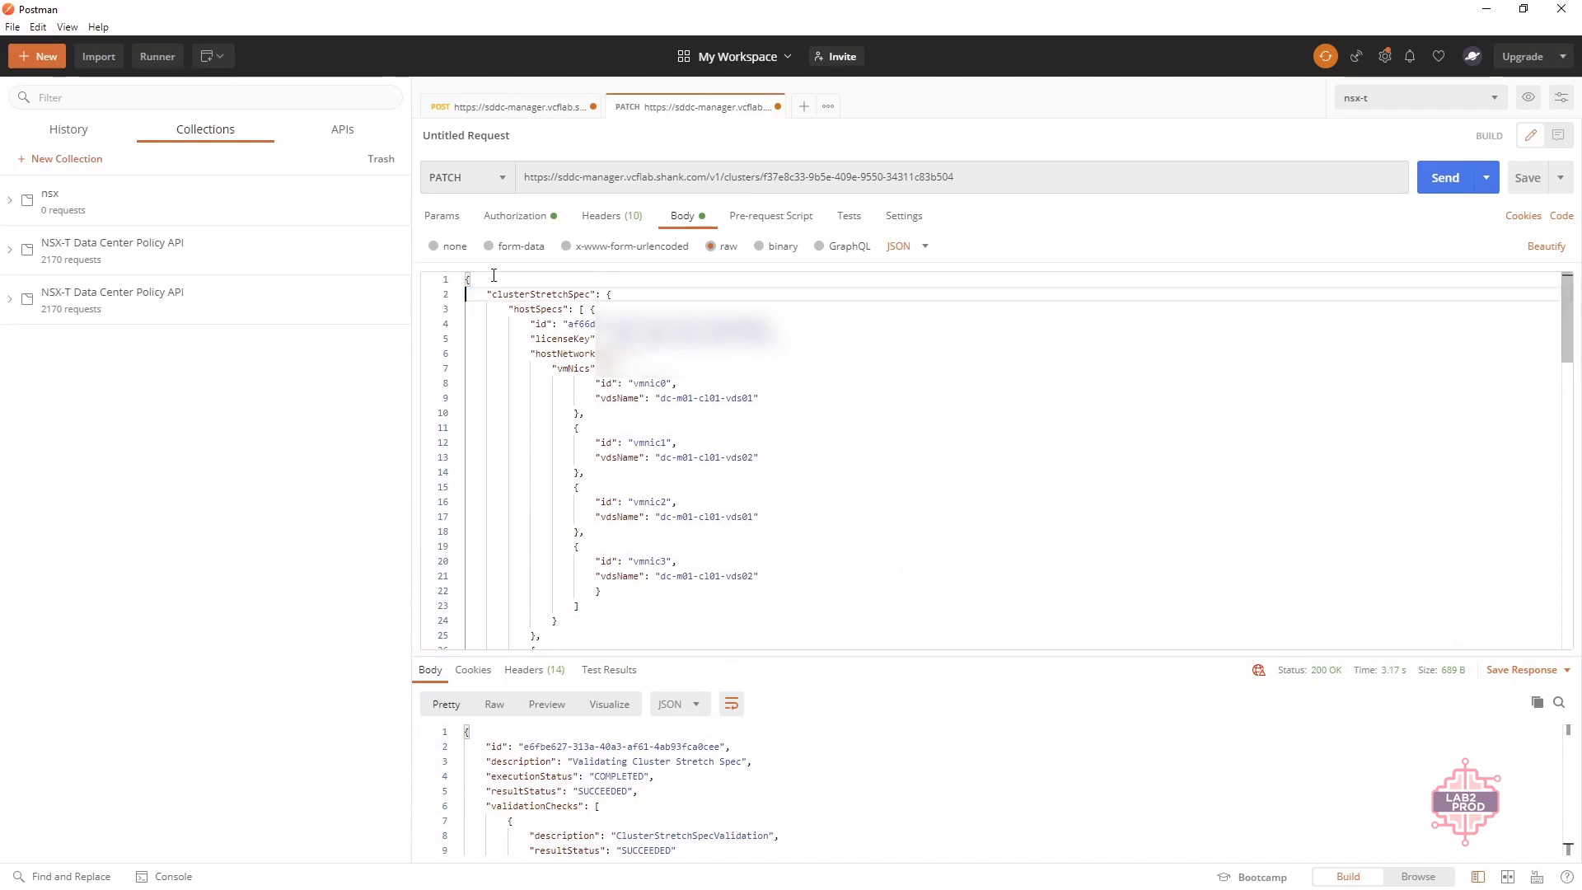
{"action": "scroll", "scroll_direction": "down", "scroll_amount": 3}
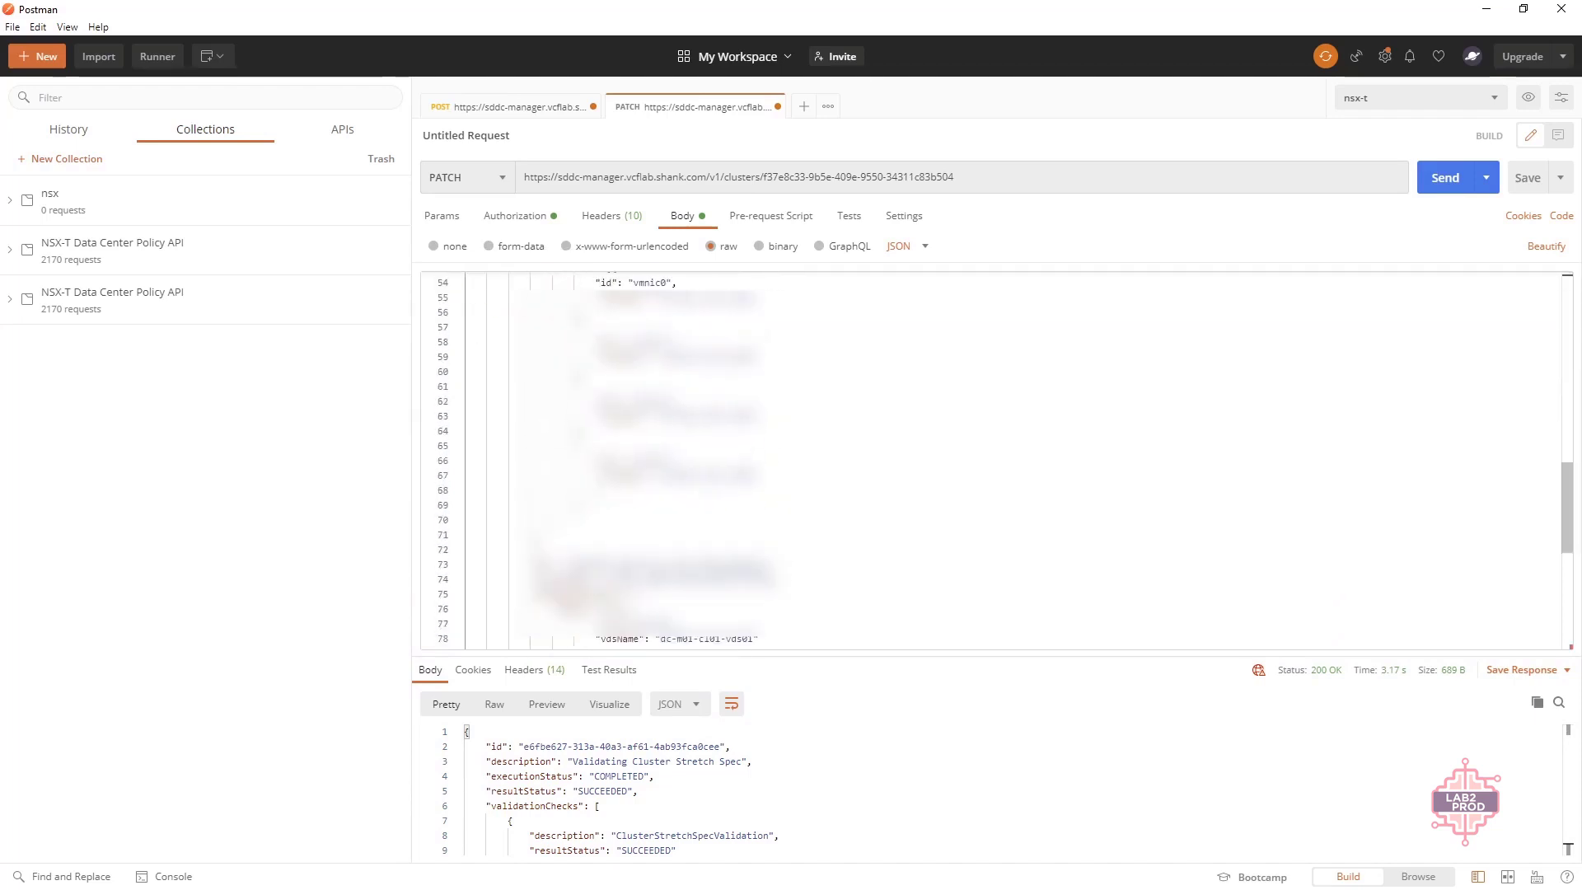
{"action": "scroll", "scroll_direction": "down", "scroll_amount": 3}
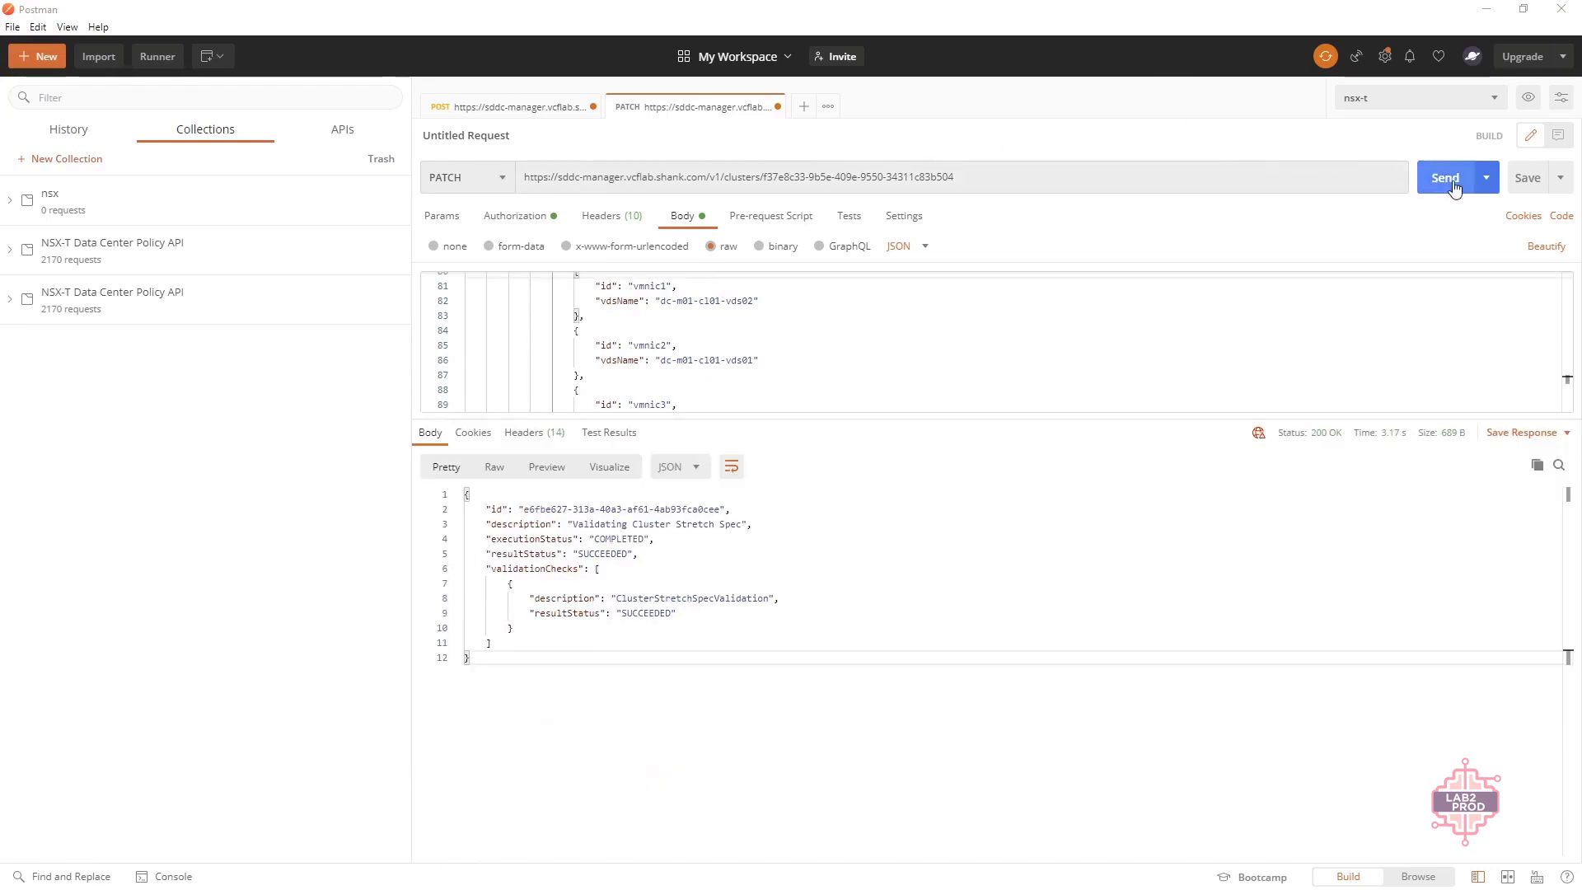
{"action": "left_click", "coordinate": [1445, 178]}
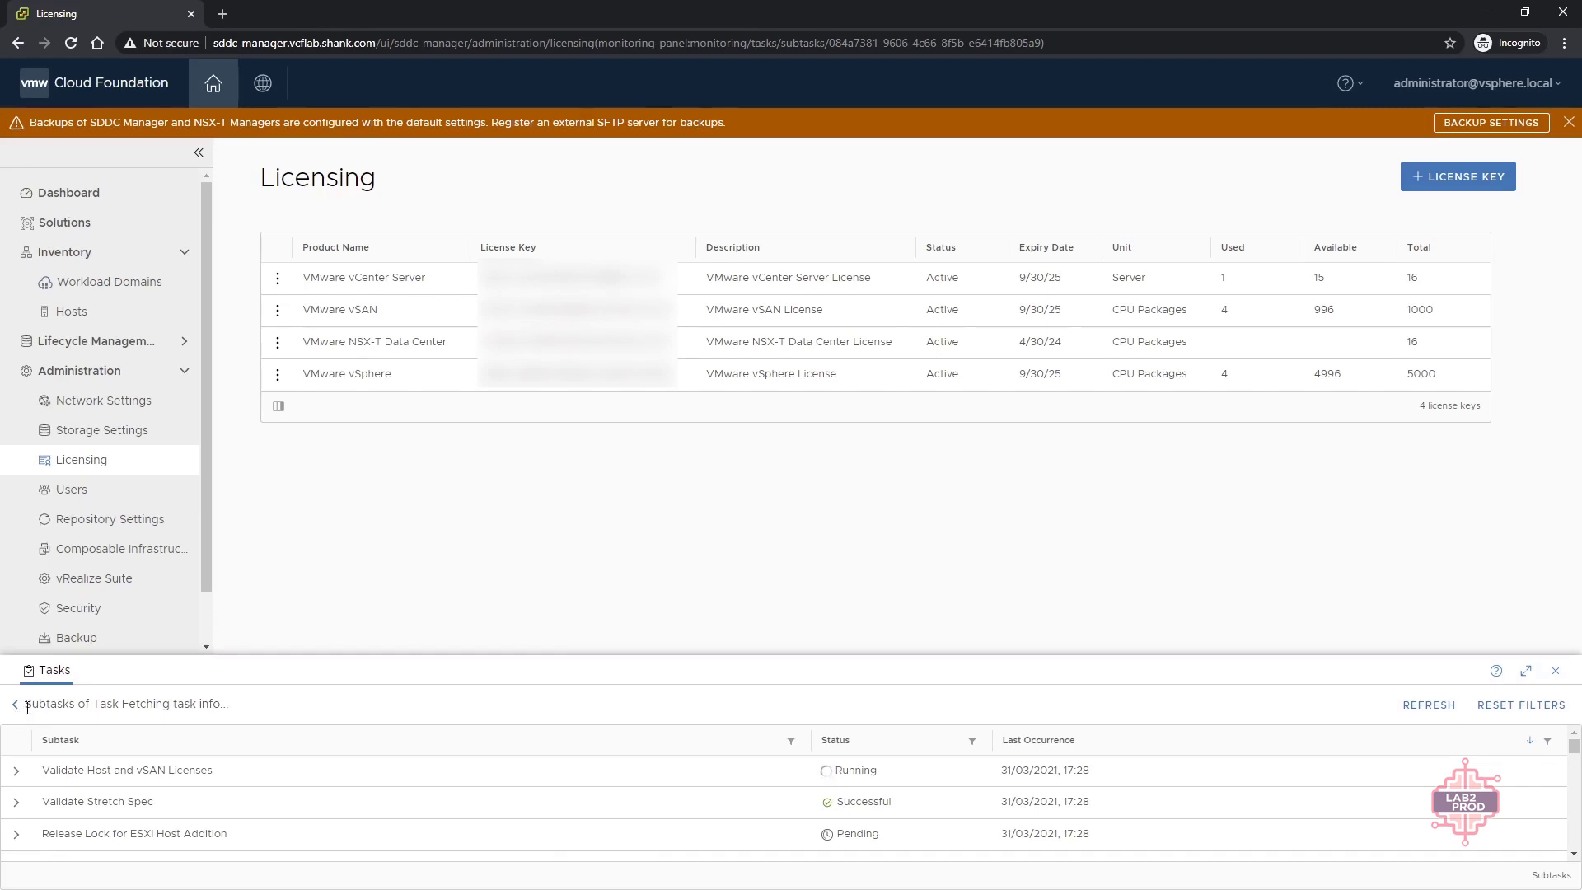
Step: Return to the task list and dashboard showing Stretch vSAN Cluster for dc-m01-cl01 succeeded
{"action": "left_click", "coordinate": [15, 703]}
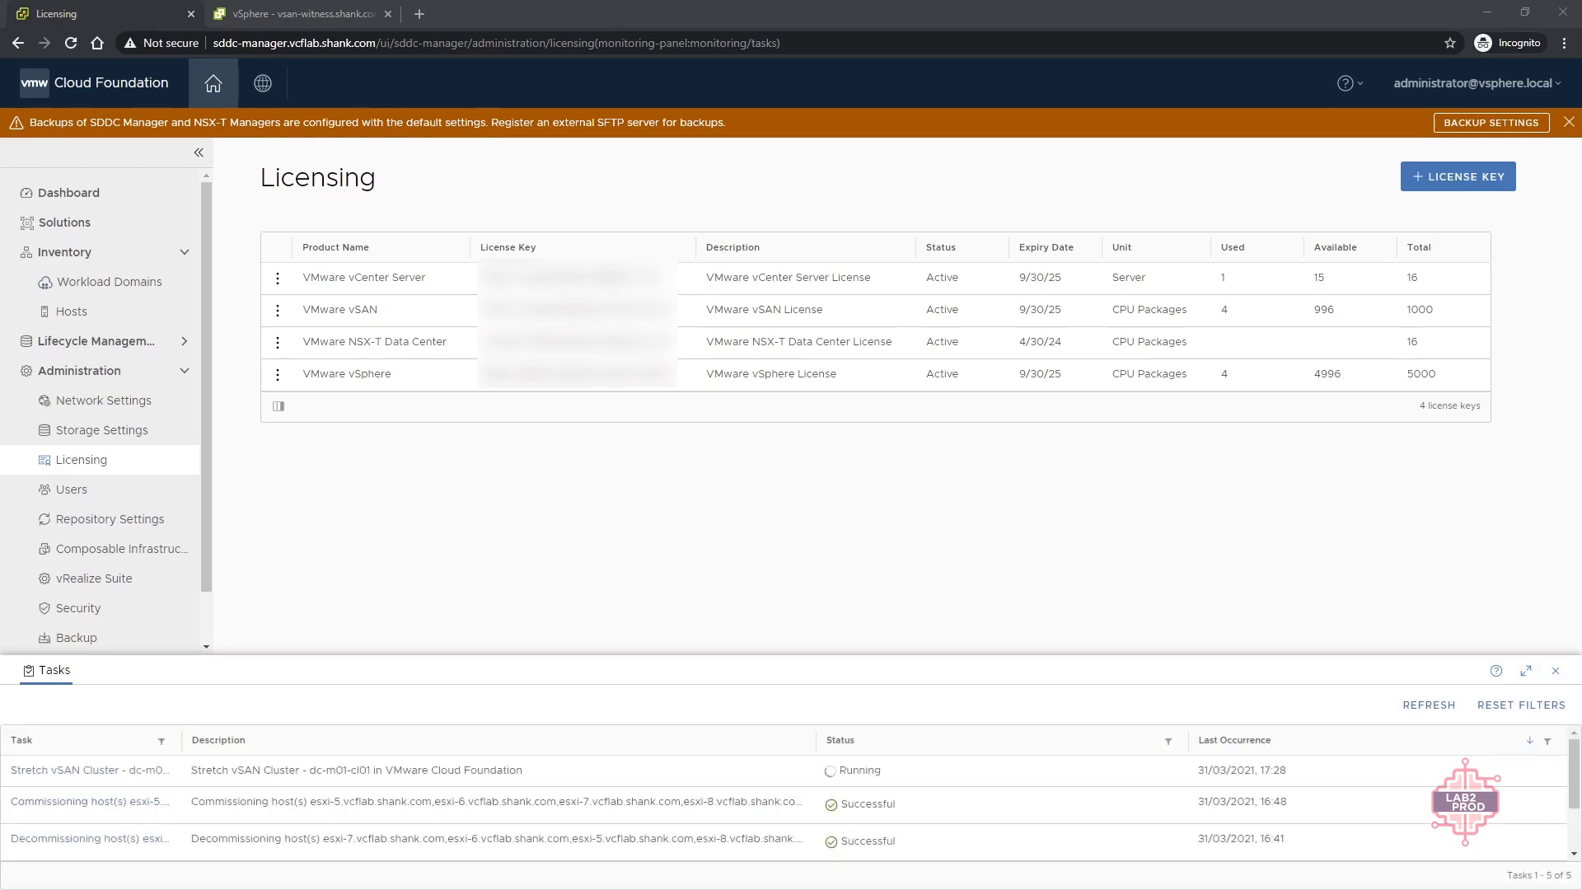
{"action": "left_click", "coordinate": [69, 192]}
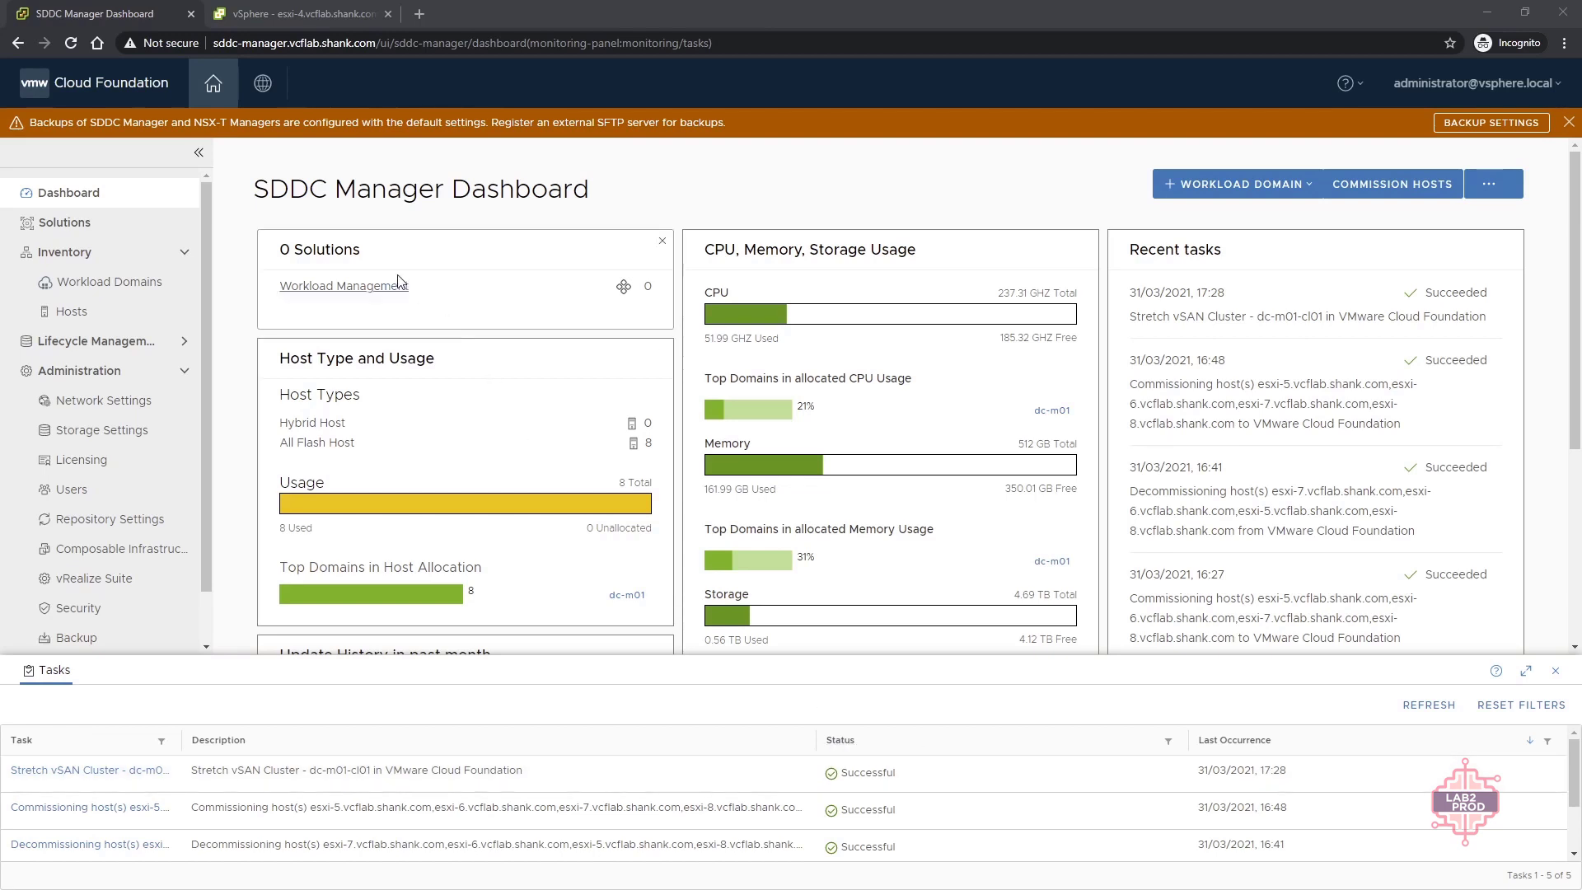
Step: List the hosts of cluster dc-m01-cl01 under dc-m01, showing all eight hosts esxi-1 to esxi-8
{"action": "left_click", "coordinate": [109, 281]}
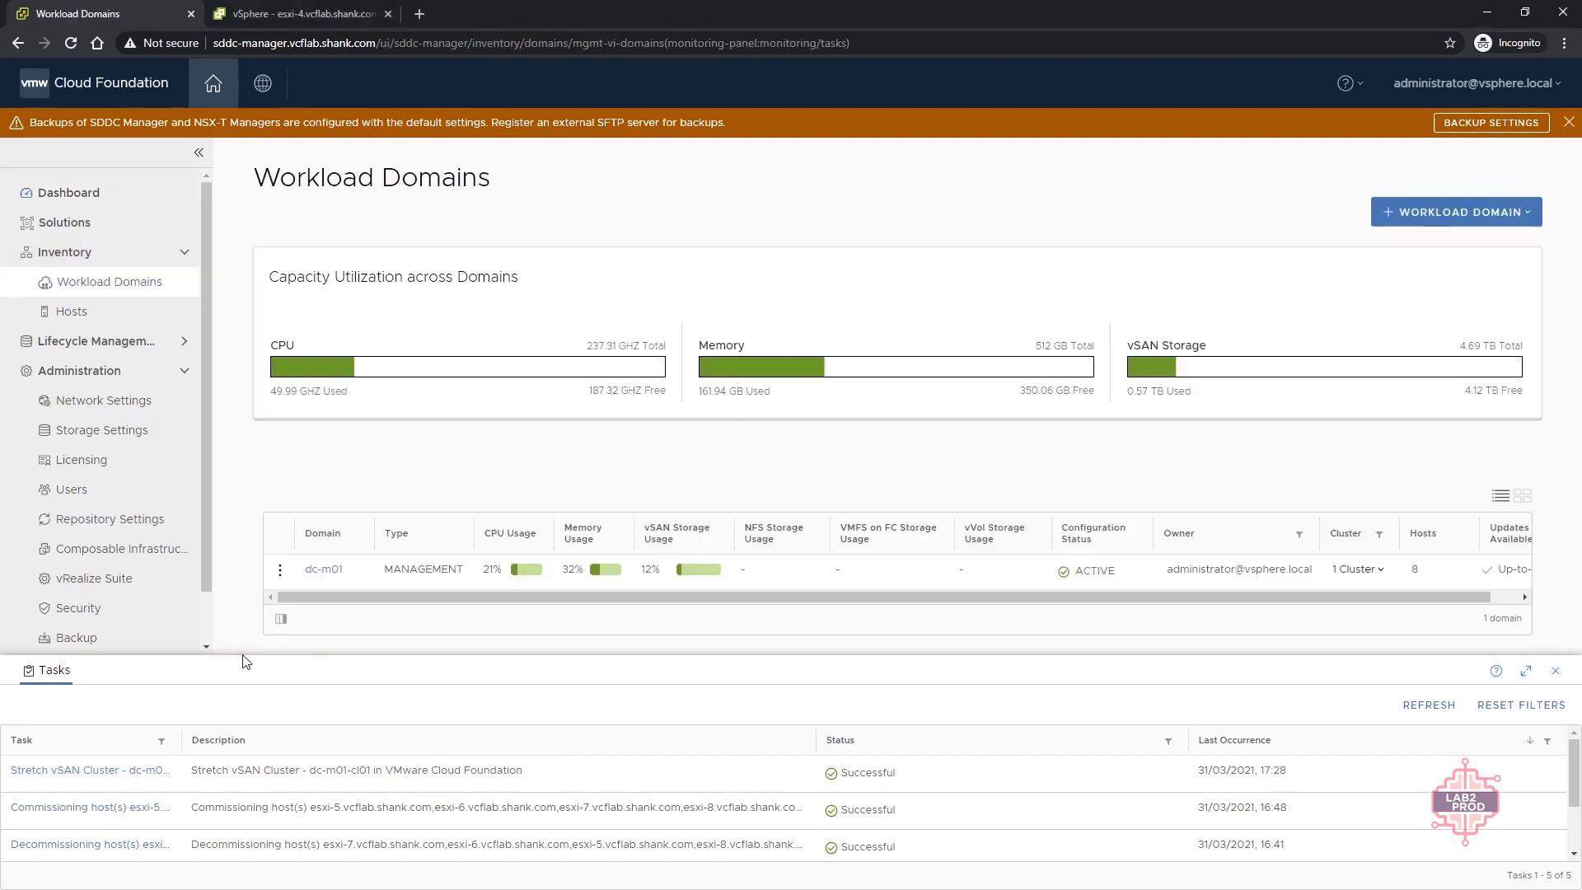
{"action": "left_click", "coordinate": [323, 569]}
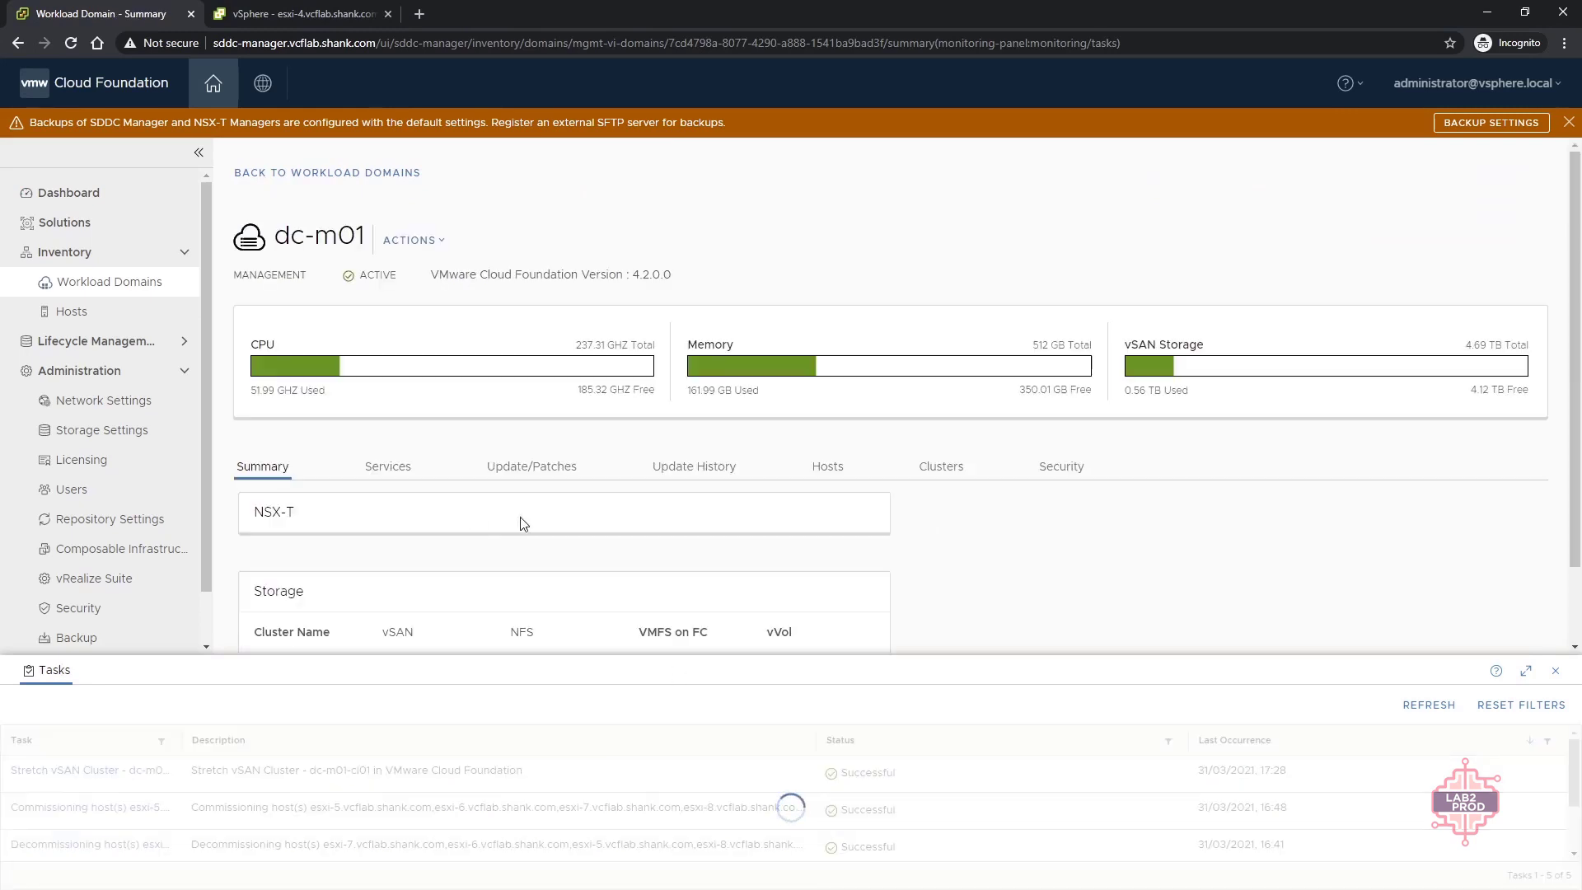
{"action": "left_click", "coordinate": [939, 465]}
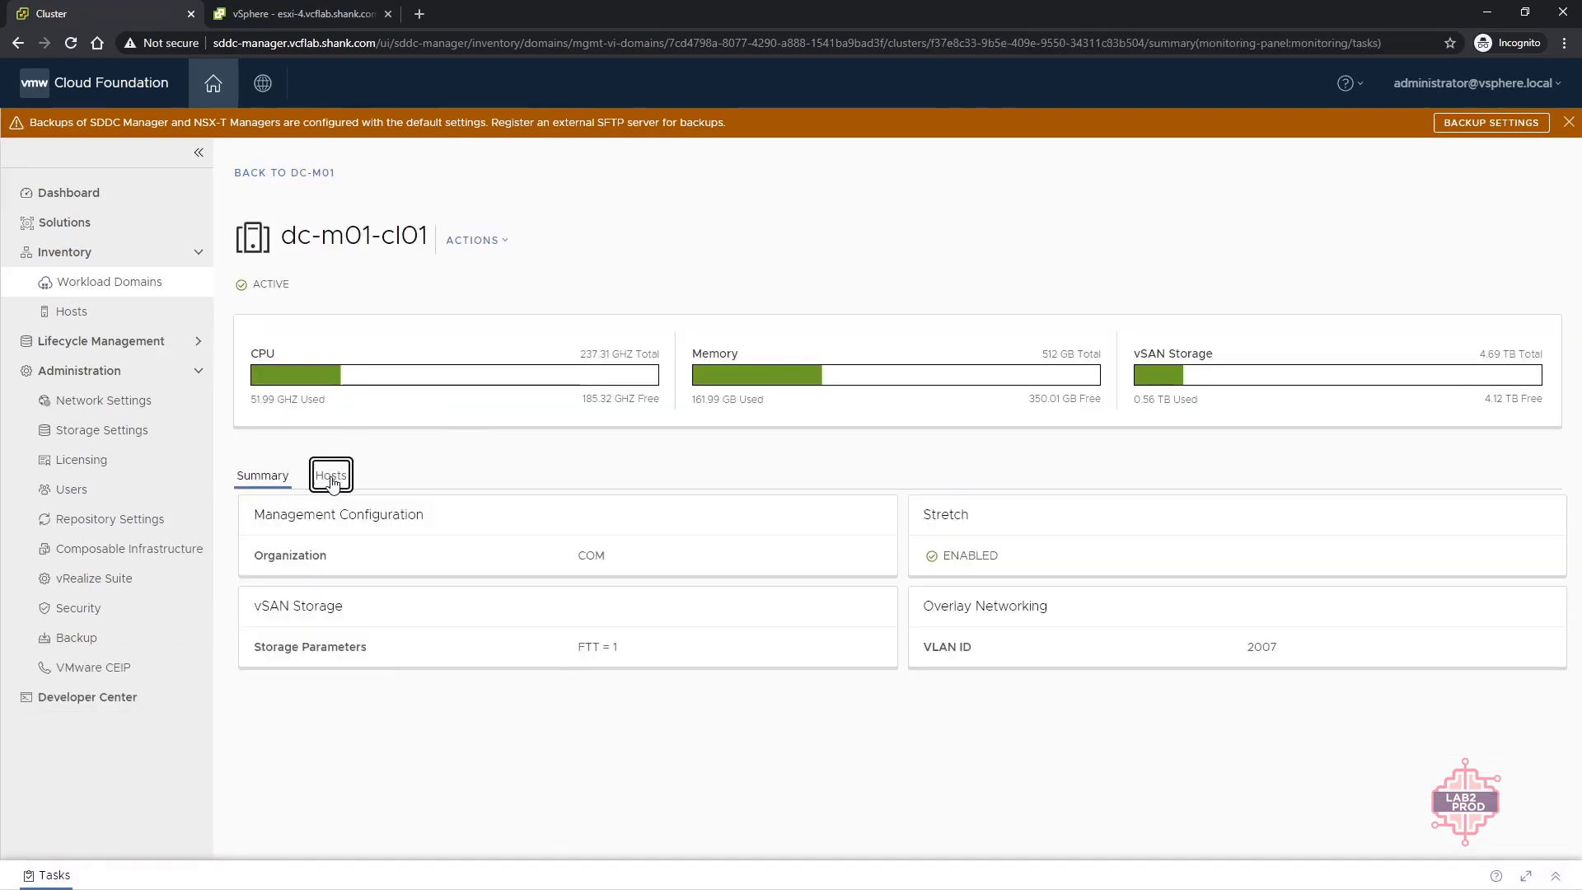
{"action": "left_click", "coordinate": [329, 475]}
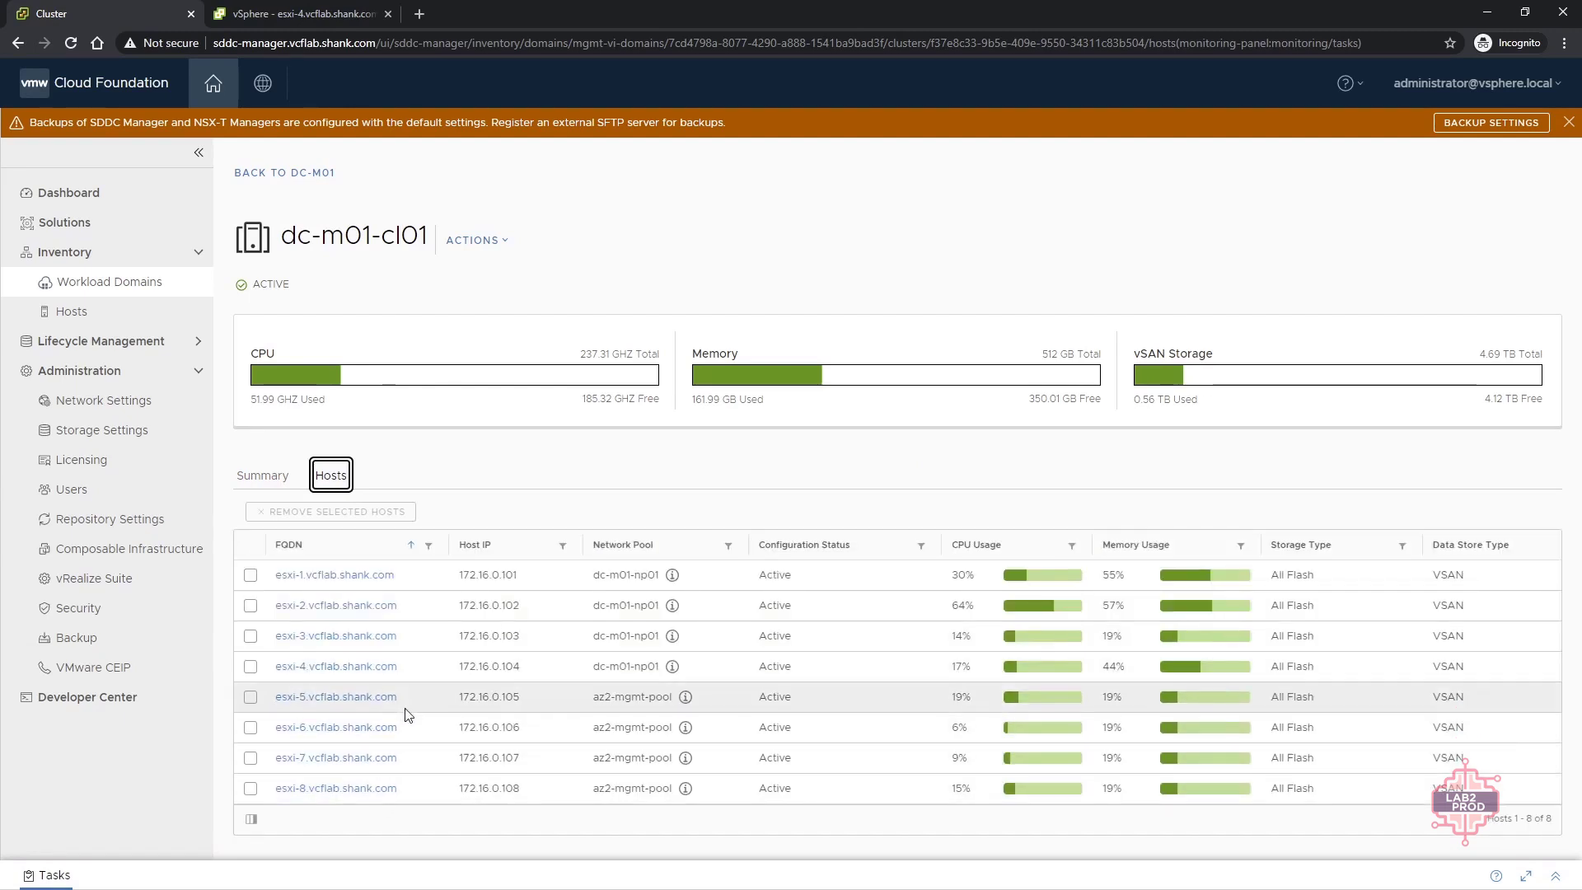
{"action": "mouse_move", "coordinate": [690, 838]}
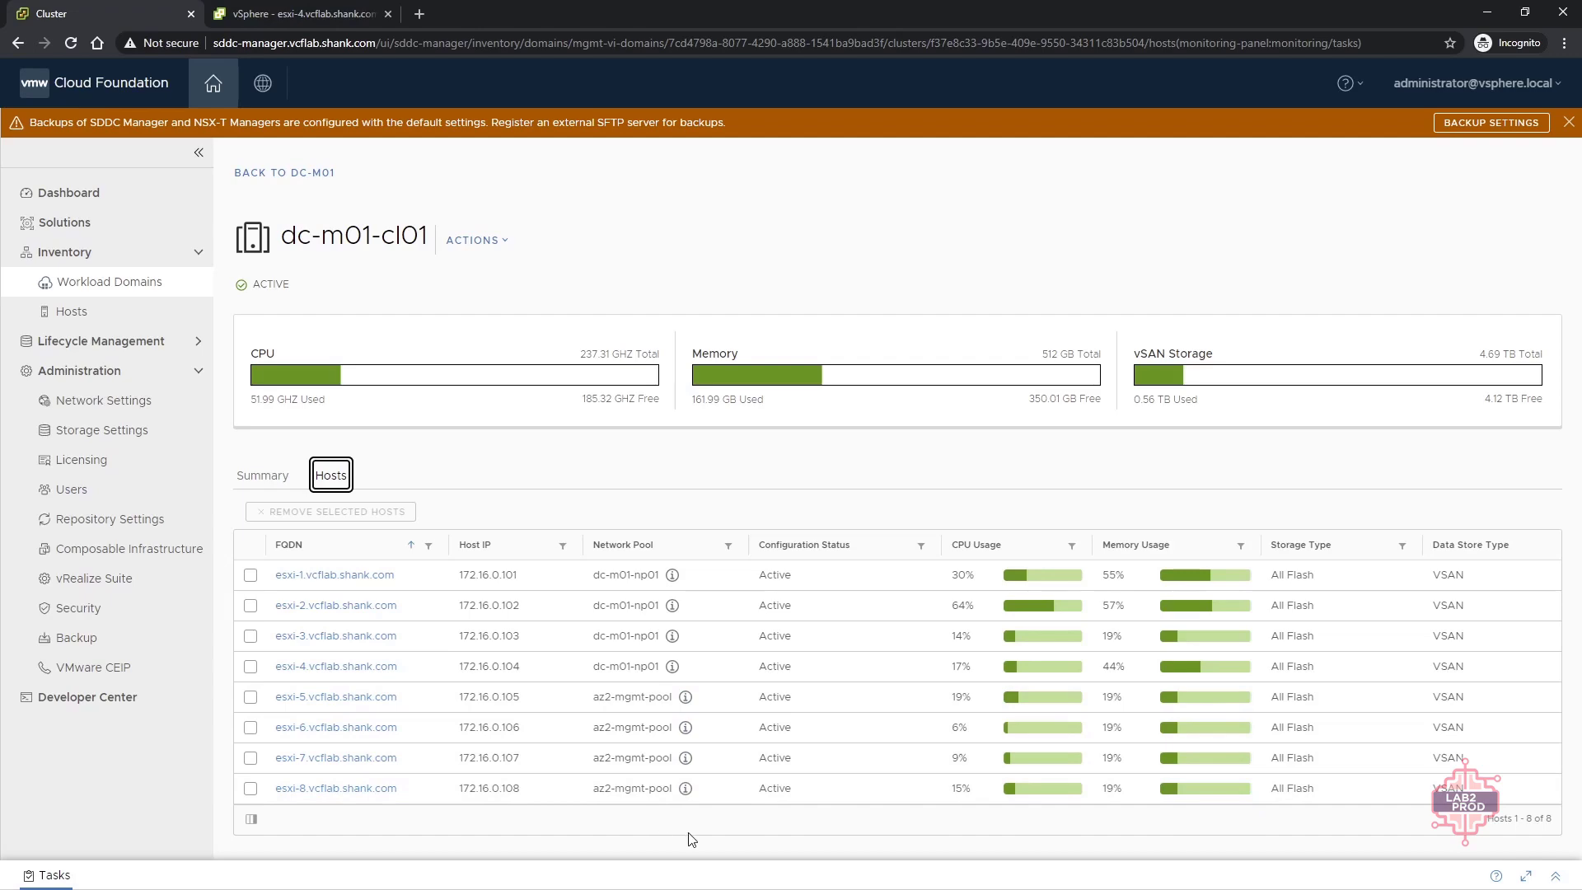
{"action": "mouse_move", "coordinate": [578, 506]}
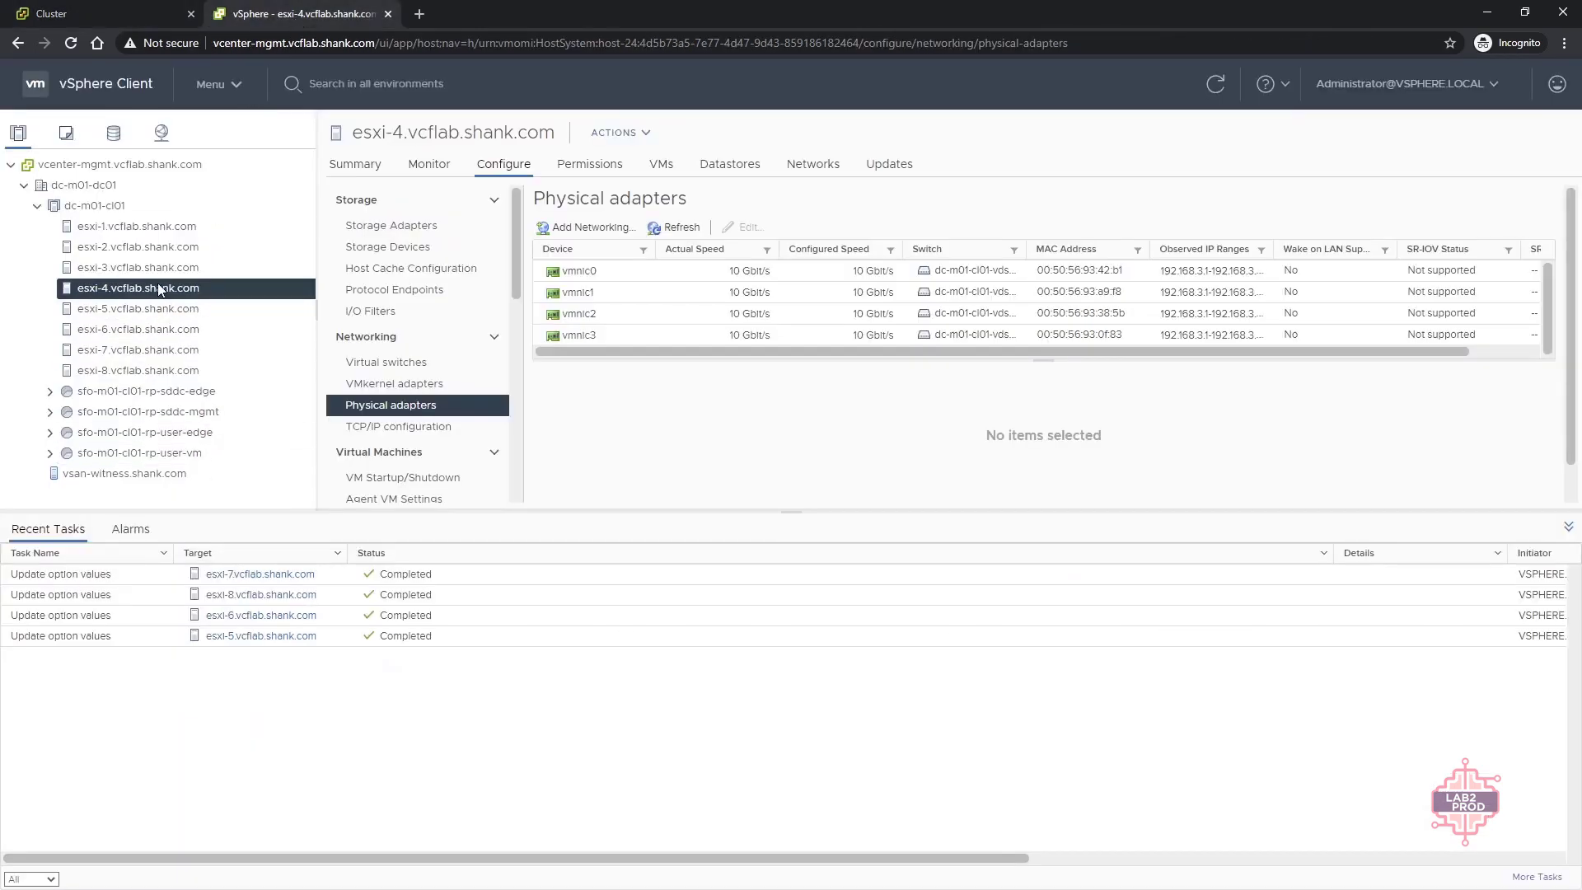
Step: Browse hosts' physical adapters, then view esxi-5's summary showing fault domain dc-m01-cl01_secondary-az-faultdomain
{"action": "left_click", "coordinate": [138, 329]}
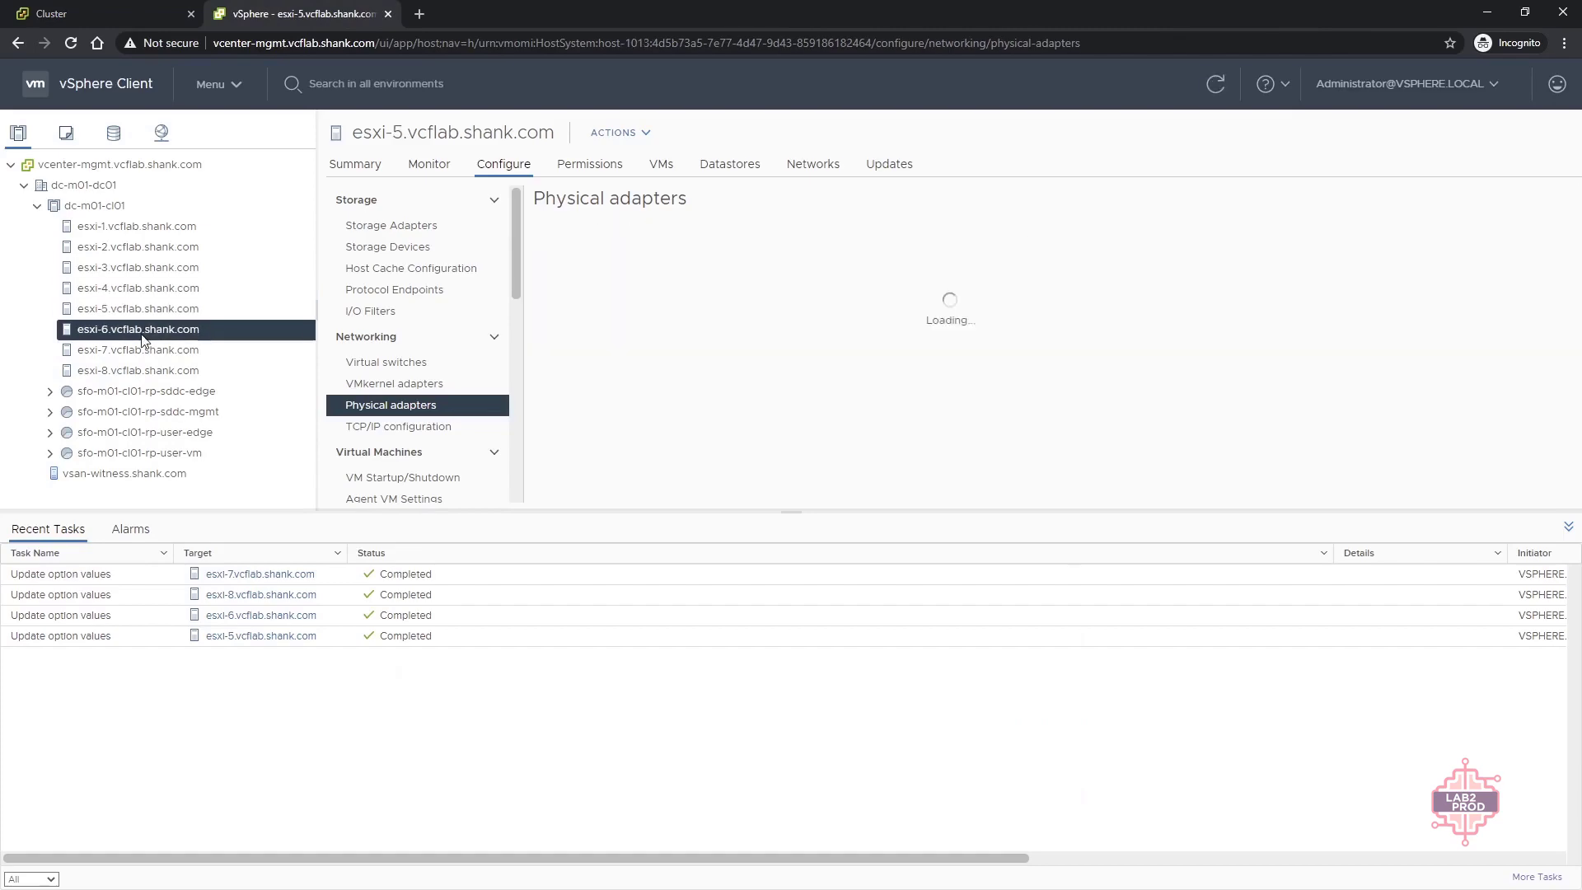
{"action": "left_click", "coordinate": [138, 371]}
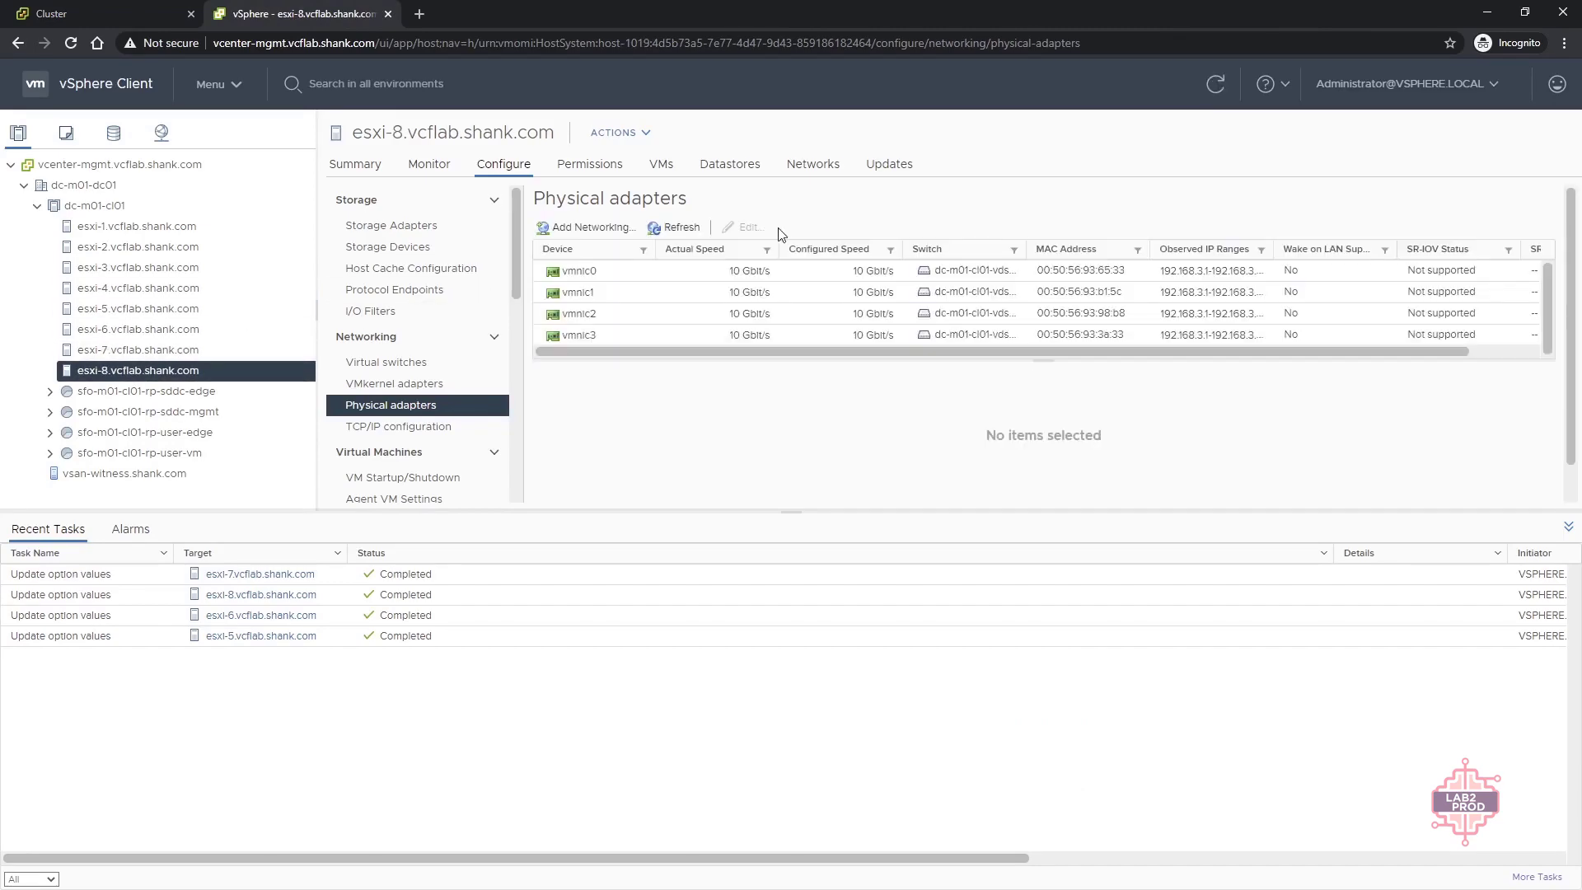
{"action": "mouse_move", "coordinate": [761, 510]}
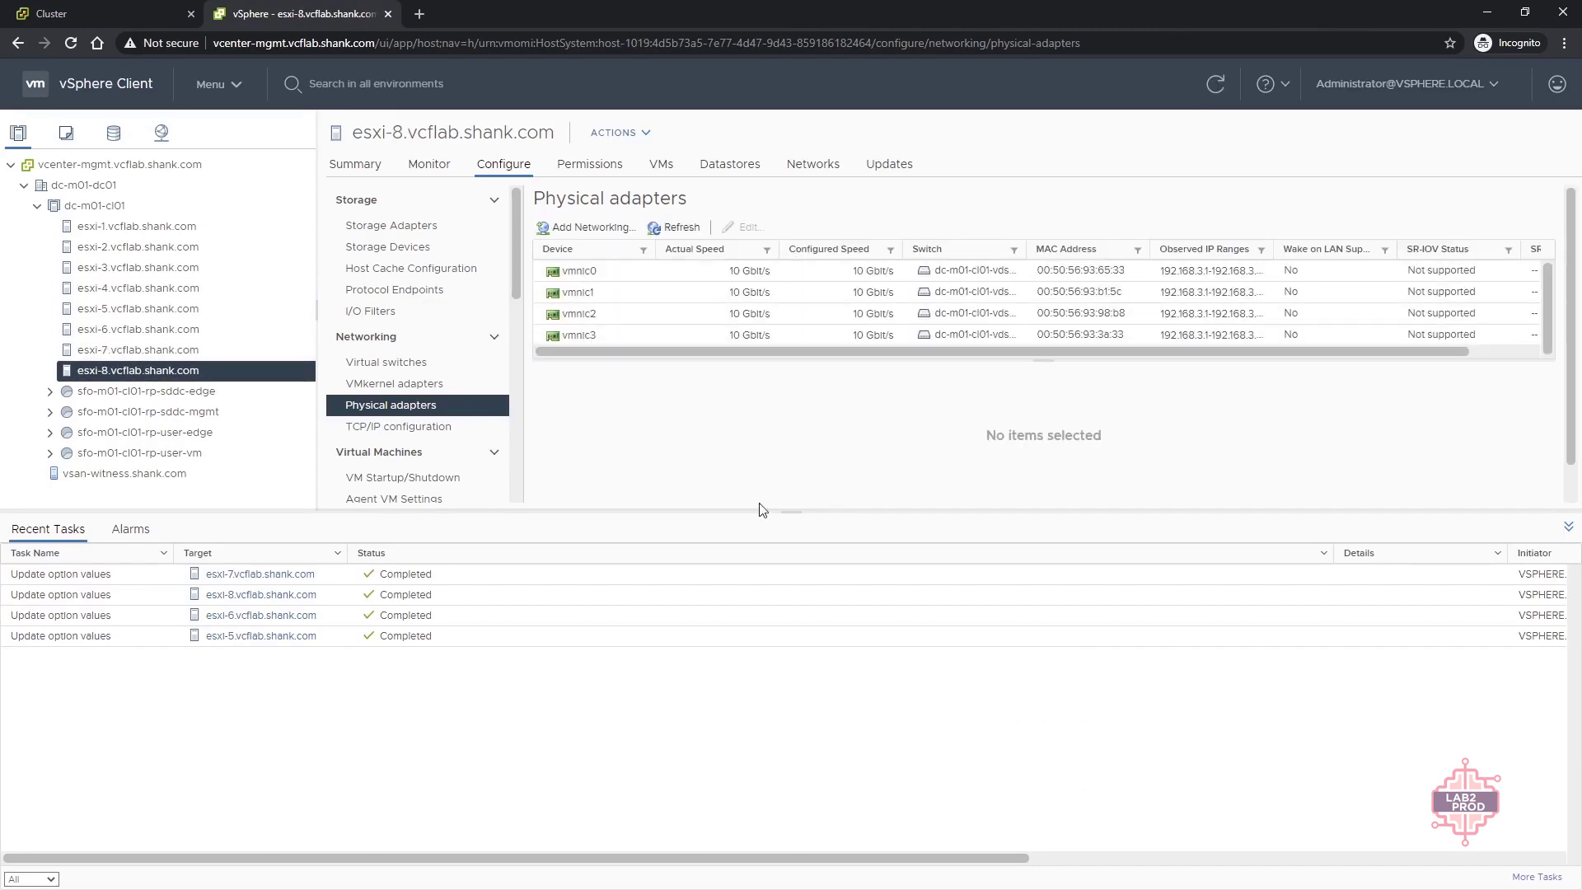
{"action": "mouse_move", "coordinate": [246, 556]}
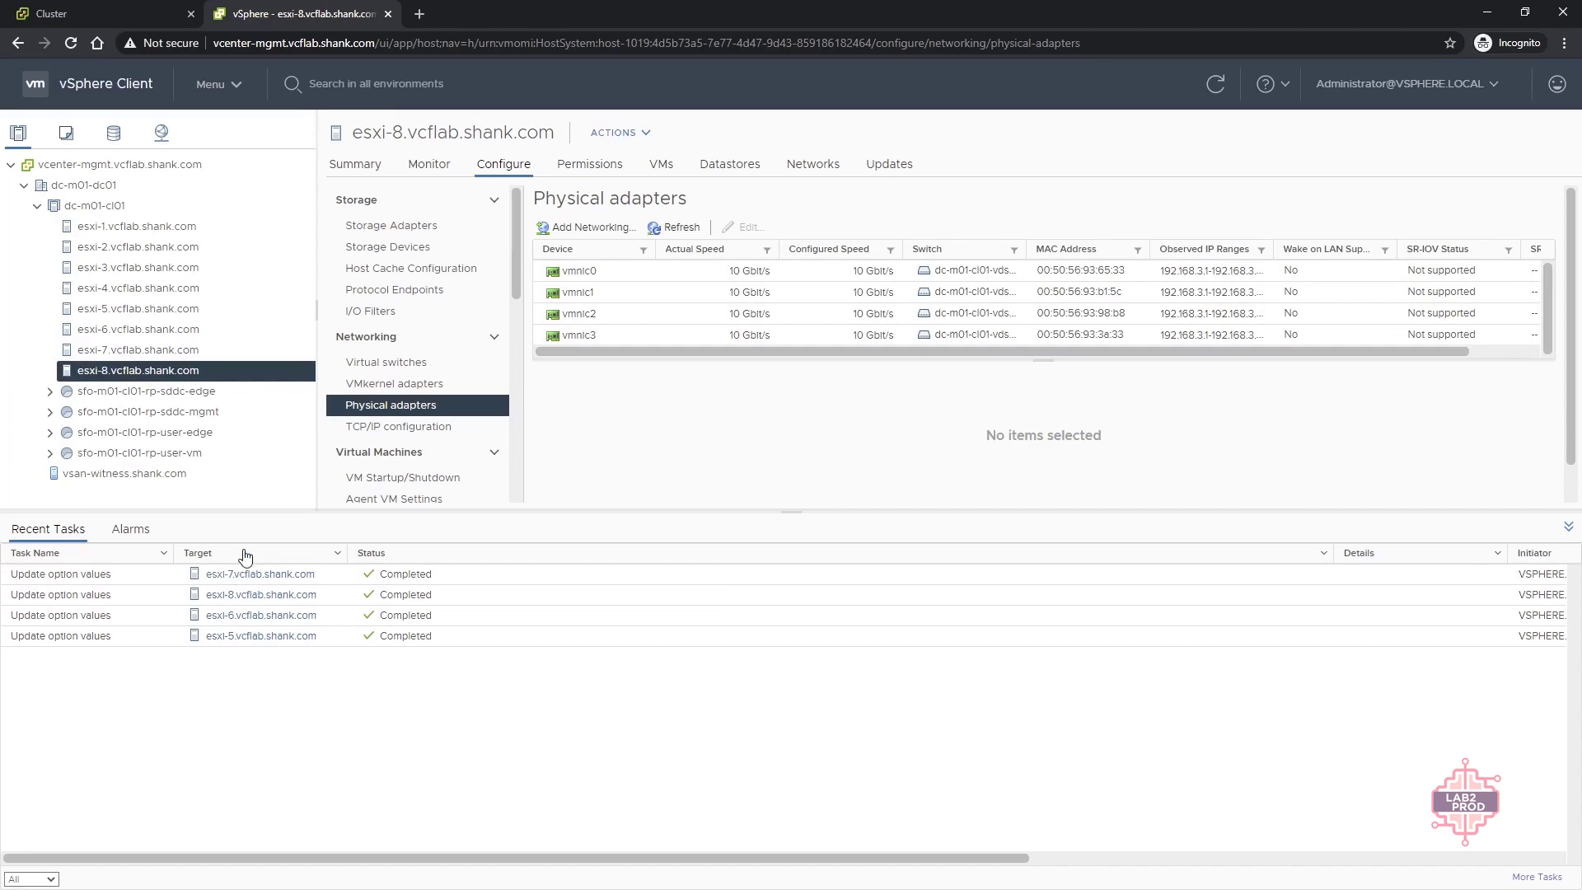
{"action": "mouse_move", "coordinate": [928, 387]}
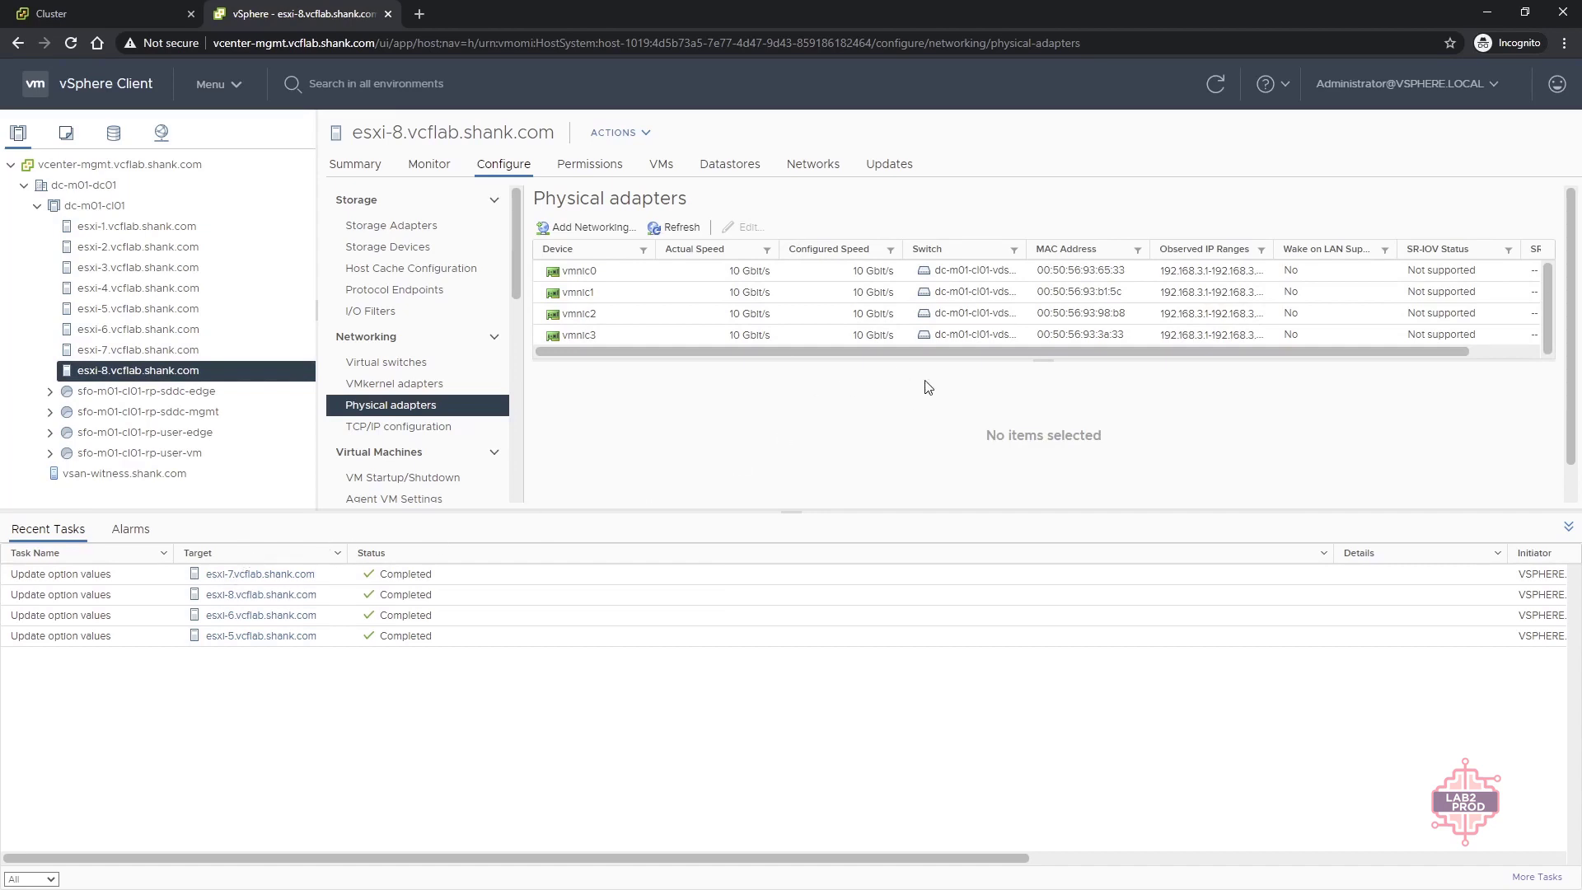
{"action": "left_click", "coordinate": [138, 308]}
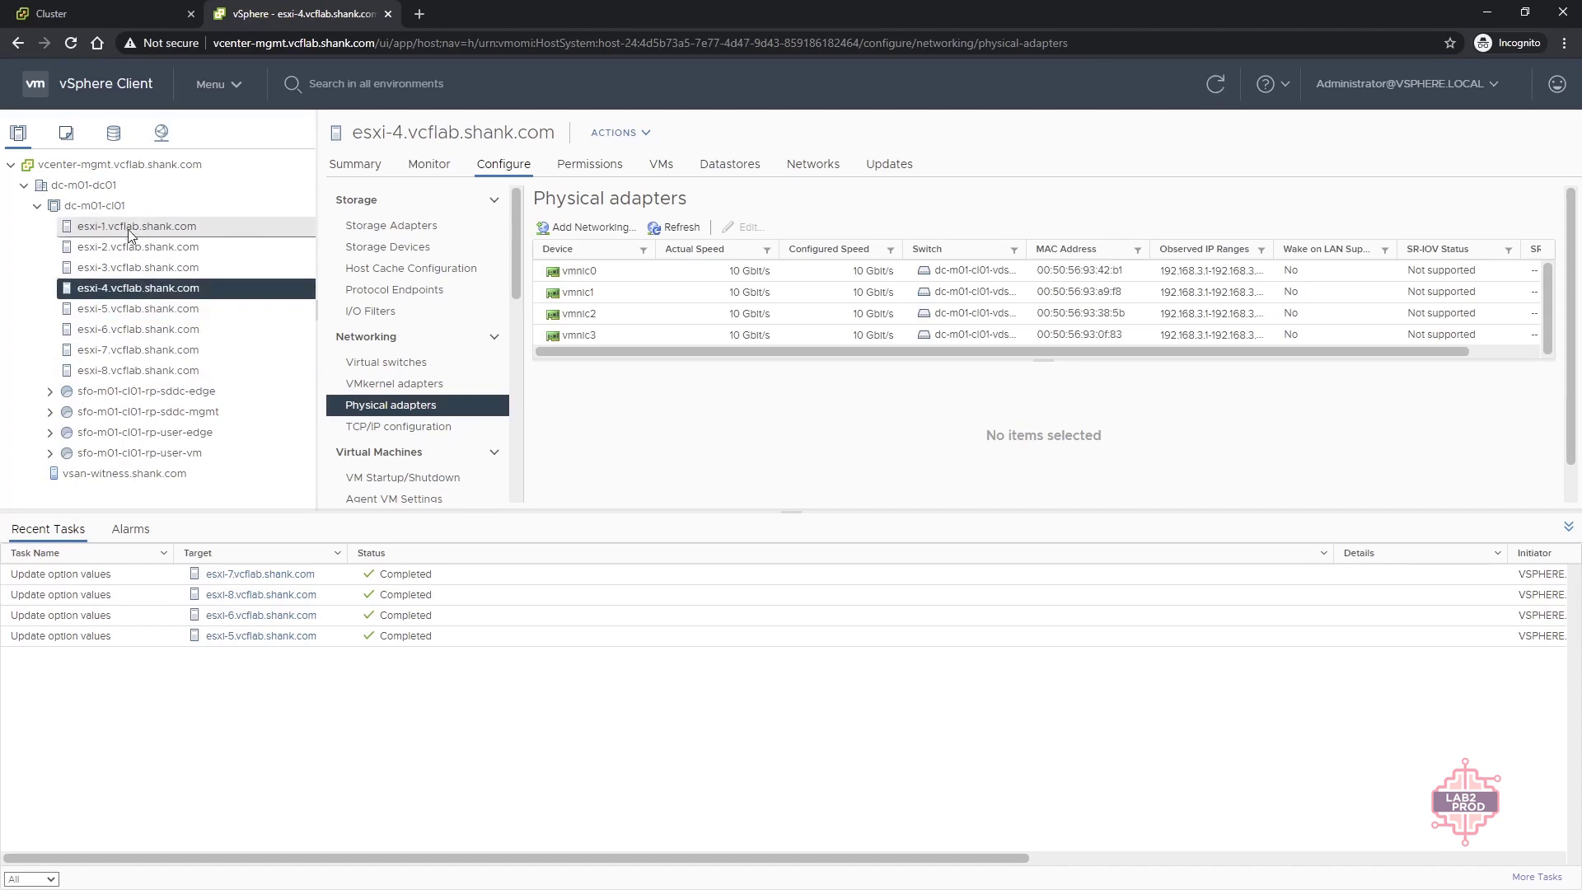
{"action": "mouse_move", "coordinate": [119, 242]}
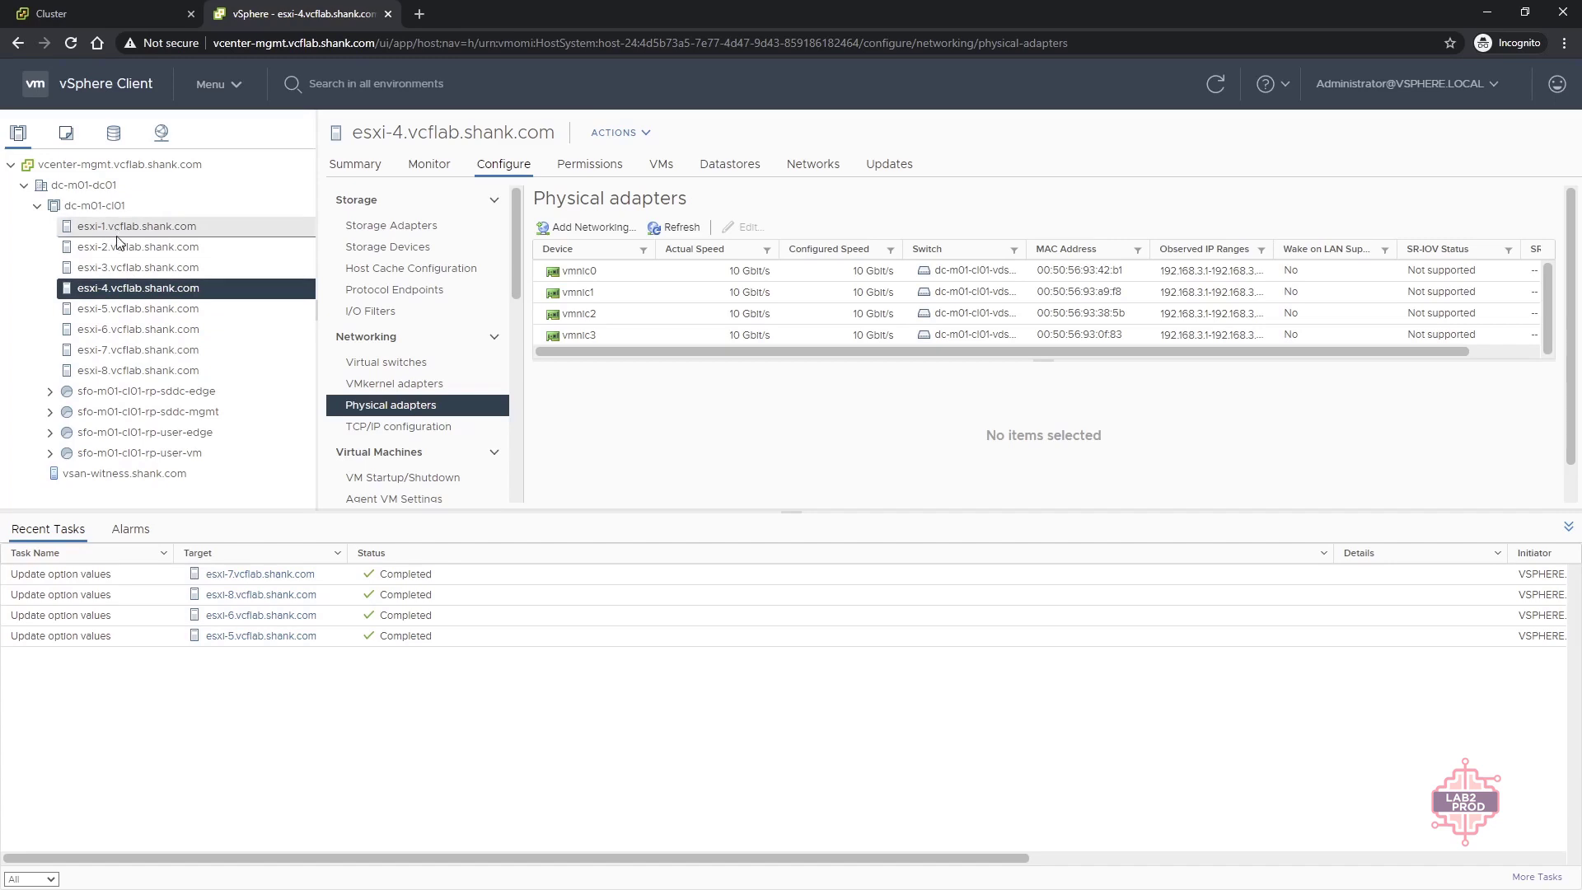
{"action": "mouse_move", "coordinate": [199, 249]}
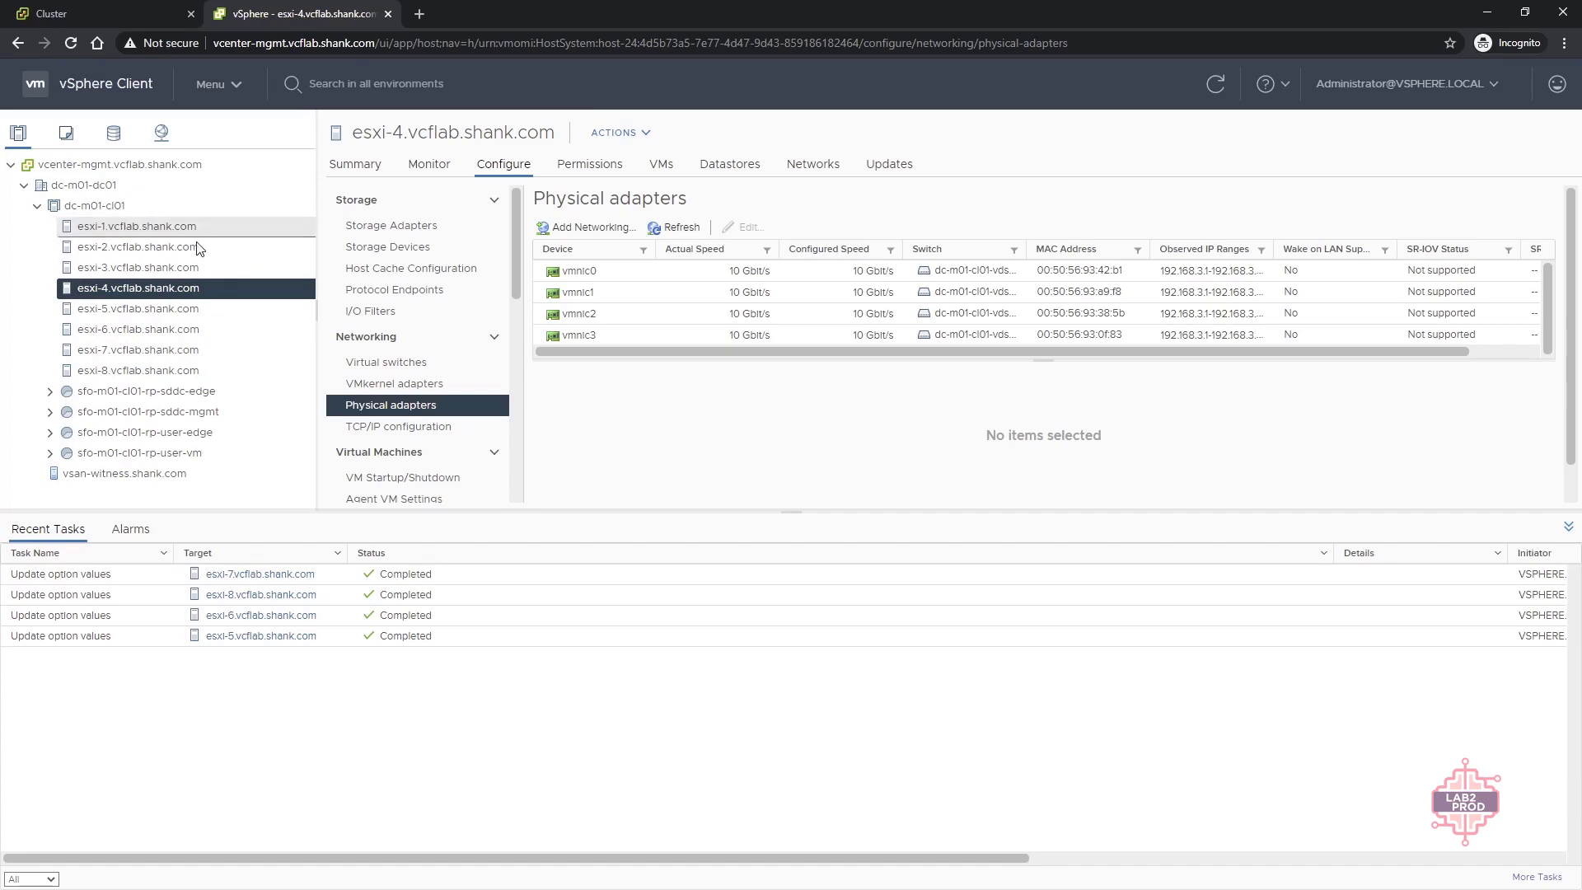
{"action": "mouse_move", "coordinate": [138, 308]}
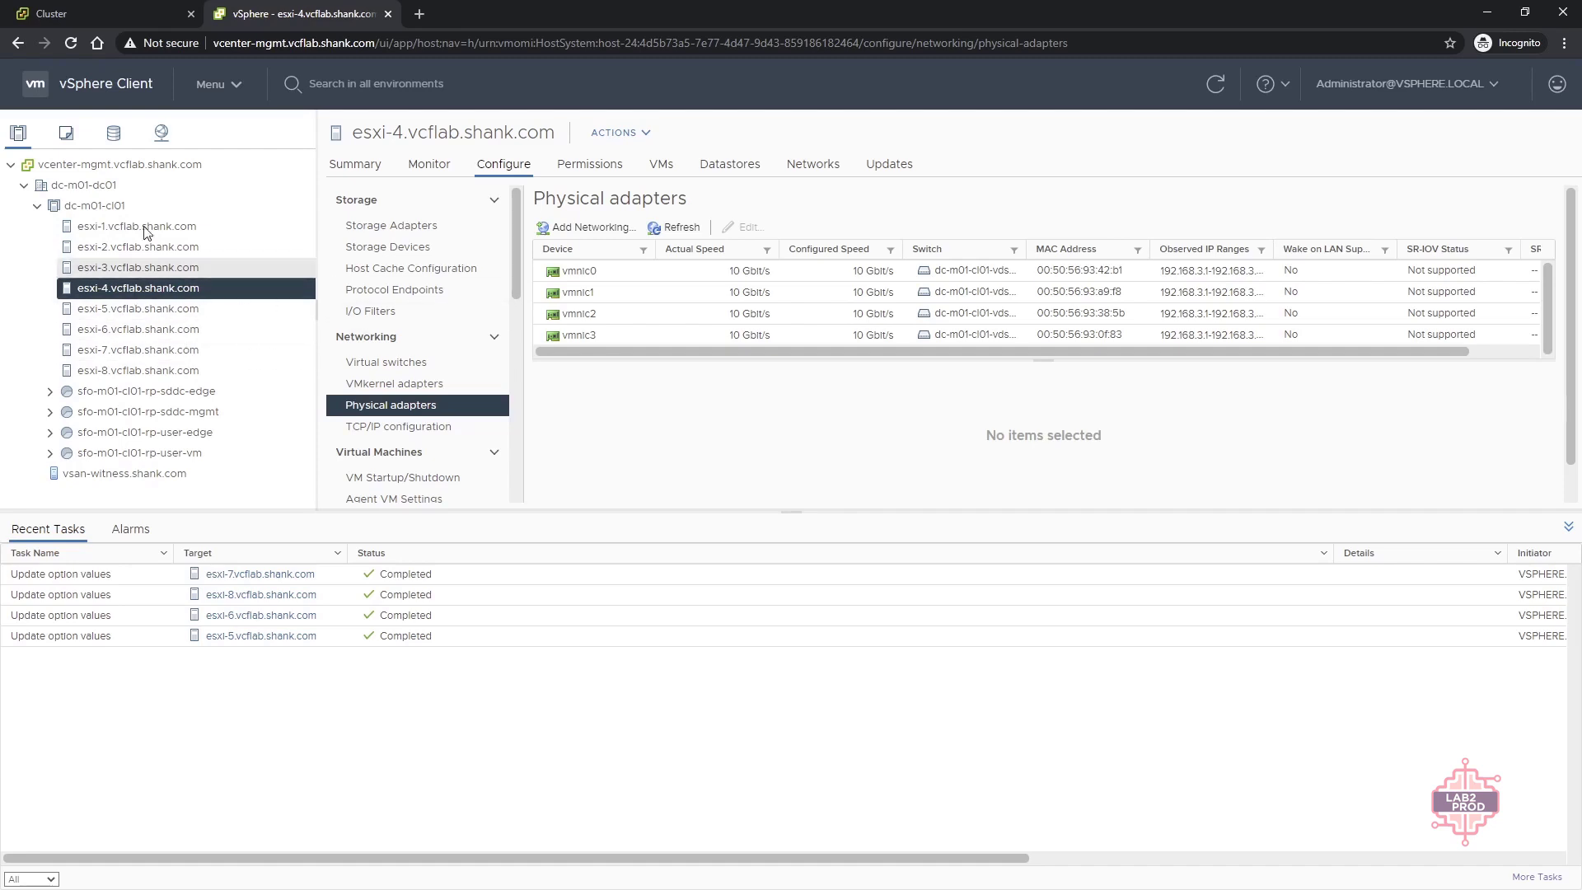
{"action": "mouse_move", "coordinate": [139, 308]}
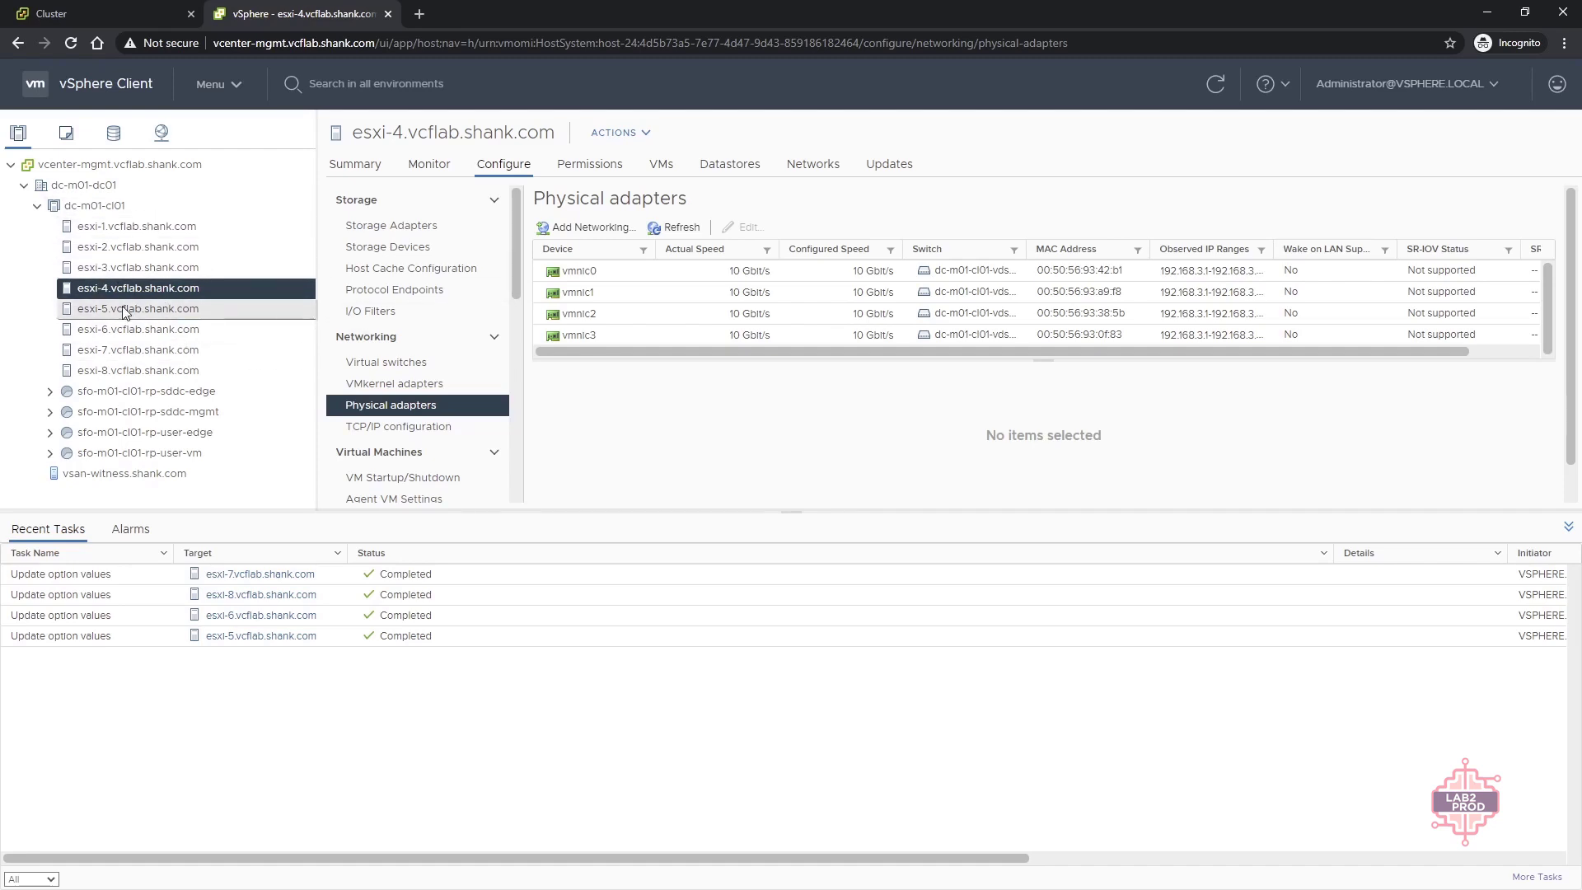
{"action": "left_click", "coordinate": [139, 308]}
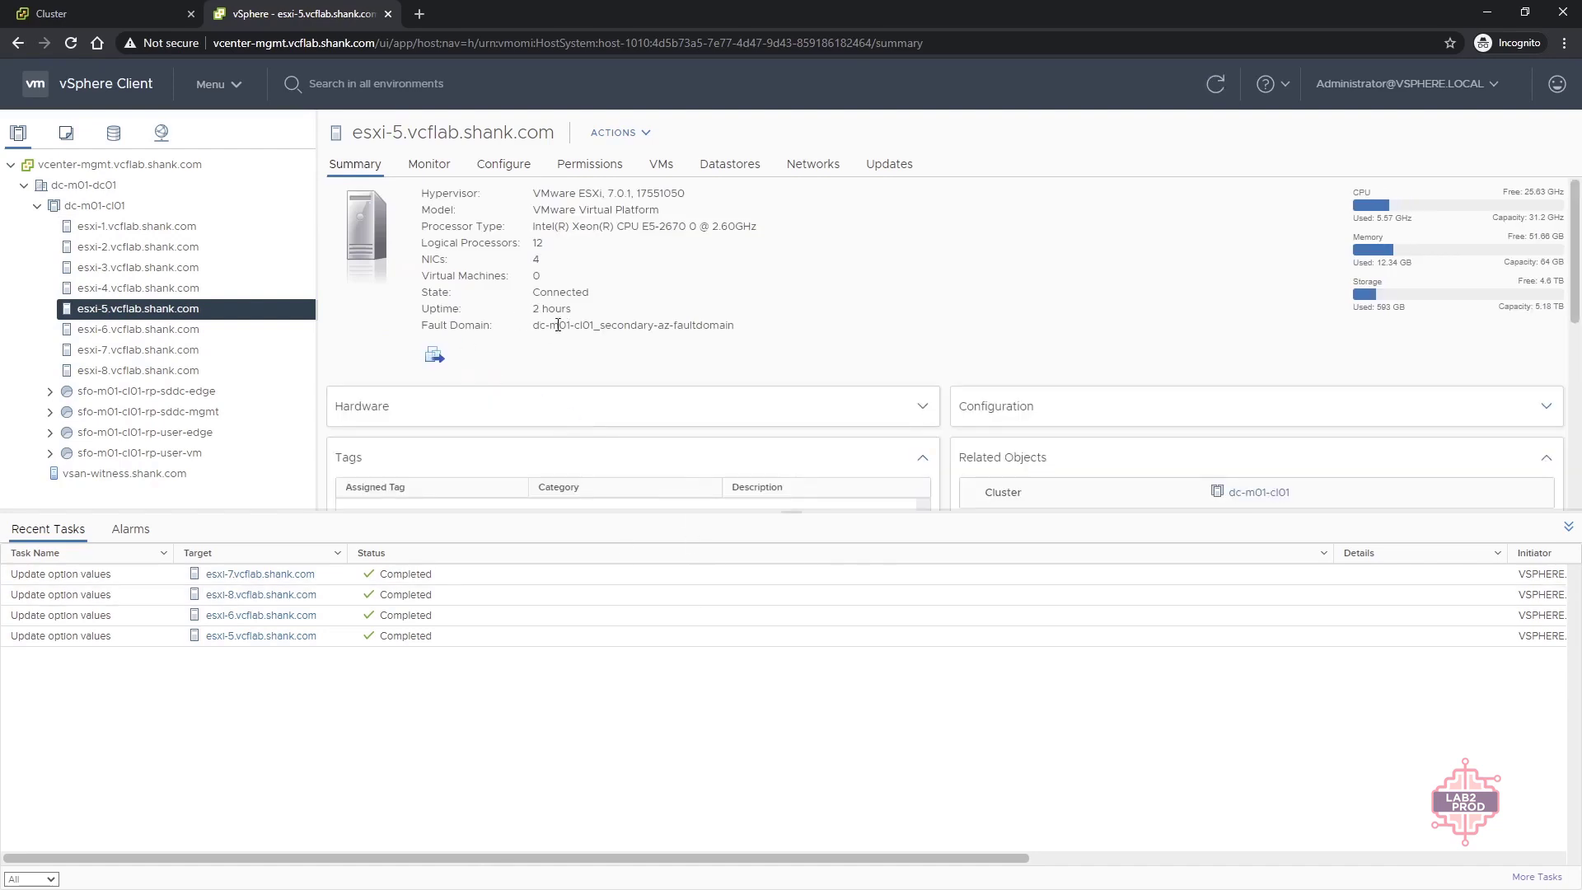
{"action": "mouse_move", "coordinate": [787, 336]}
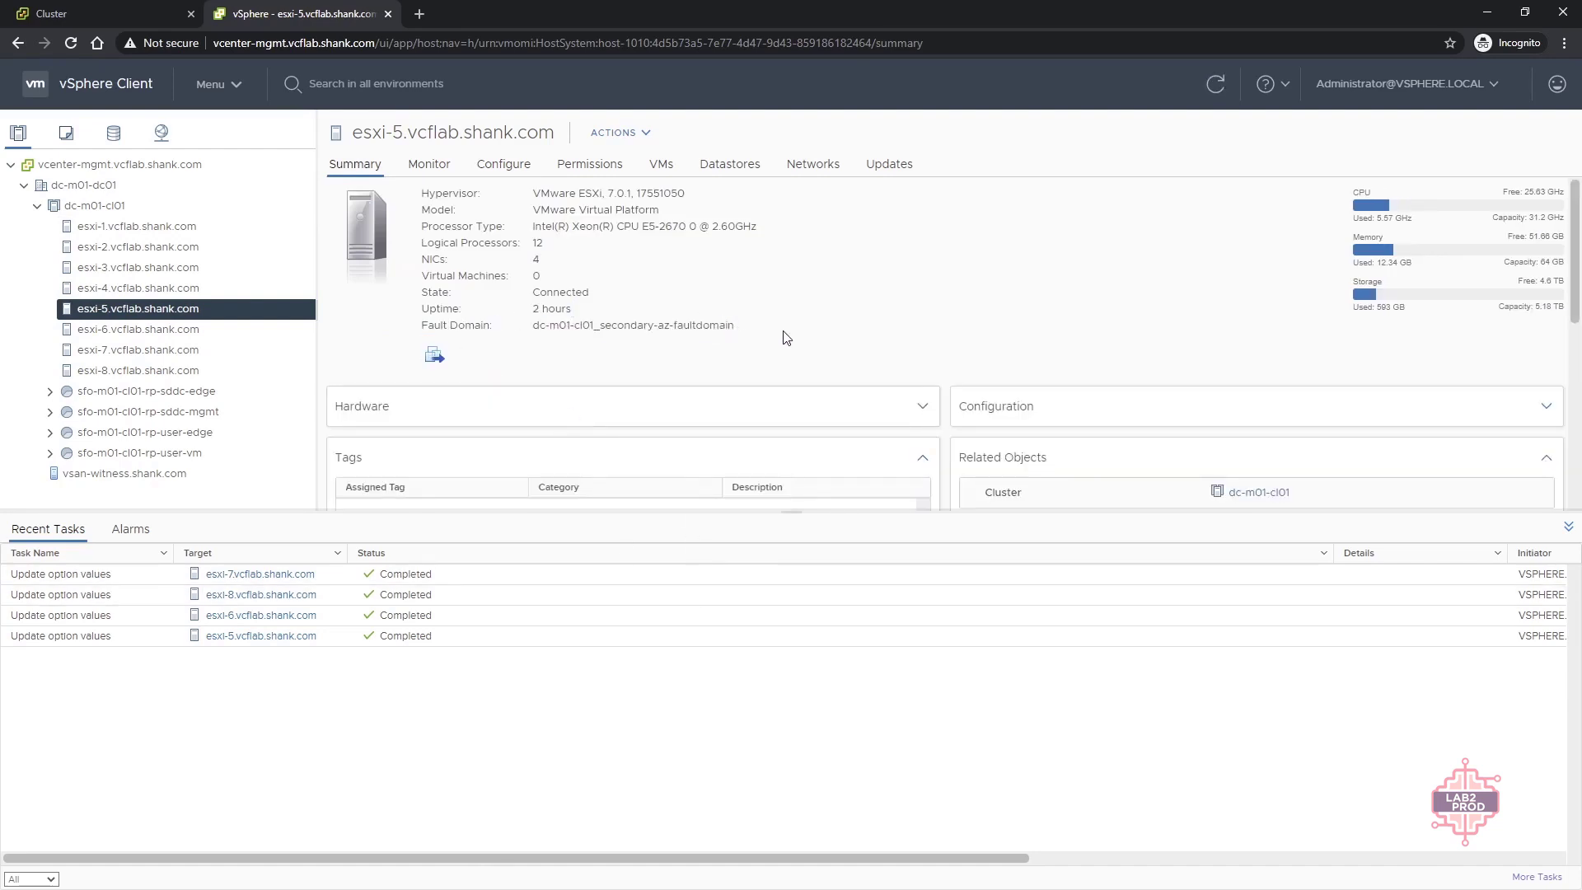
{"action": "mouse_move", "coordinate": [771, 333]}
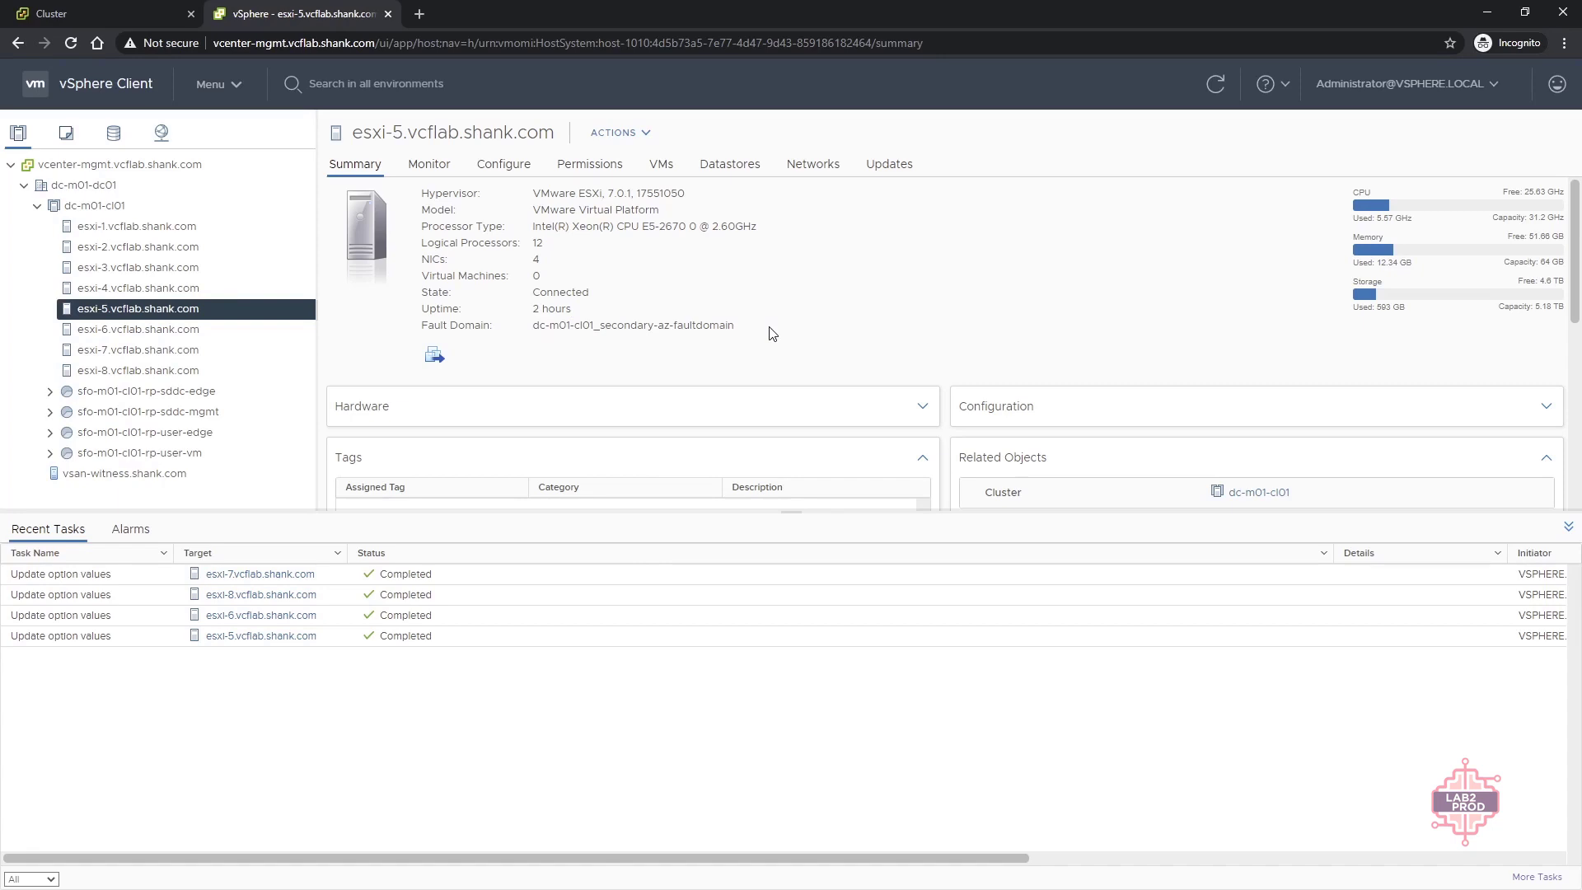